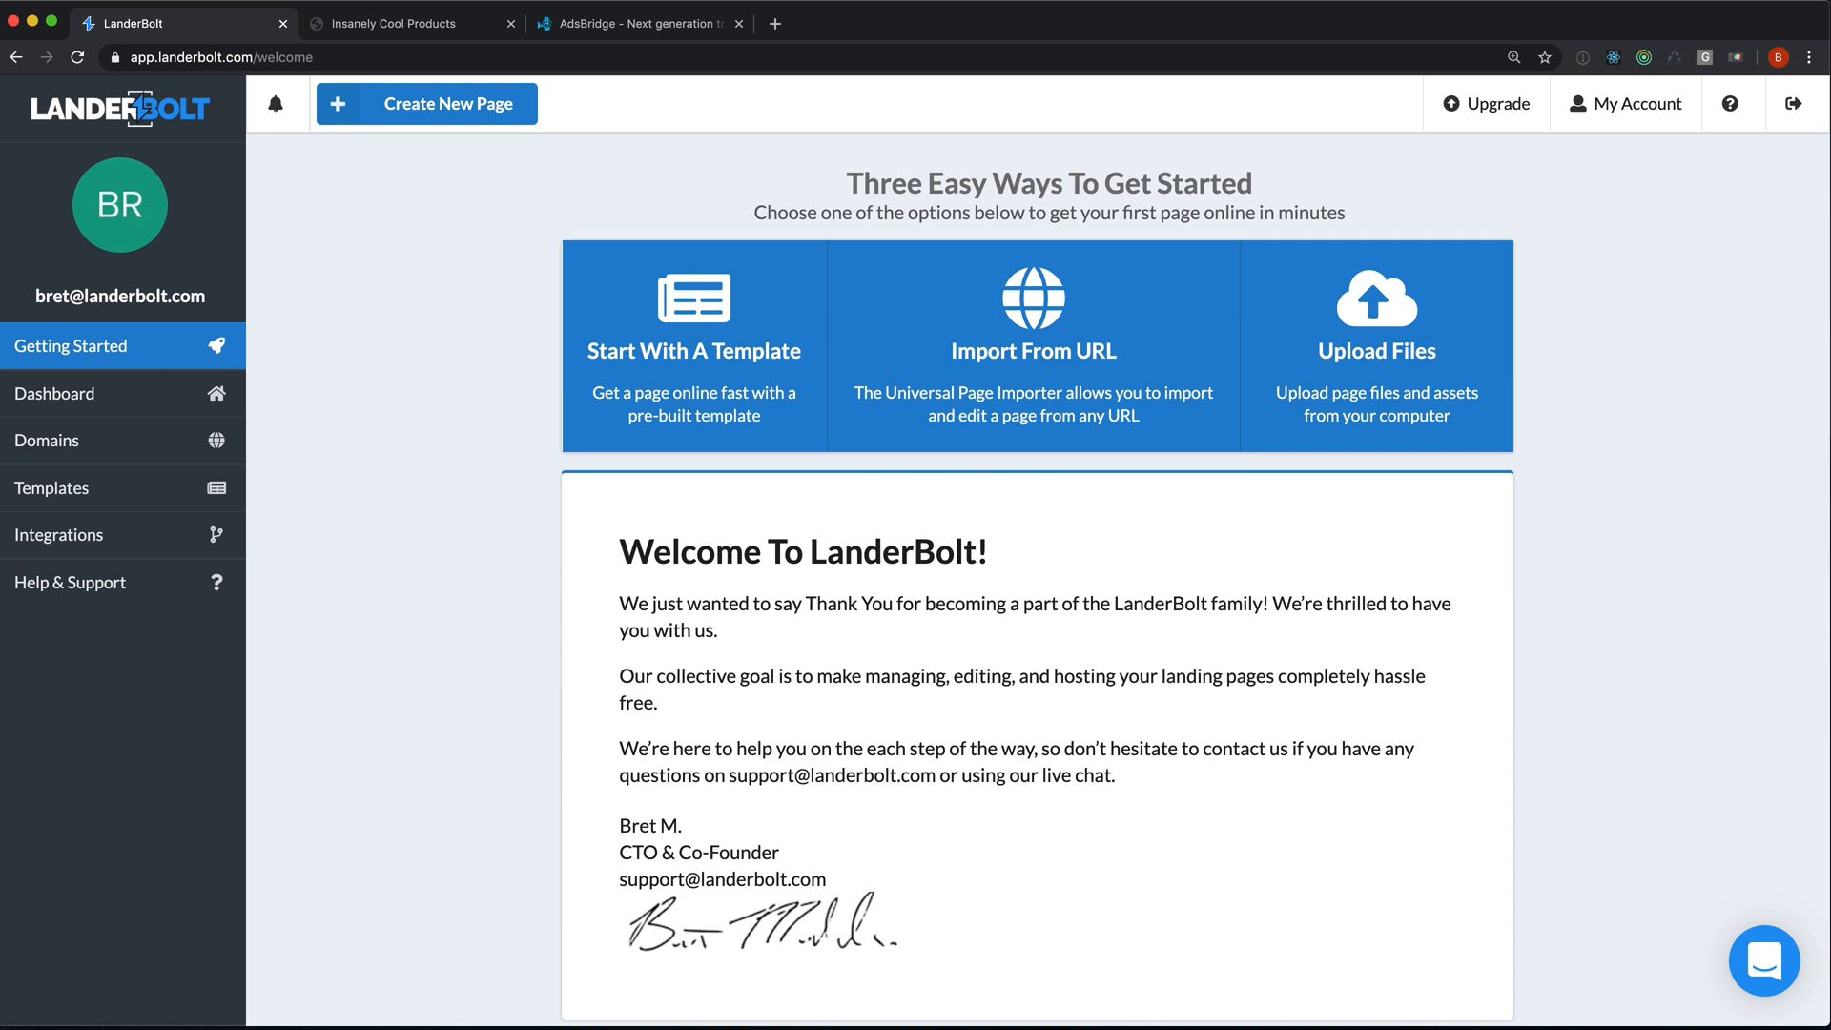
{"action": "mouse_move", "coordinate": [98, 534]}
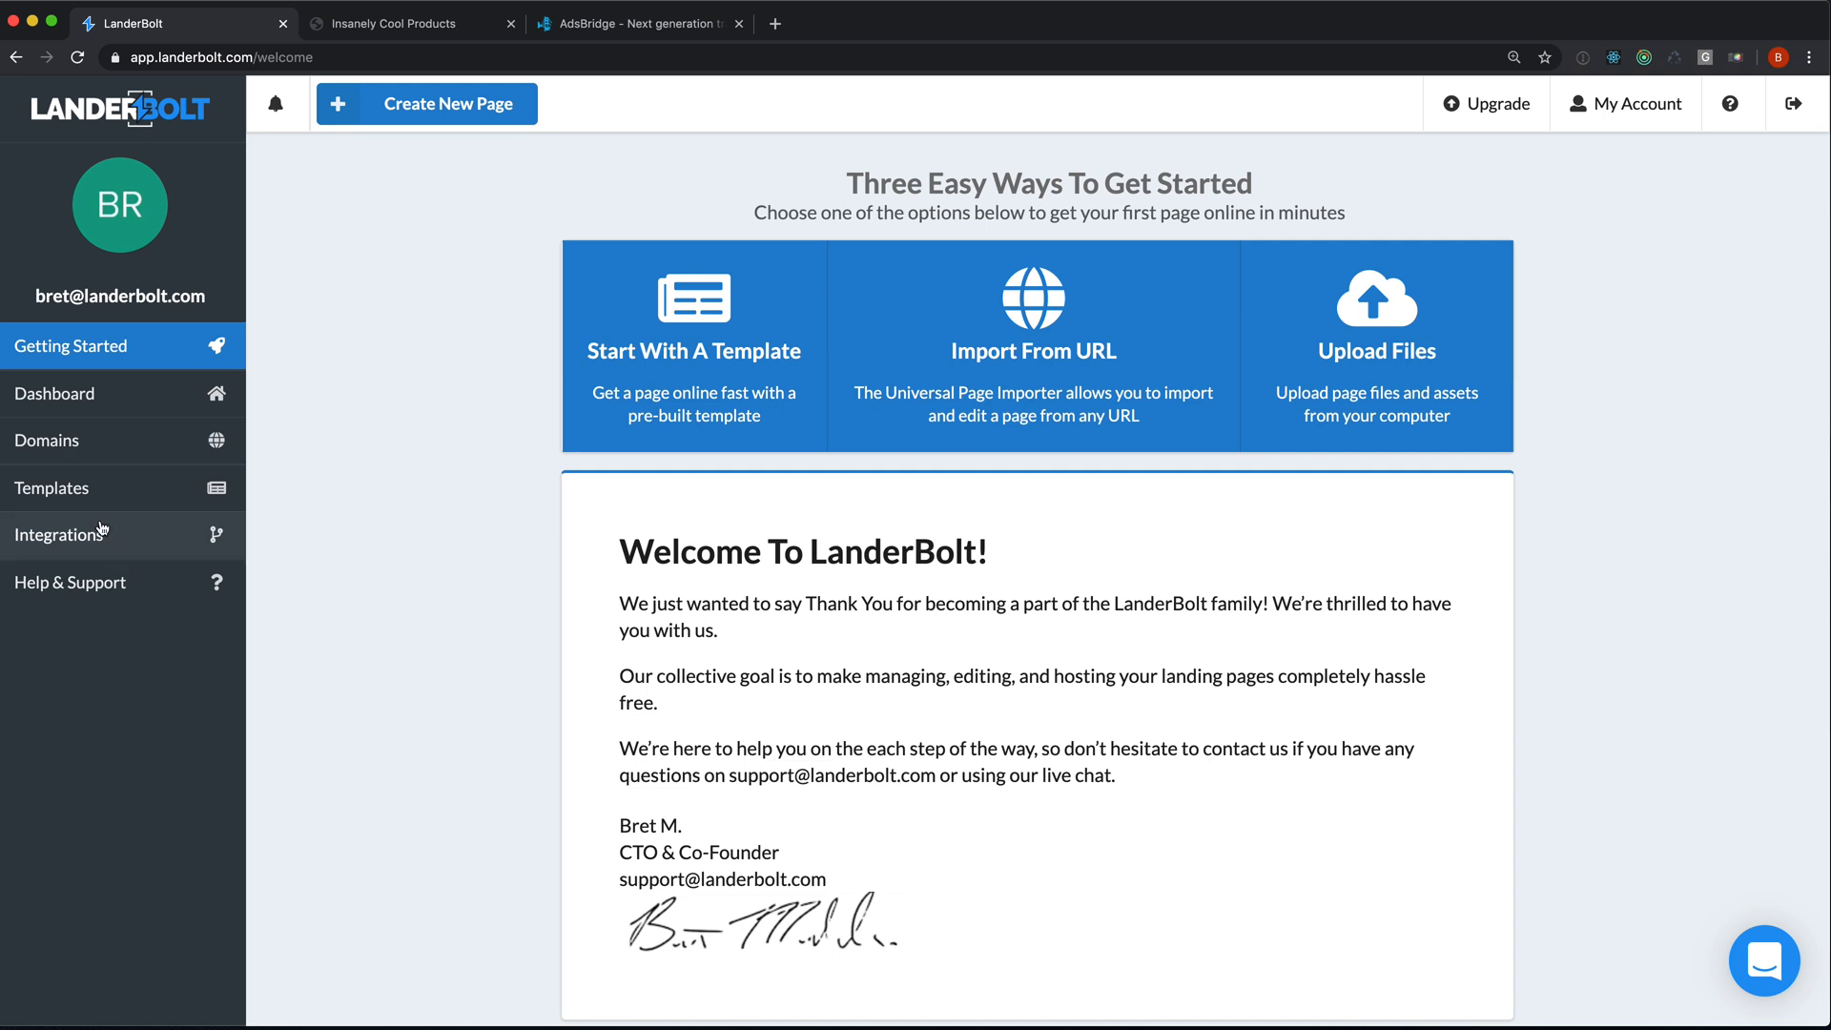
{"action": "mouse_move", "coordinate": [87, 544]}
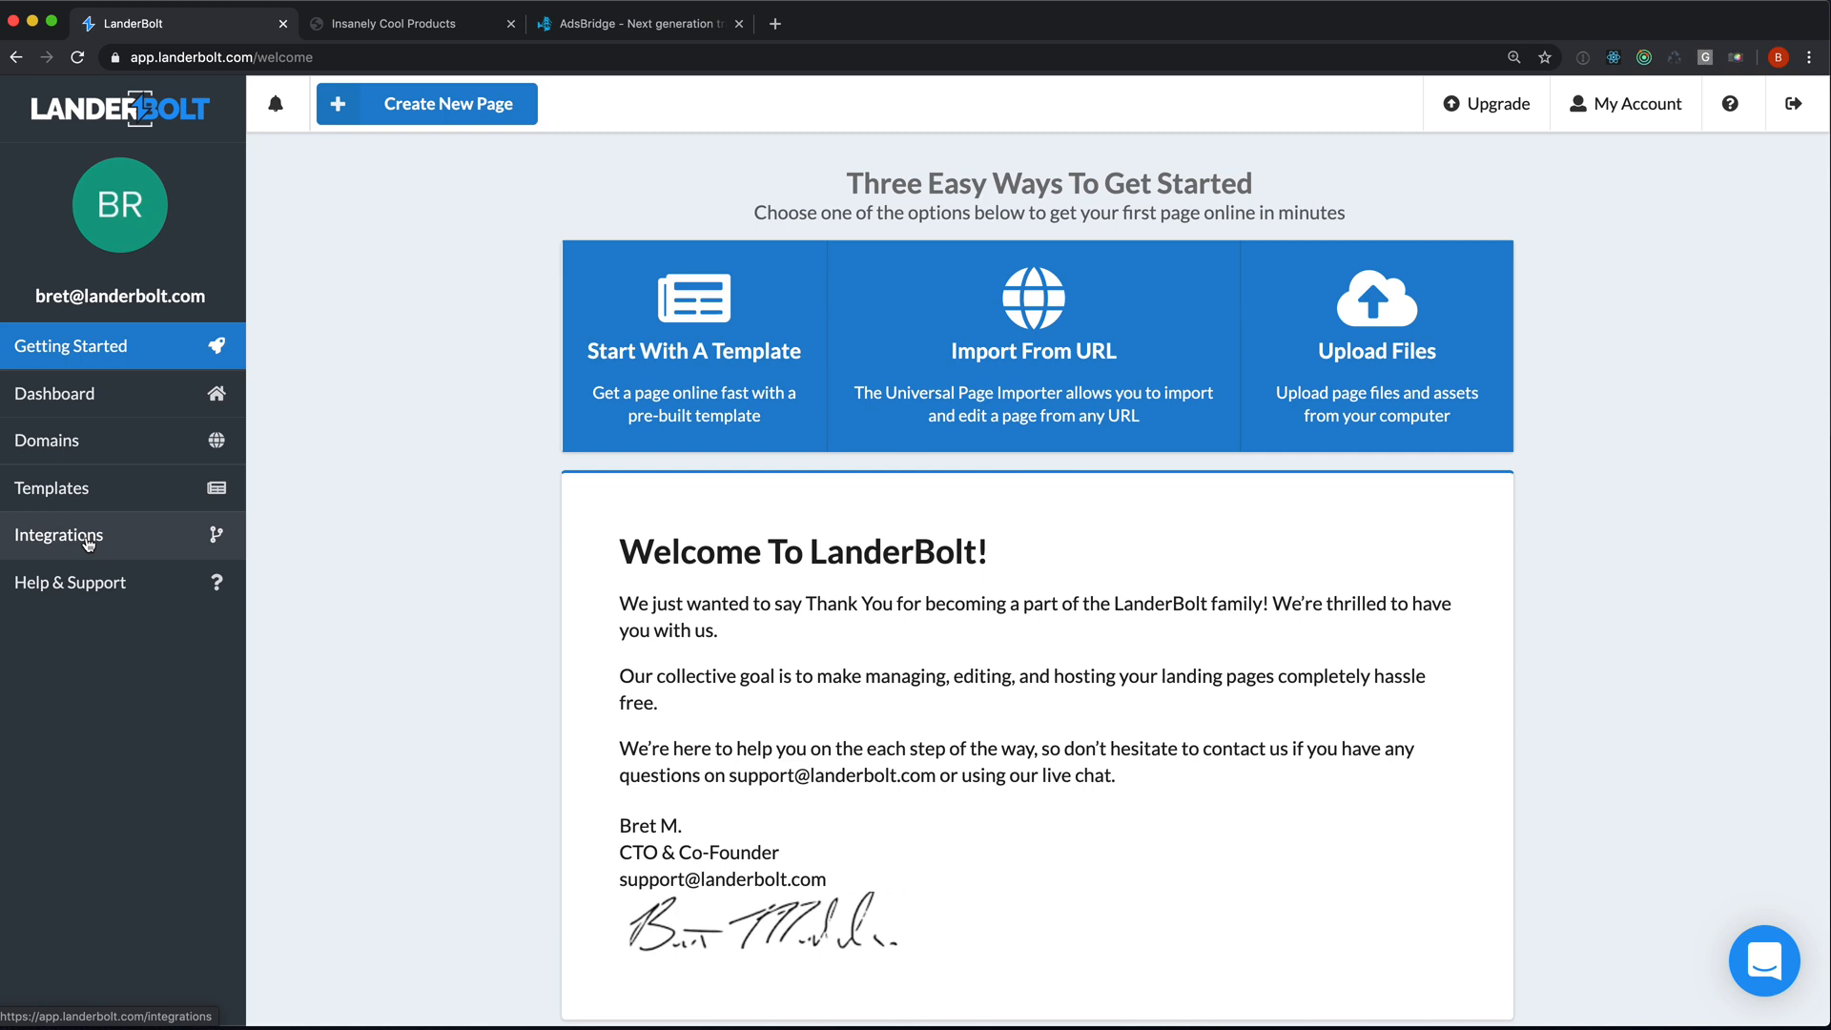
From Integrations, begin connecting a new tracker and choose AdsBridge from the available trackers.
{"action": "left_click", "coordinate": [59, 534]}
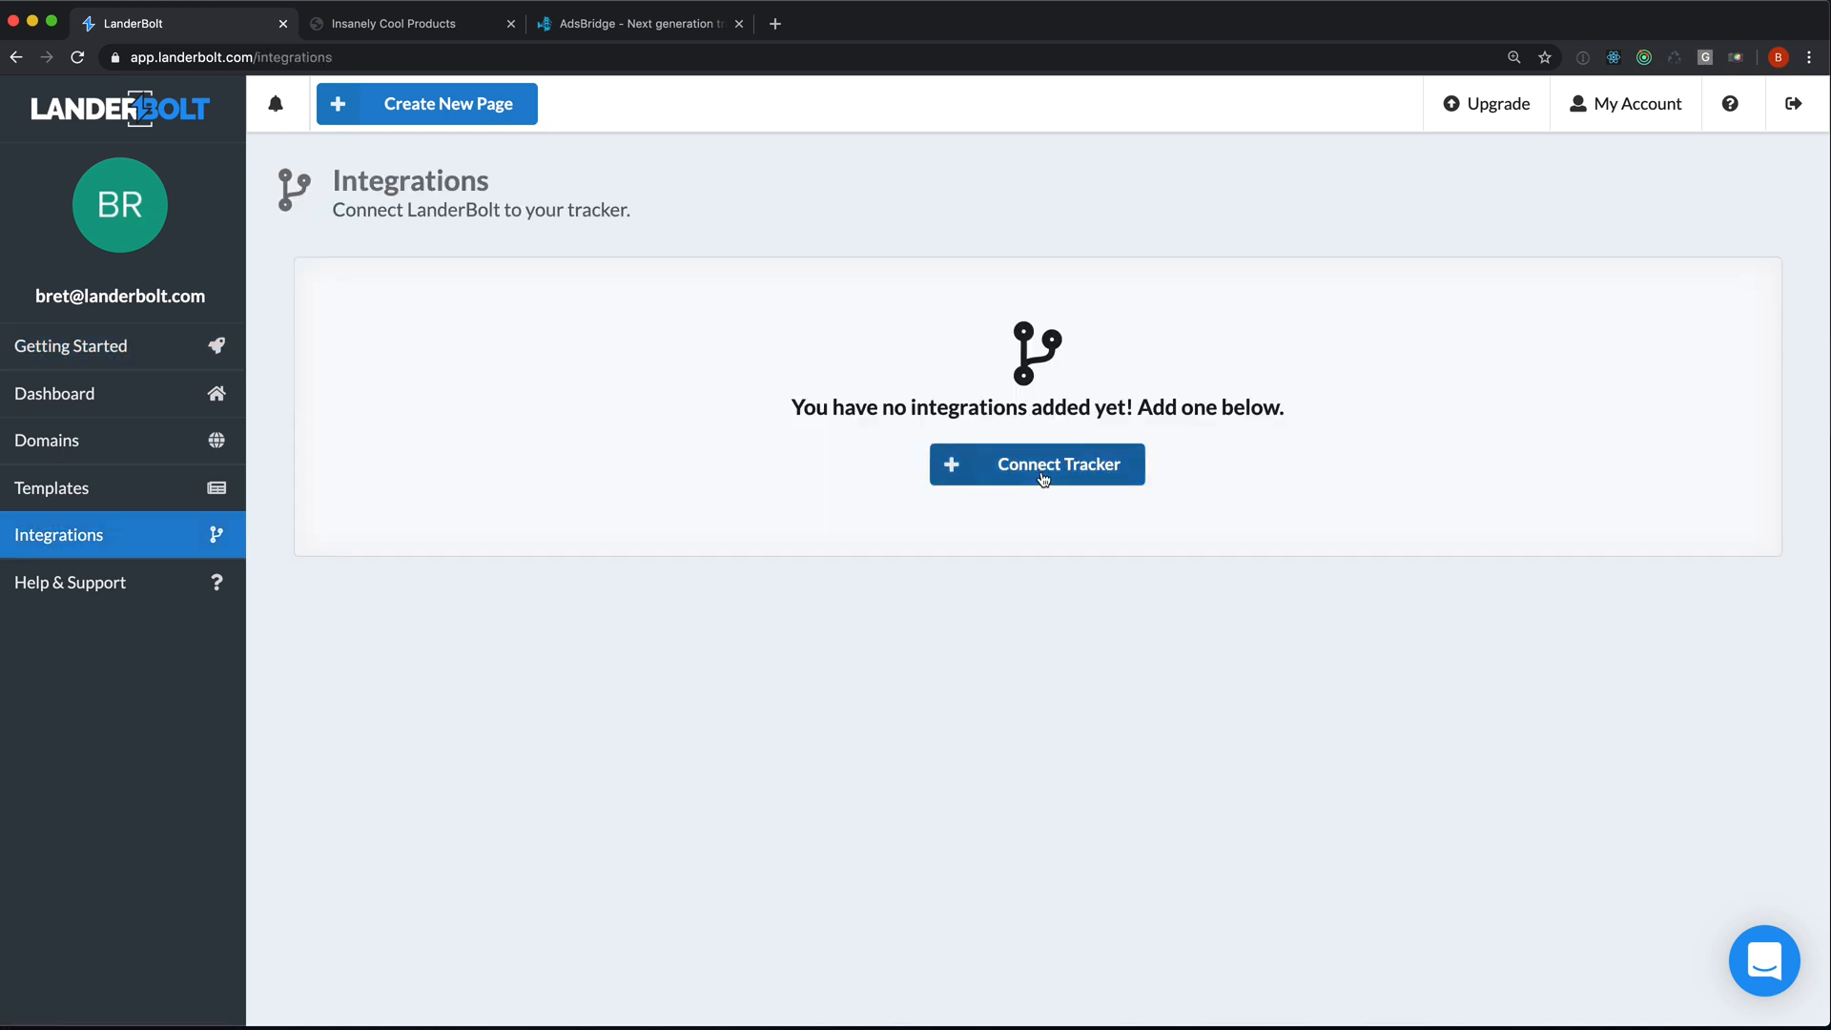
{"action": "left_click", "coordinate": [1035, 463]}
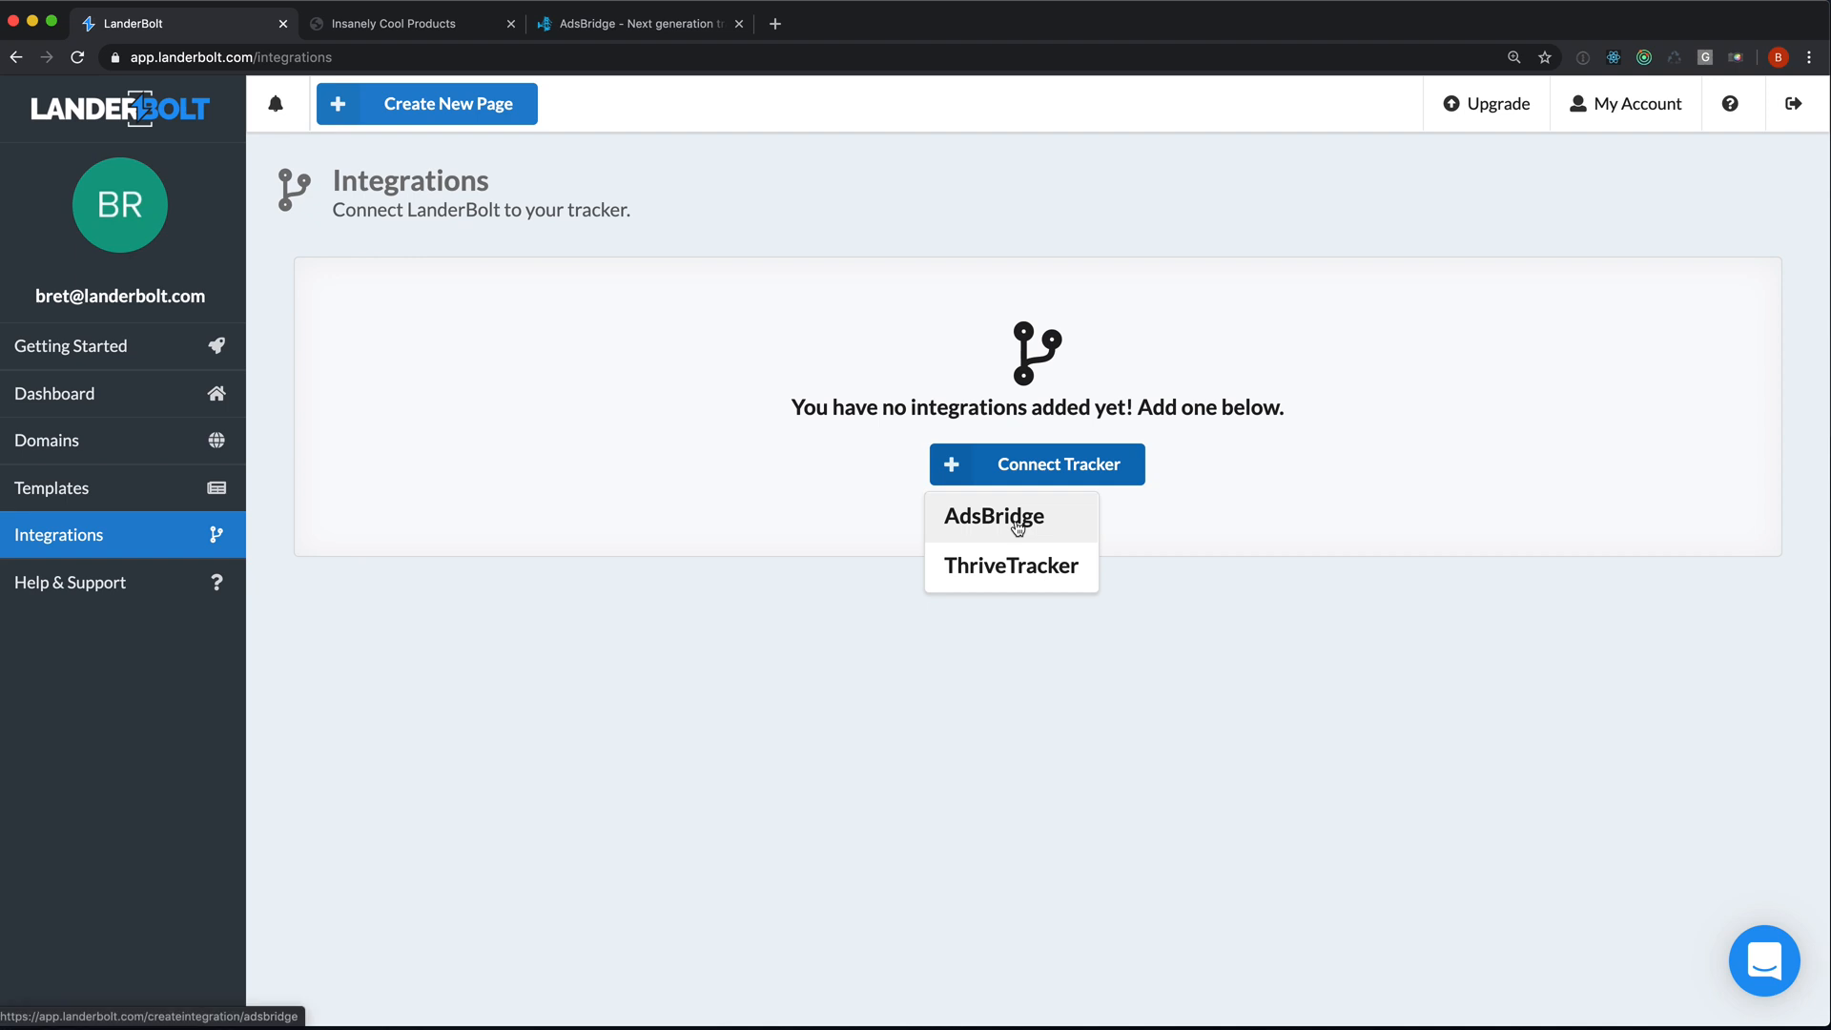
{"action": "left_click", "coordinate": [992, 515]}
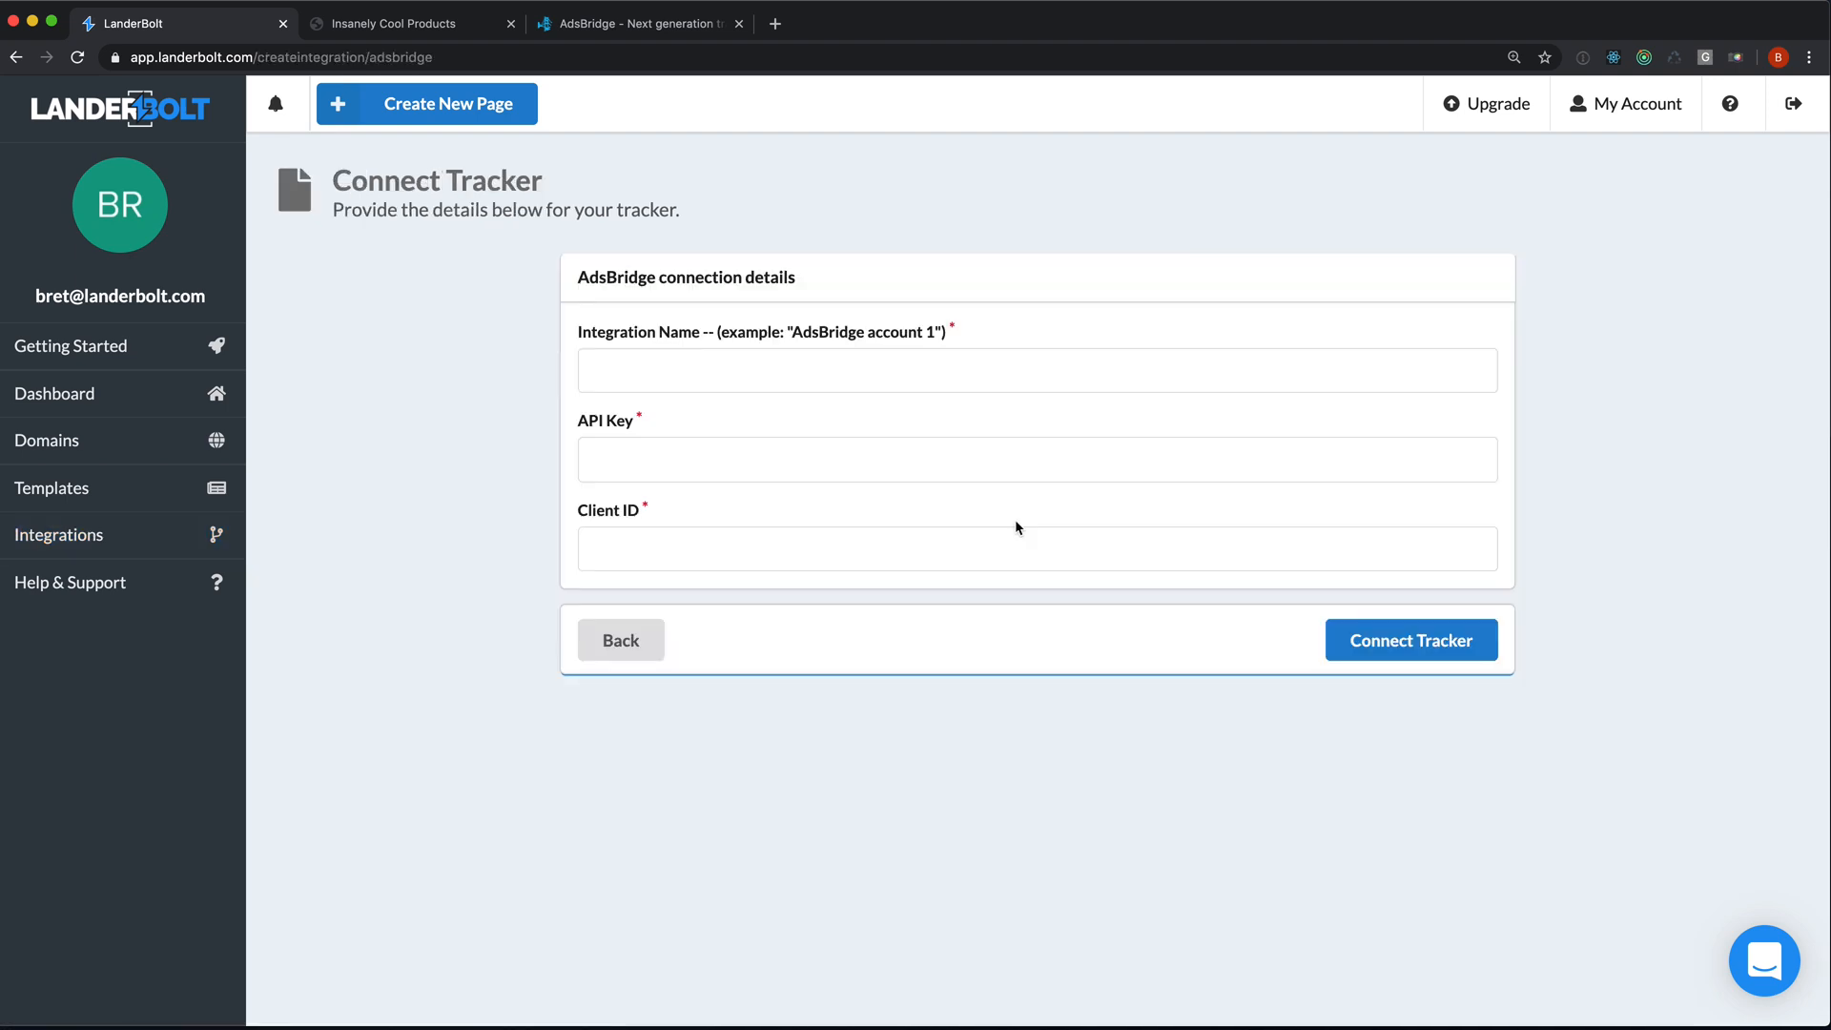
{"action": "left_click", "coordinate": [1410, 641]}
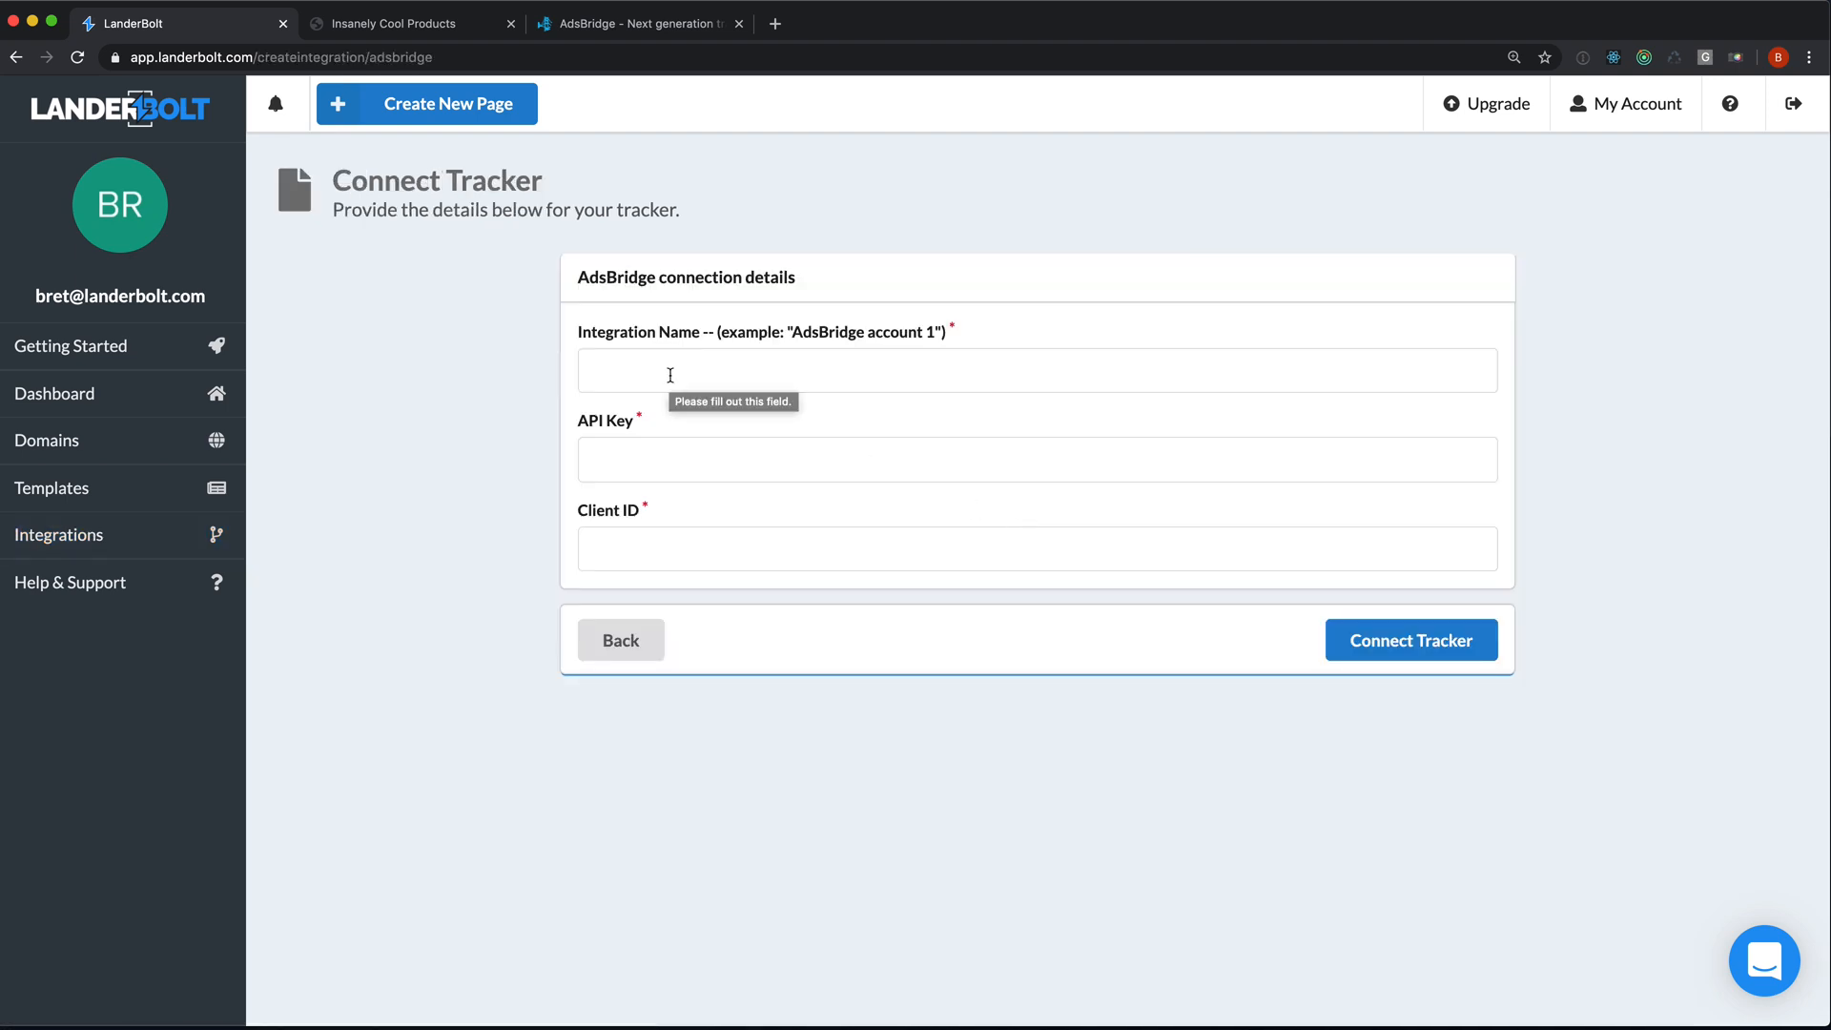
Fill the Integration Name field with 'AdsBridge', leaving API key and client ID empty.
{"action": "left_click", "coordinate": [1034, 370]}
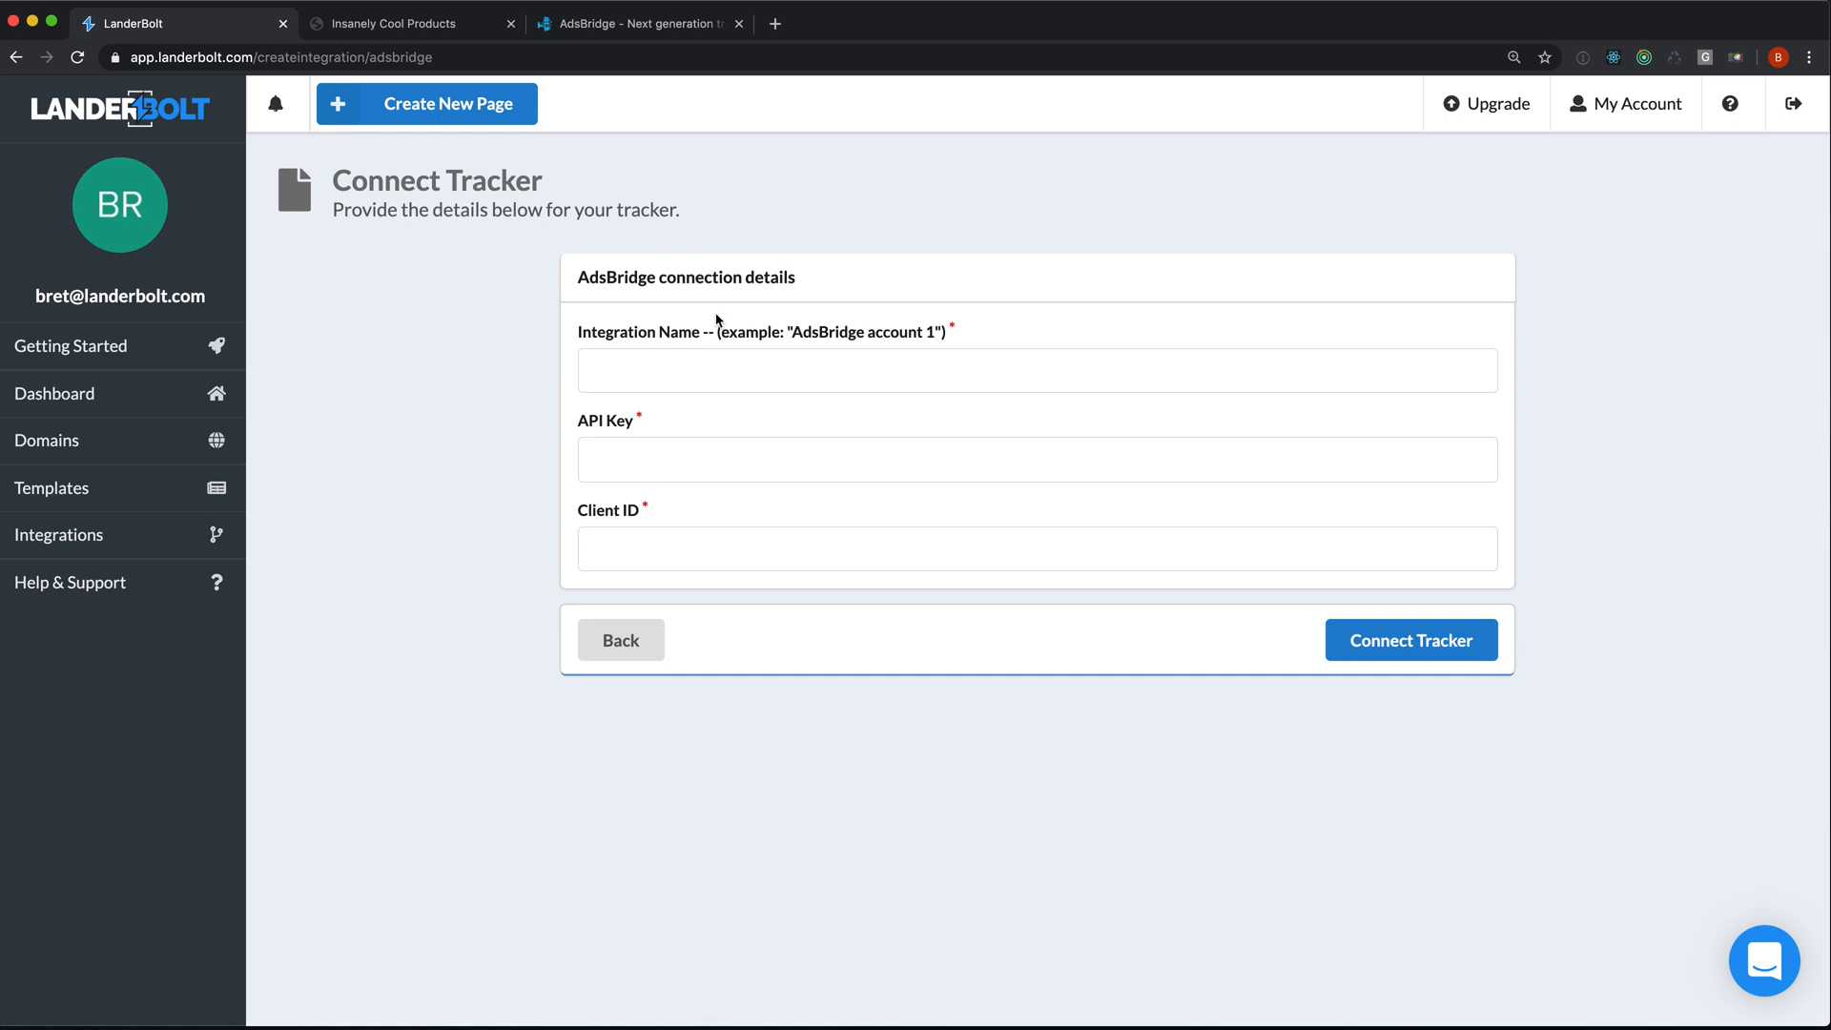
{"action": "left_click", "coordinate": [1038, 370]}
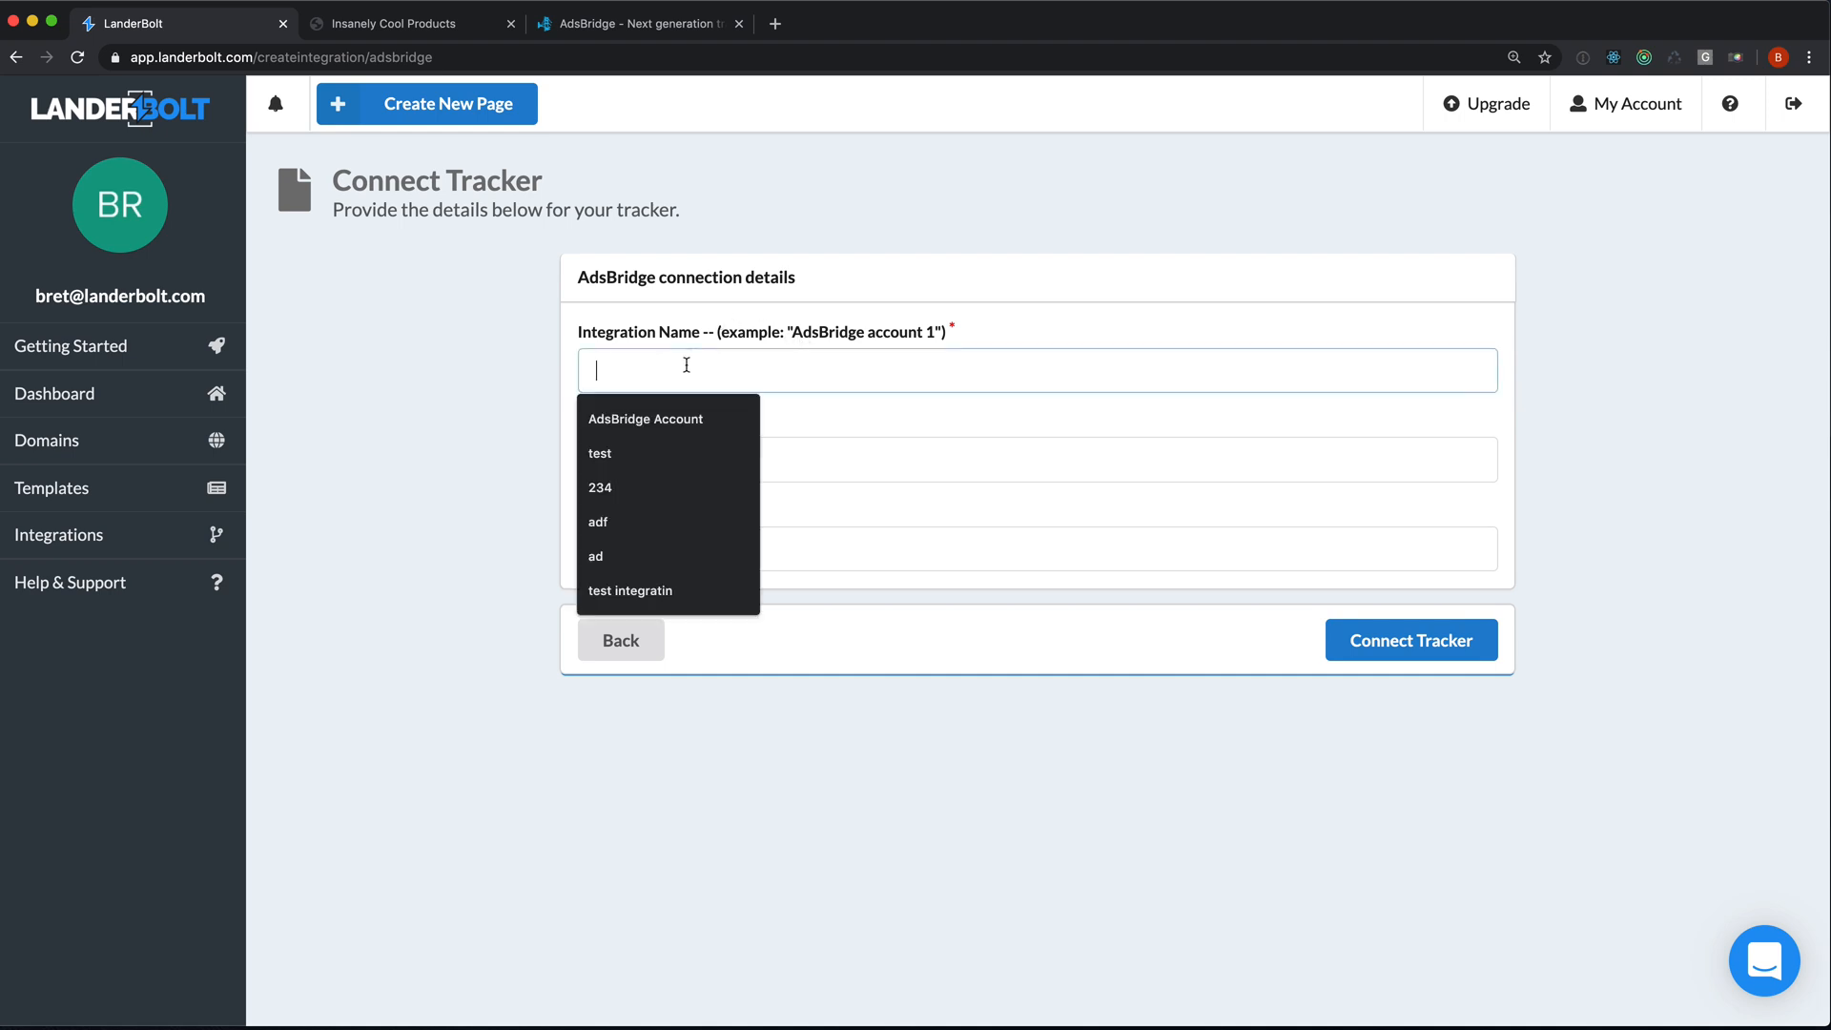
{"action": "type", "text": "AdsBridge"}
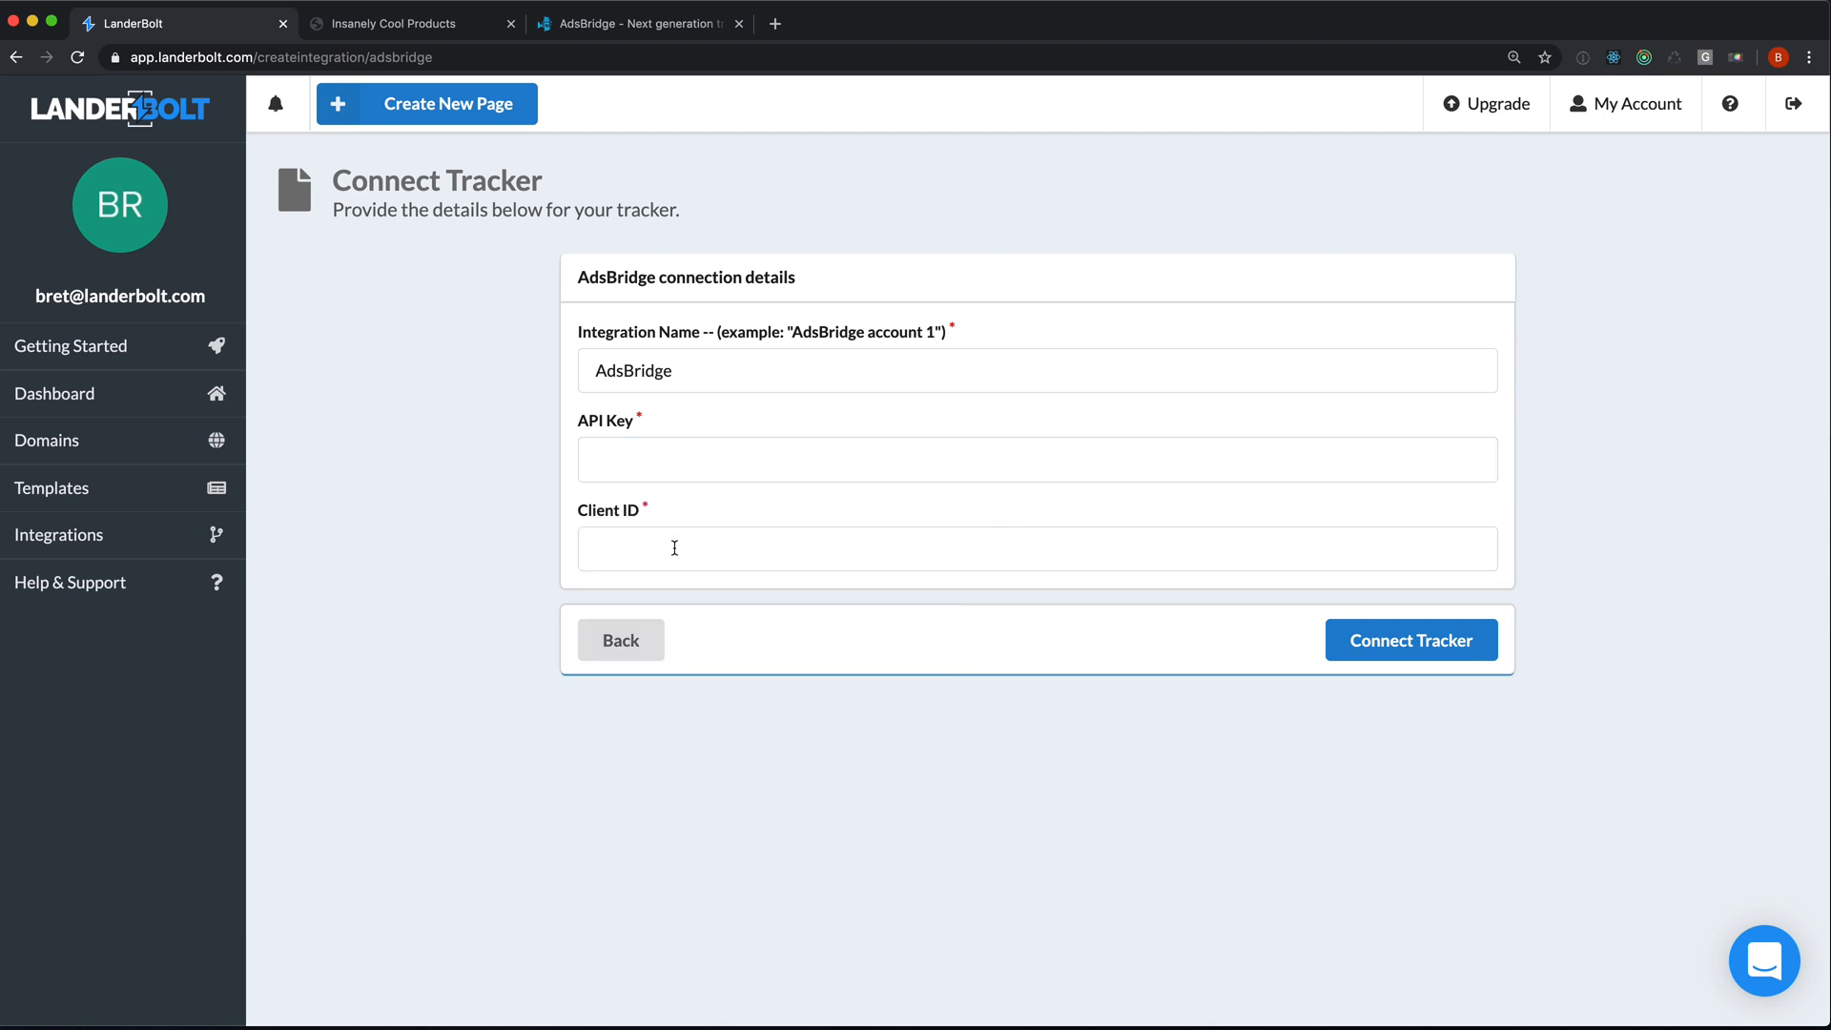
{"action": "left_click", "coordinate": [1410, 641]}
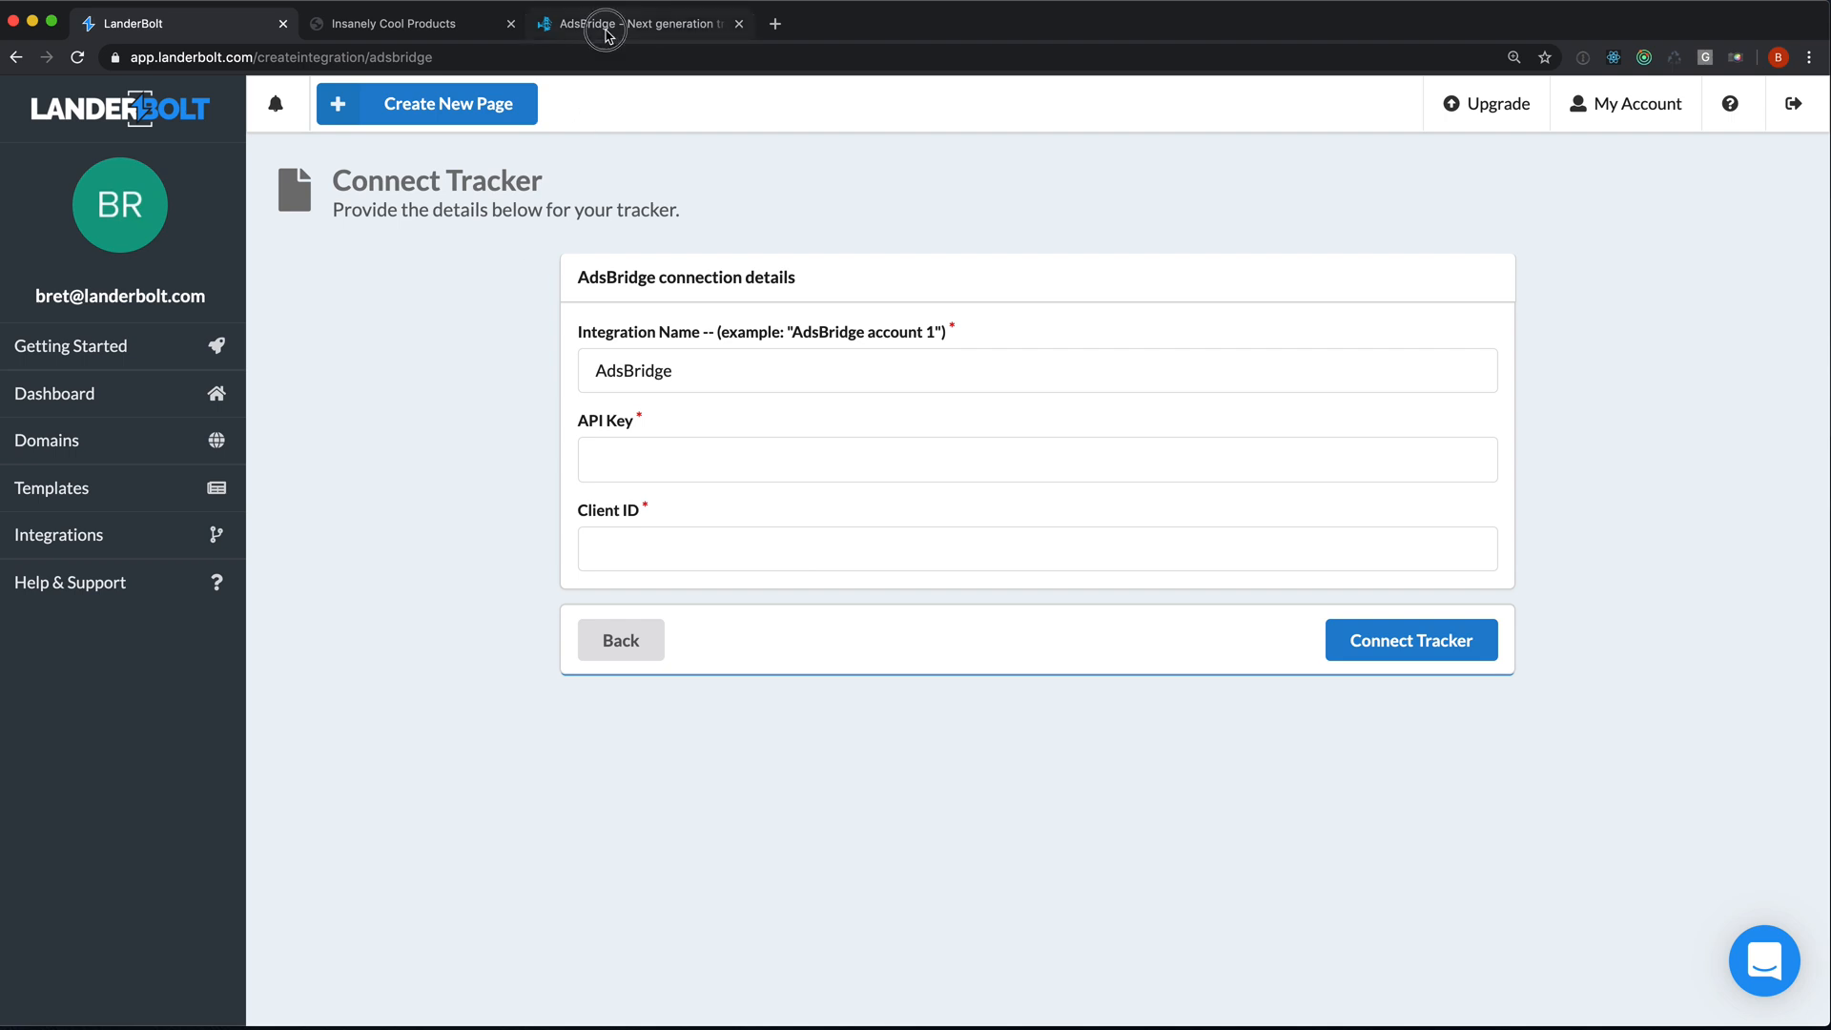
Switch to AdsBridge and reach the account profile page via My account.
{"action": "left_click", "coordinate": [637, 23]}
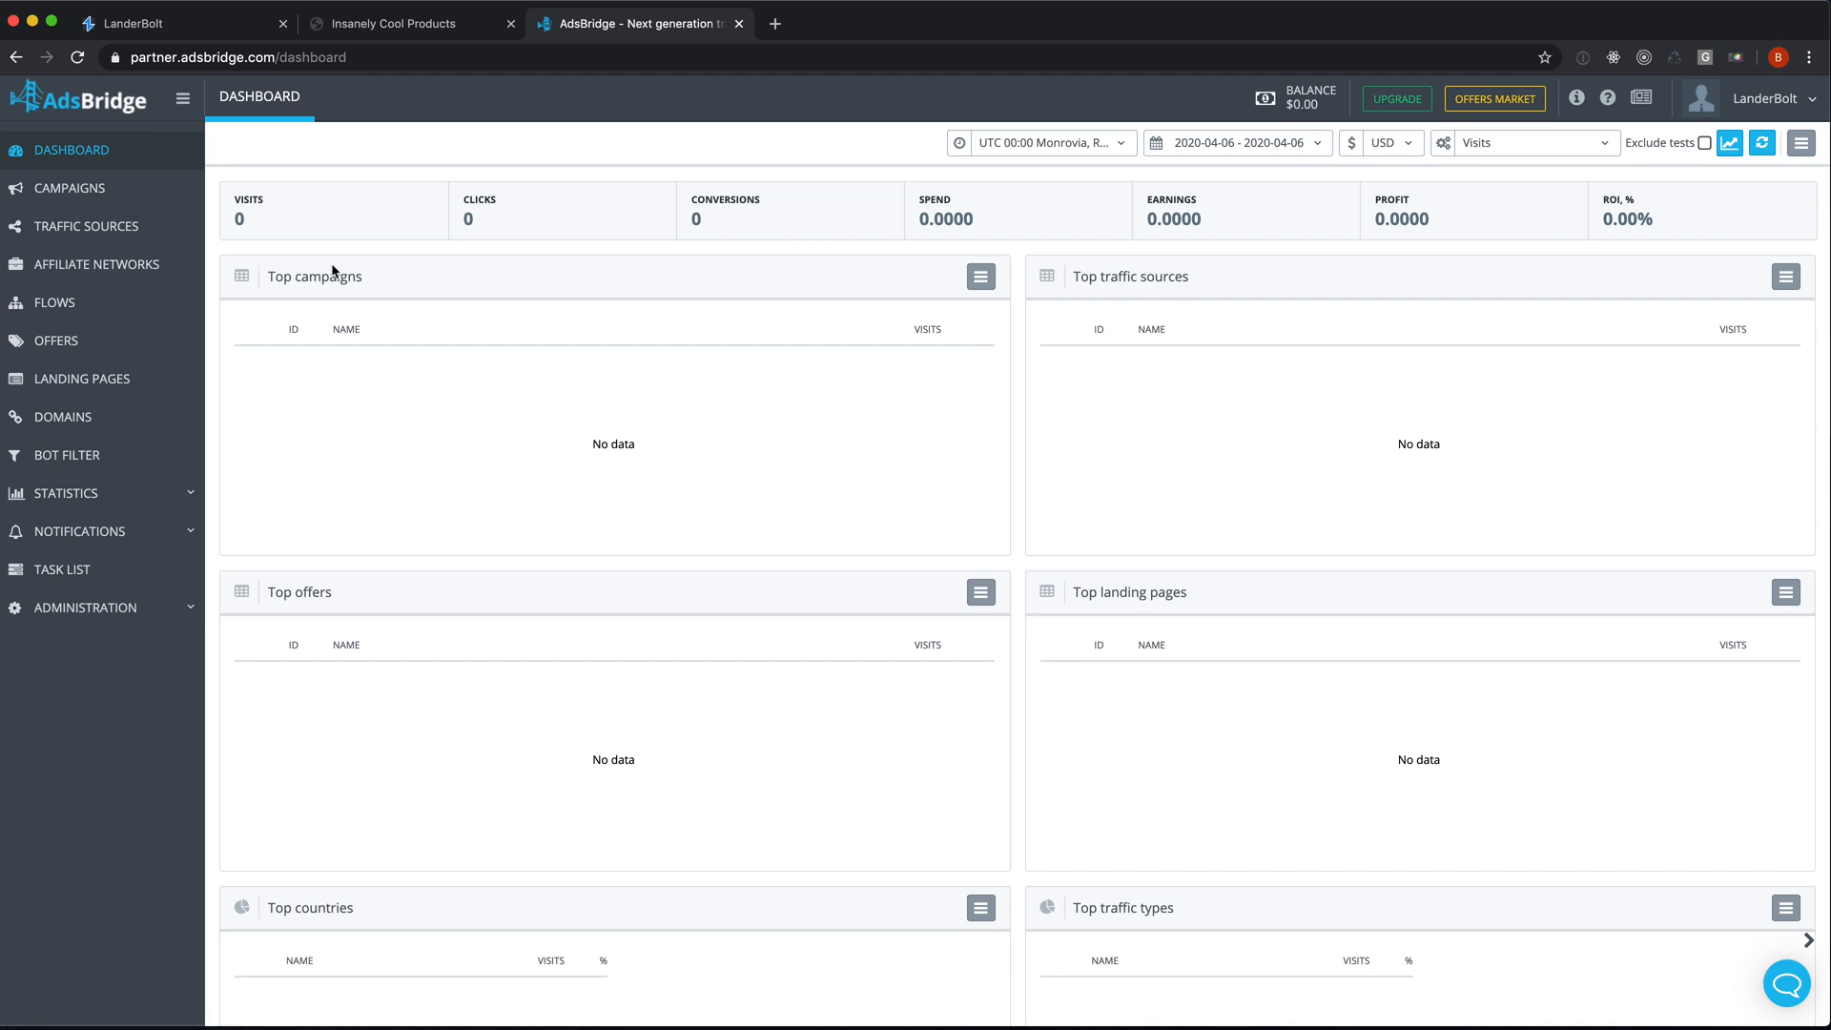
{"action": "mouse_move", "coordinate": [1664, 170]}
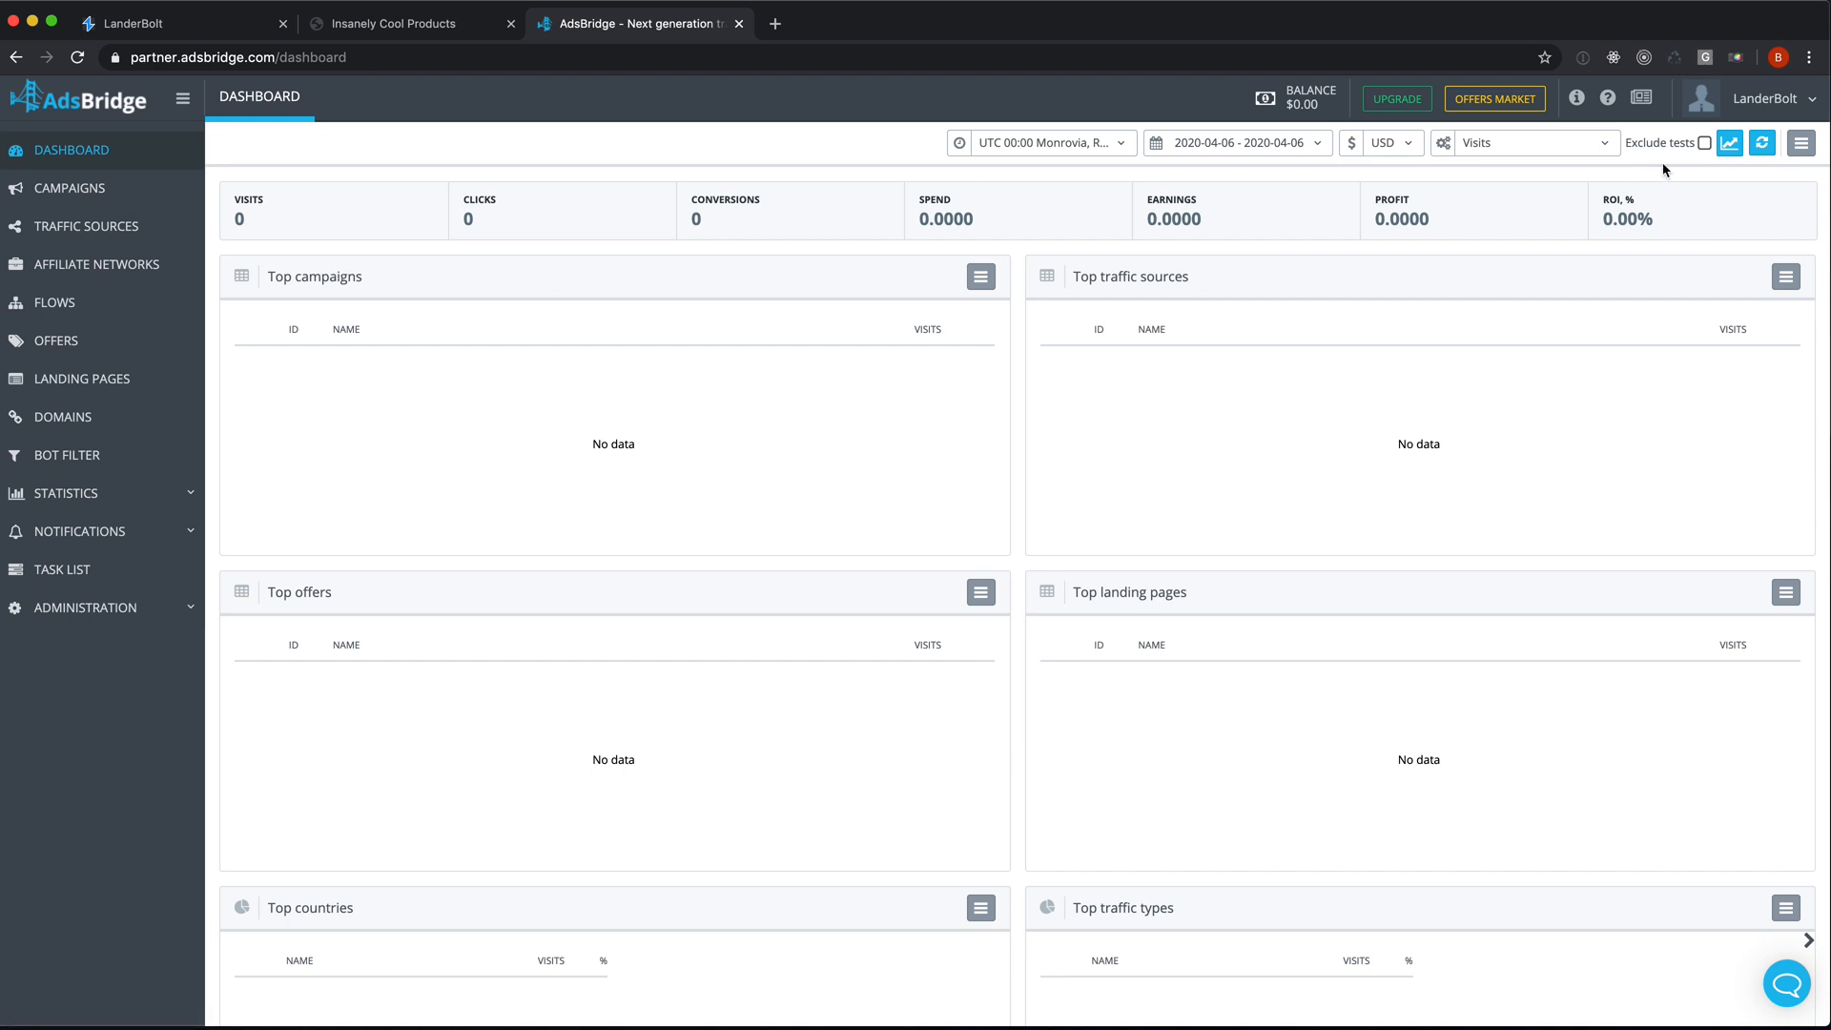
{"action": "left_click", "coordinate": [1767, 97]}
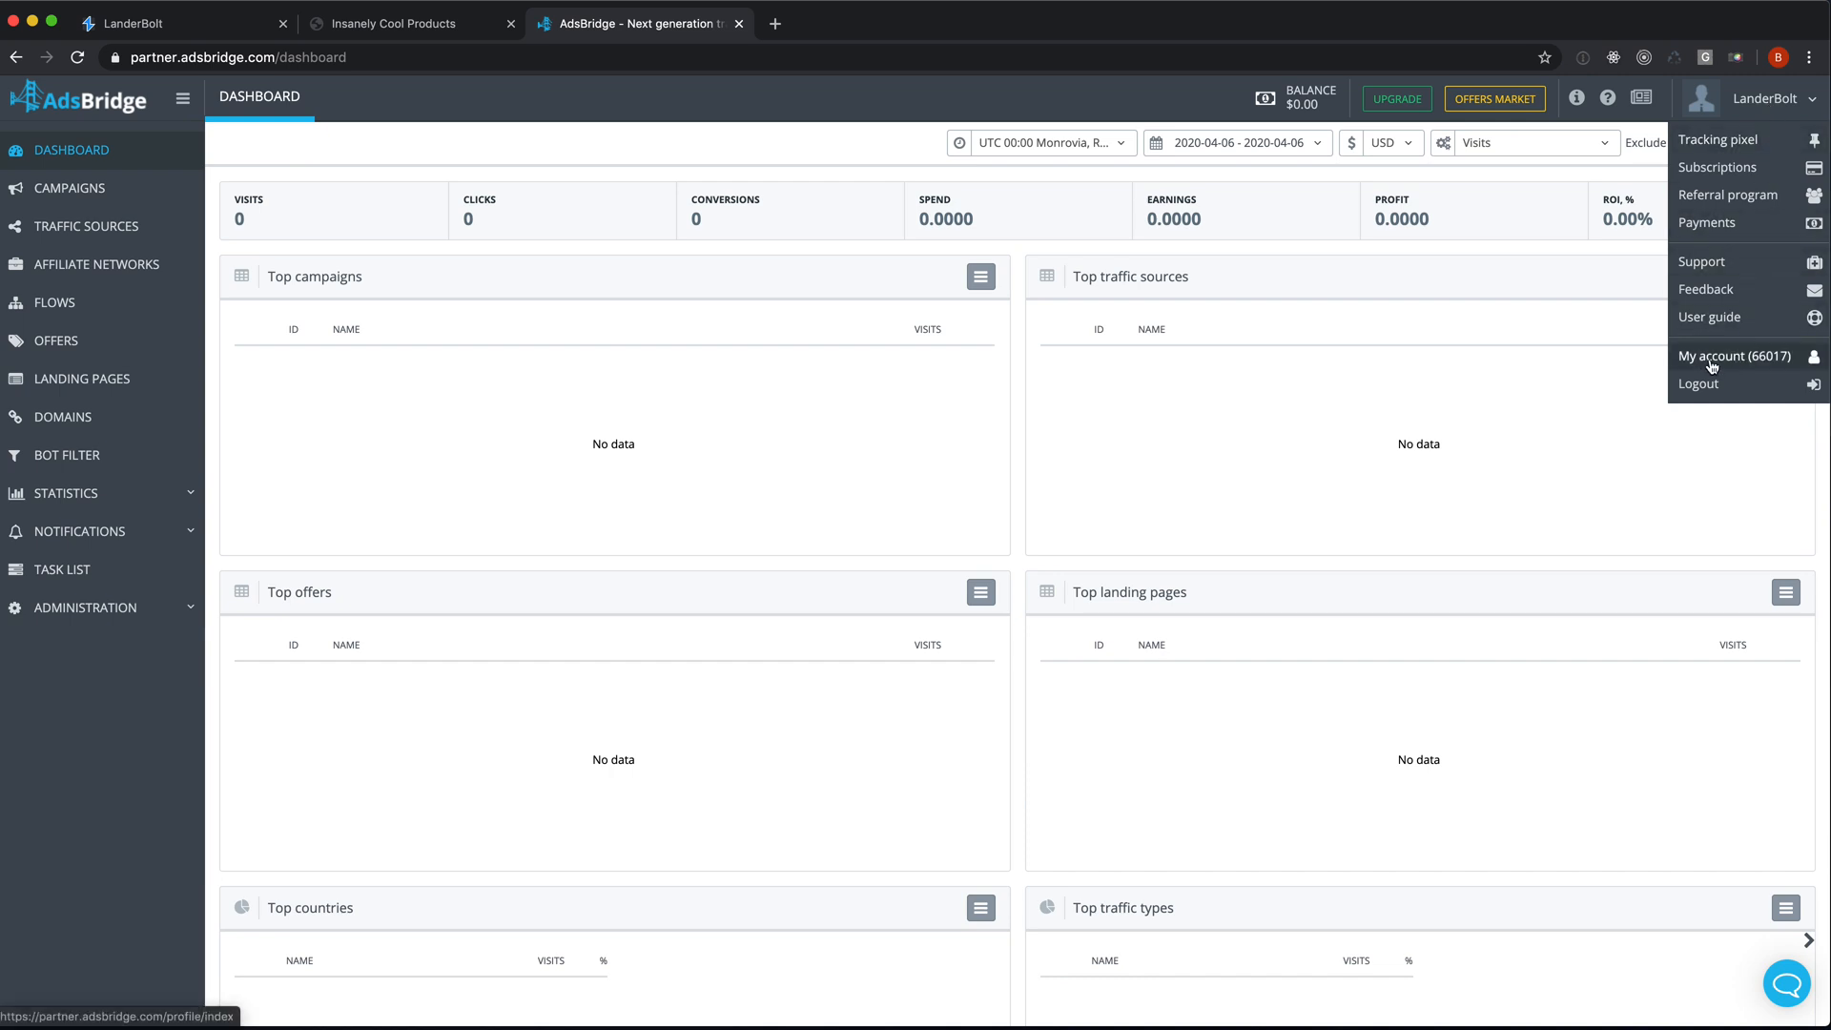
{"action": "left_click", "coordinate": [1734, 356]}
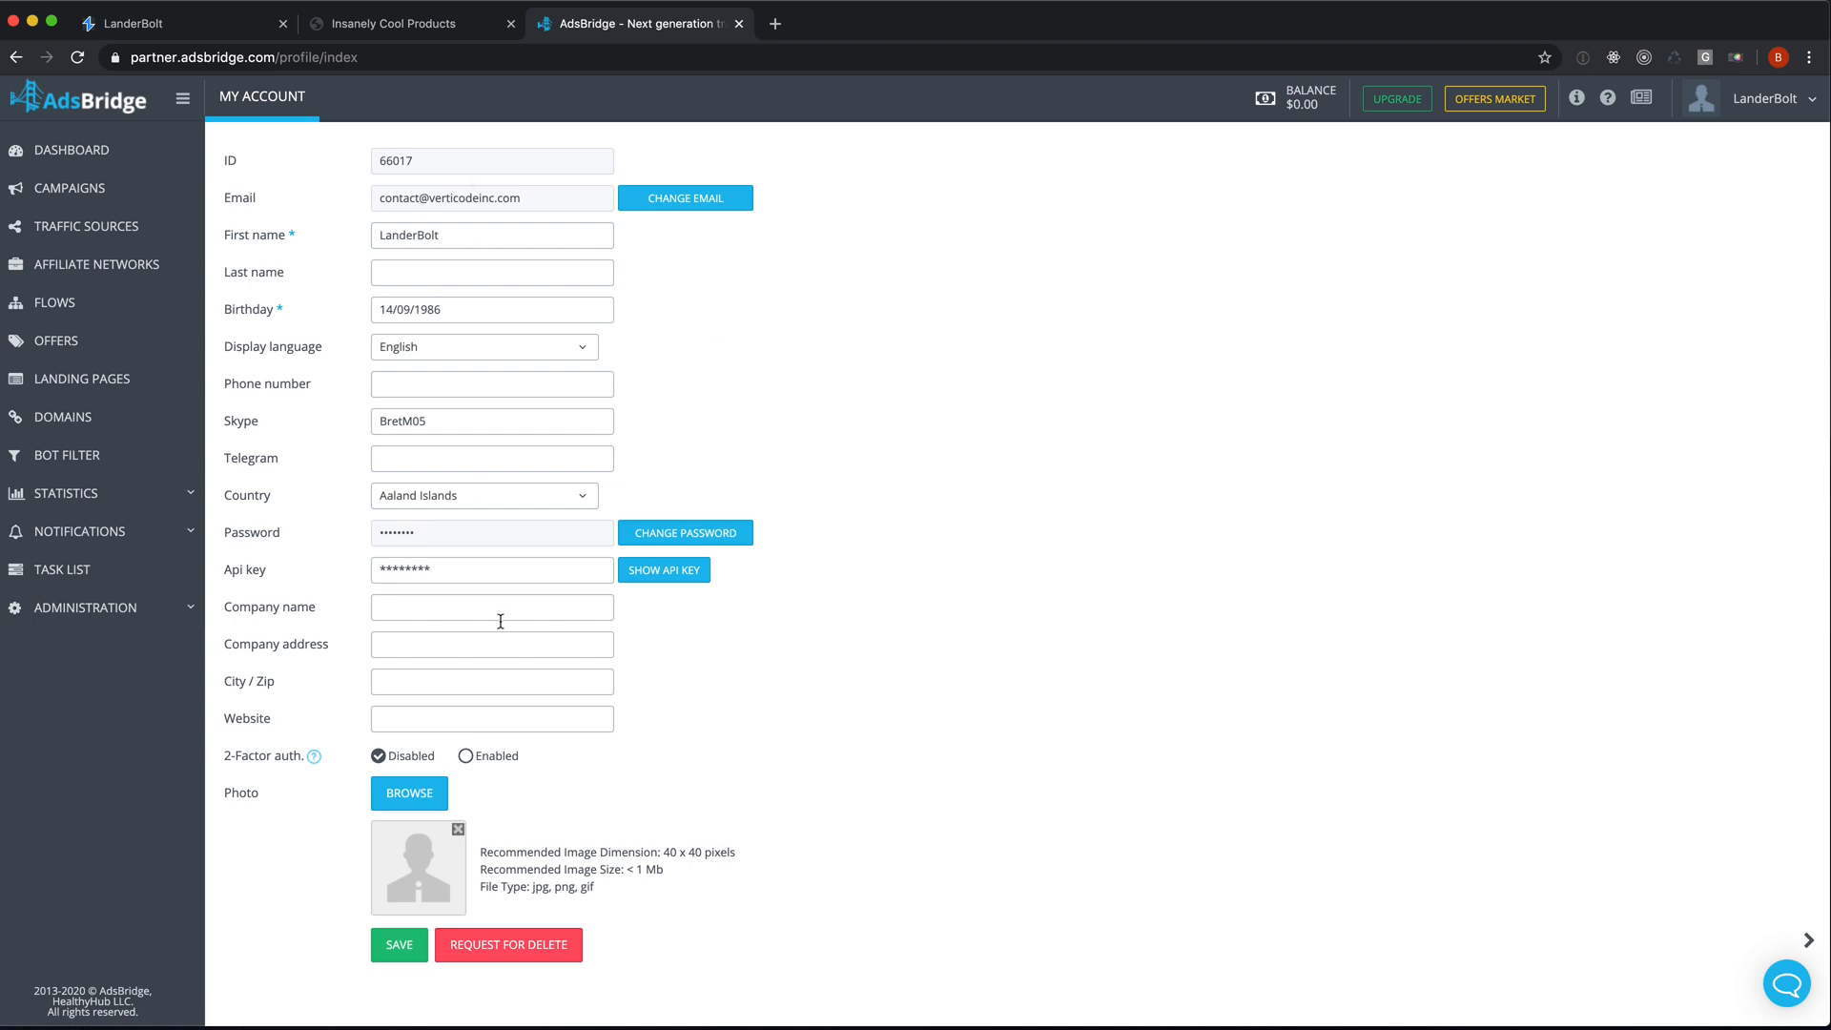
{"action": "mouse_move", "coordinate": [508, 681]}
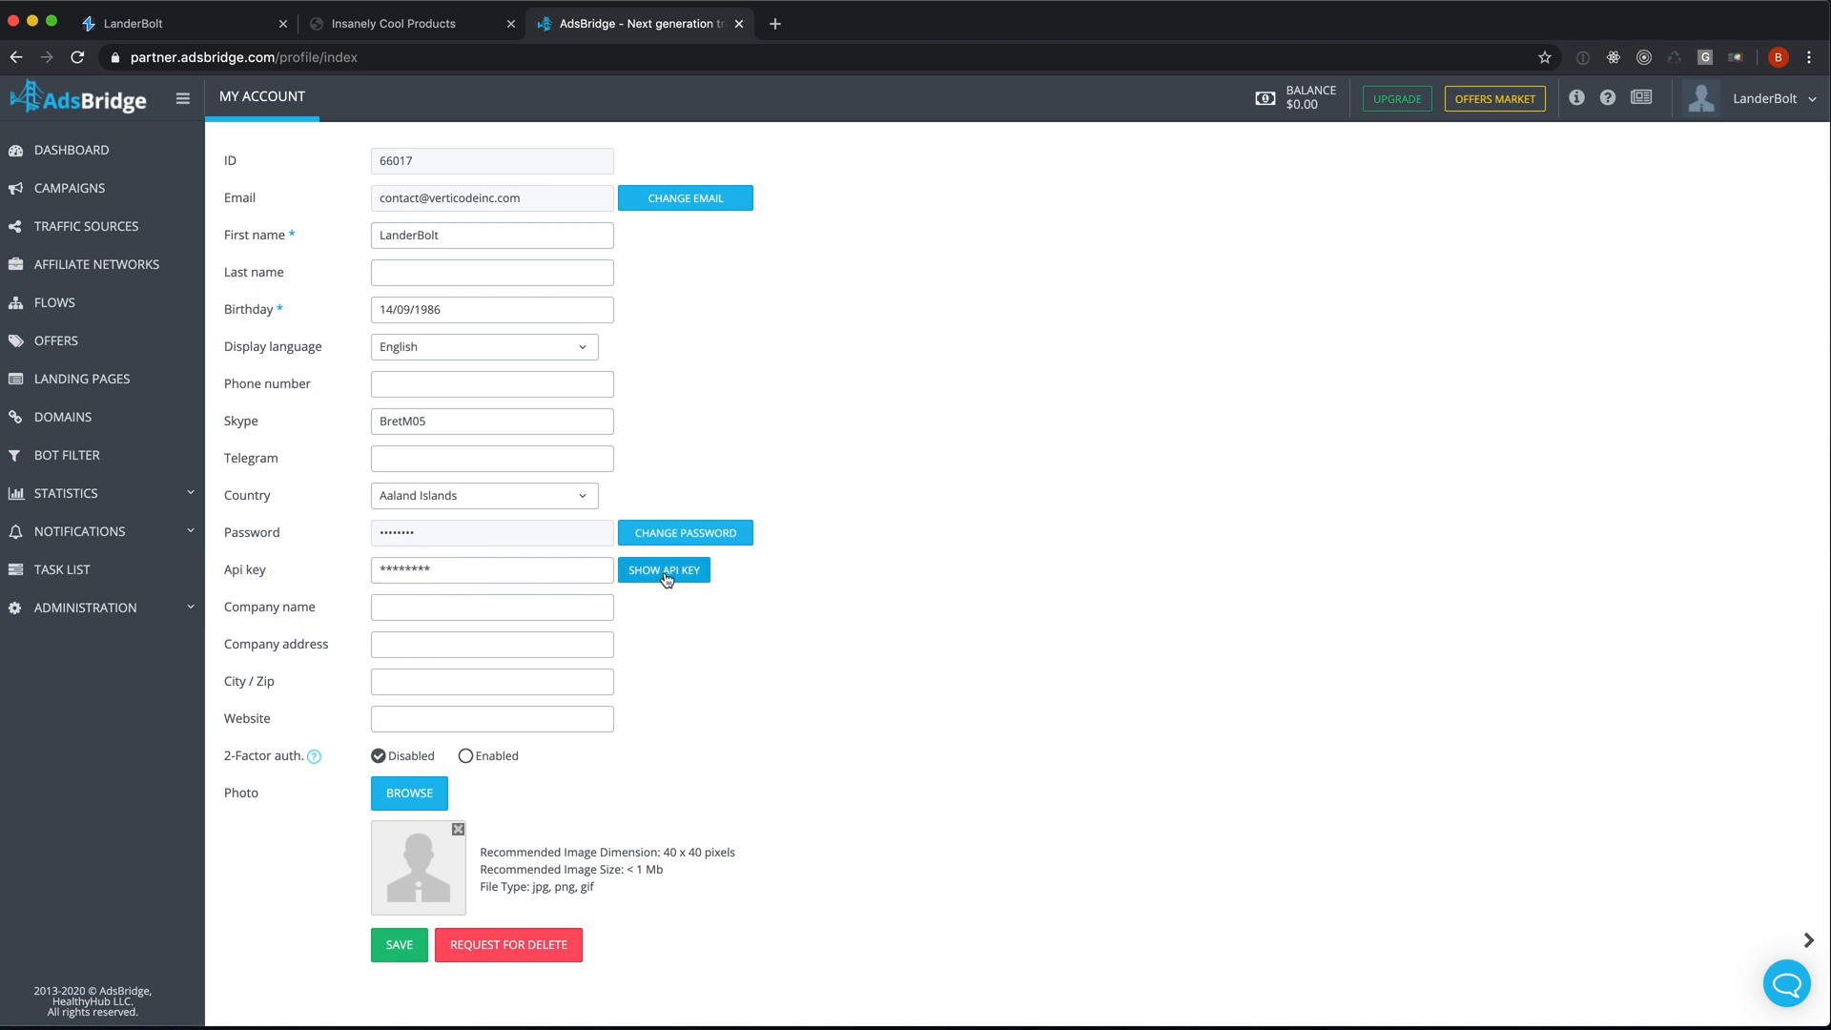
Reveal the API key with the account password and copy it to the clipboard.
{"action": "left_click", "coordinate": [664, 570]}
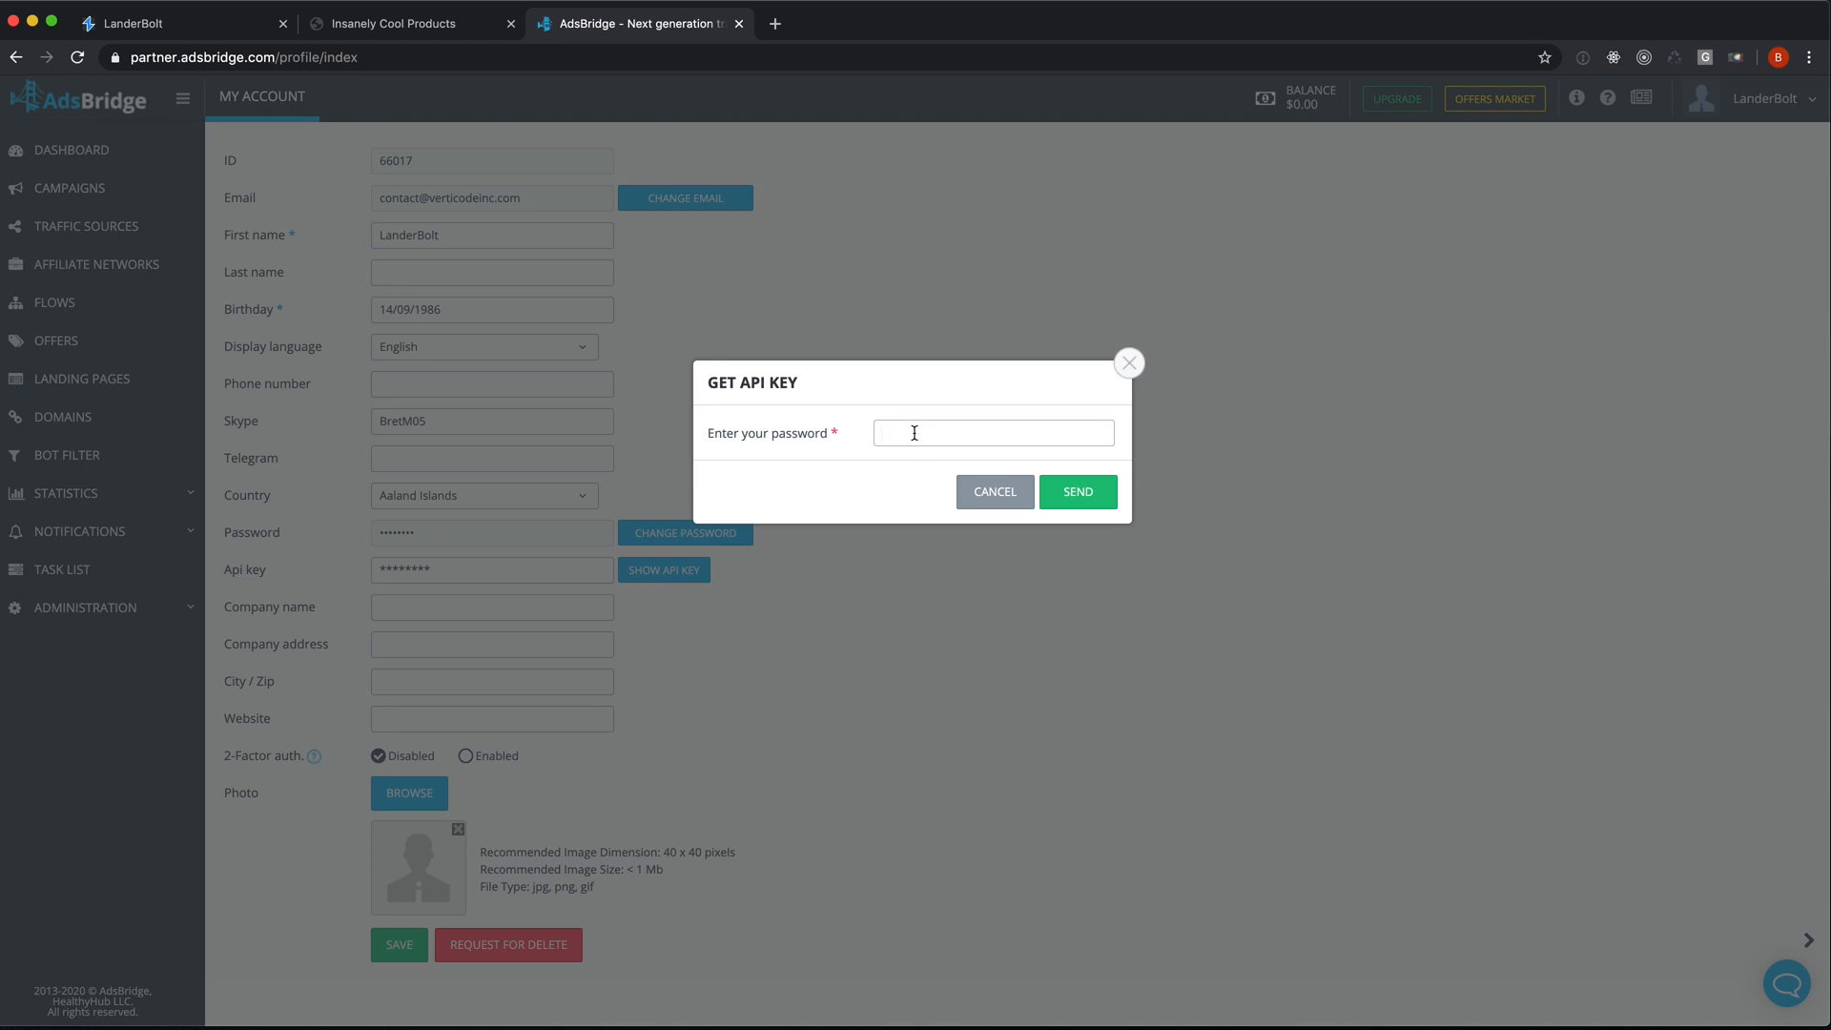
{"action": "left_click", "coordinate": [1076, 491]}
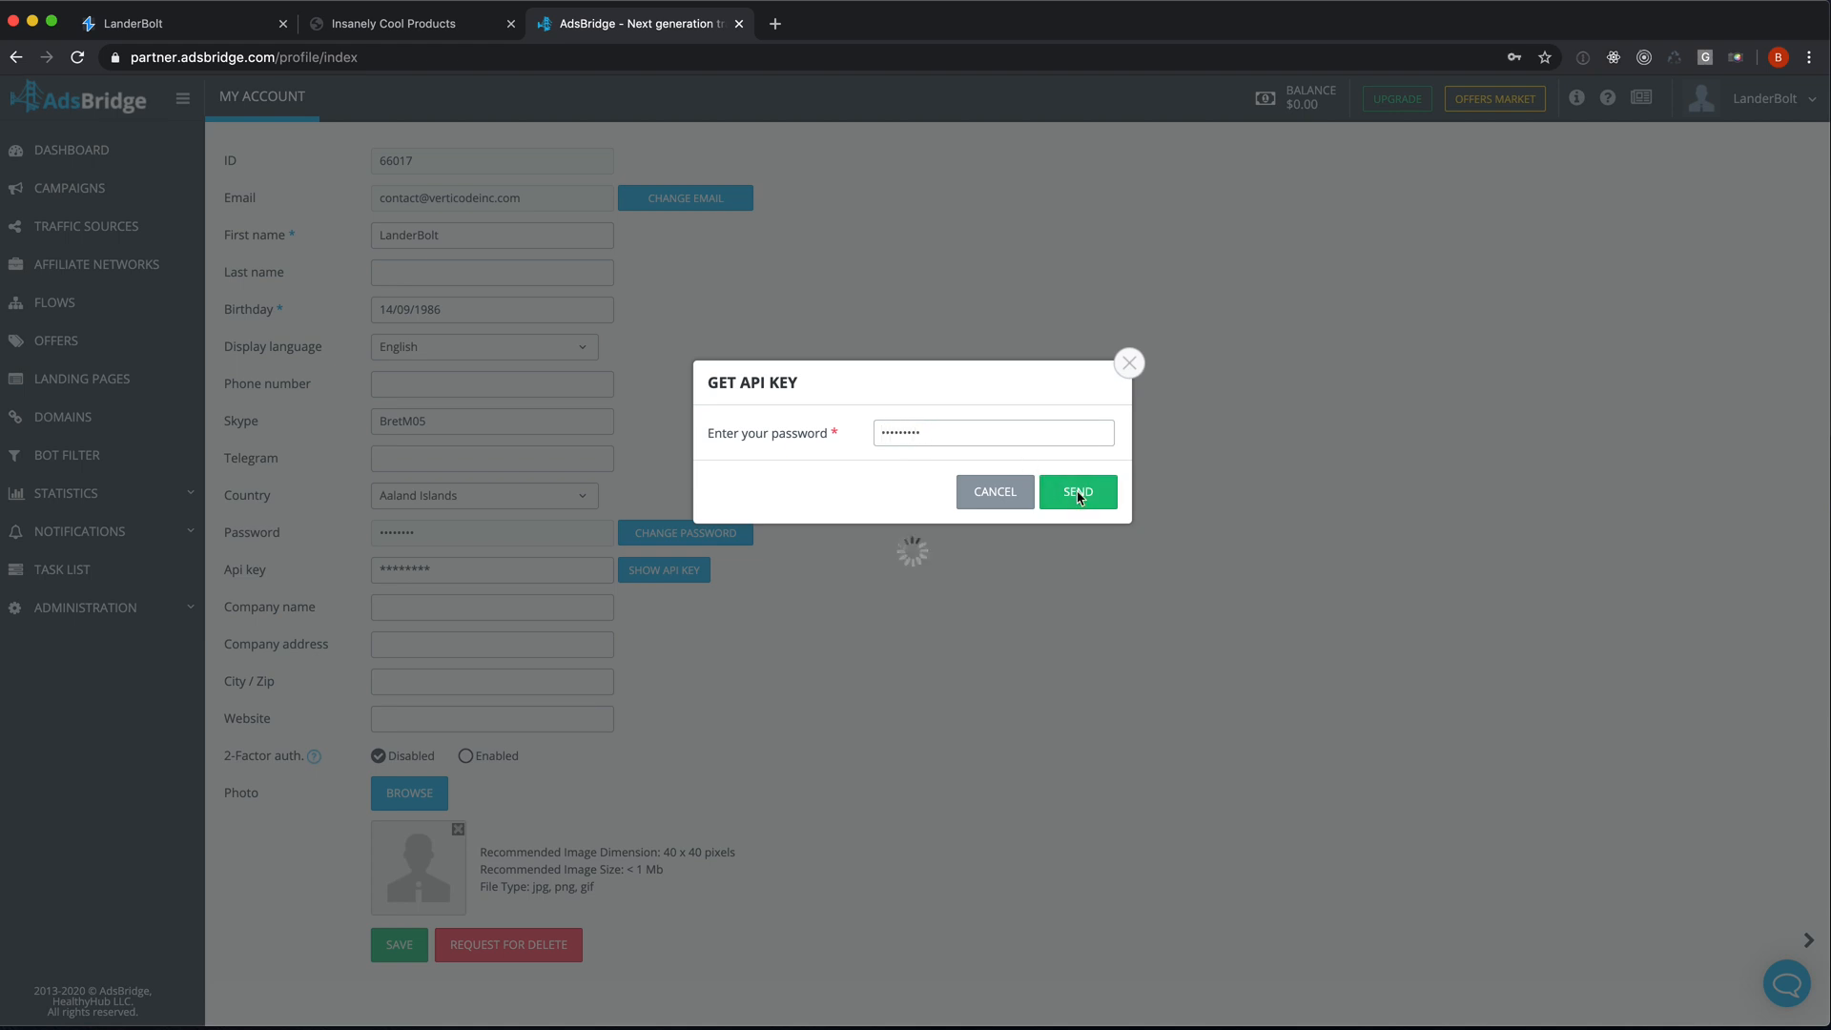
{"action": "left_click", "coordinate": [1076, 490]}
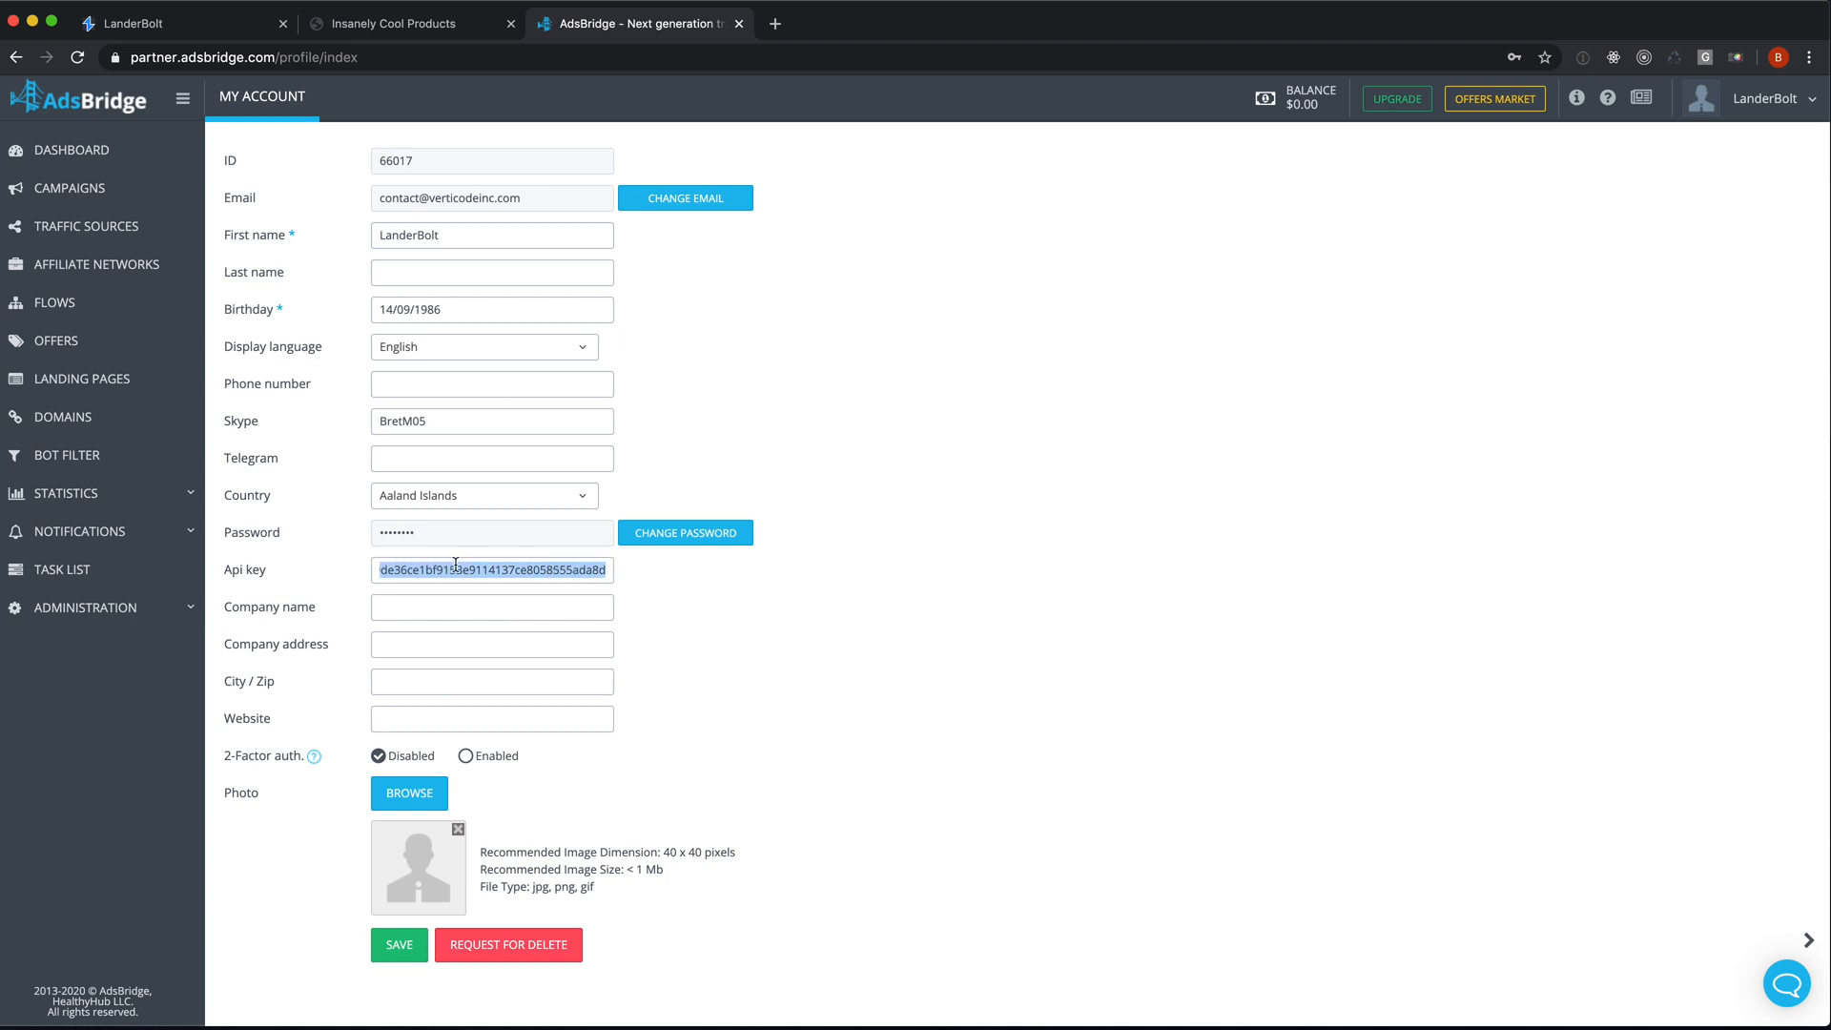
{"action": "right_click", "coordinate": [490, 570]}
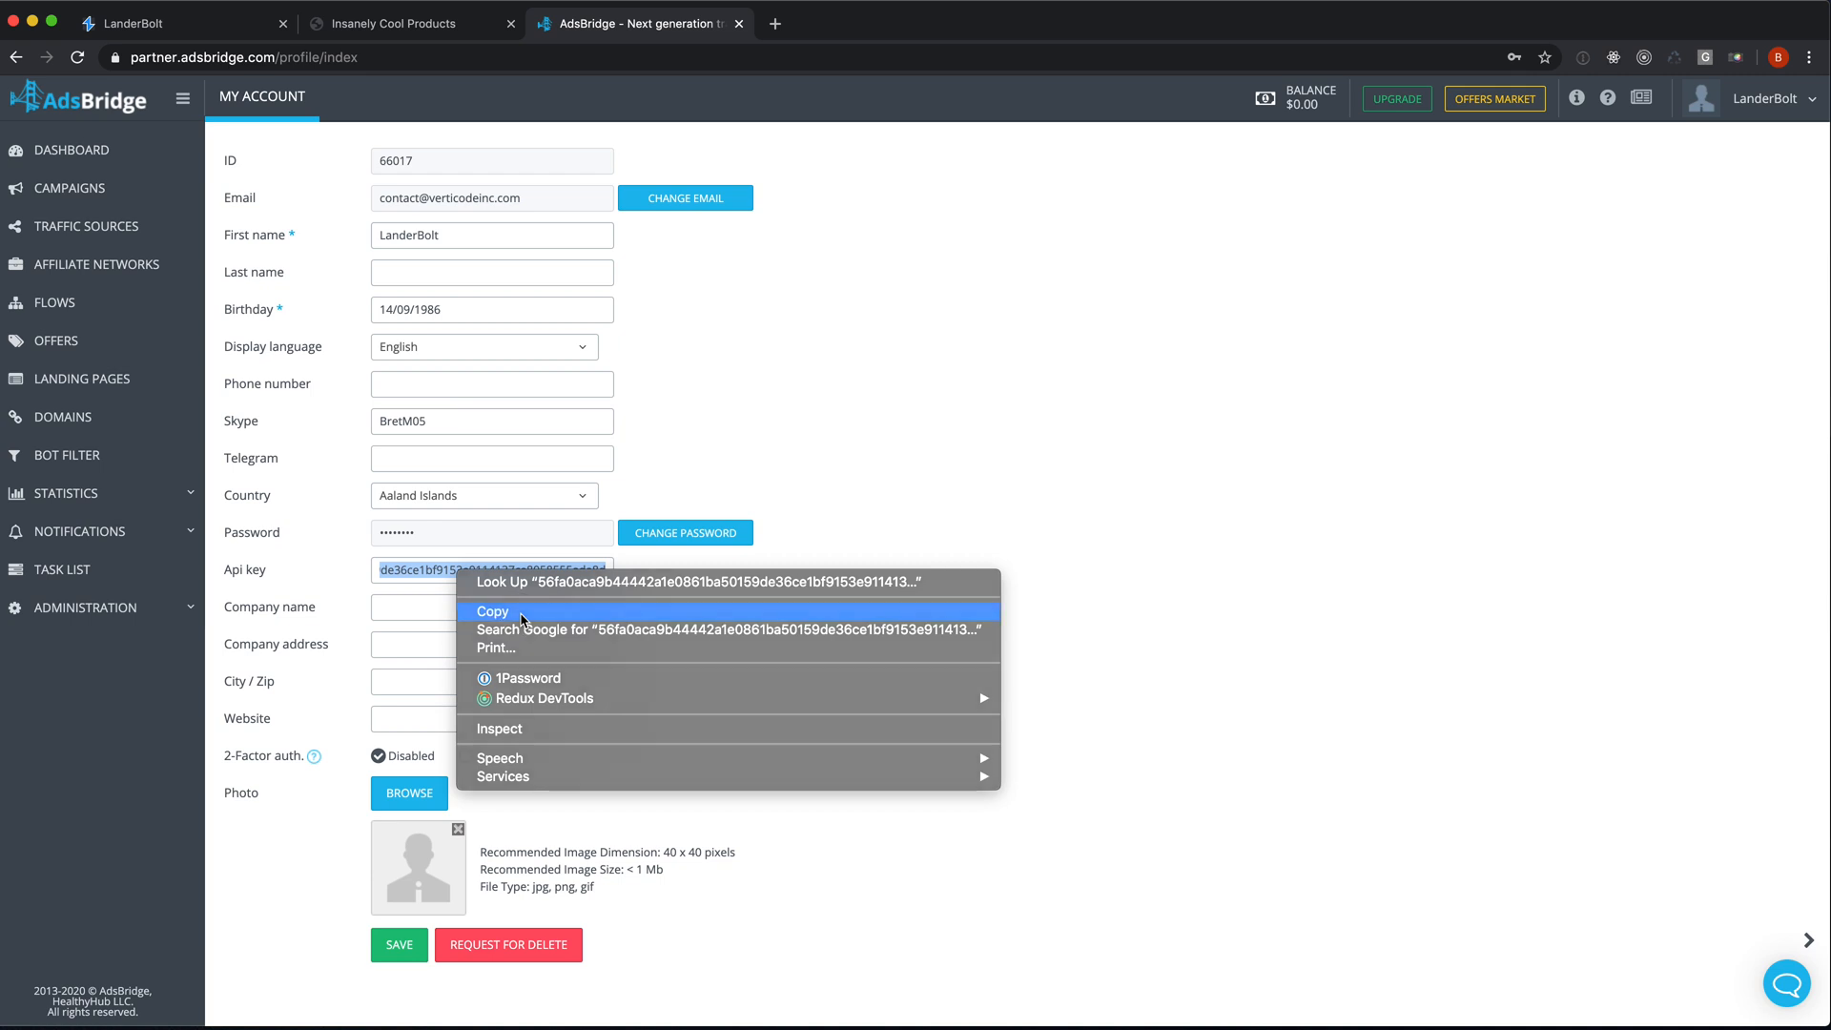
{"action": "left_click", "coordinate": [492, 612]}
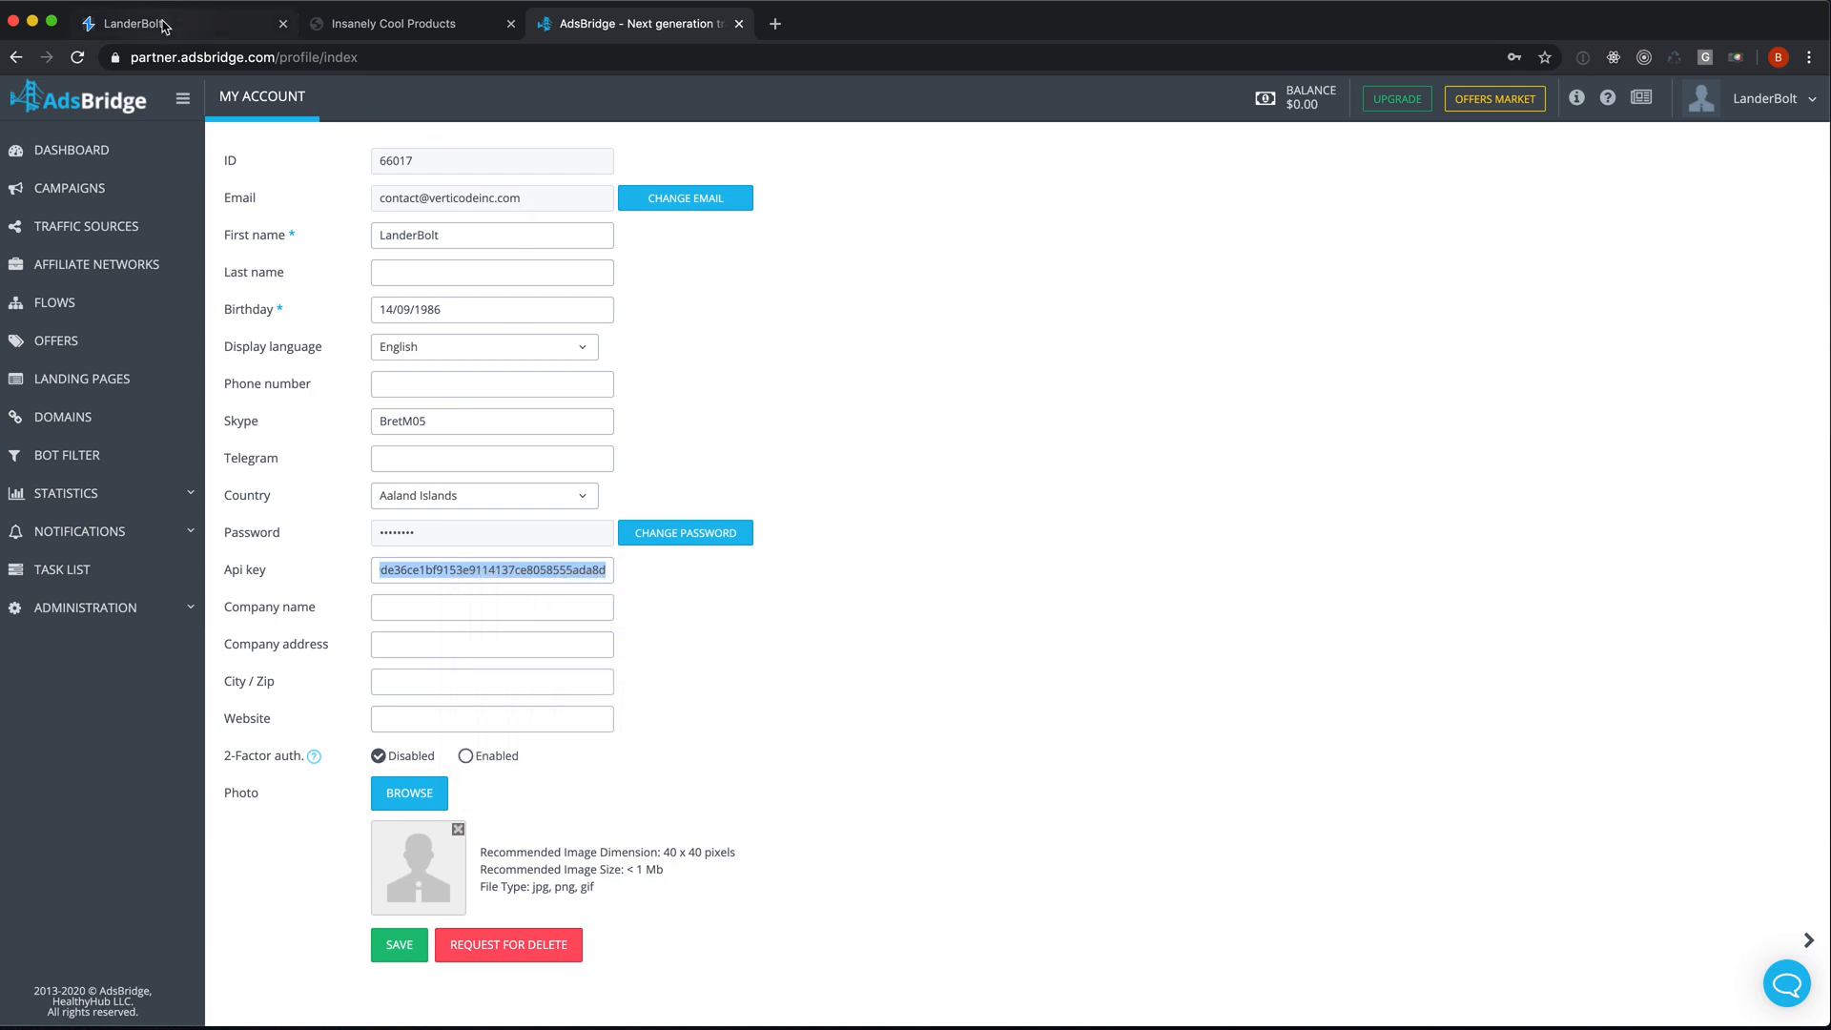
Paste the API key into the LanderBolt form and copy the client ID from the AdsBridge profile.
{"action": "left_click", "coordinate": [176, 23]}
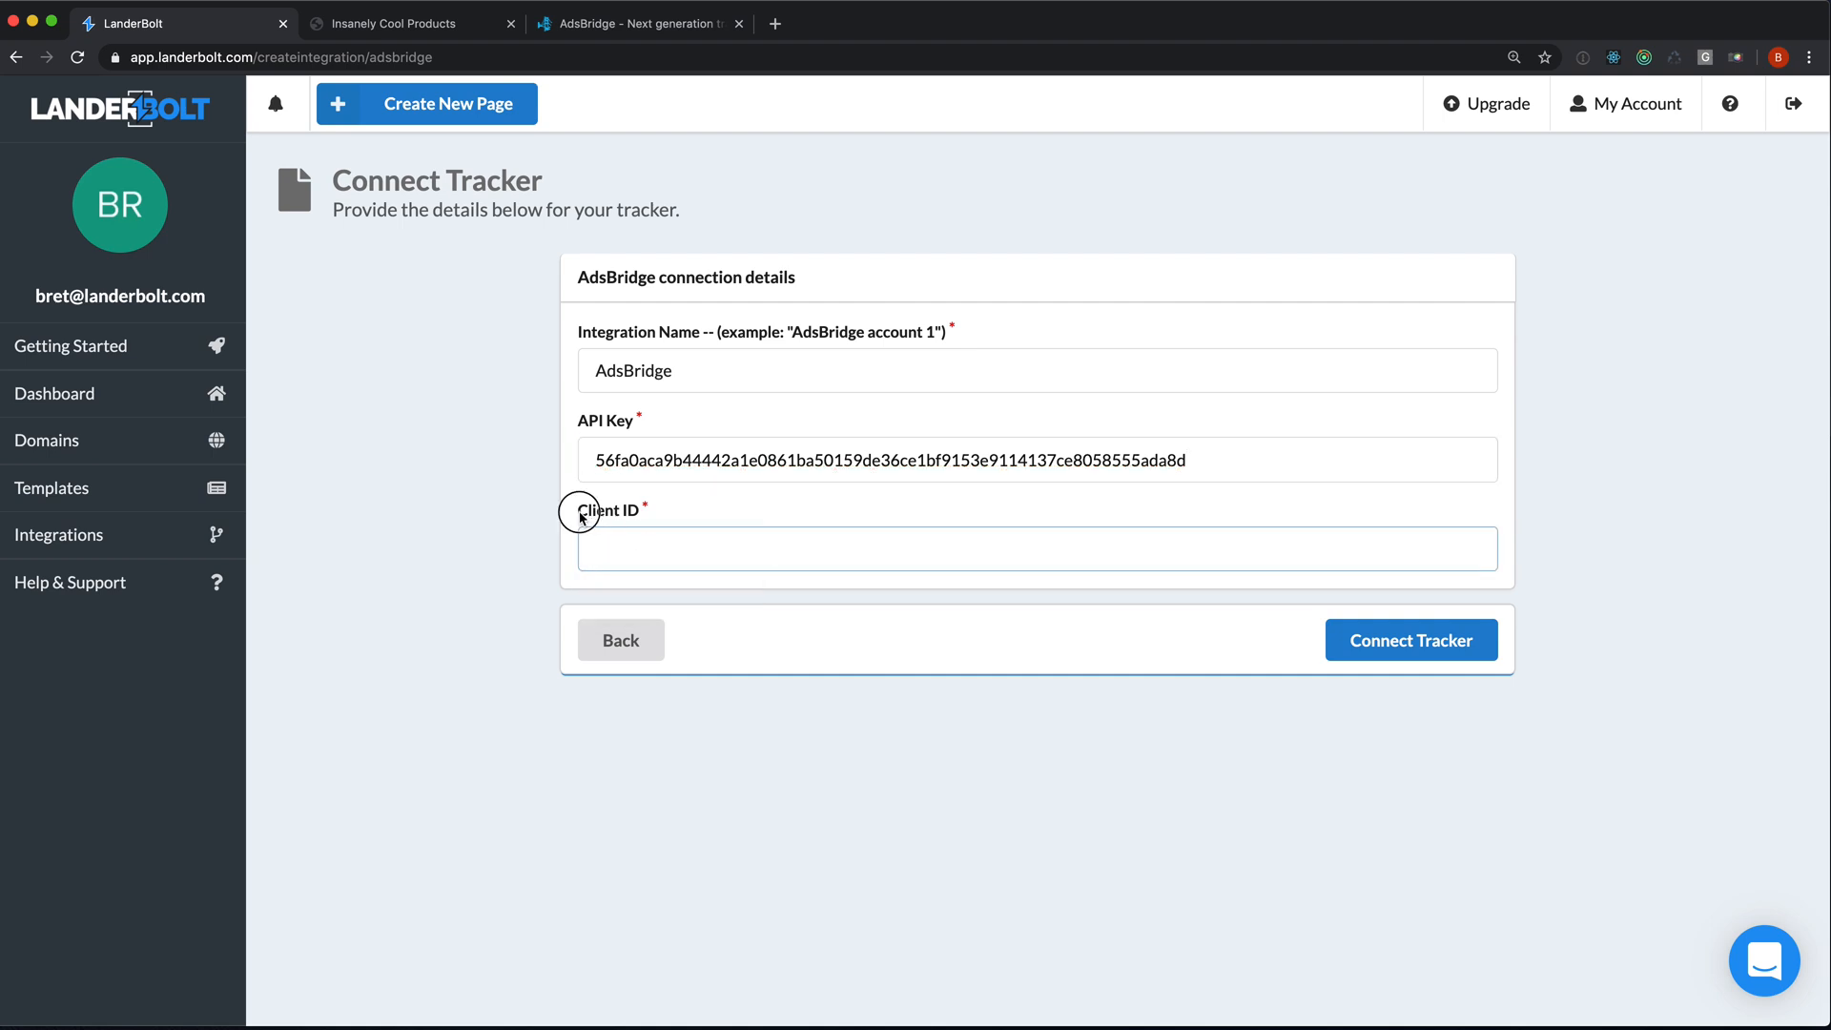
{"action": "left_click", "coordinate": [1034, 550]}
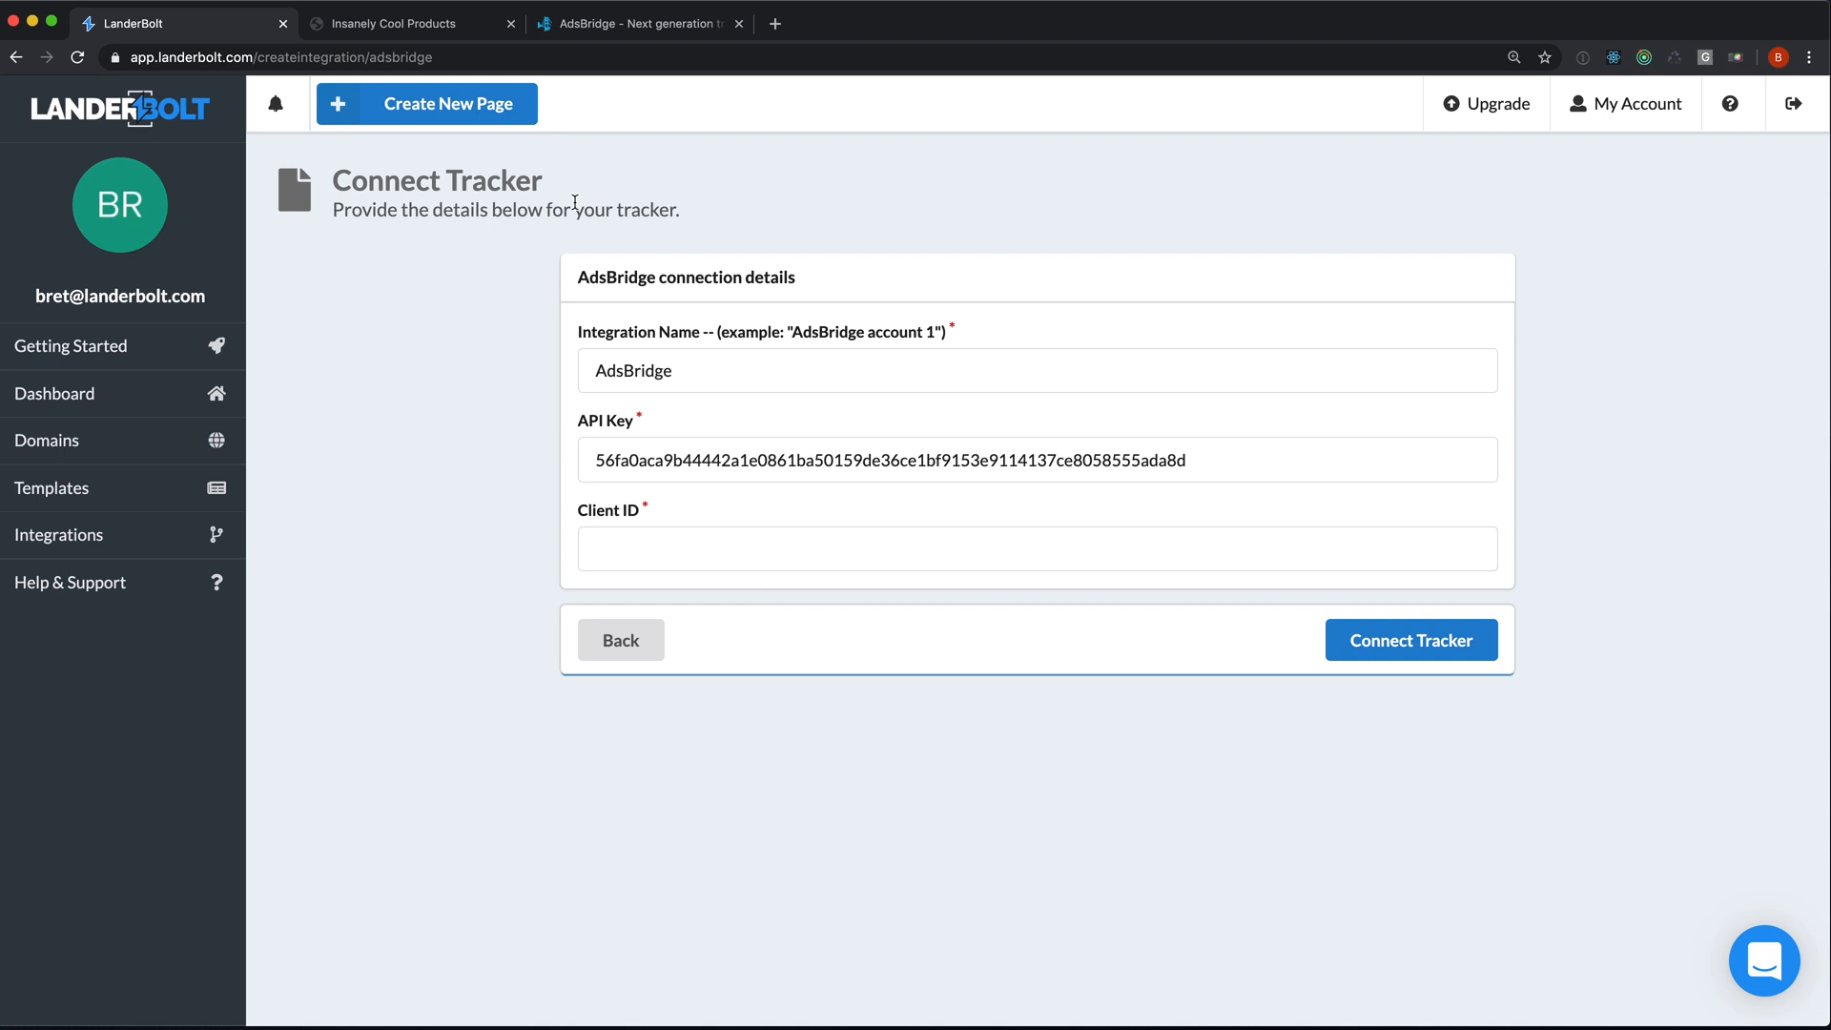
{"action": "left_click", "coordinate": [635, 23]}
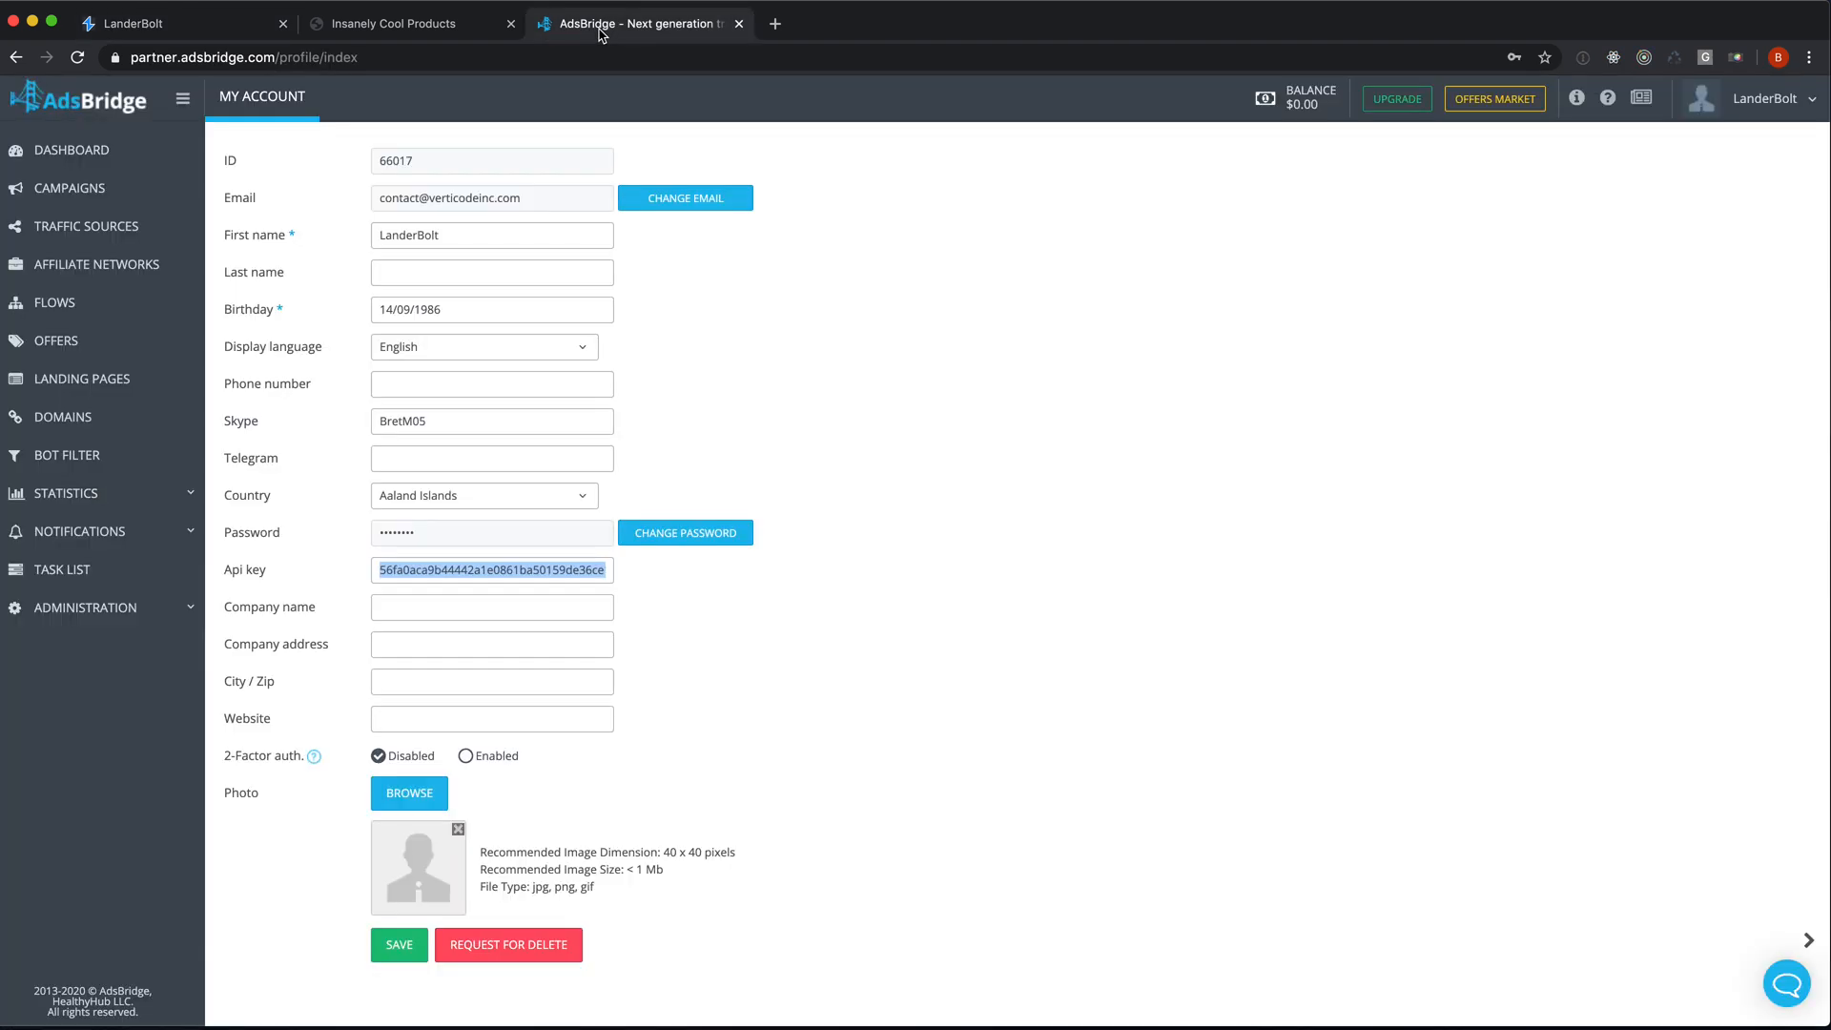
{"action": "left_click", "coordinate": [663, 569]}
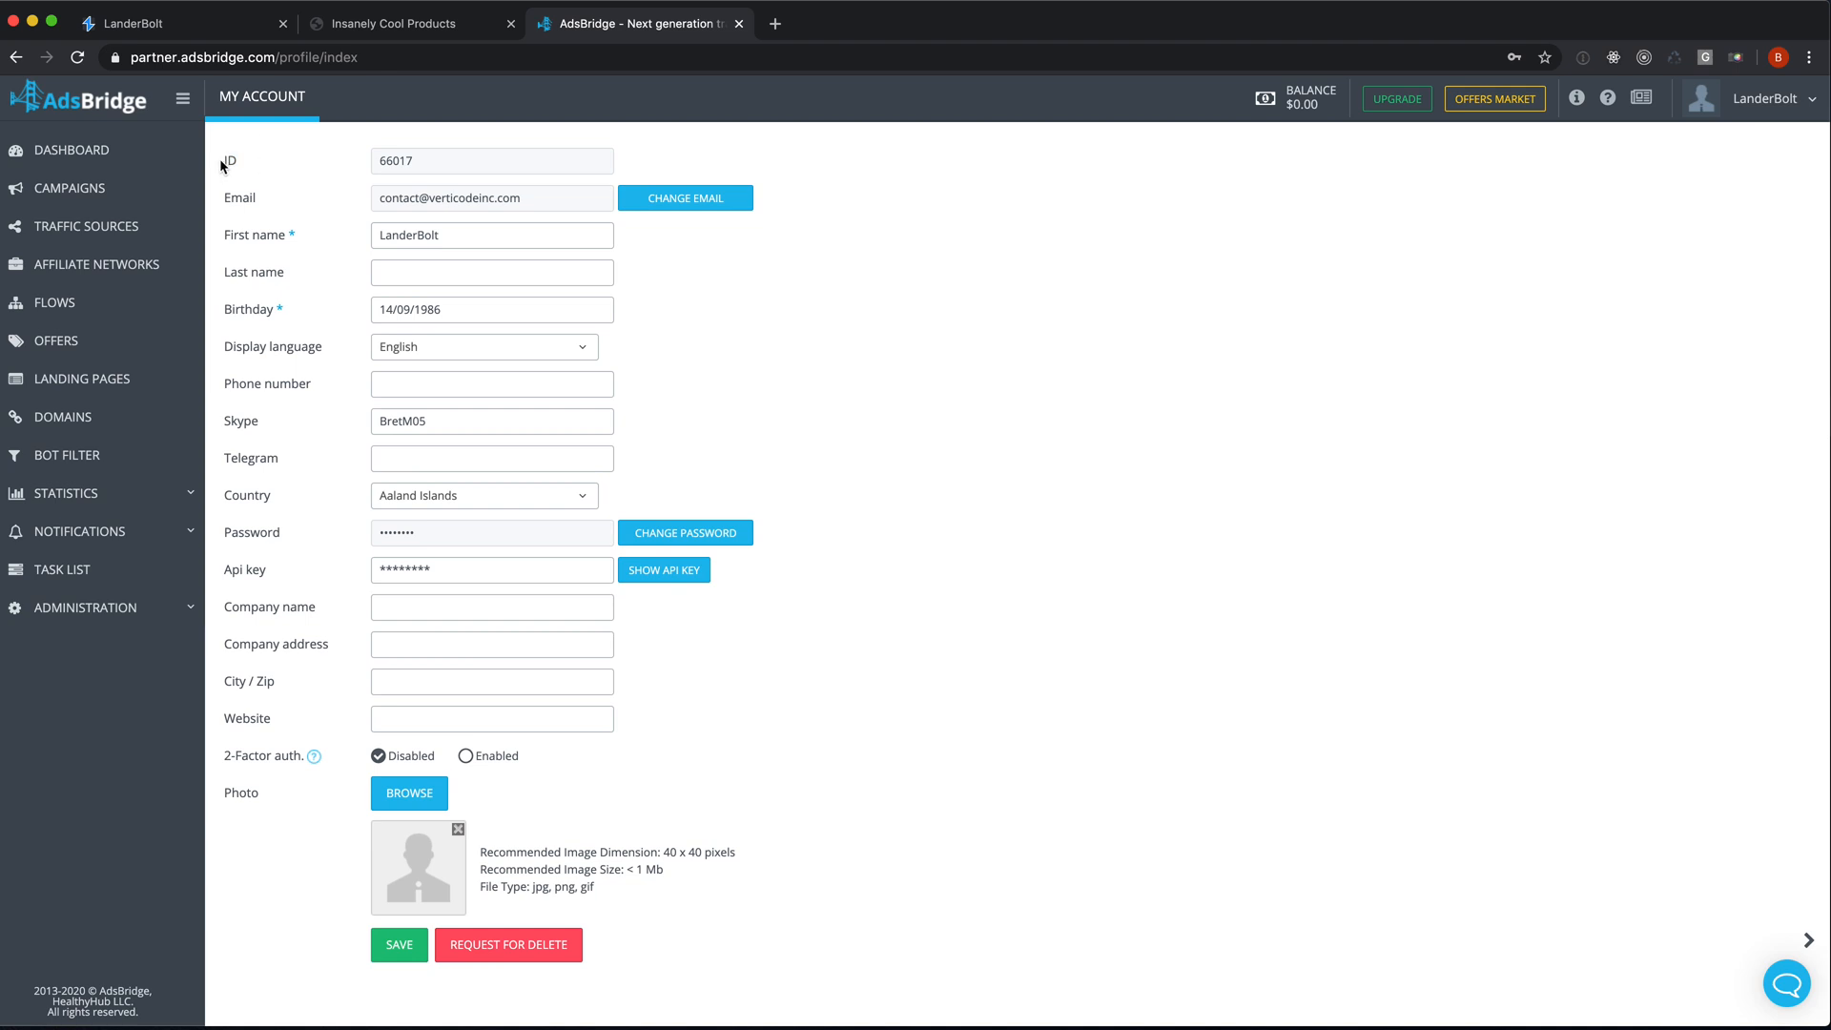
{"action": "mouse_move", "coordinate": [379, 170]}
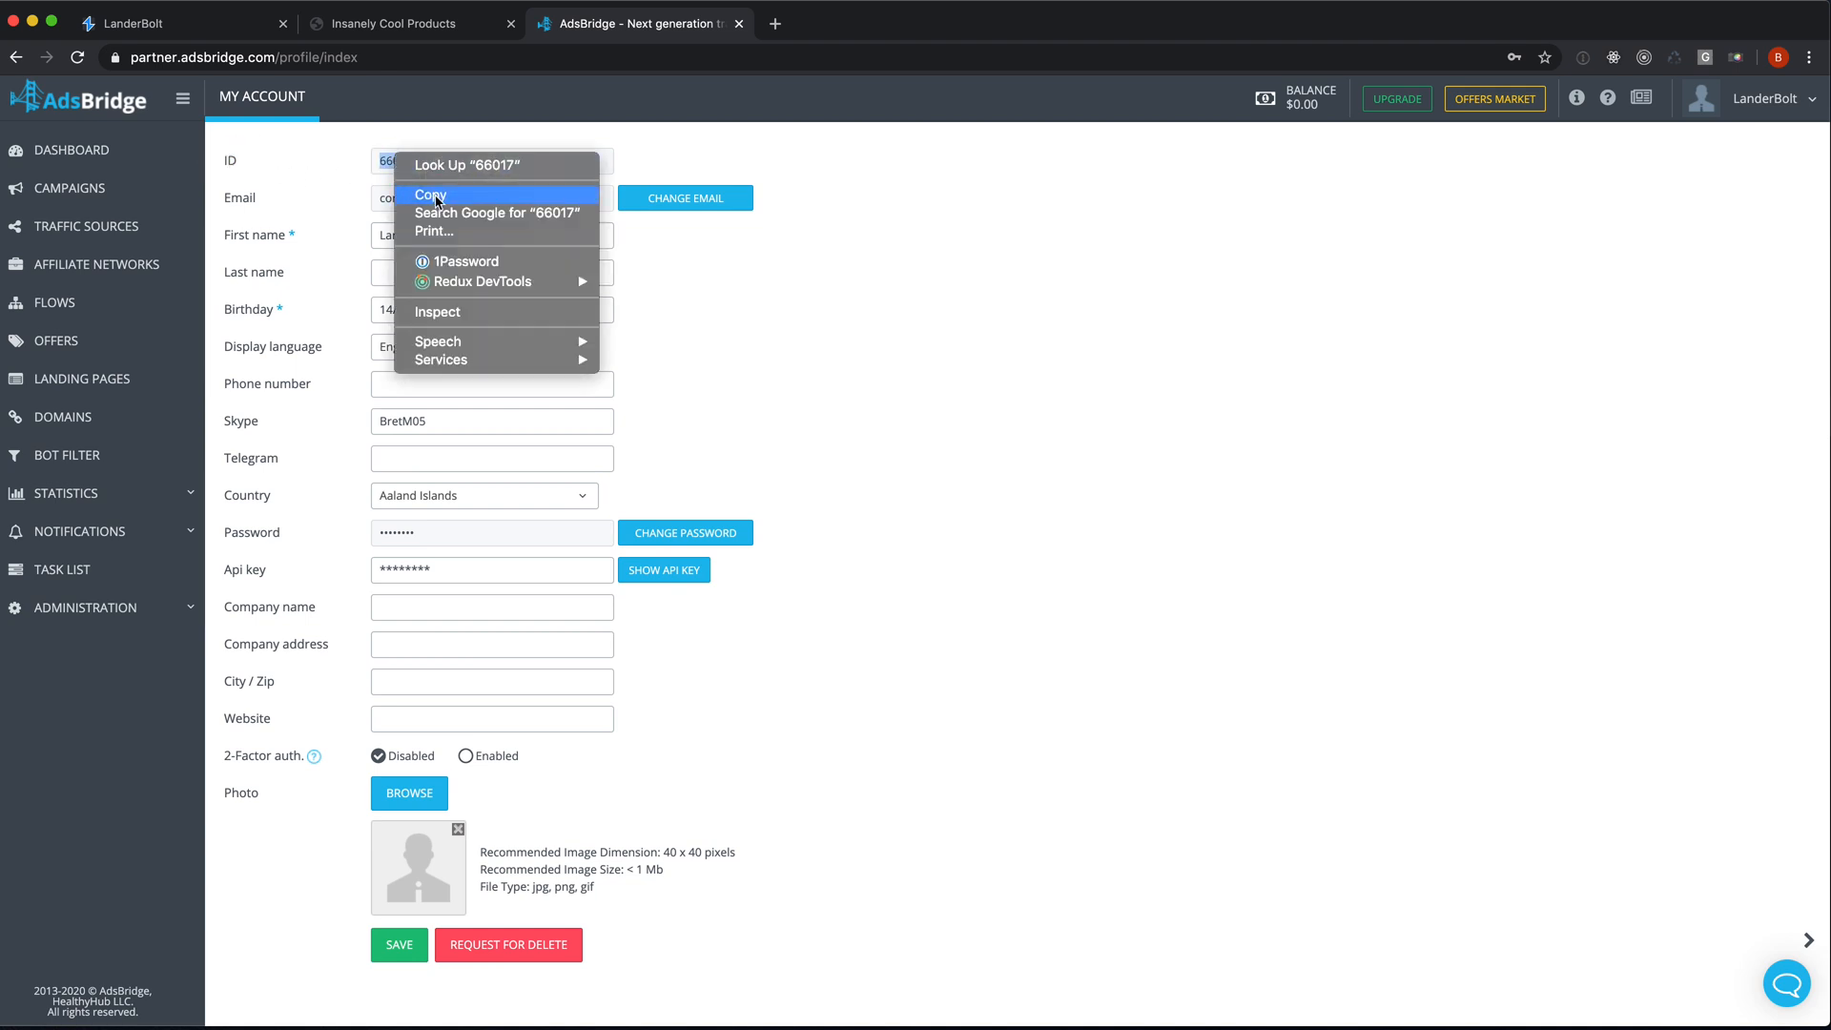
{"action": "left_click", "coordinate": [429, 194]}
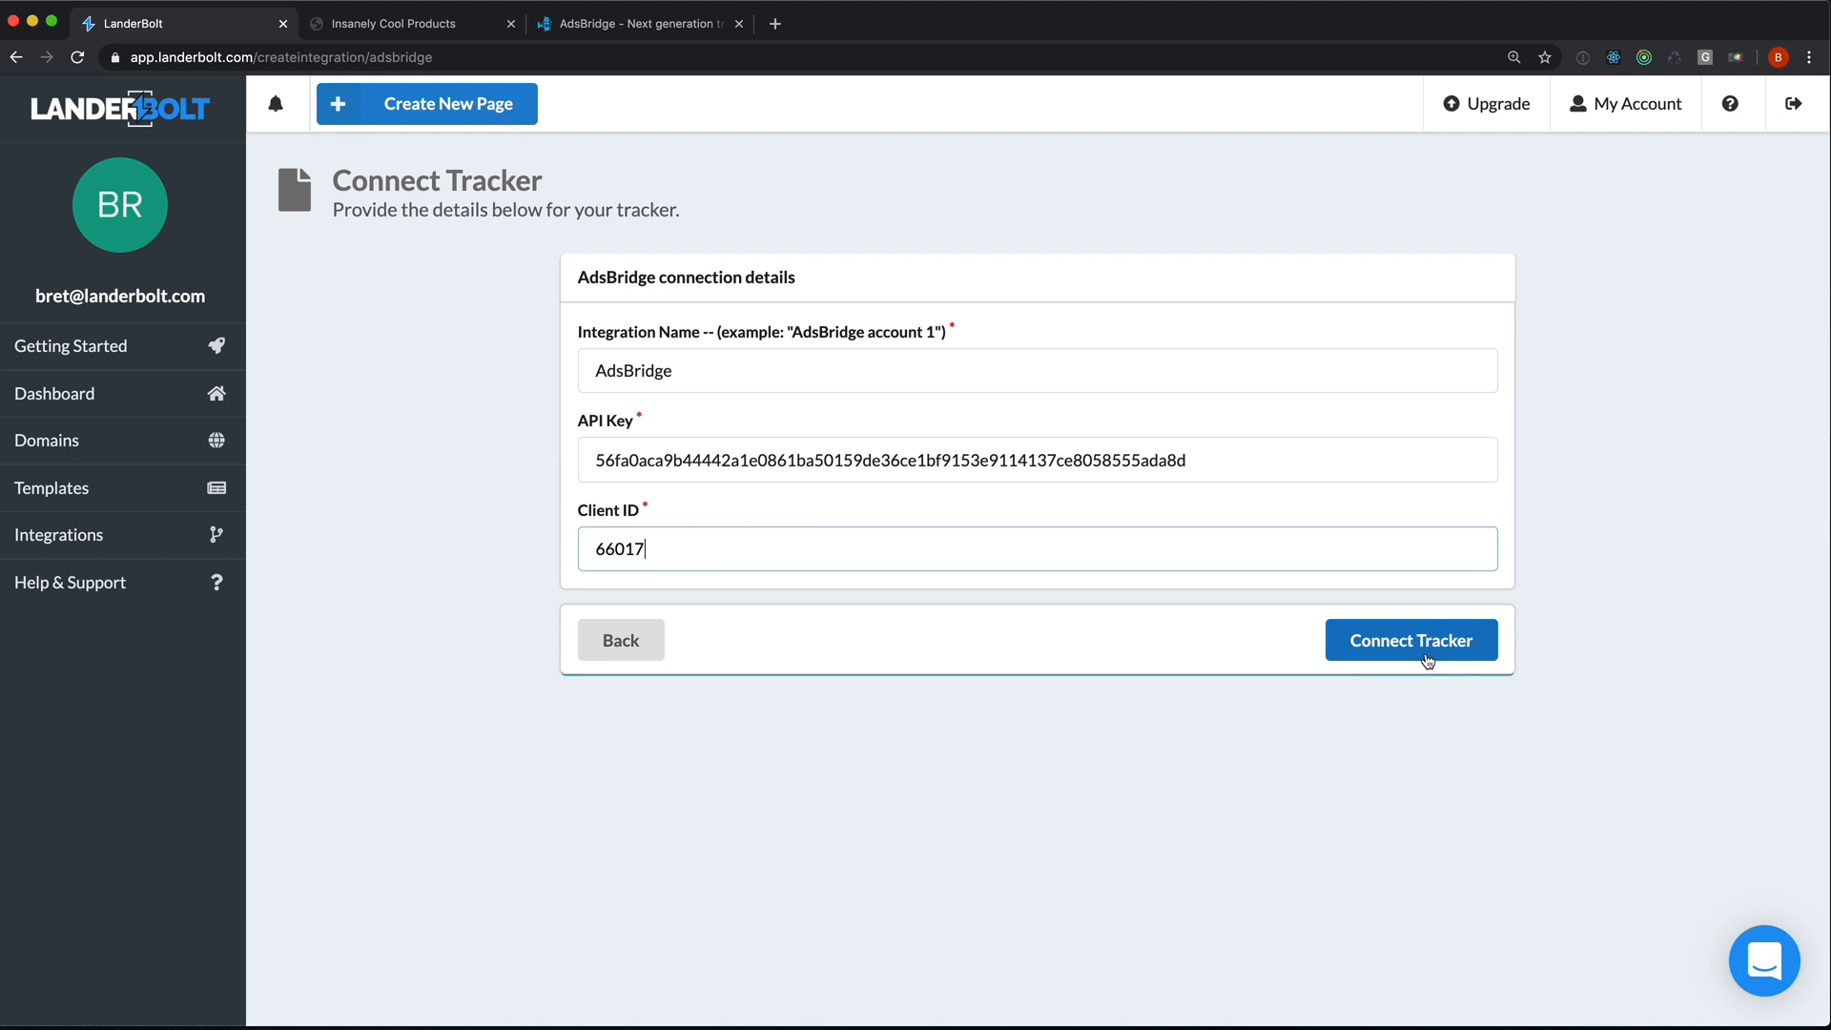
Submit the connection so AdsBridge appears in the Integrations list.
{"action": "left_click", "coordinate": [1411, 641]}
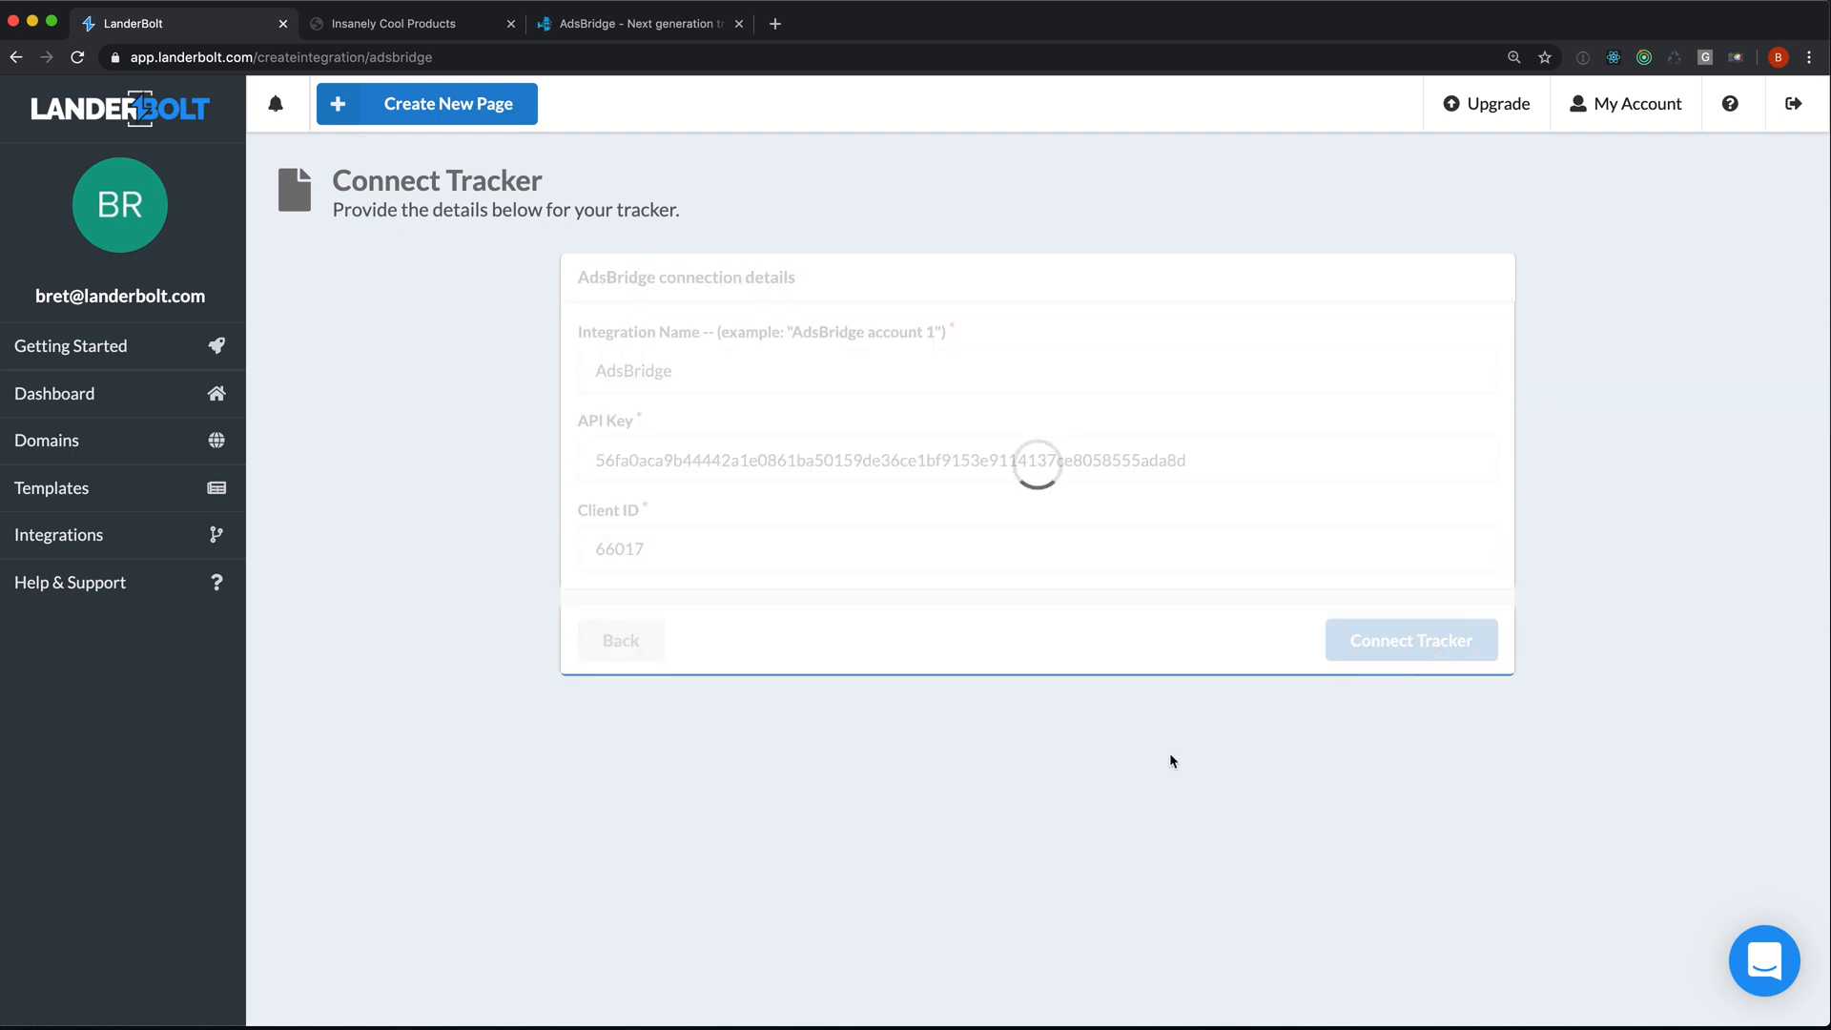
{"action": "left_click", "coordinate": [1412, 641]}
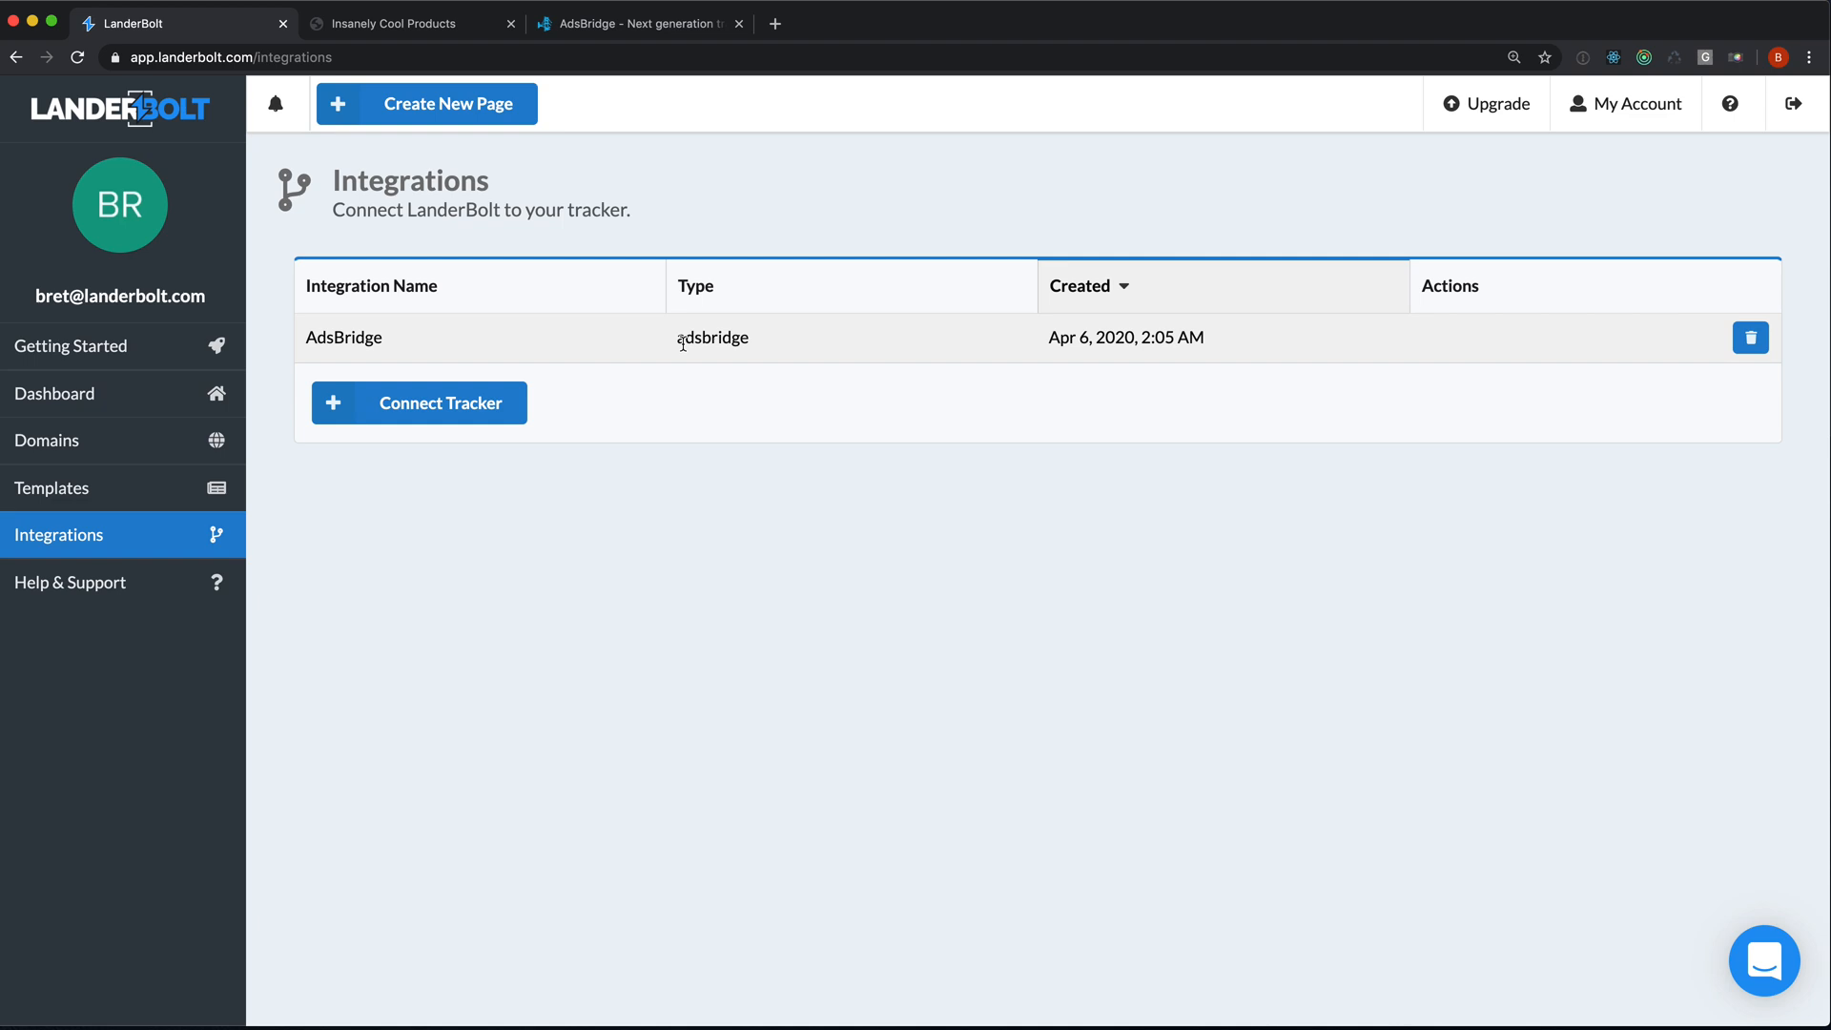
In ecommerce socks 02 settings, set domain landerbolttest24.com and folder name socks02.
{"action": "left_click", "coordinate": [55, 392]}
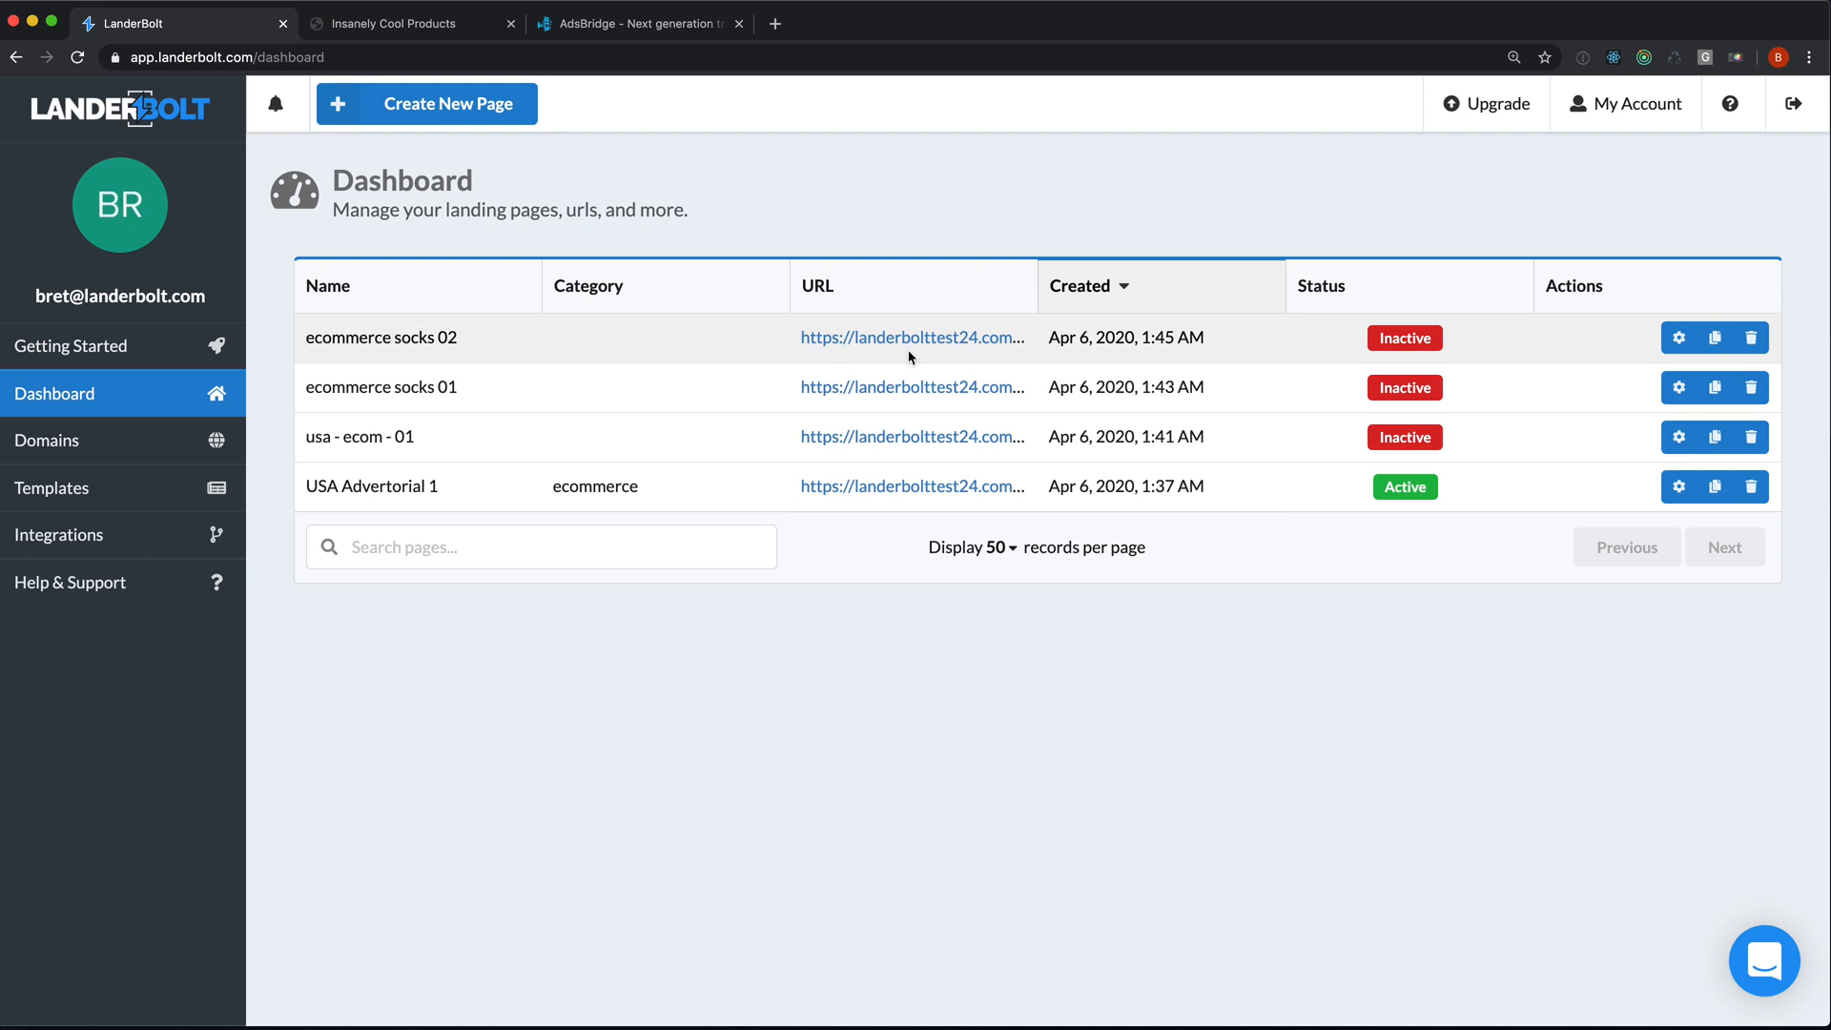
{"action": "mouse_move", "coordinate": [1679, 338]}
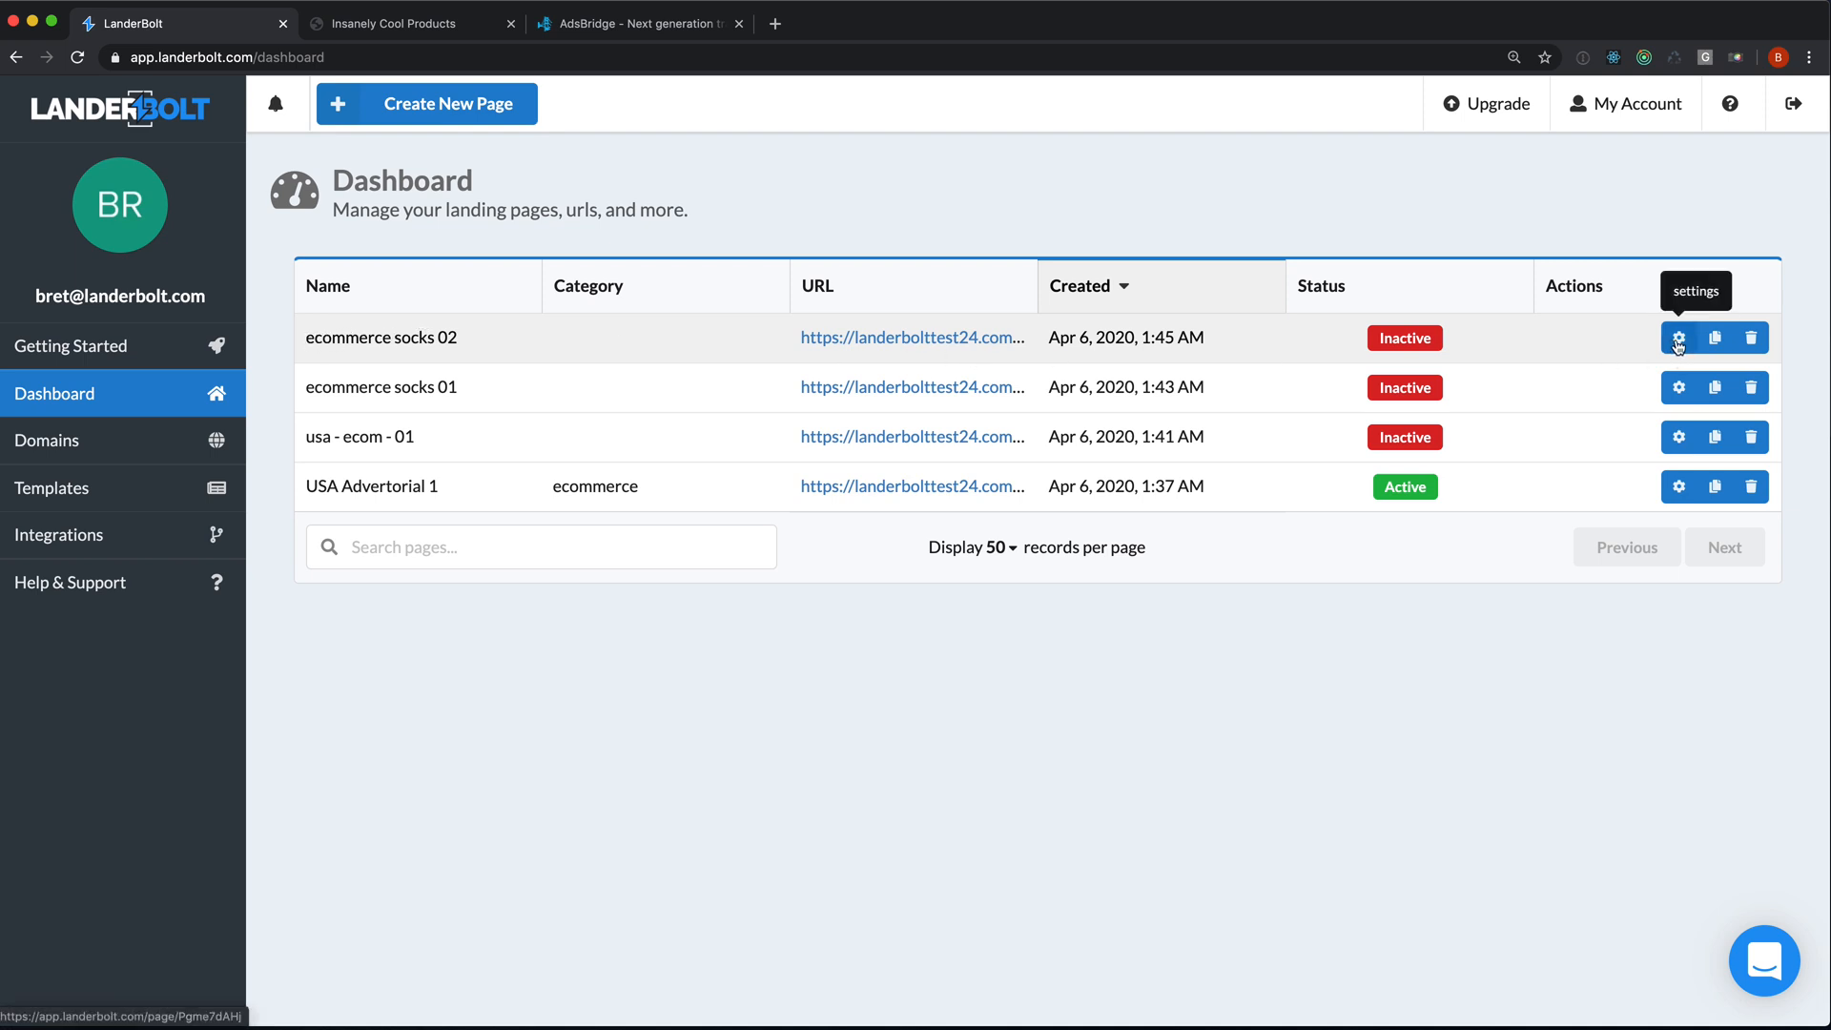
{"action": "mouse_move", "coordinate": [313, 339]}
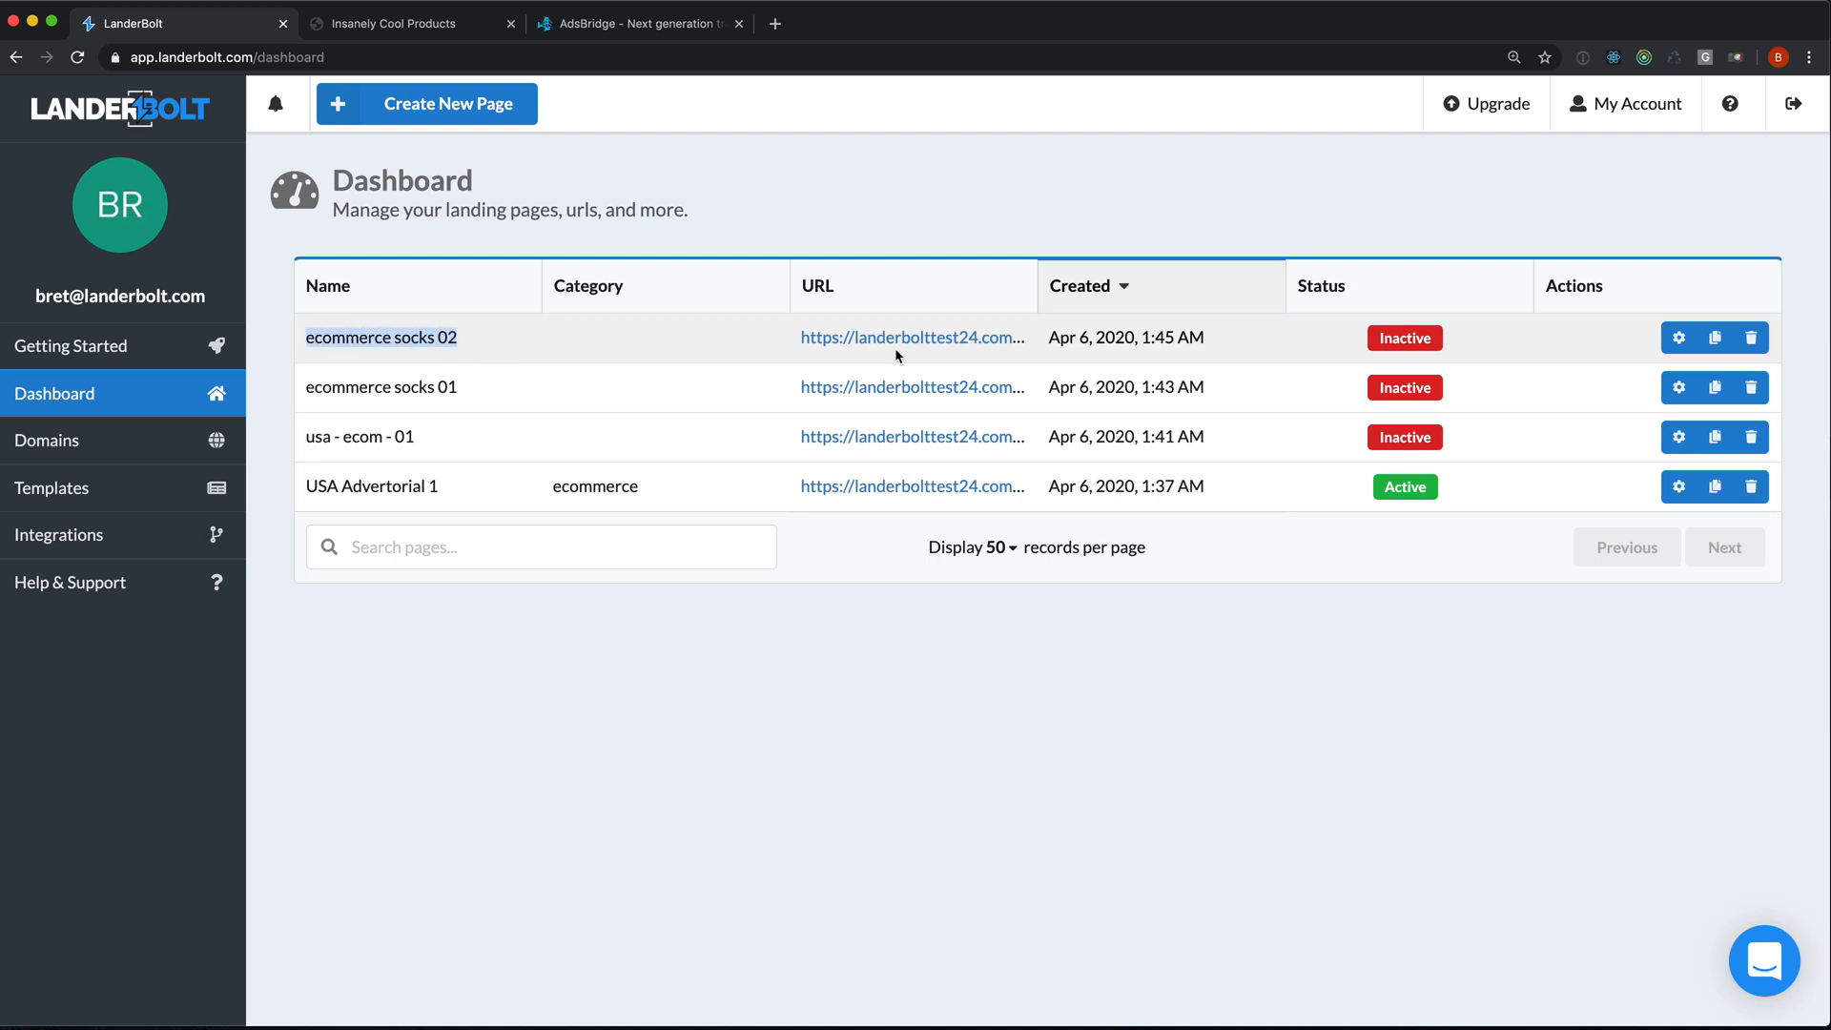
{"action": "mouse_move", "coordinate": [1678, 338]}
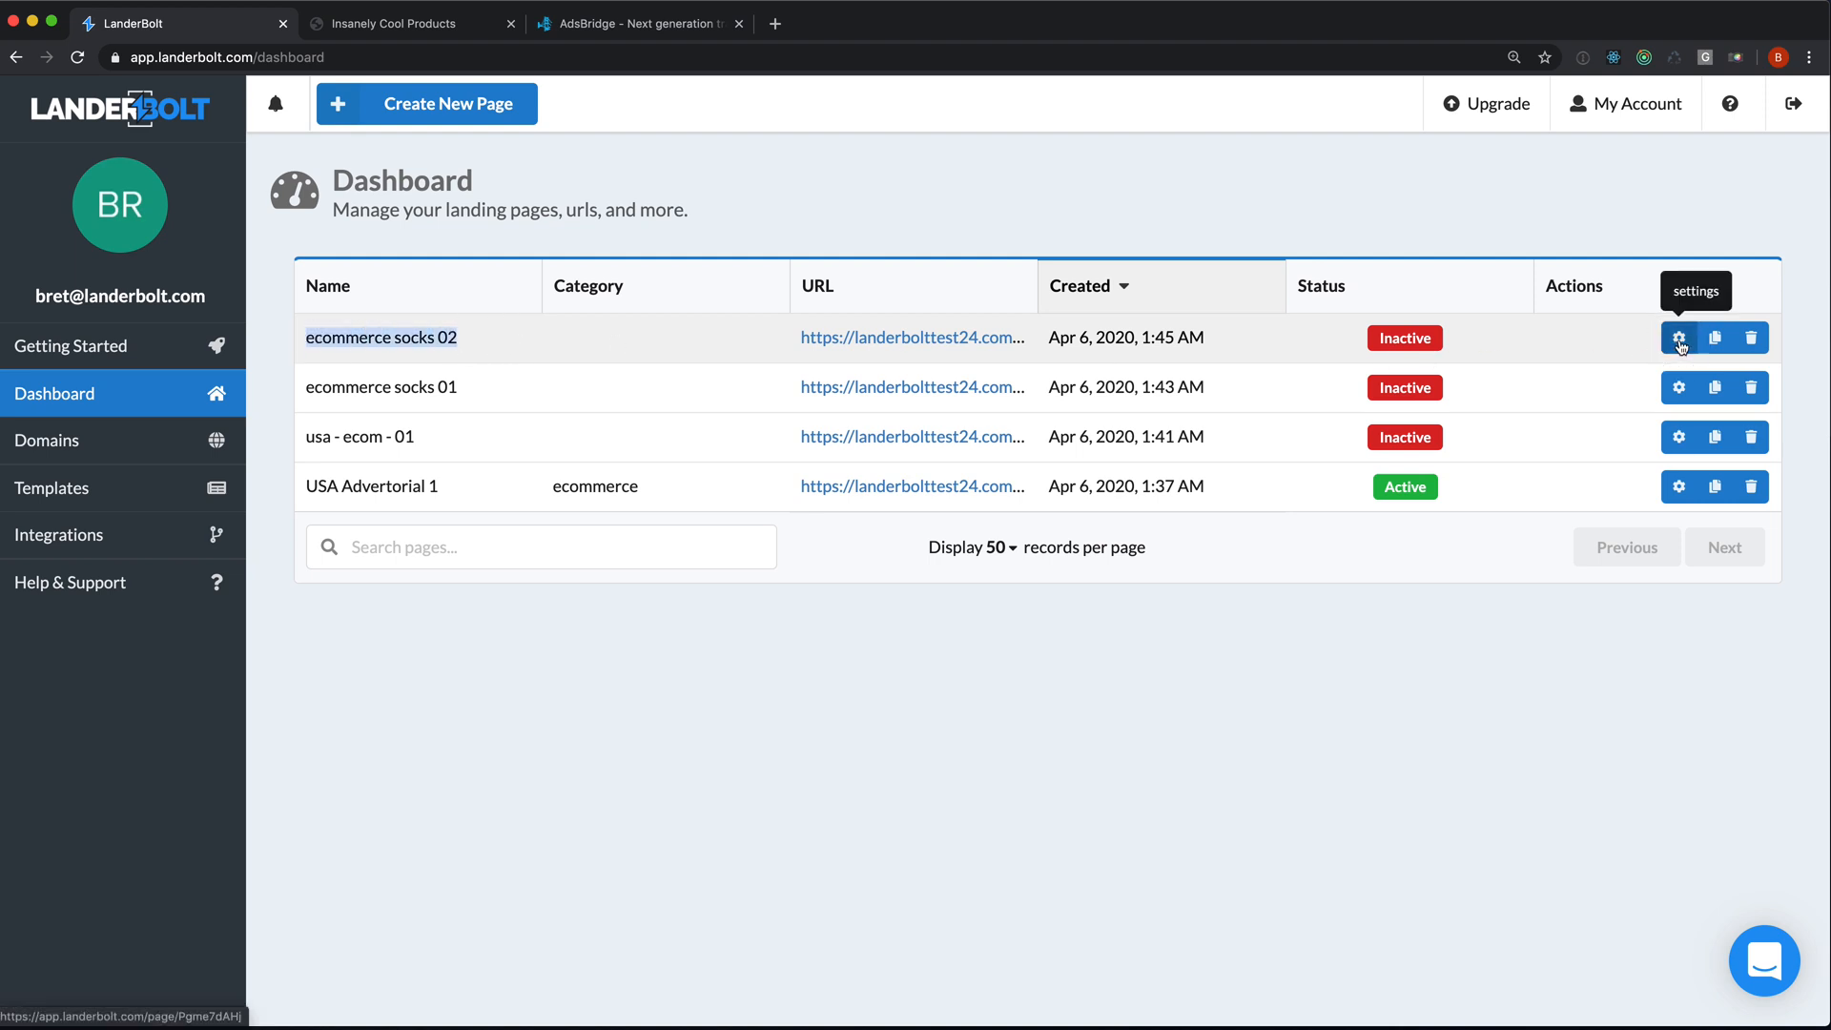
{"action": "left_click", "coordinate": [1679, 338]}
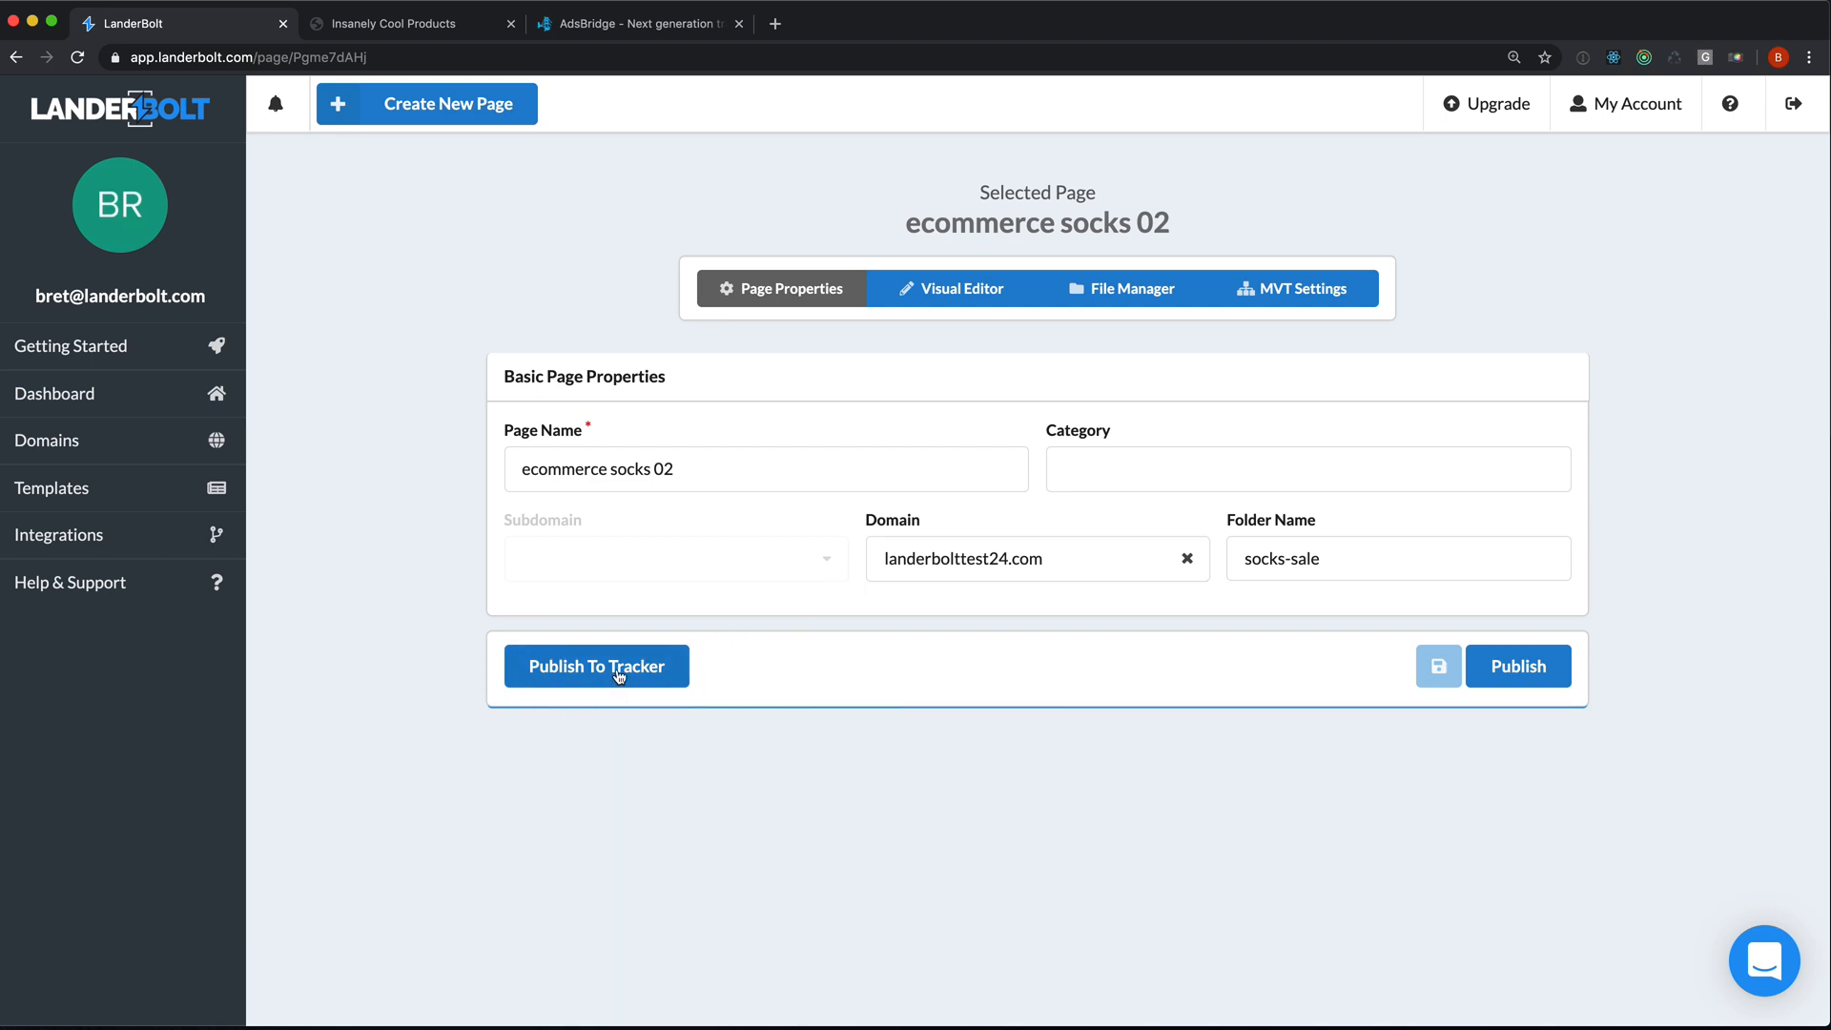
{"action": "mouse_move", "coordinate": [593, 685]}
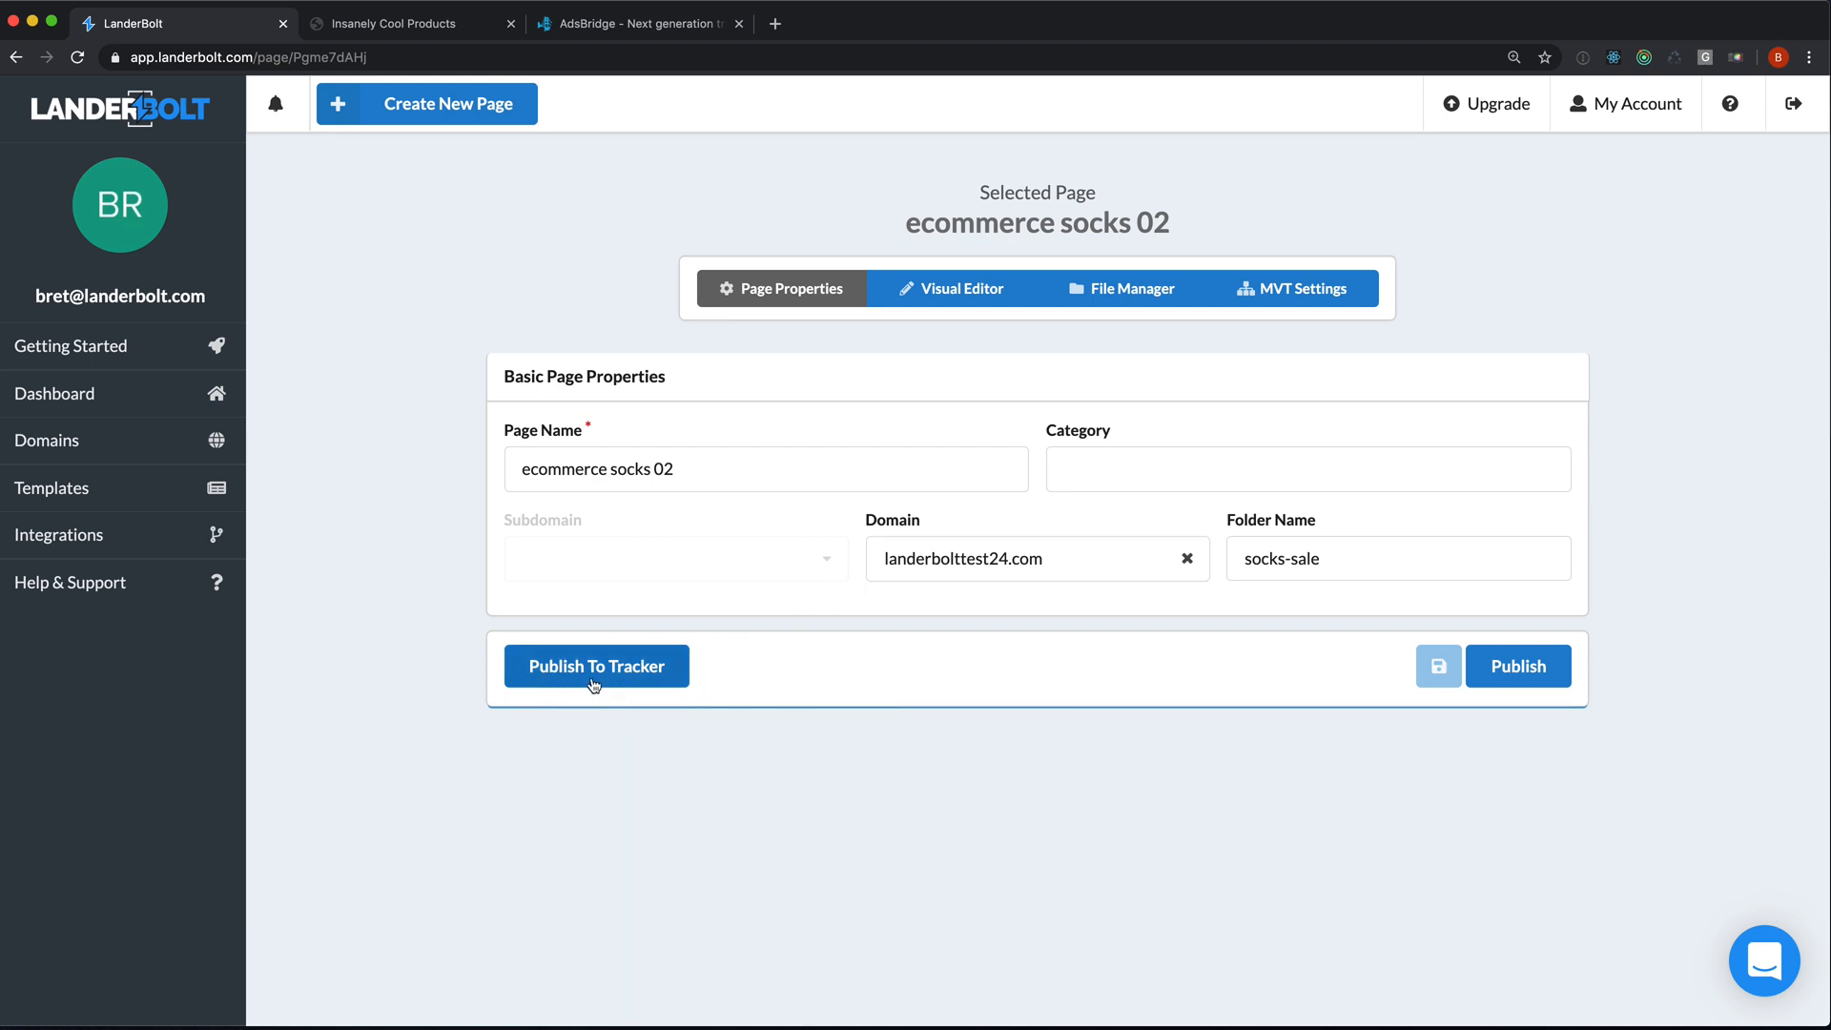
{"action": "left_click", "coordinate": [1187, 559]}
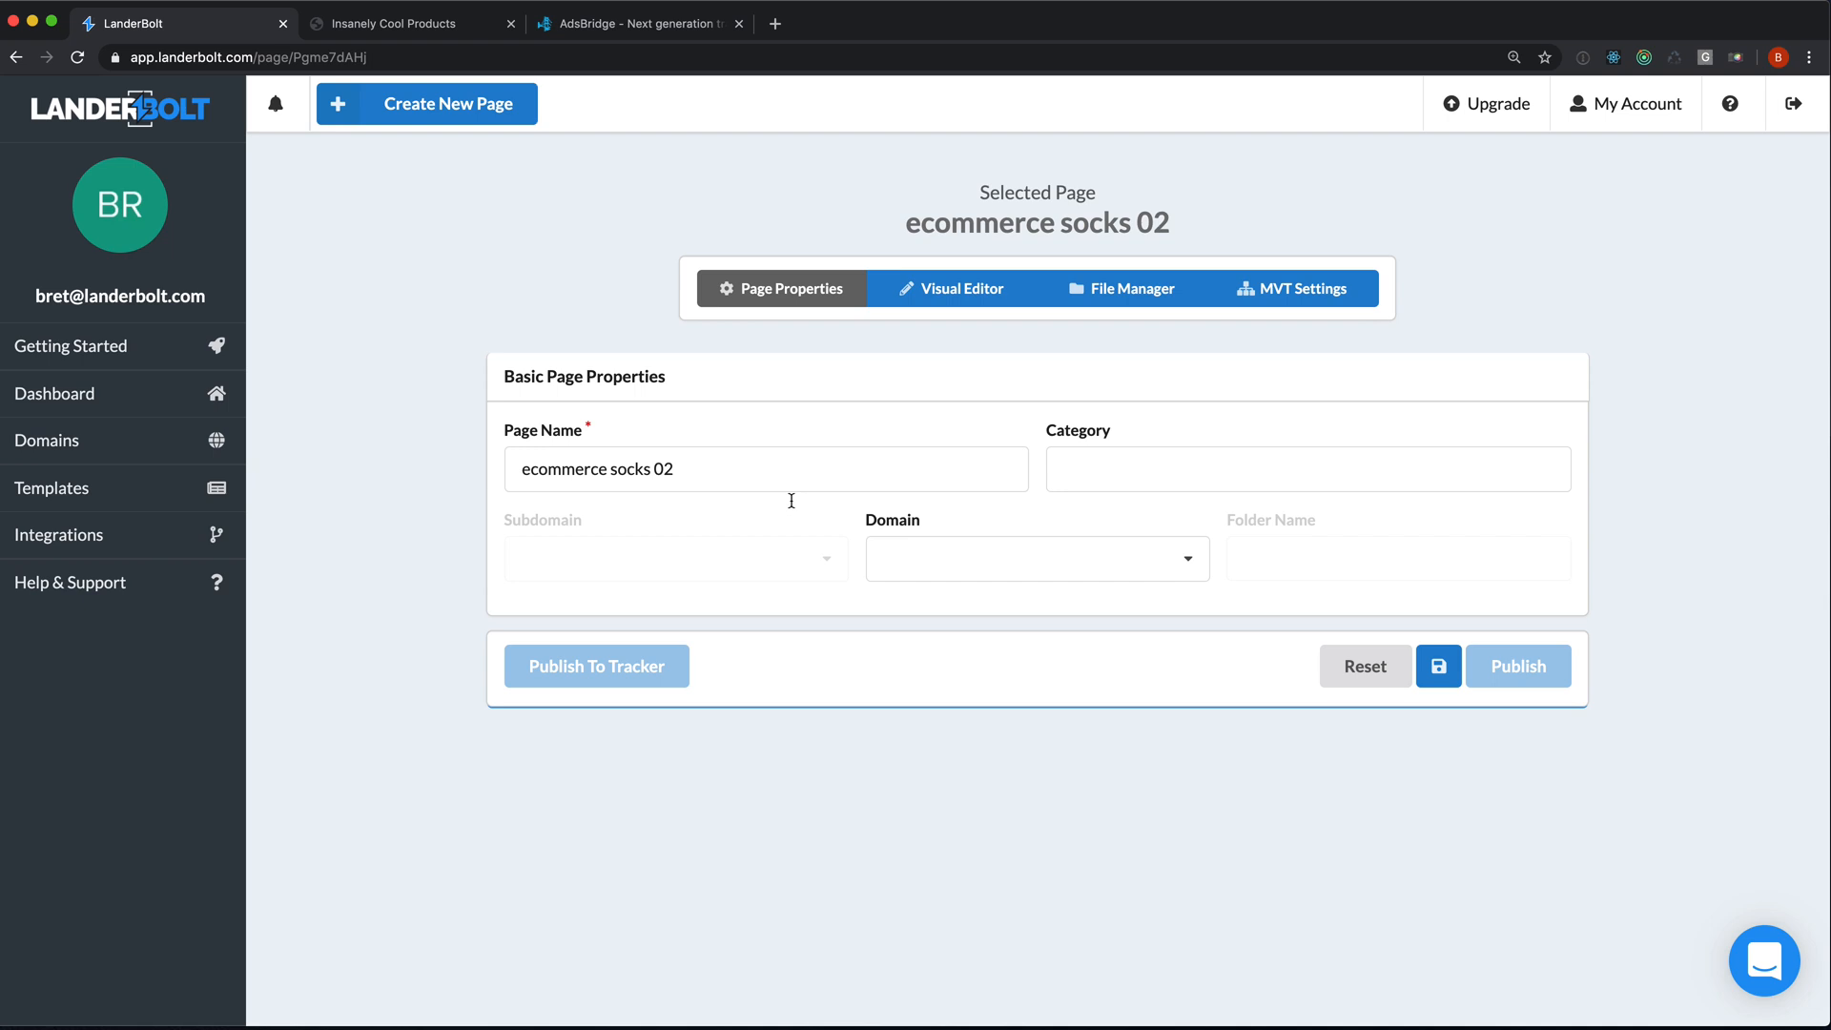
{"action": "mouse_move", "coordinate": [1183, 557]}
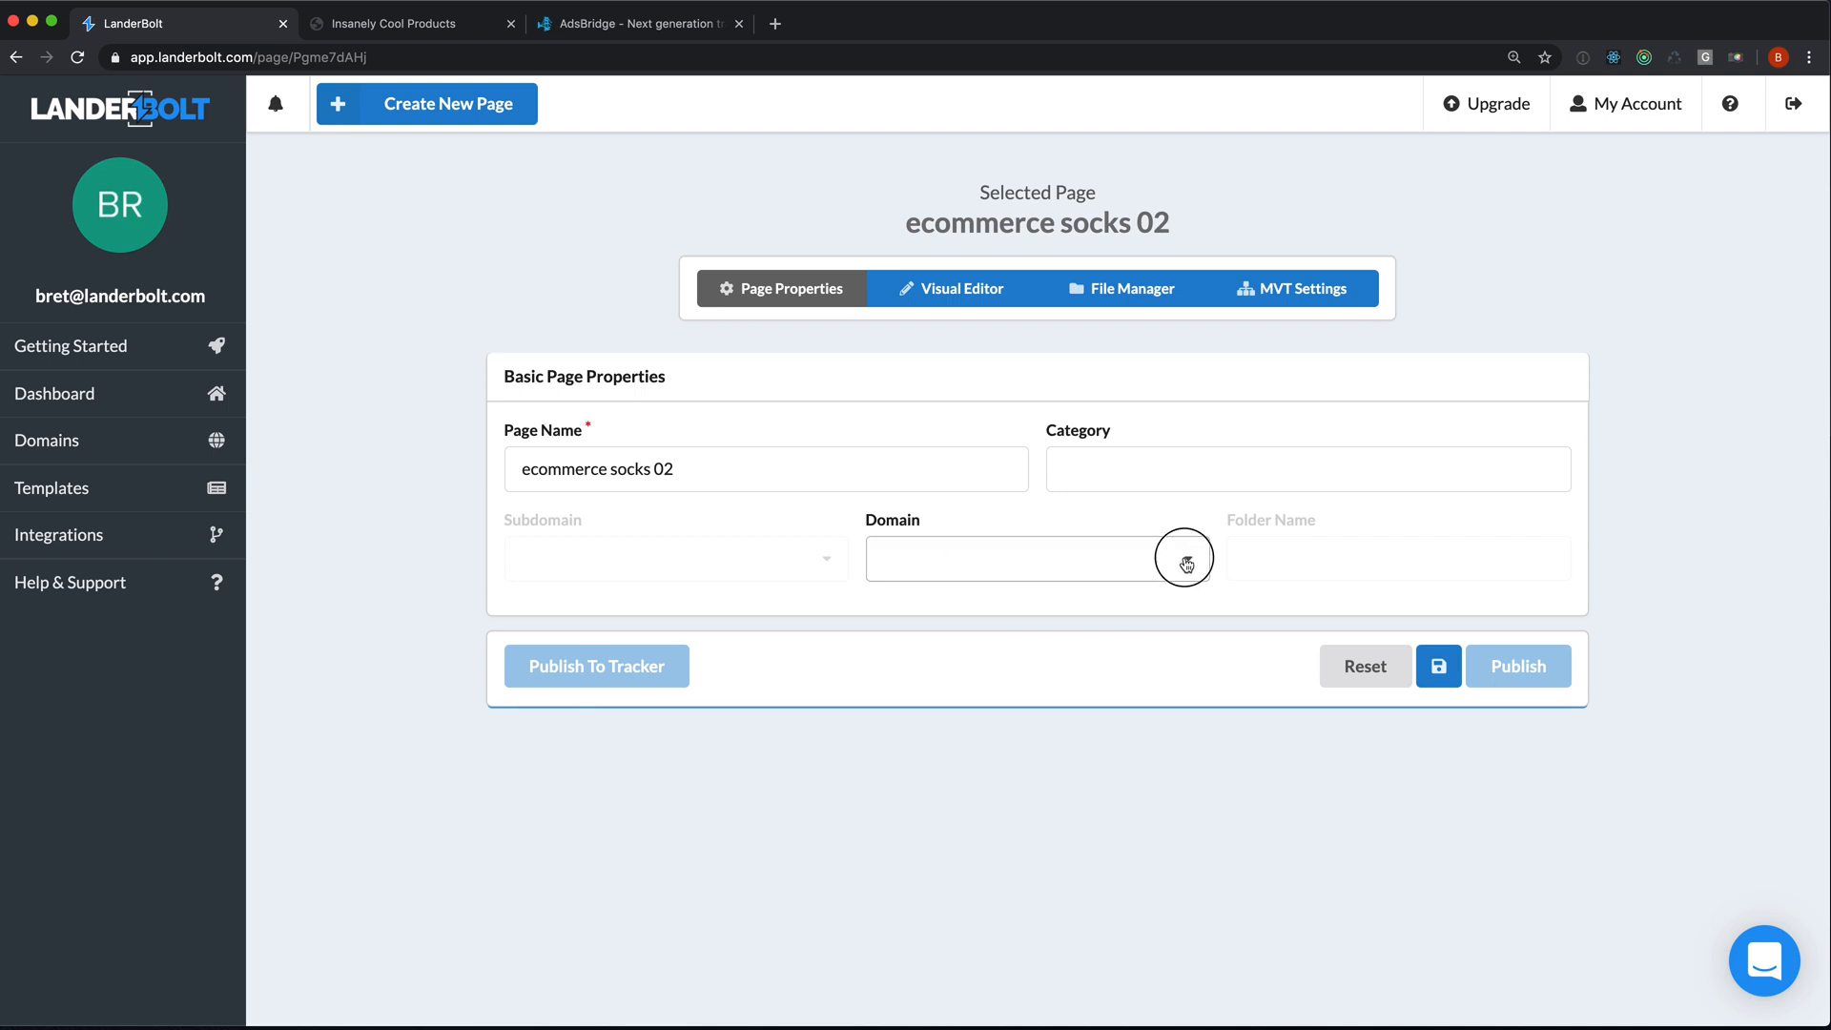
{"action": "type", "text": "landerbolttest24.com"}
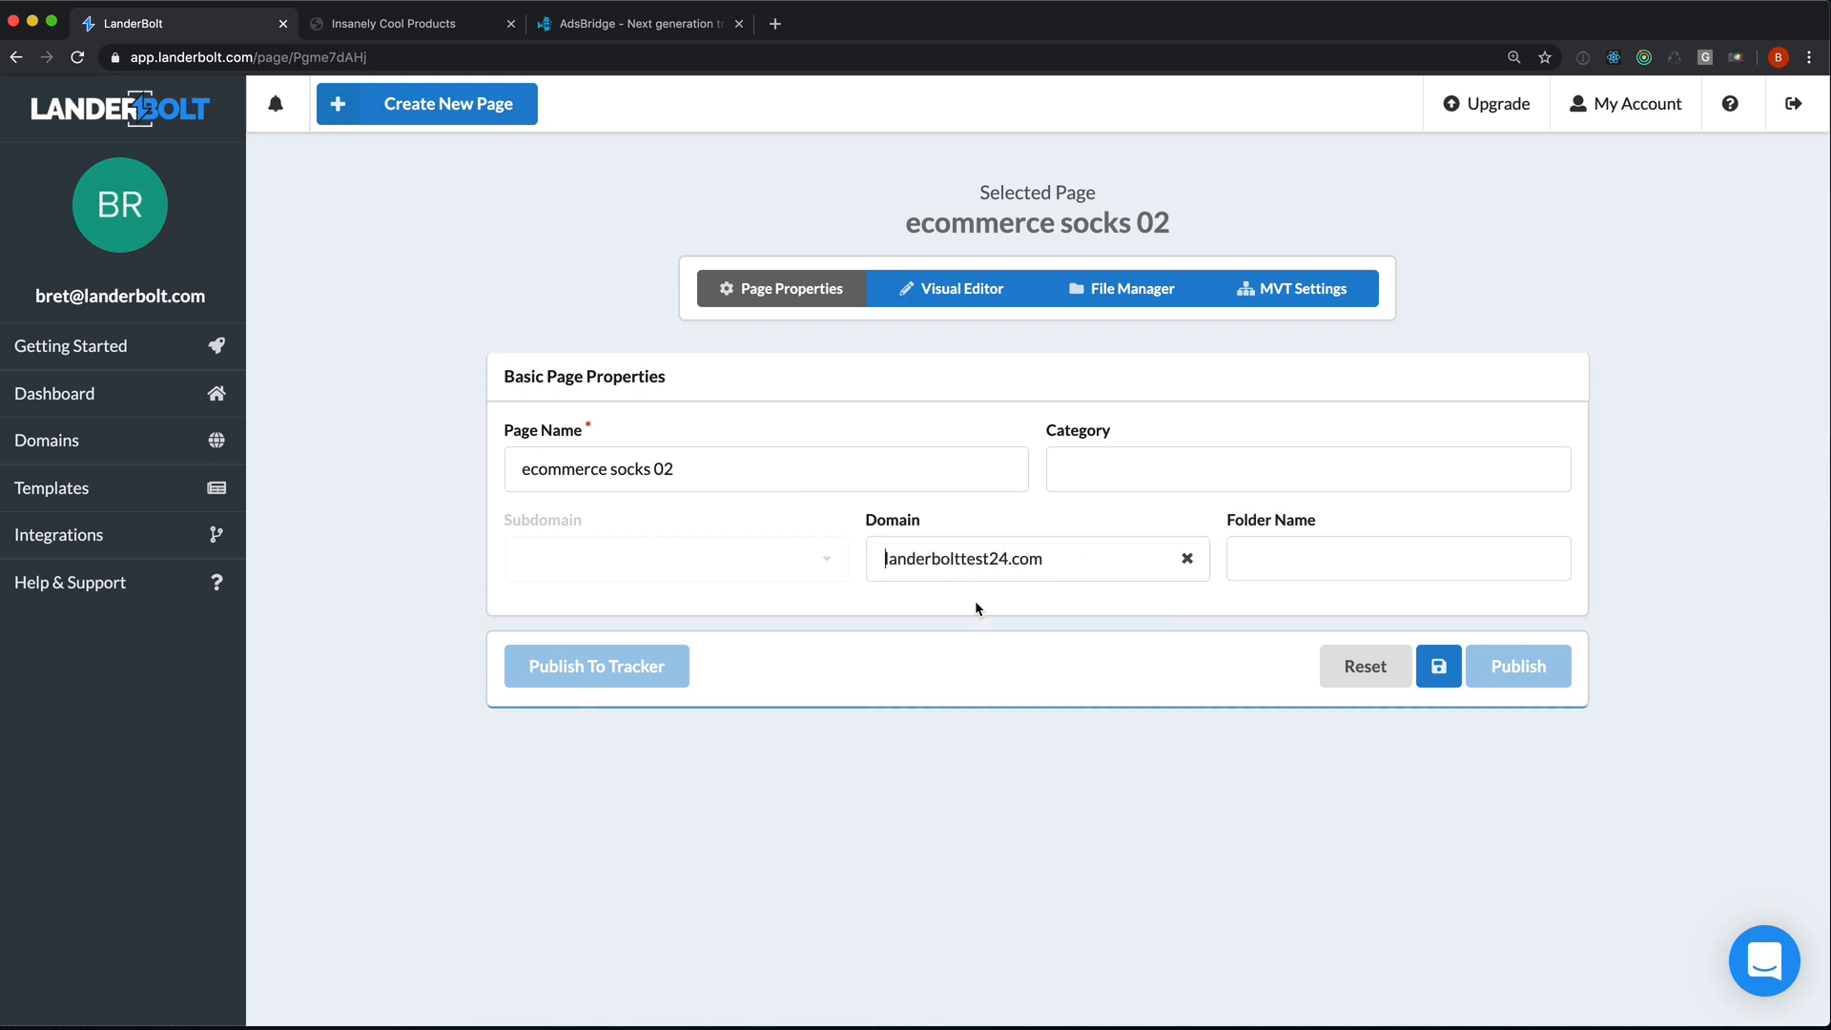
{"action": "left_click", "coordinate": [1398, 559]}
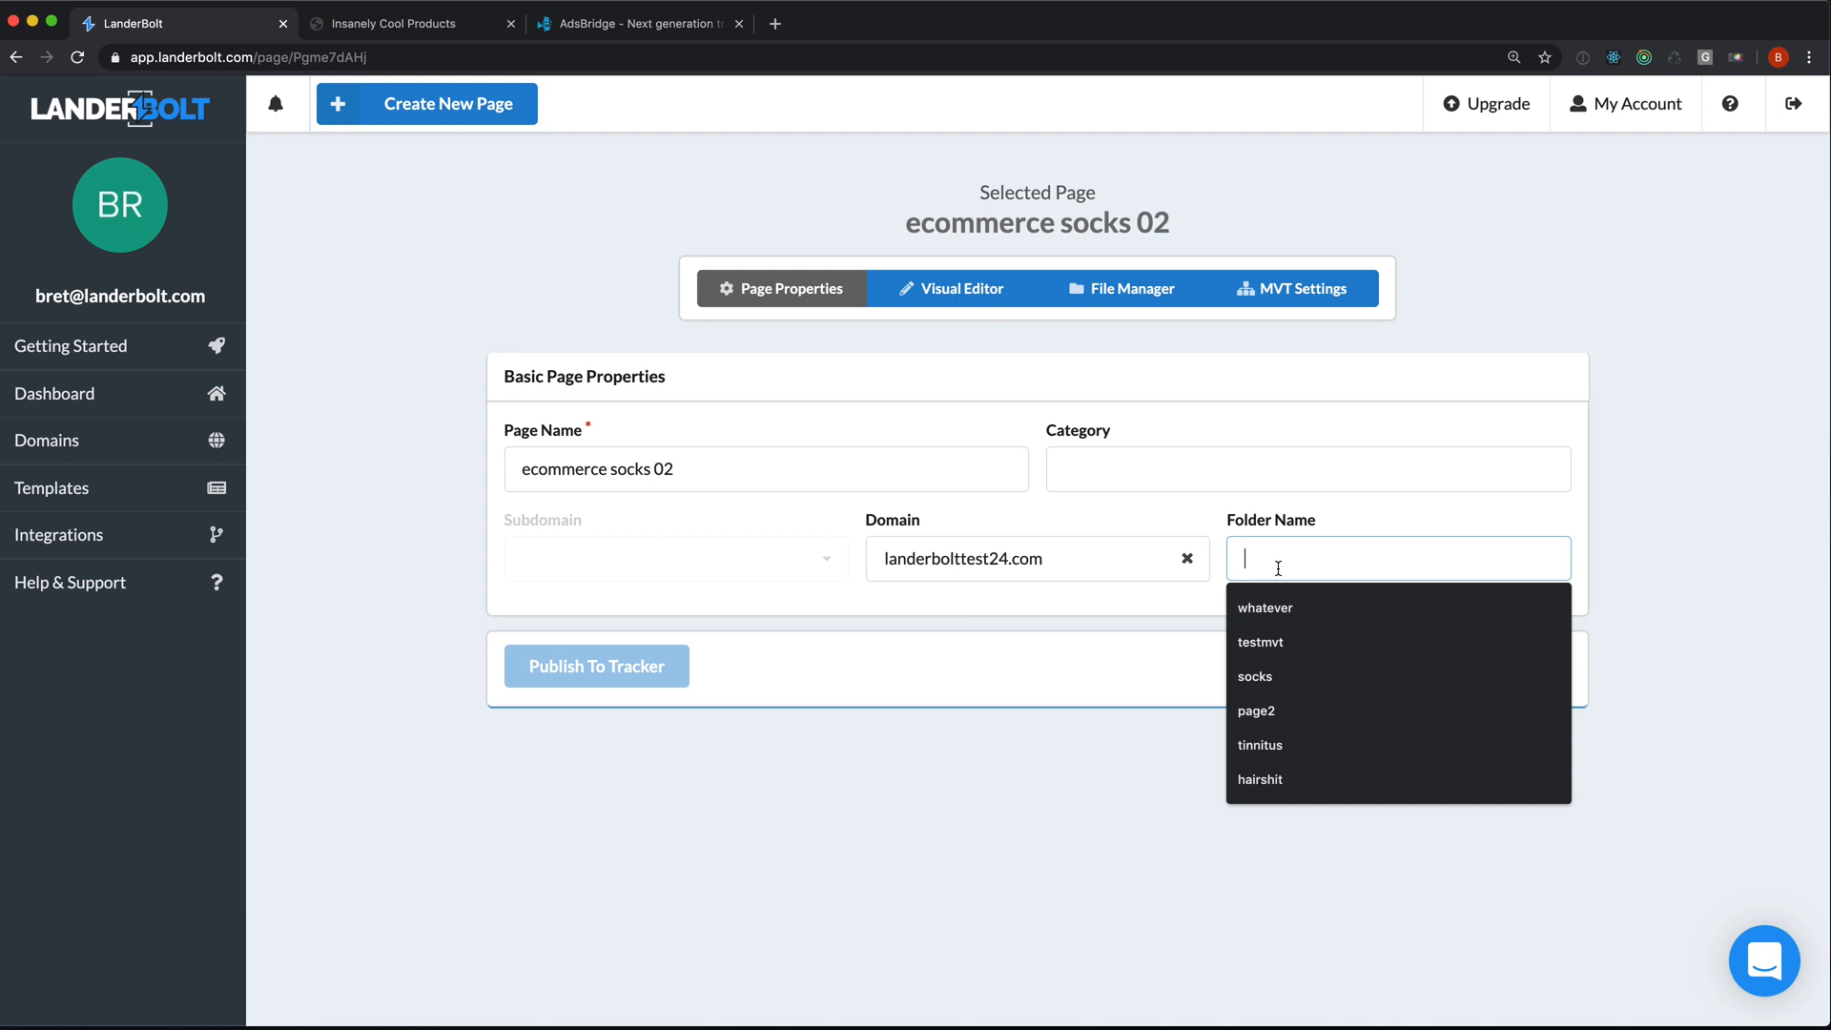
{"action": "type", "text": "socks02"}
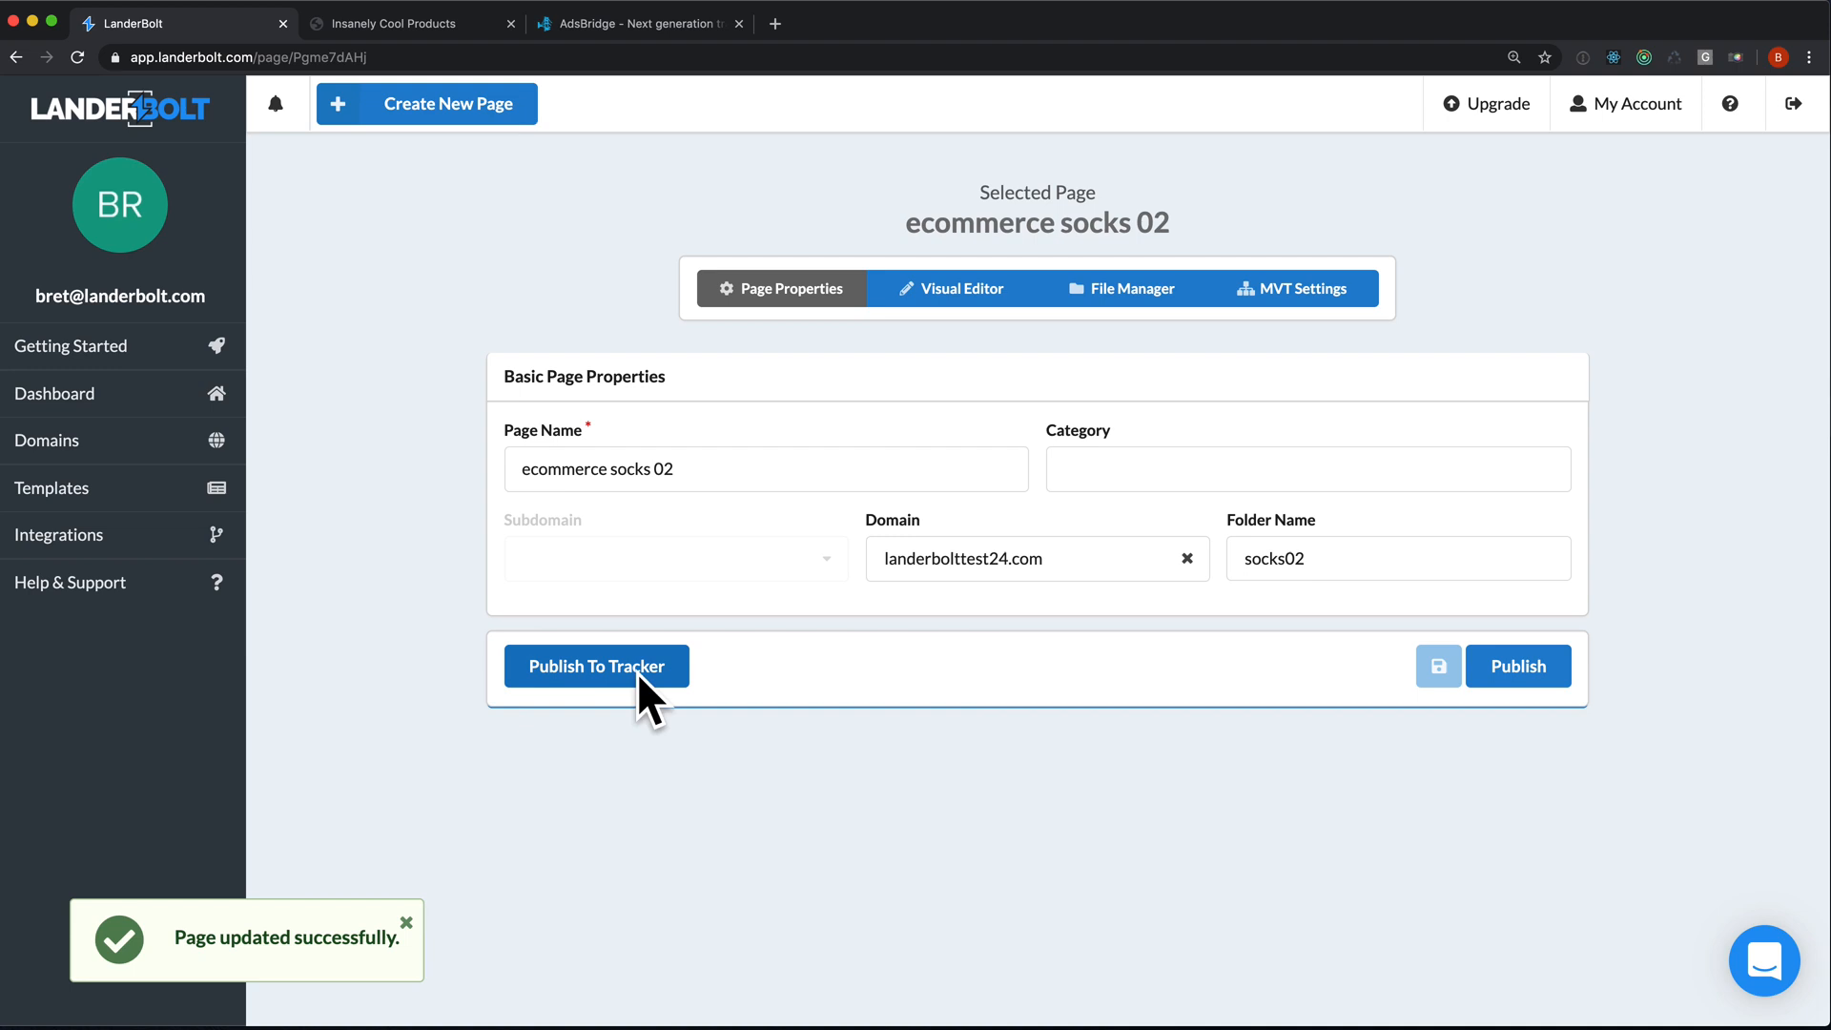
Save and publish the page to the AdsBridge tracker, then move to the AdsBridge account.
{"action": "left_click", "coordinate": [597, 666]}
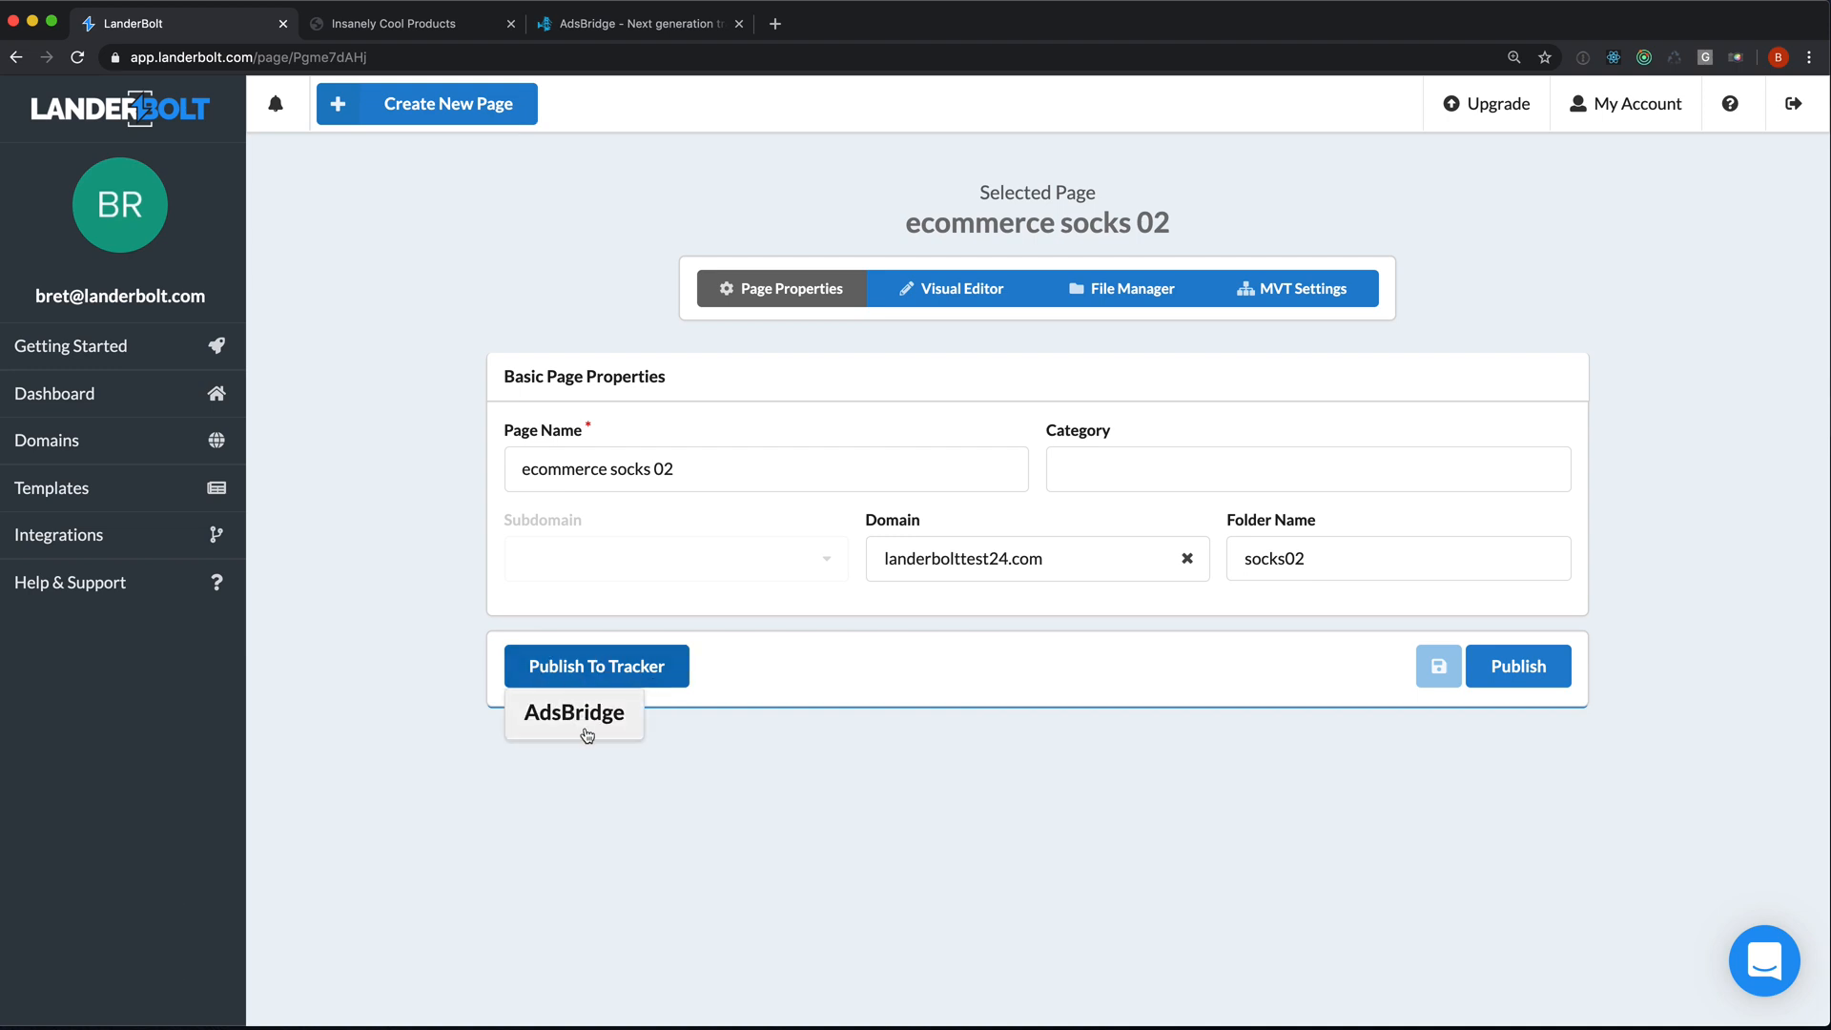
{"action": "mouse_move", "coordinate": [580, 726]}
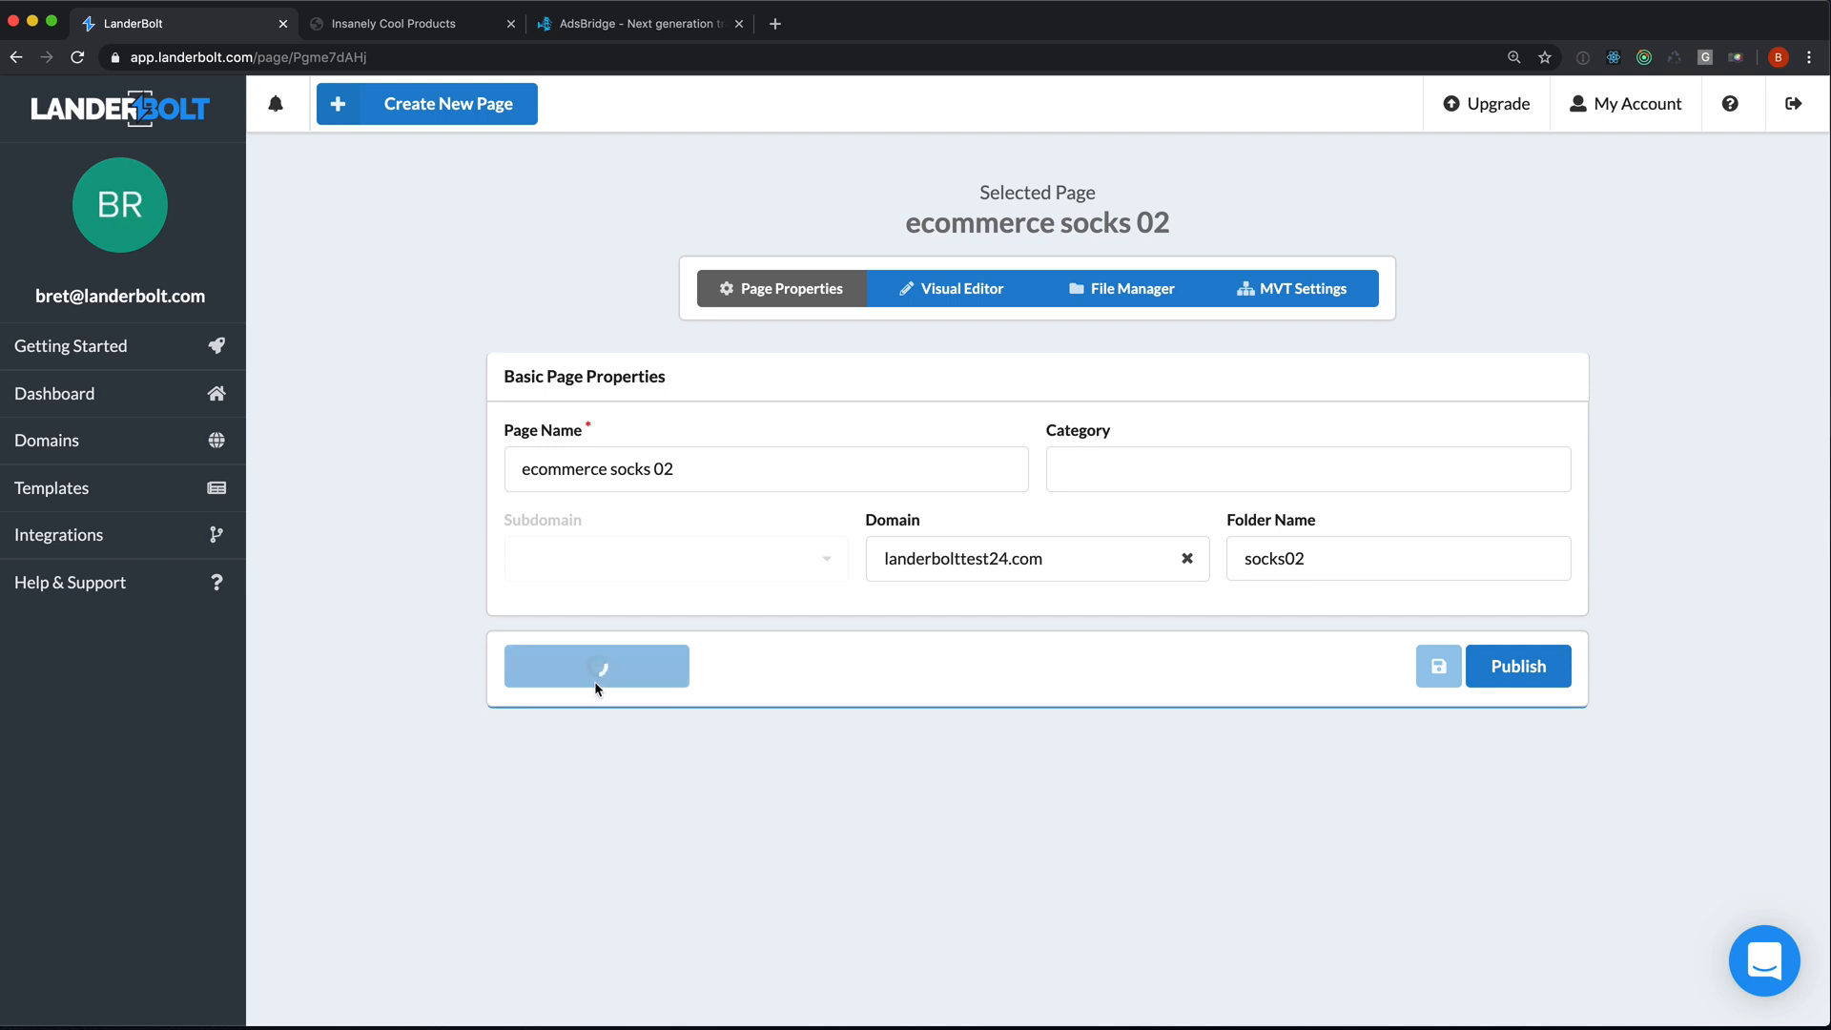
{"action": "left_click", "coordinate": [595, 665]}
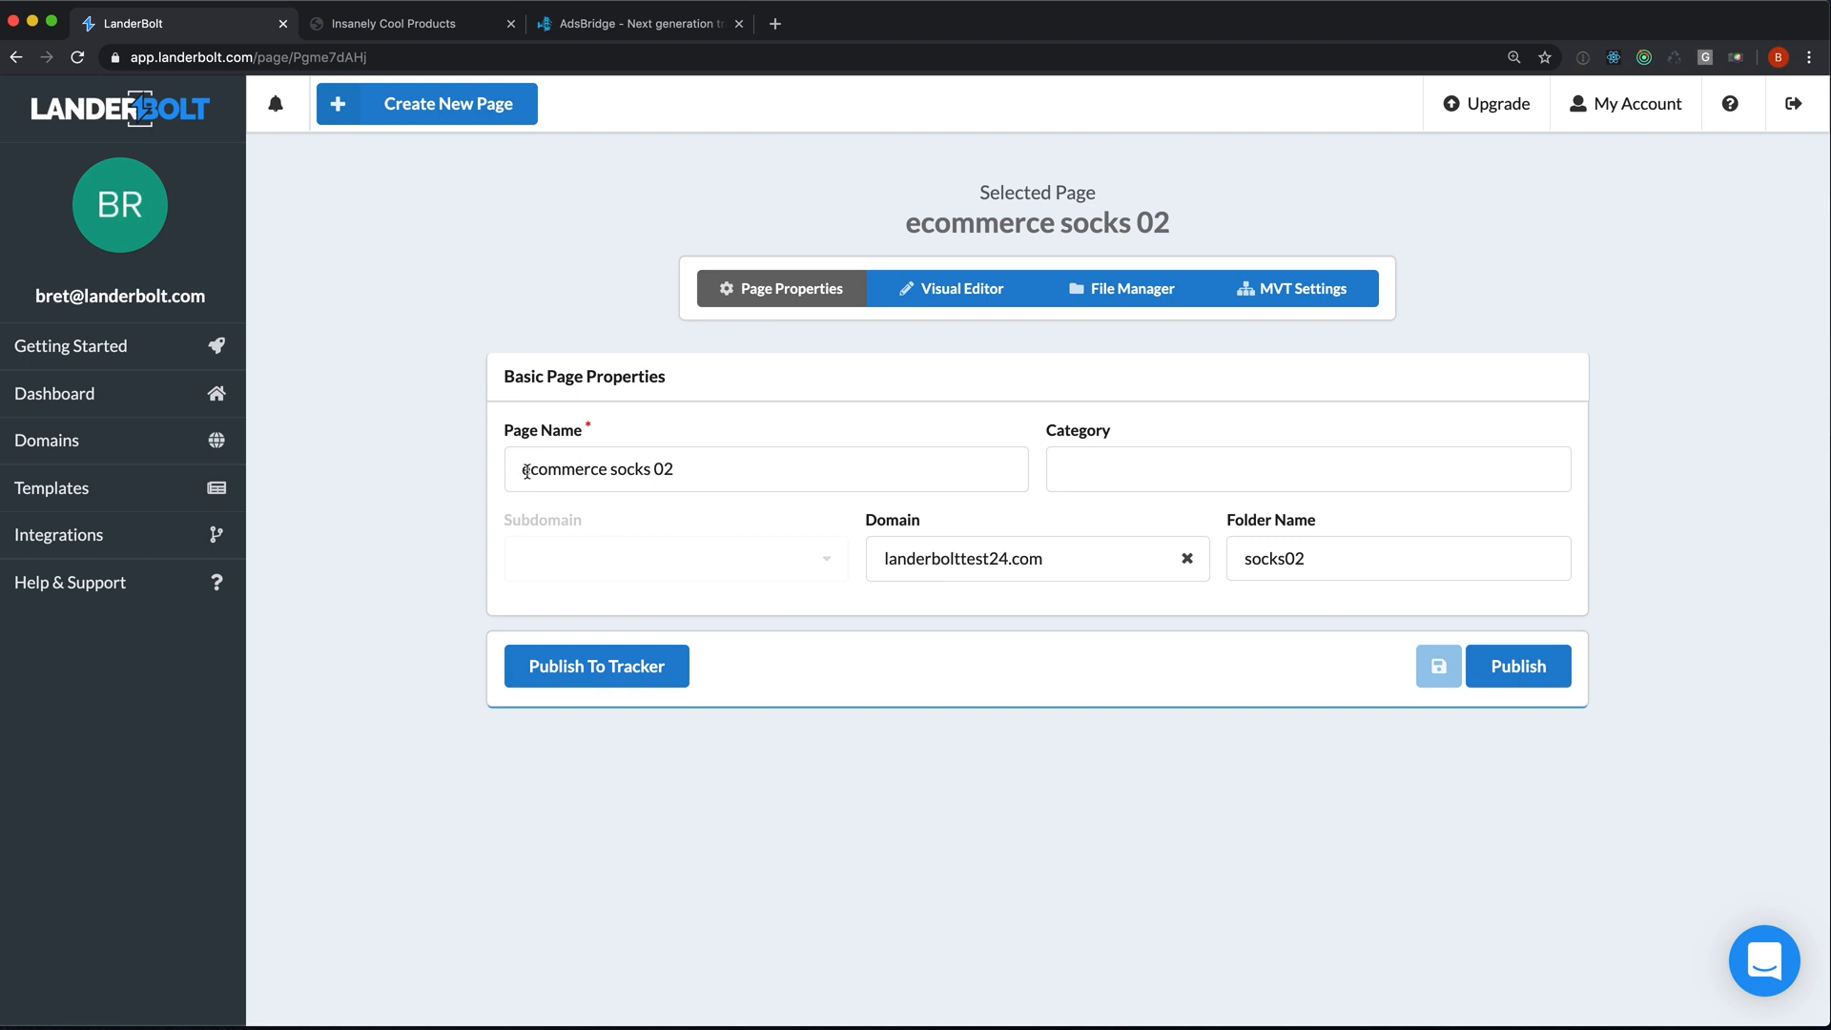
{"action": "left_click", "coordinate": [765, 469]}
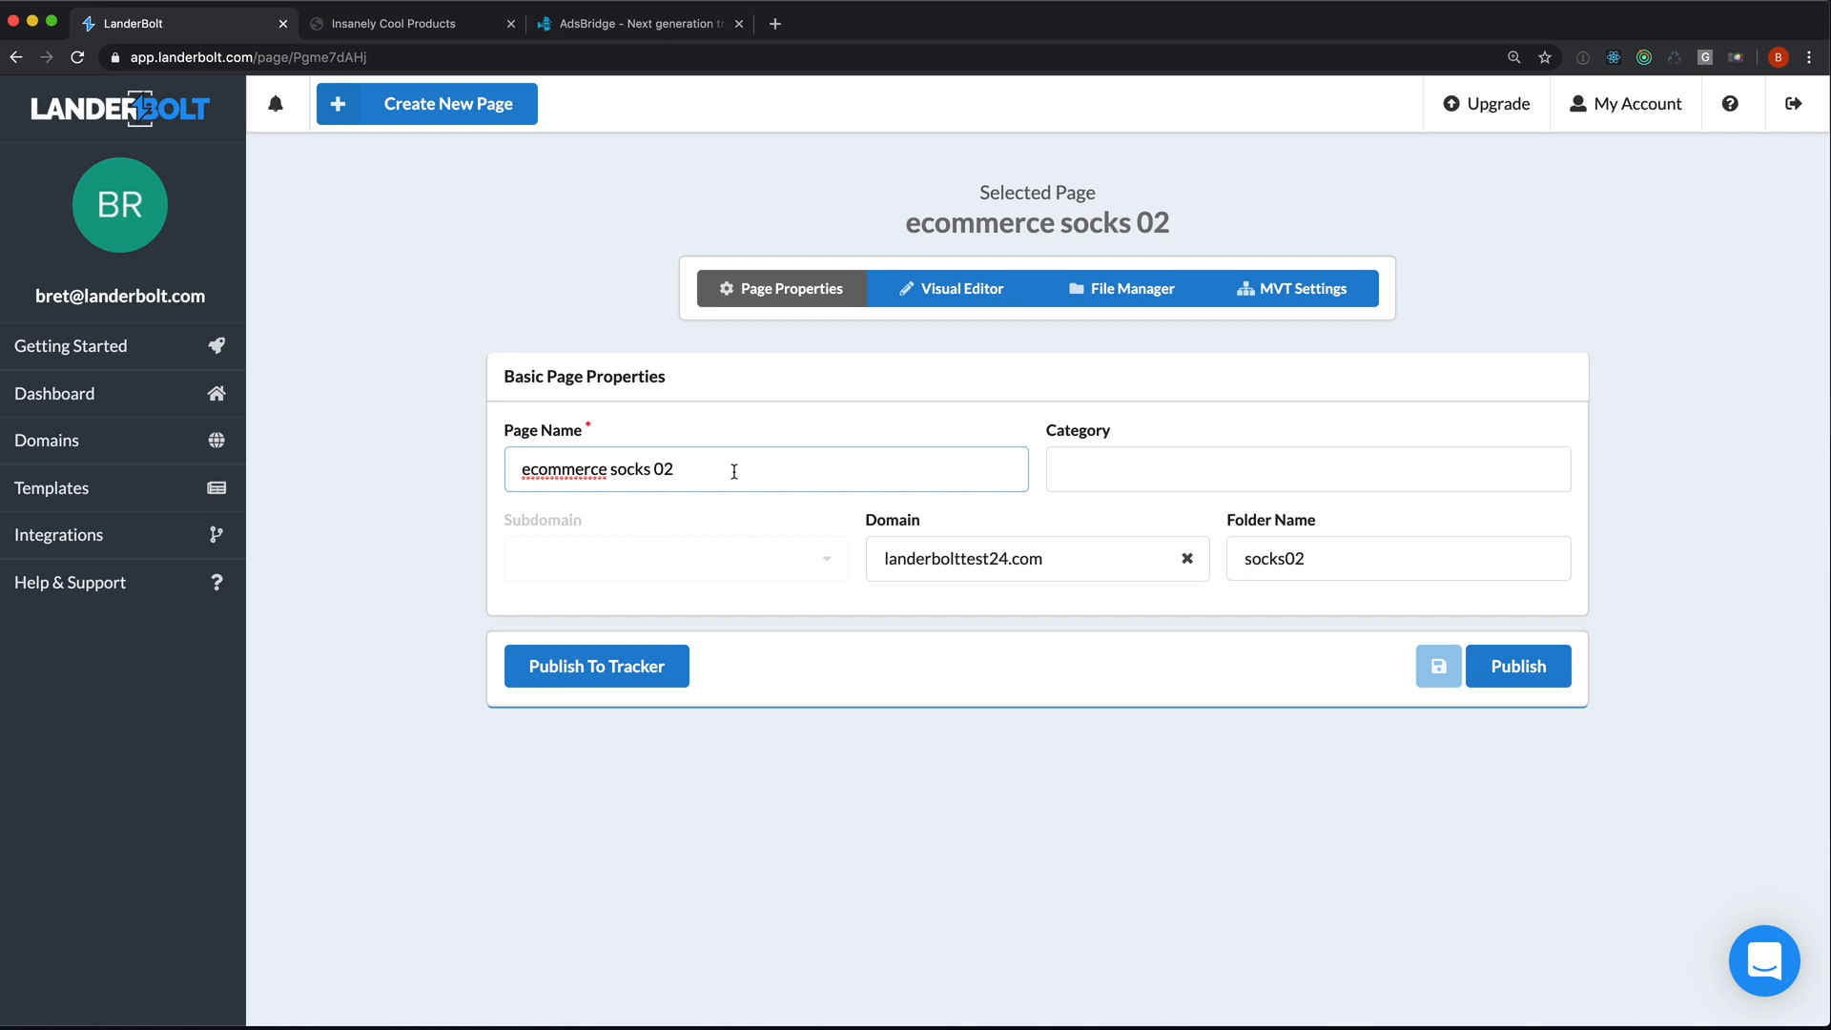
{"action": "left_click", "coordinate": [638, 22]}
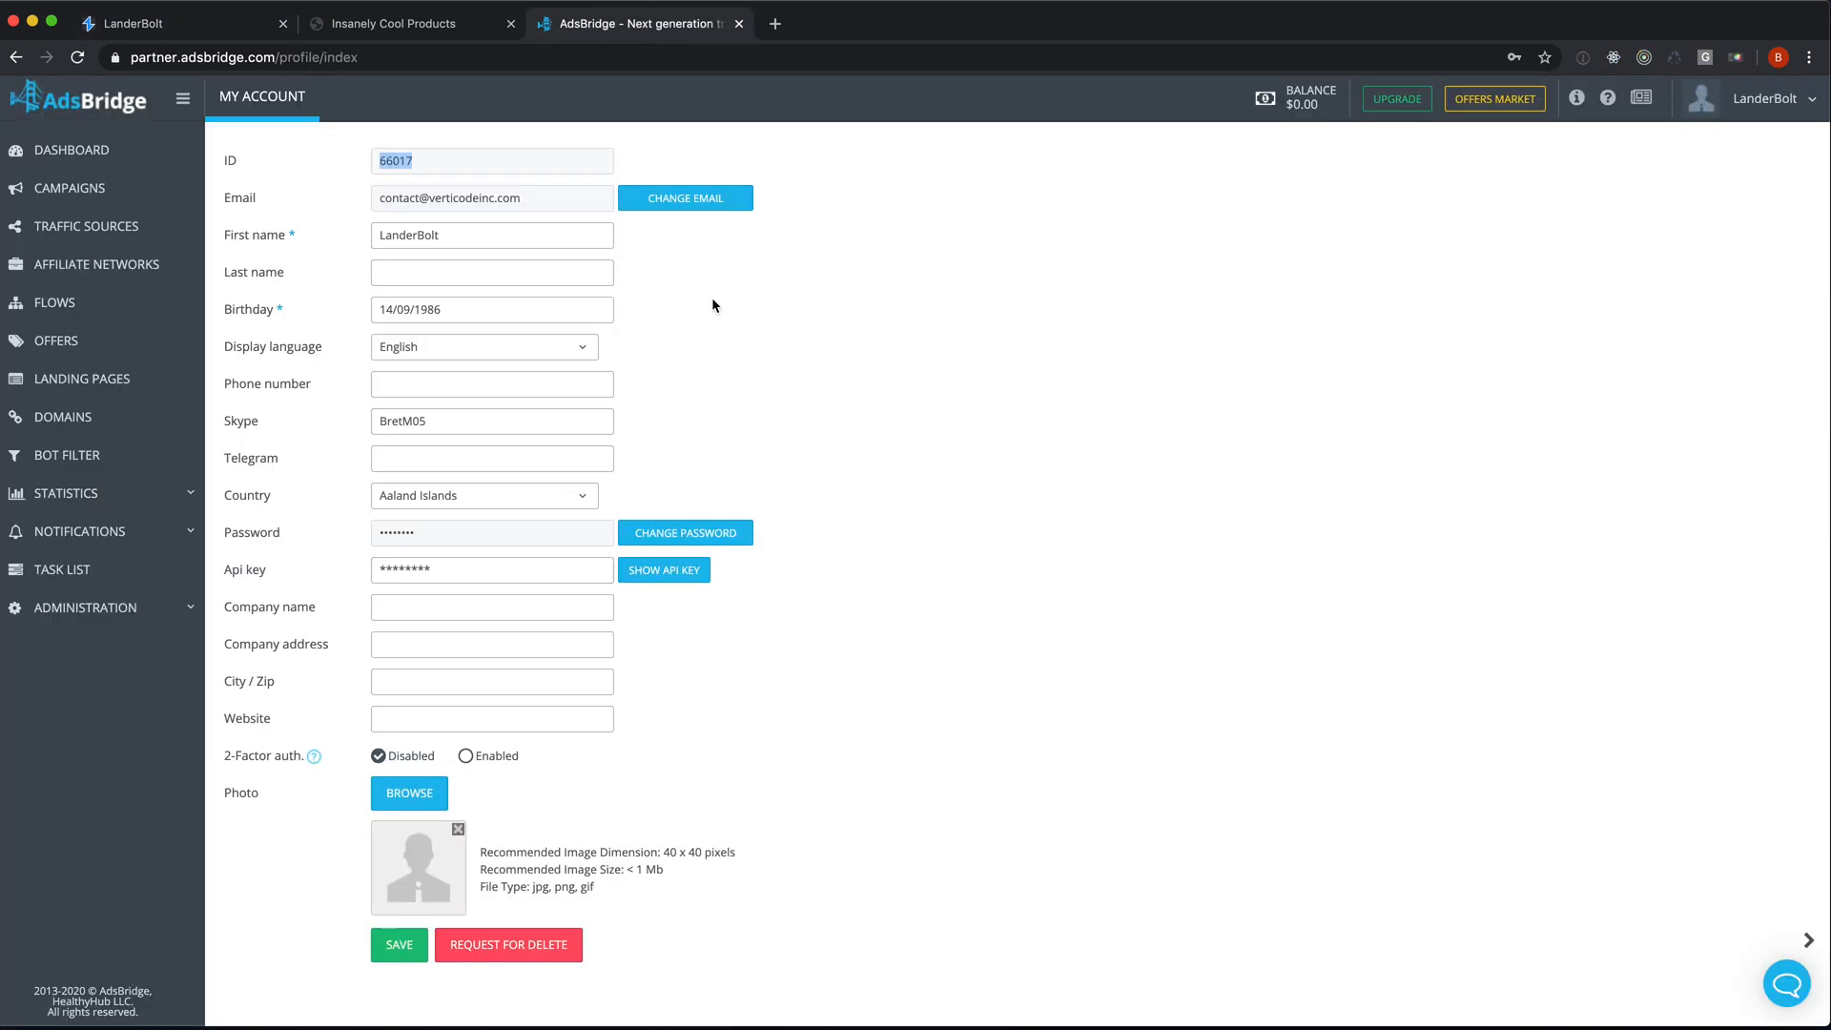
{"action": "mouse_move", "coordinate": [248, 347]}
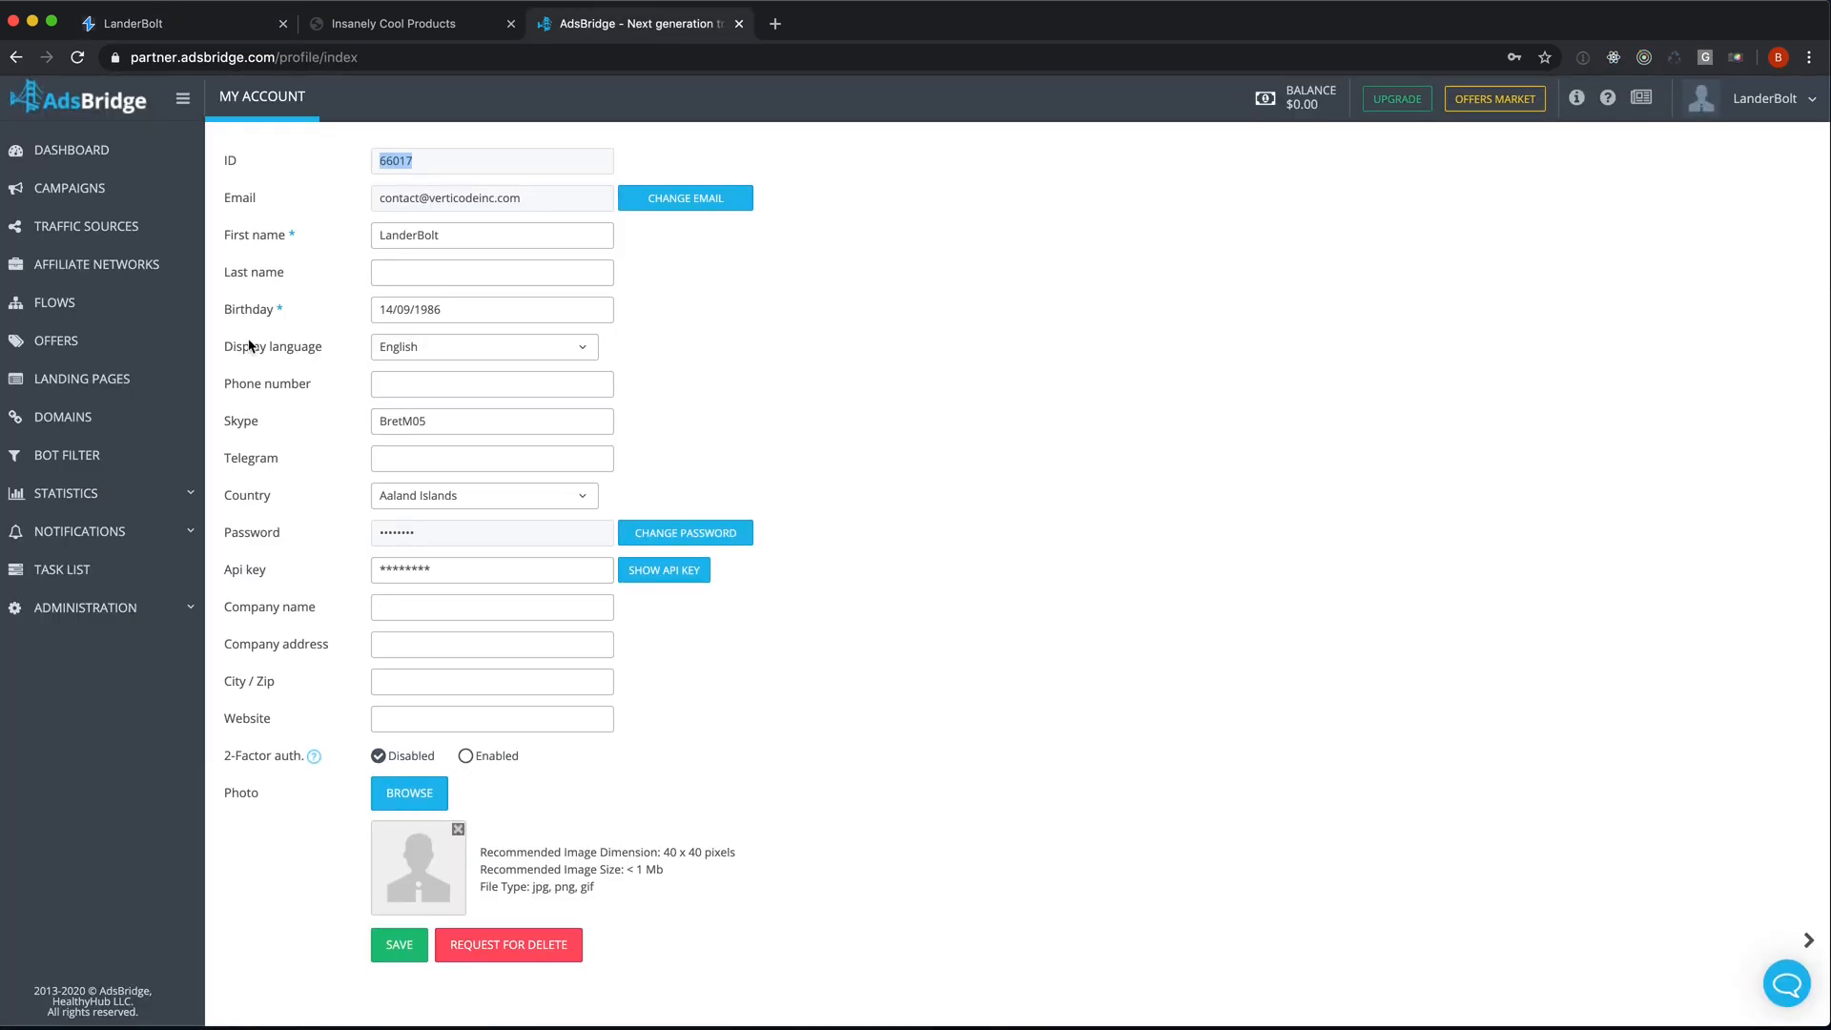
Browse the AdsBridge Landing Pages list down to the ecommerce socks 02 - variations group.
{"action": "left_click", "coordinate": [82, 378]}
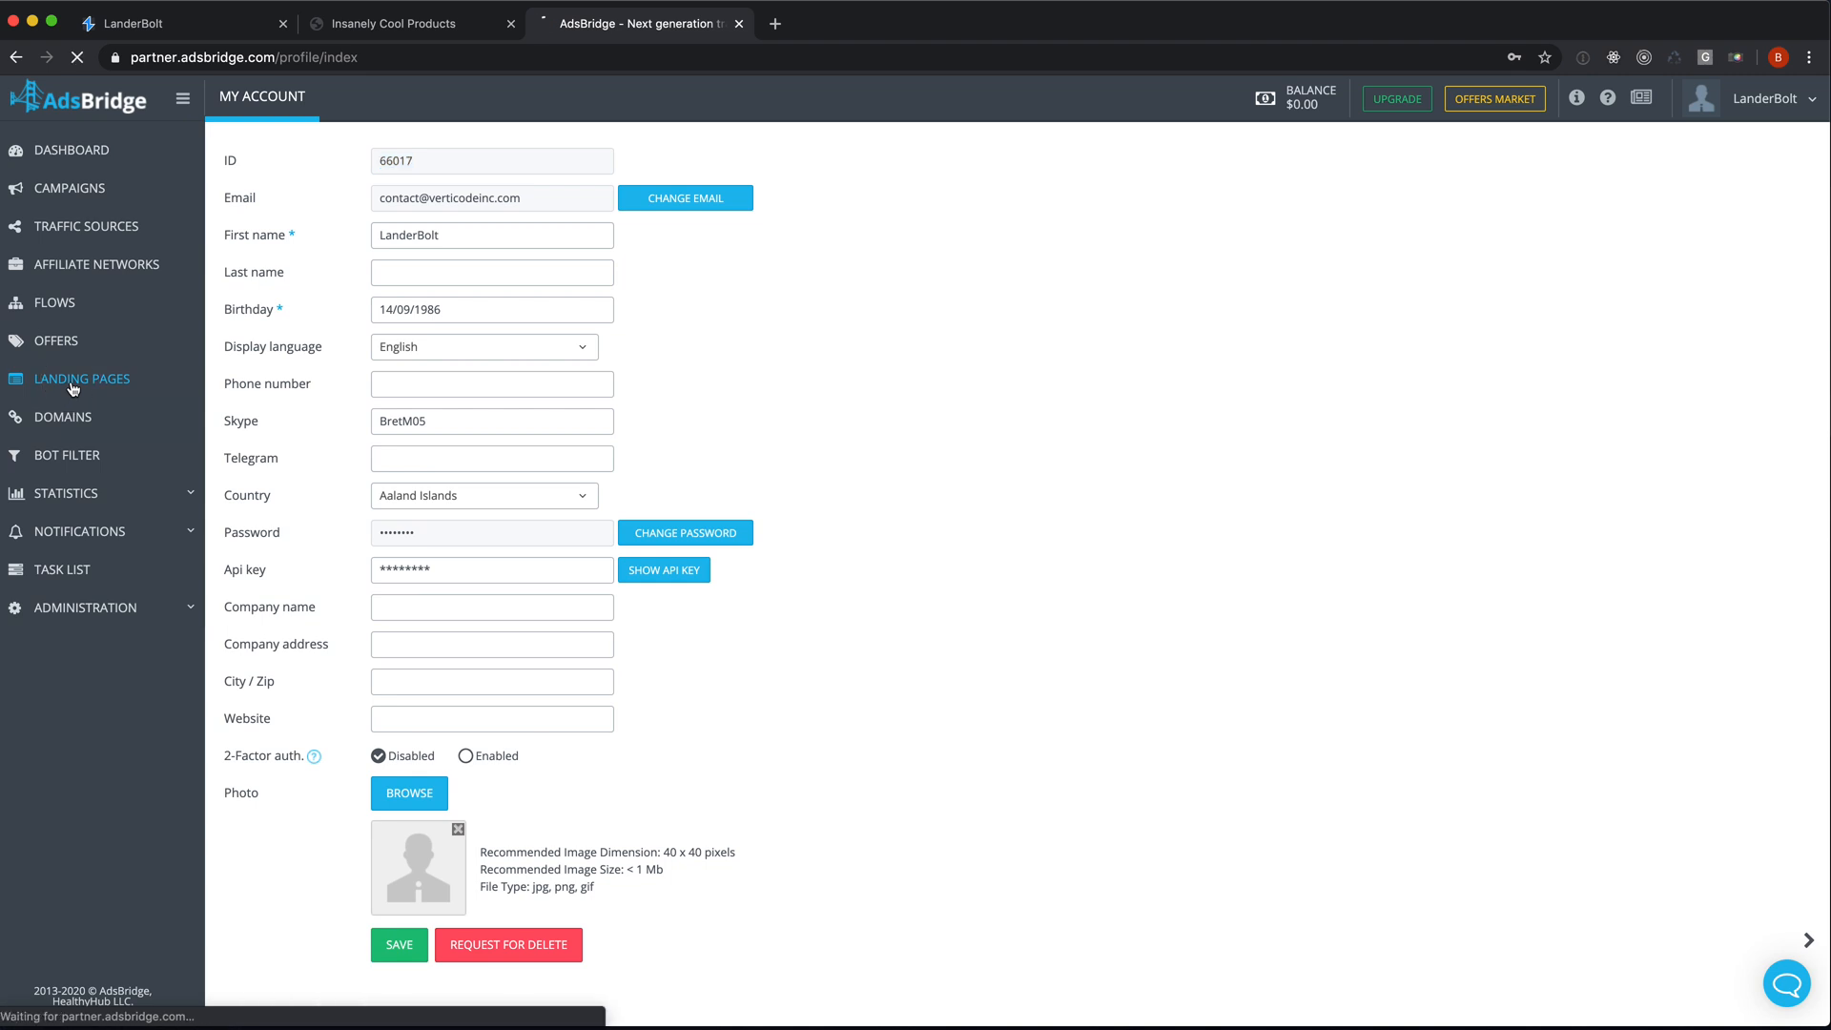
{"action": "left_click", "coordinate": [82, 378]}
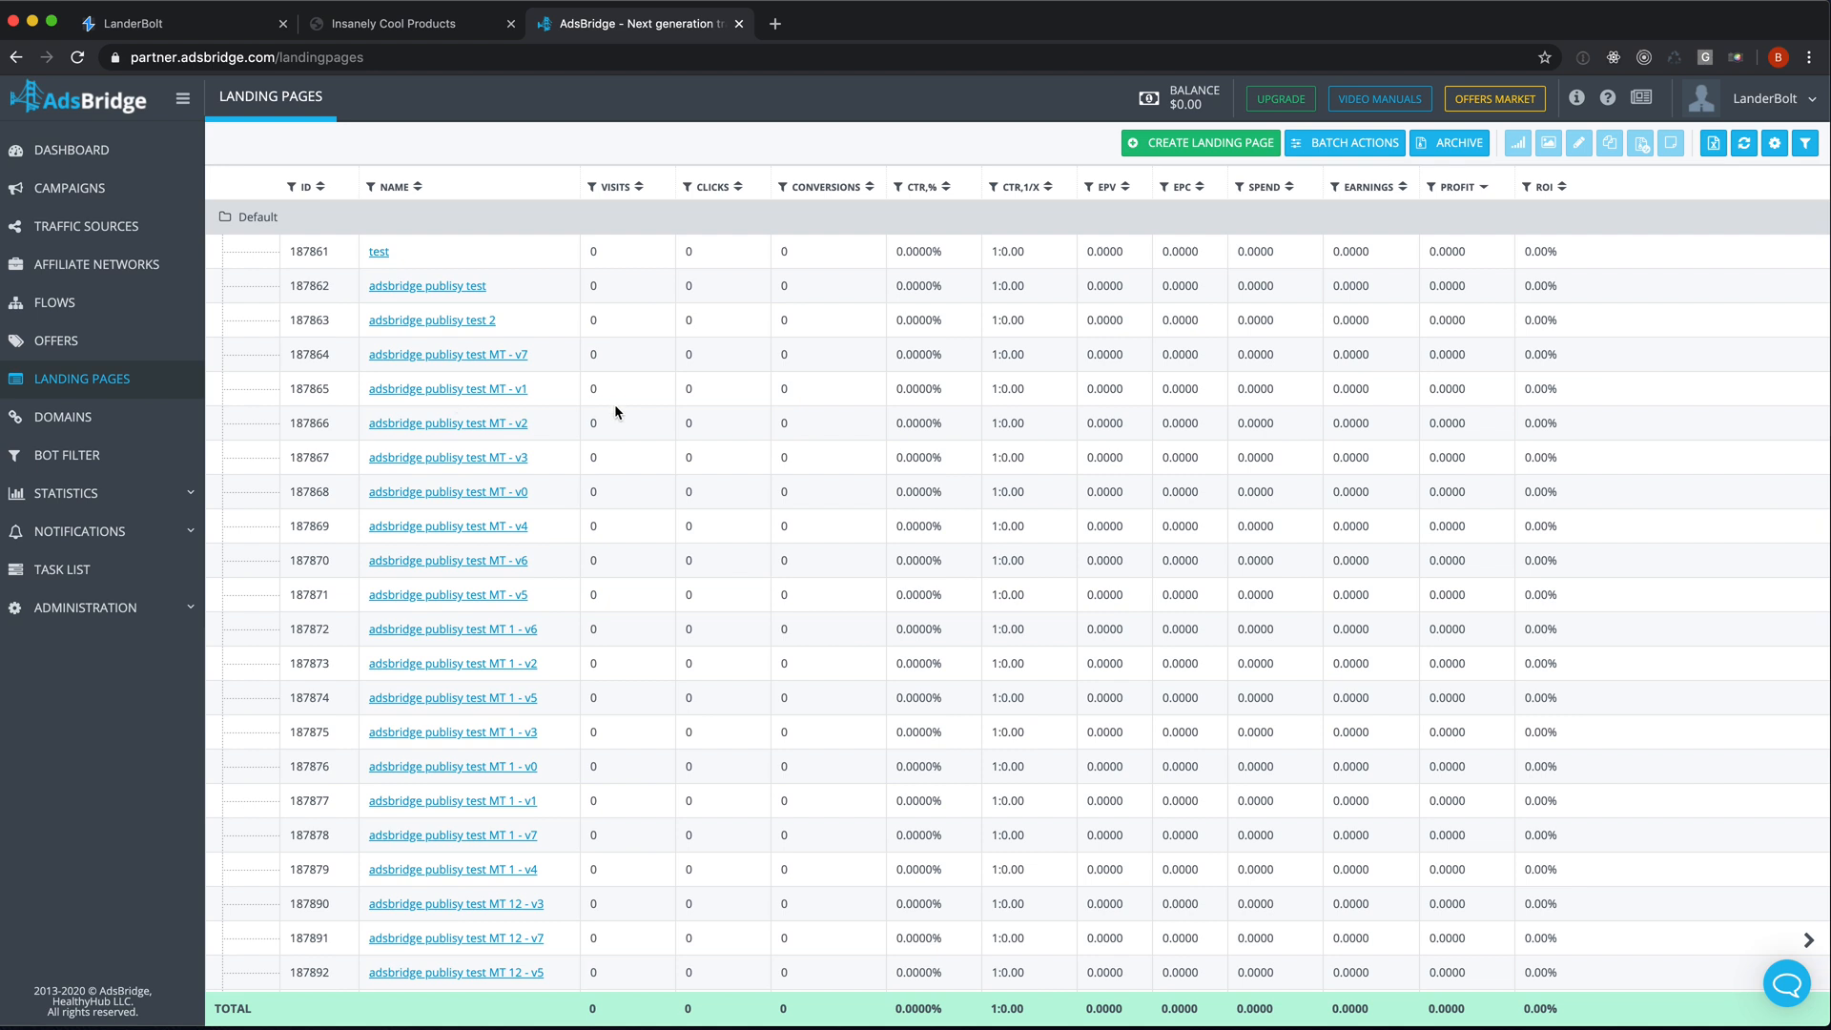
{"action": "scroll", "scroll_direction": "down", "scroll_amount": 3}
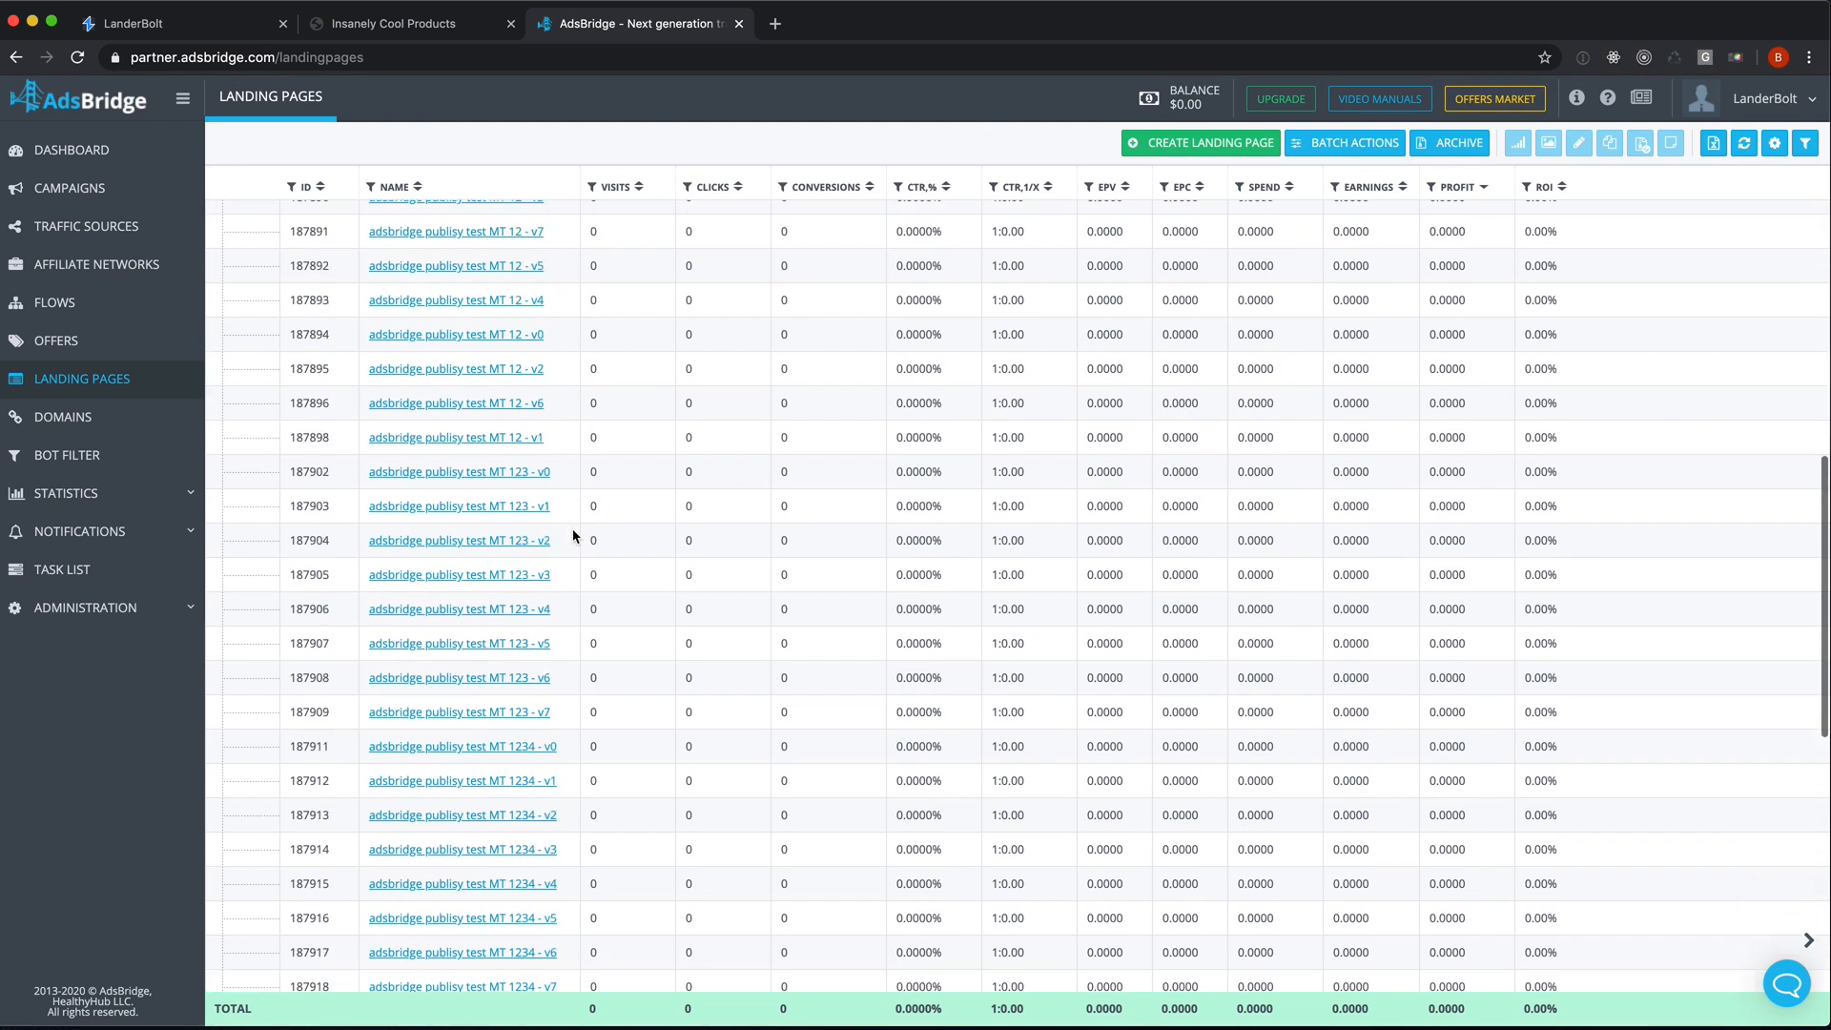
{"action": "scroll", "scroll_direction": "down", "scroll_amount": 3}
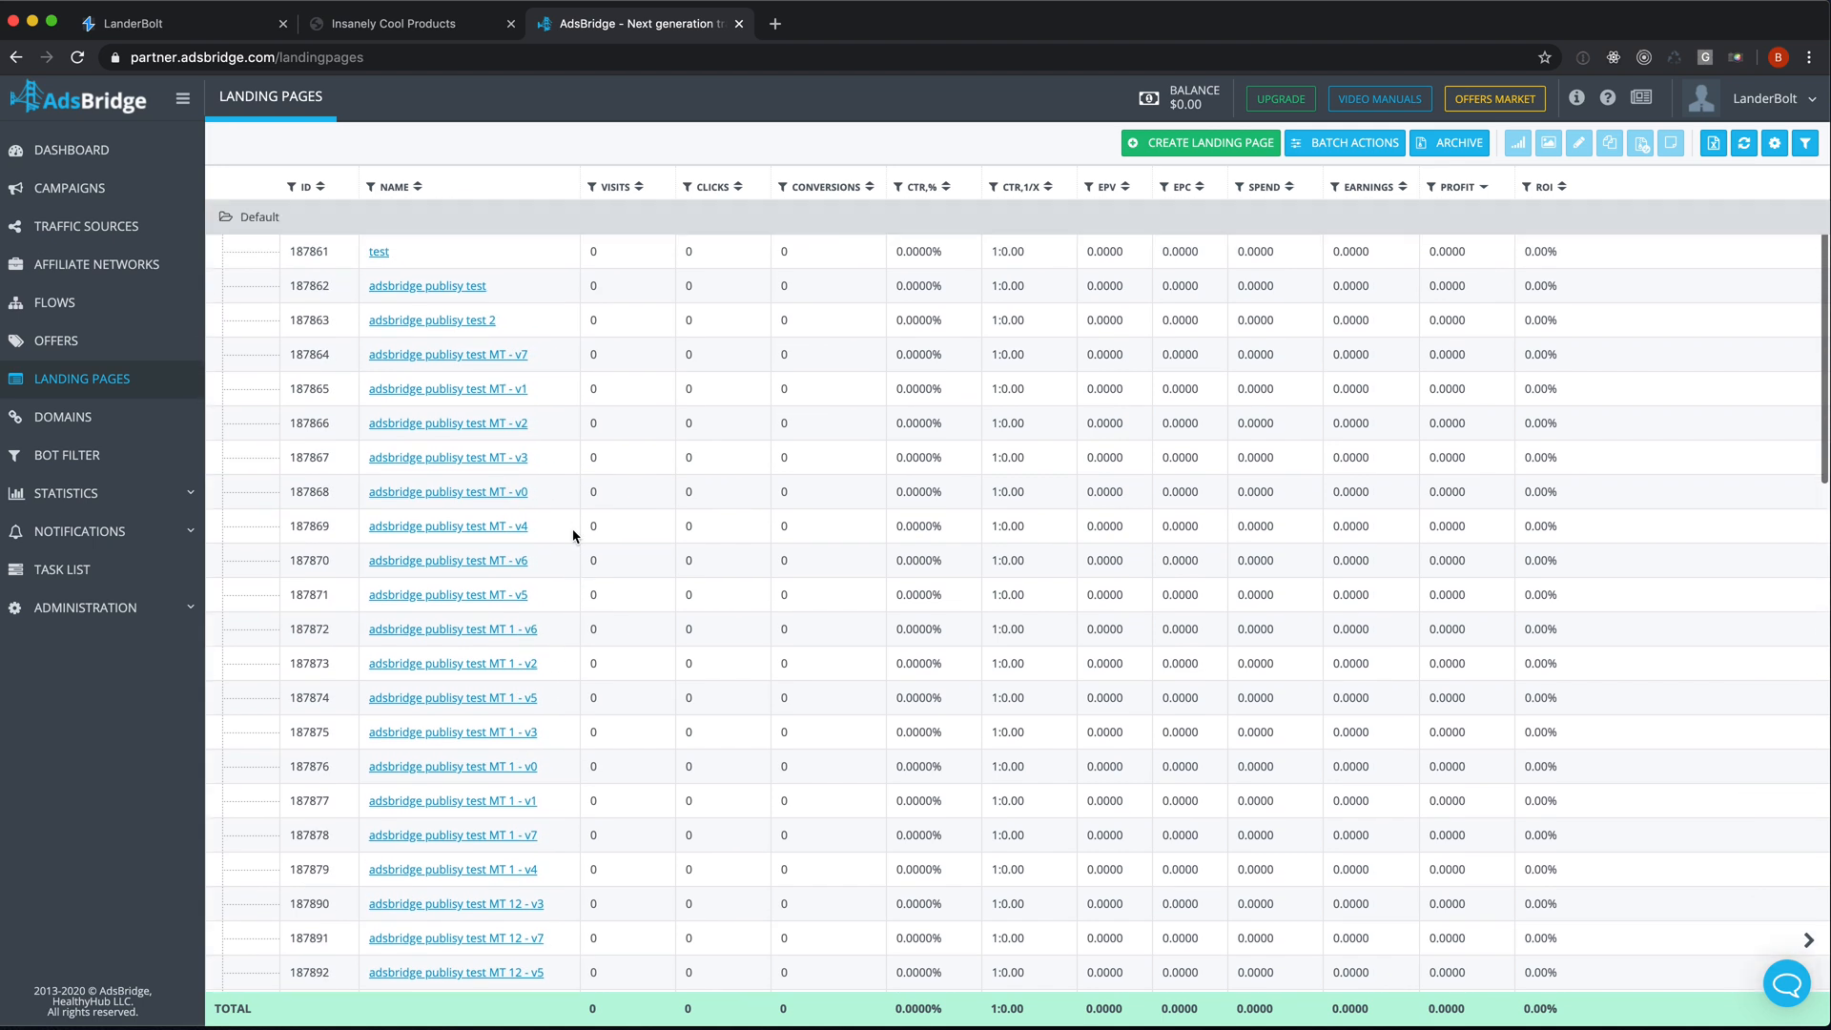
{"action": "scroll", "scroll_direction": "down", "scroll_amount": 3}
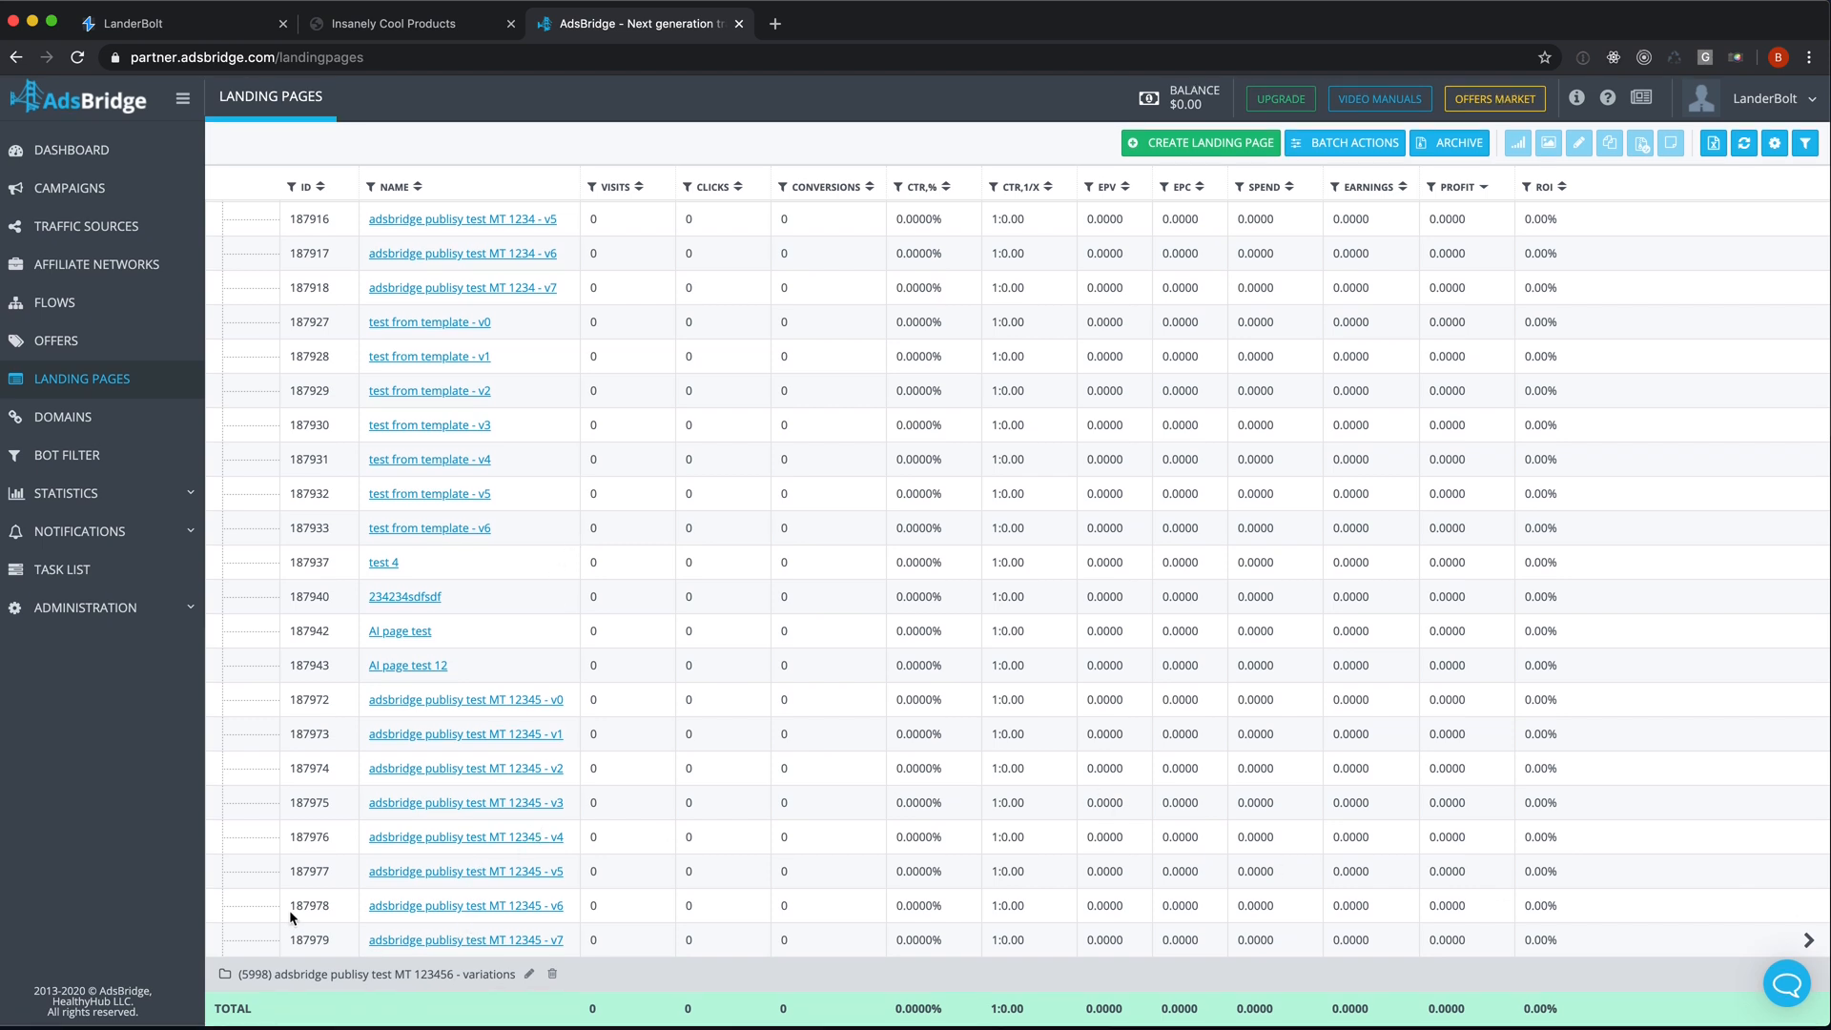
{"action": "scroll", "scroll_direction": "down", "scroll_amount": 3}
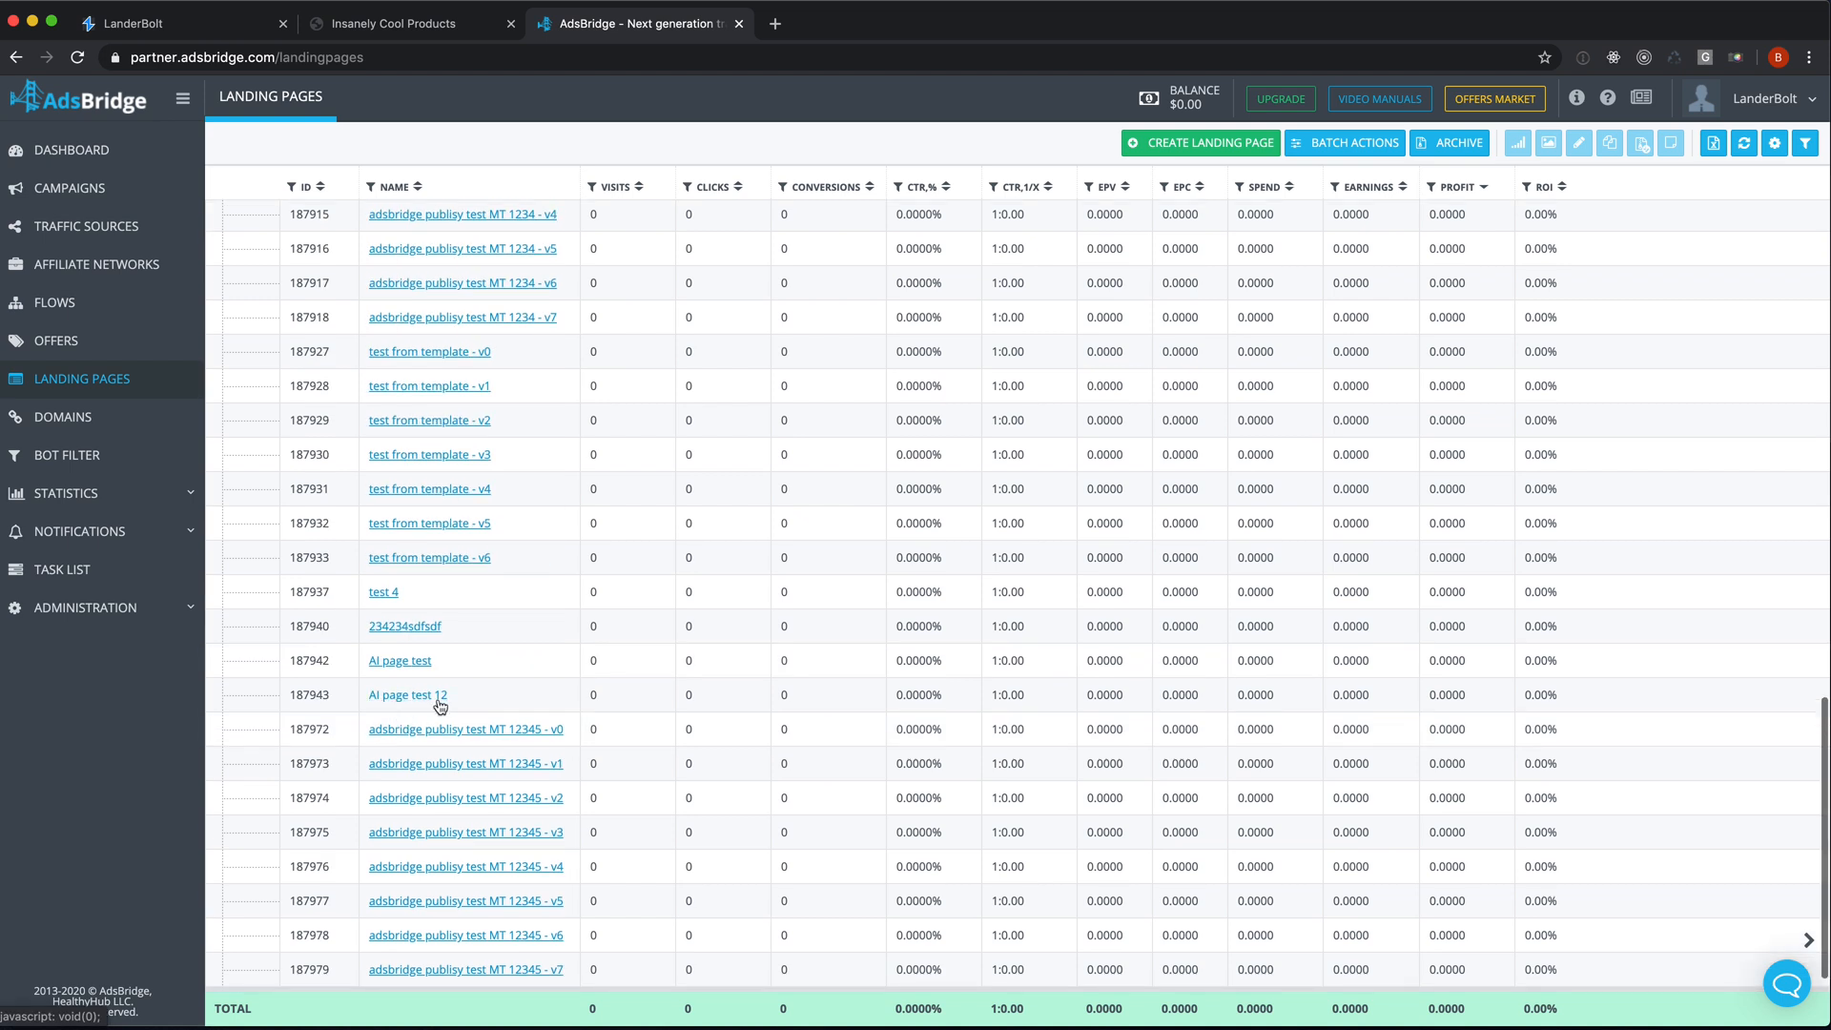
{"action": "mouse_move", "coordinate": [483, 712]}
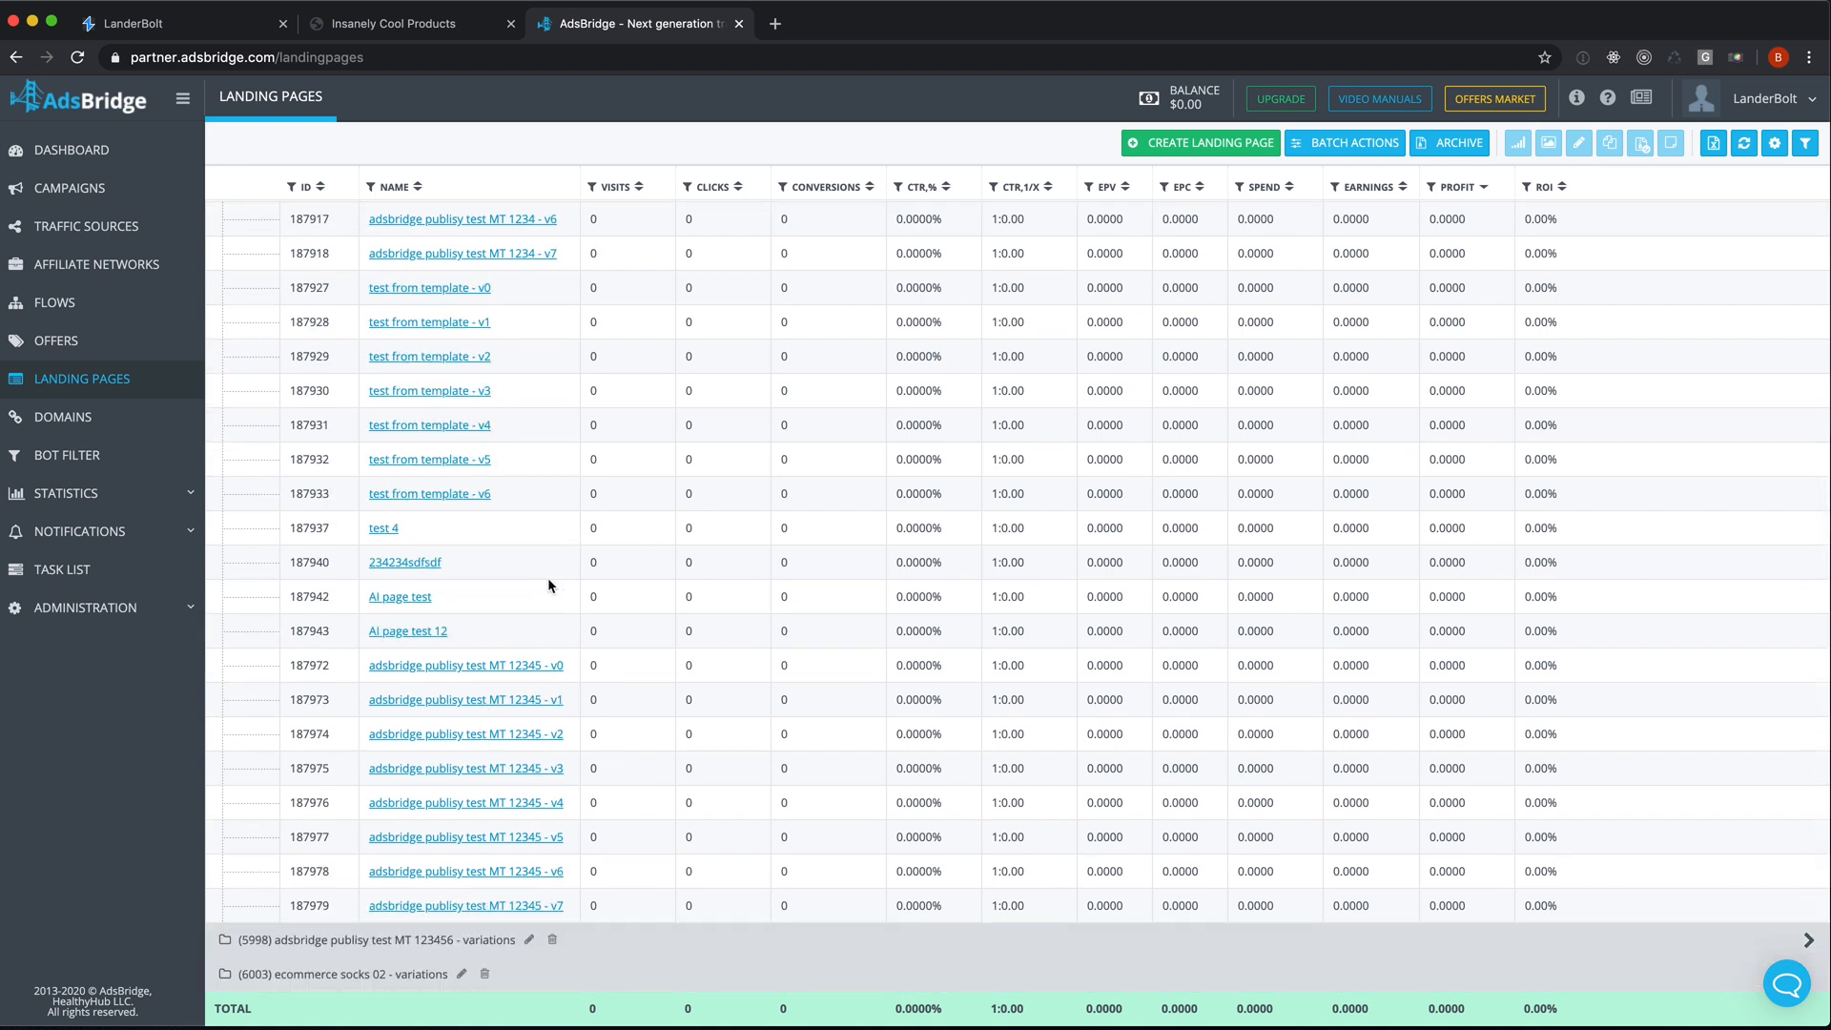
{"action": "mouse_move", "coordinate": [336, 982]}
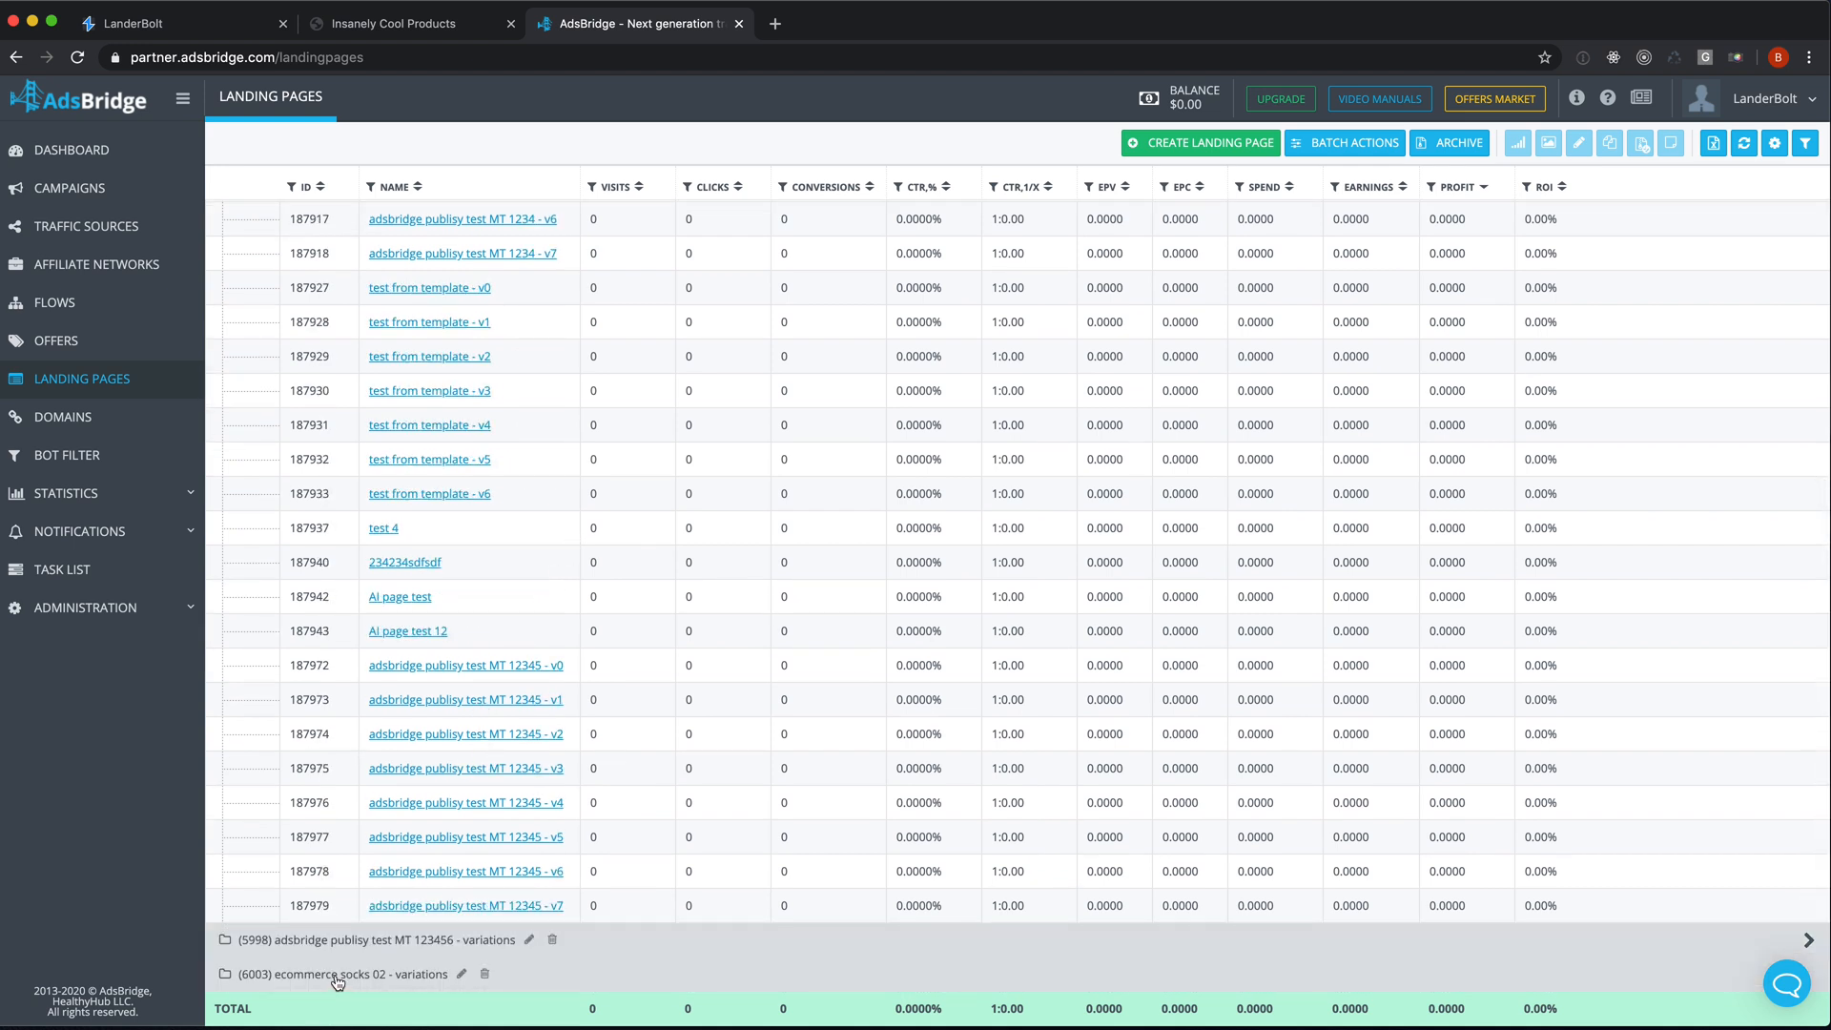
{"action": "mouse_move", "coordinate": [355, 973]}
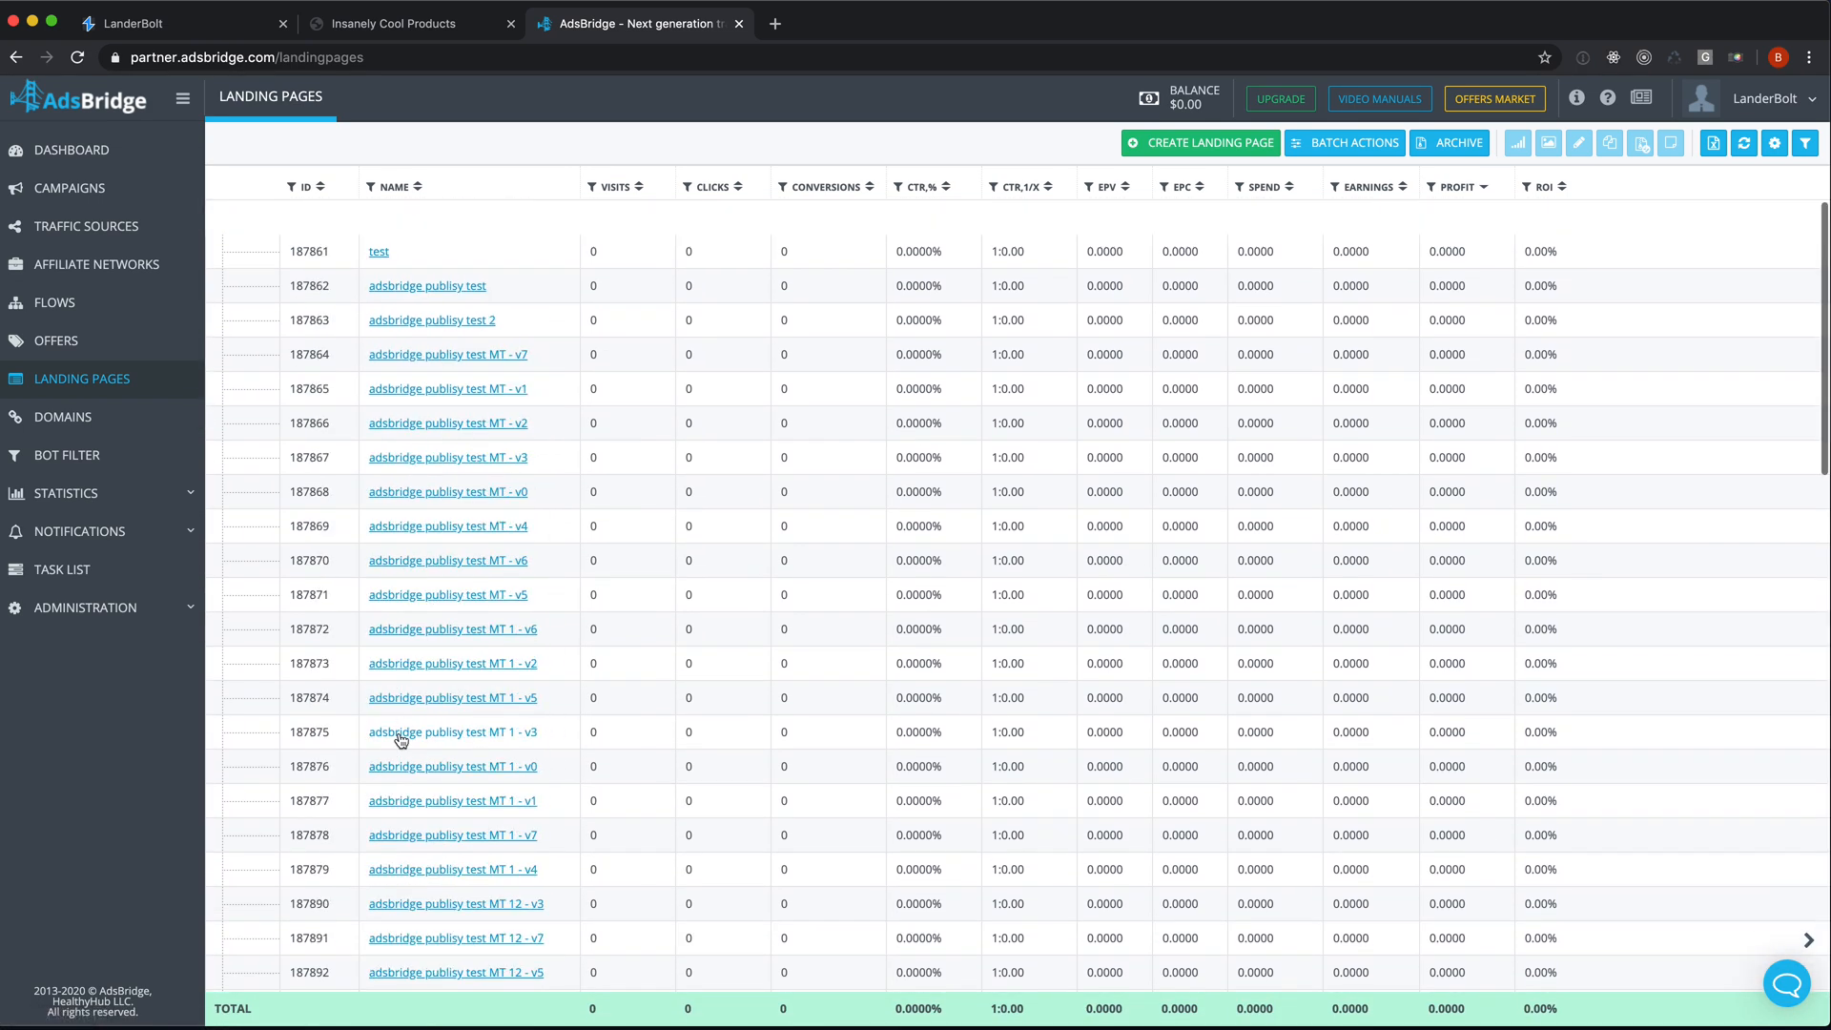
{"action": "scroll", "scroll_direction": "down", "scroll_amount": 3}
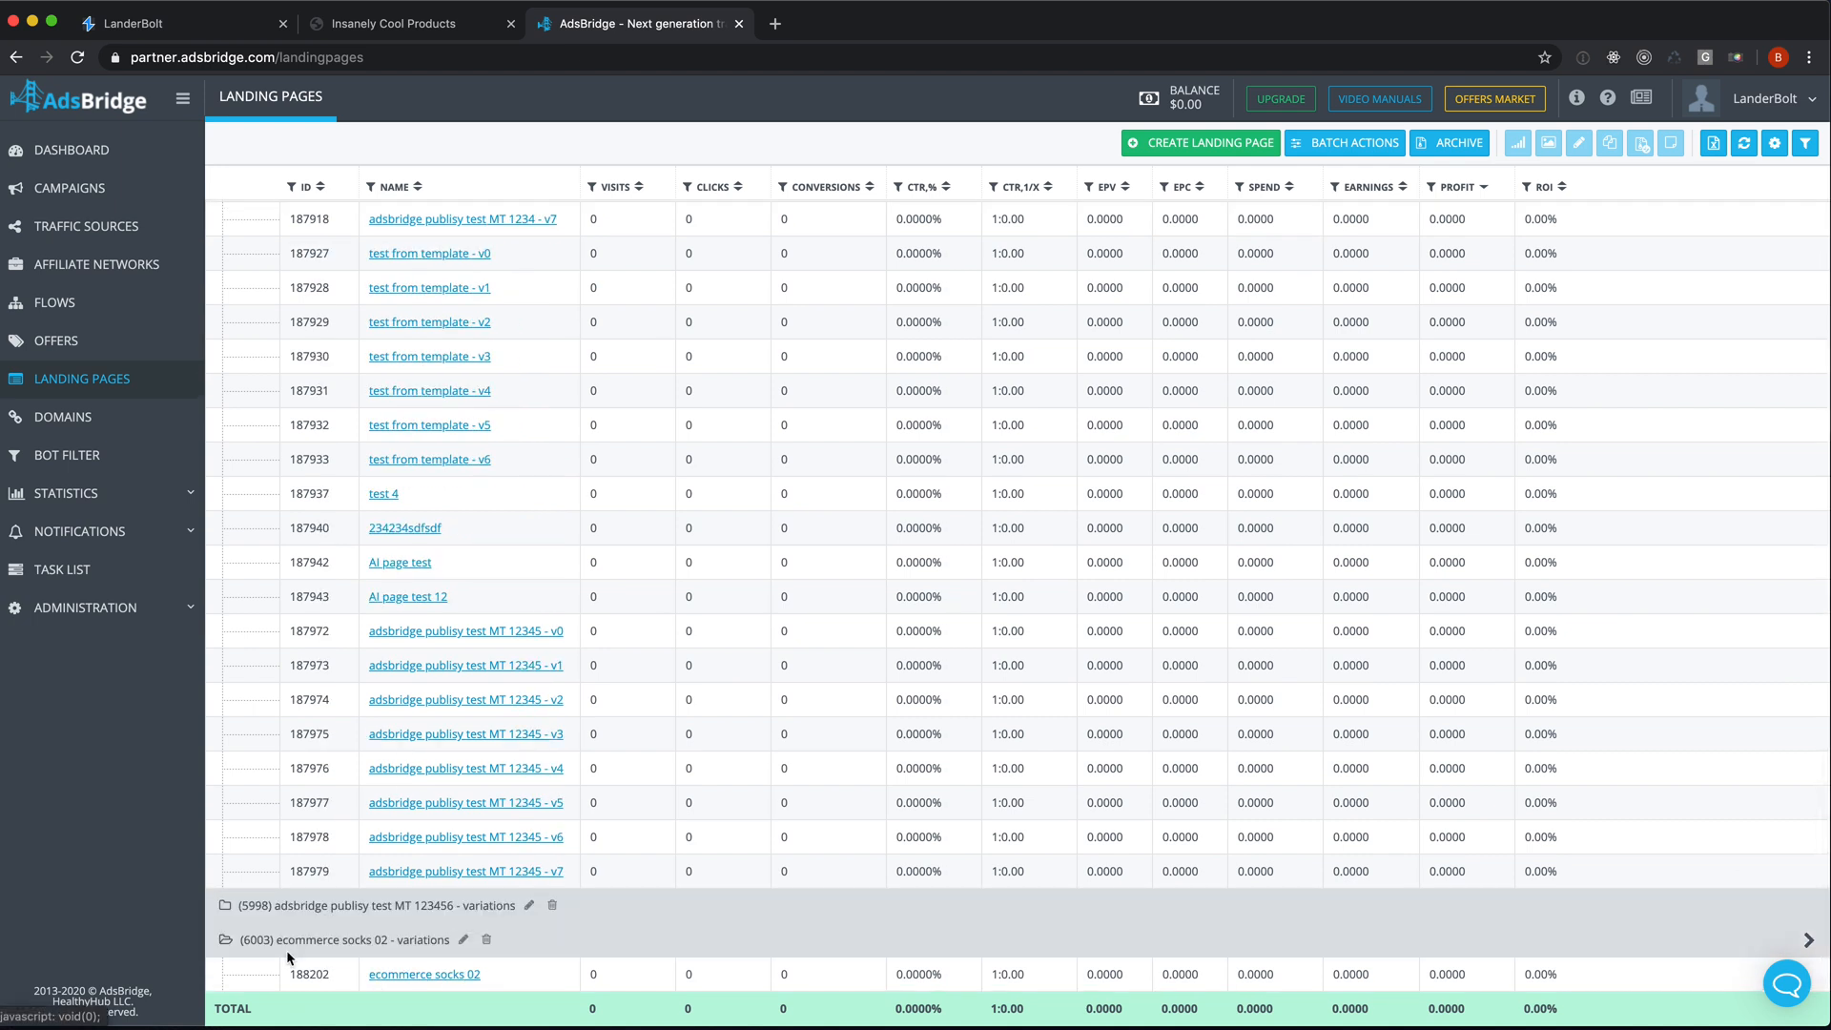
{"action": "mouse_move", "coordinate": [424, 975]}
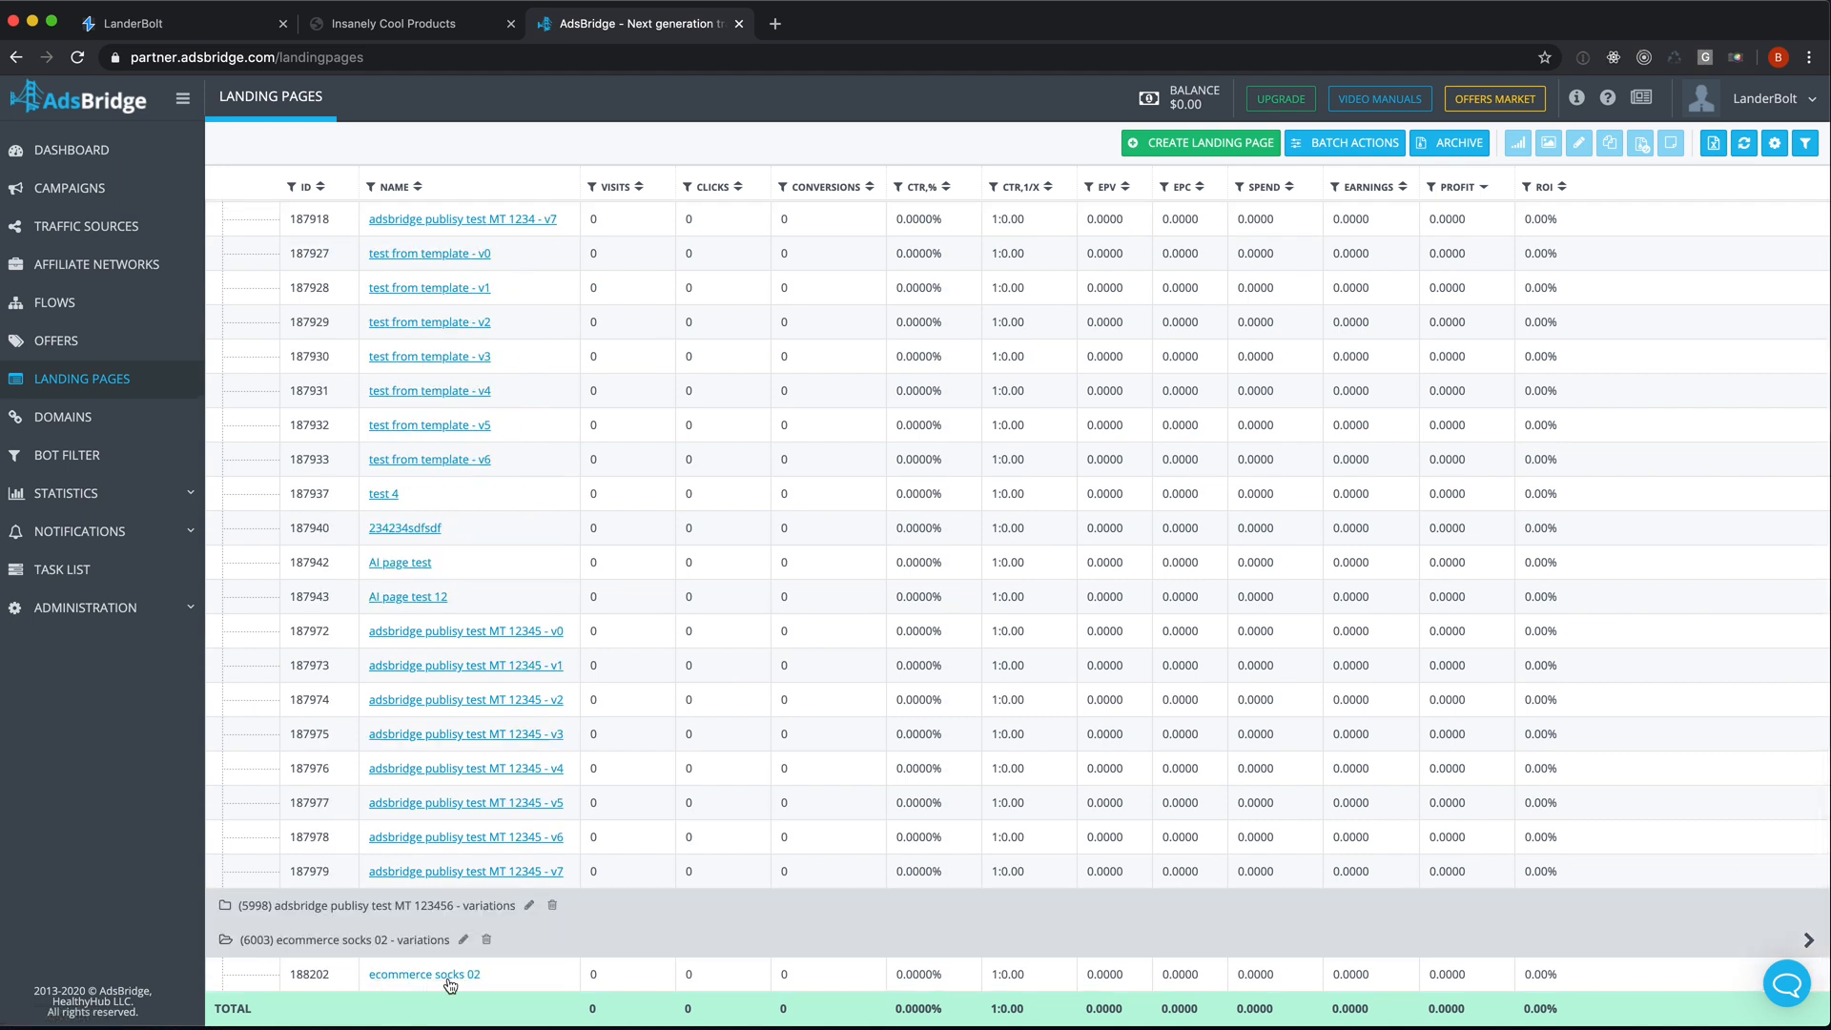
{"action": "left_click", "coordinate": [424, 975]}
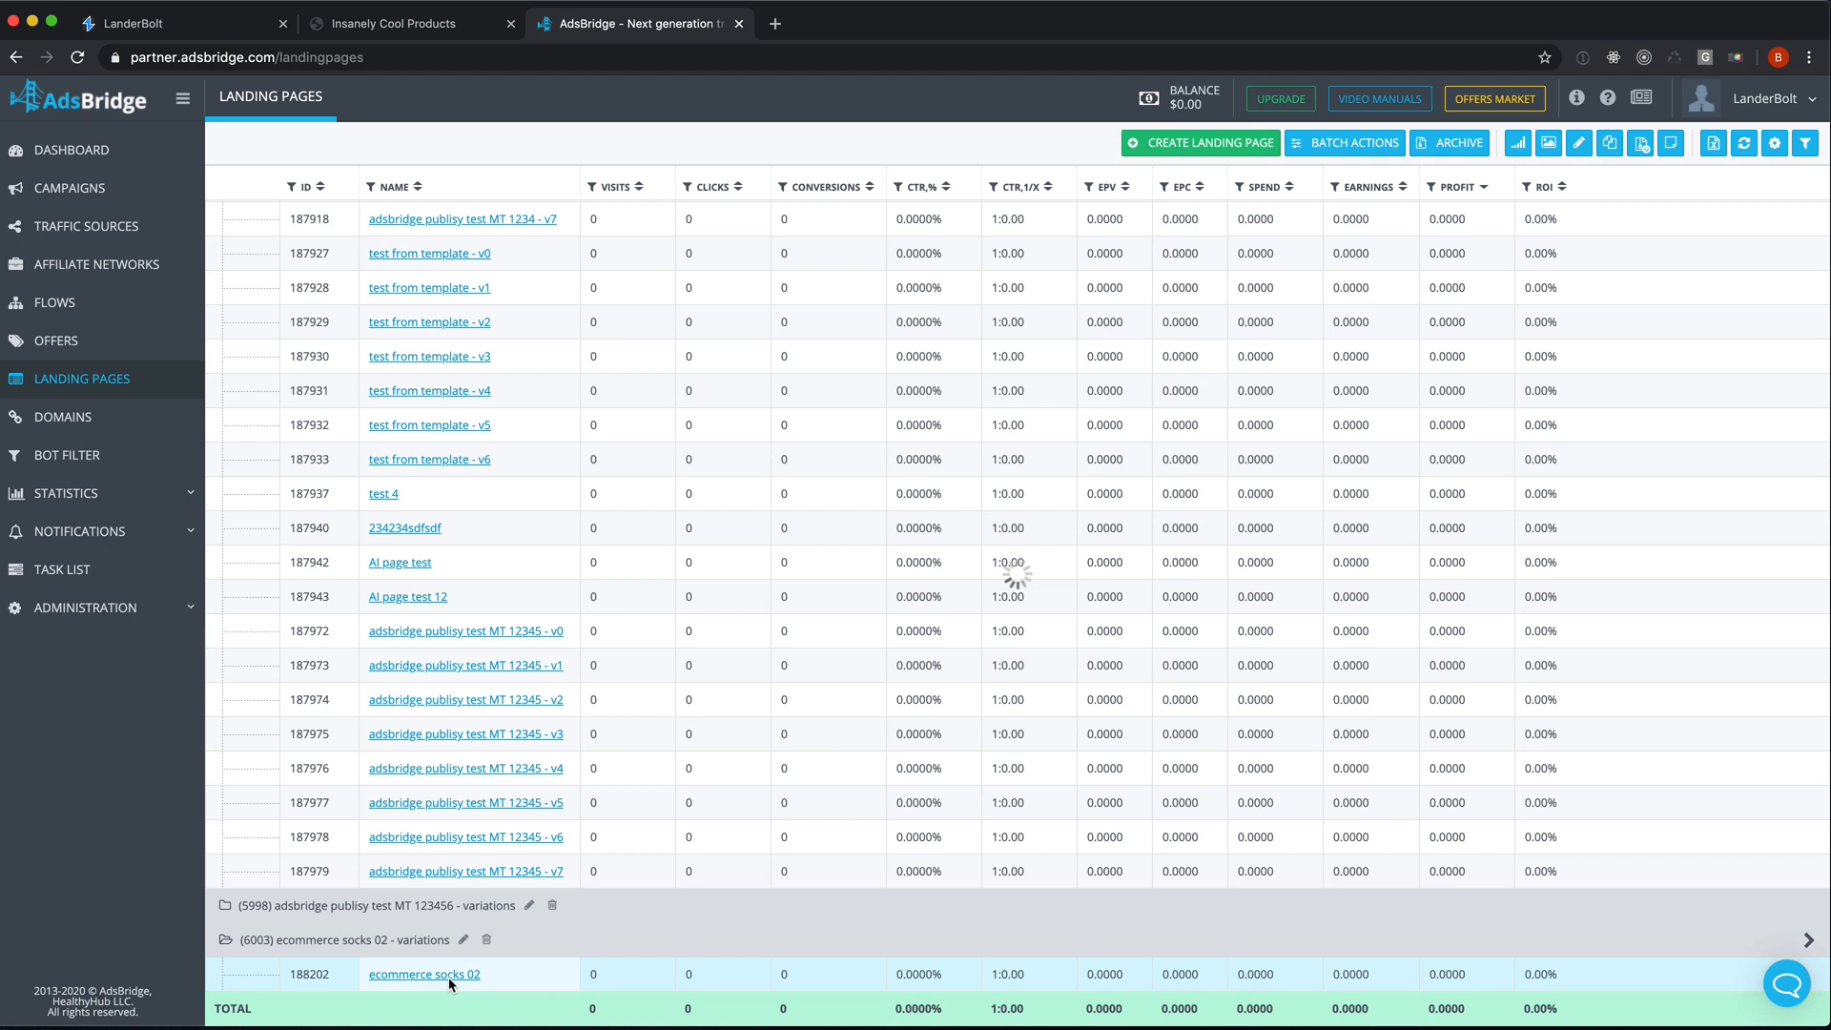
{"action": "left_click", "coordinate": [423, 975]}
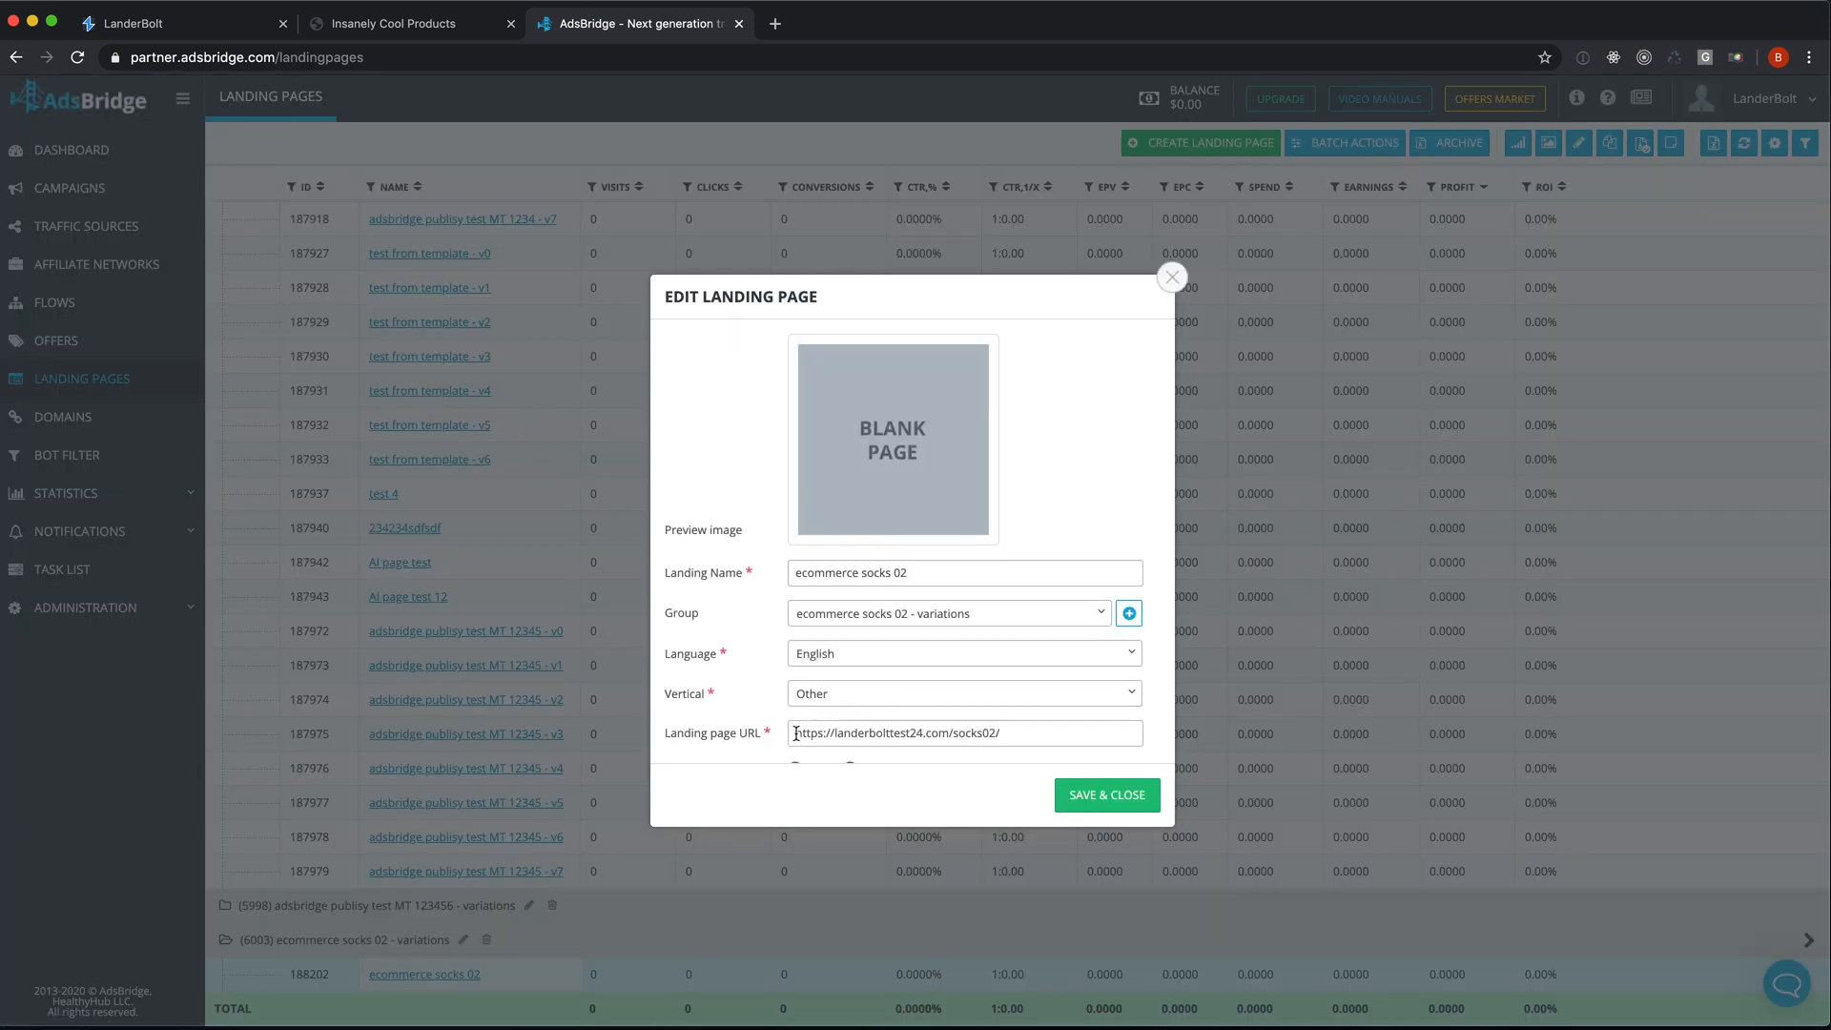
{"action": "left_click", "coordinate": [961, 732]}
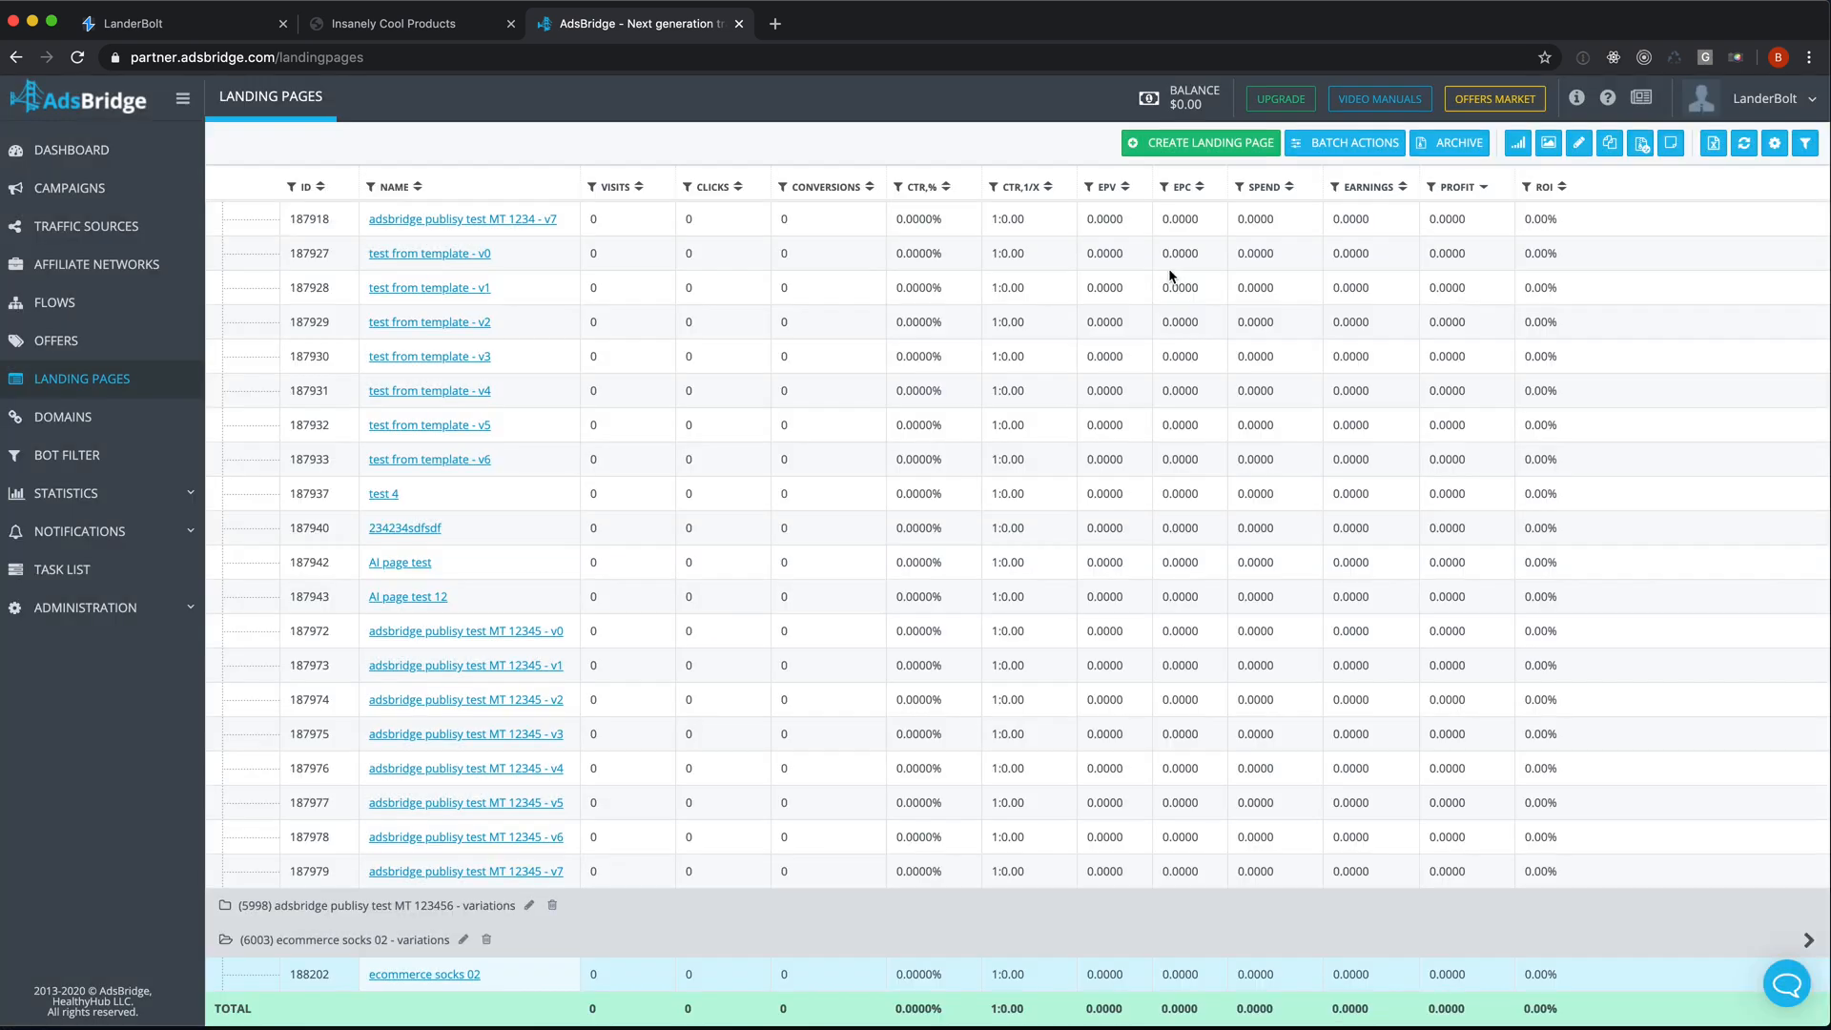
{"action": "scroll", "scroll_direction": "down", "scroll_amount": 3}
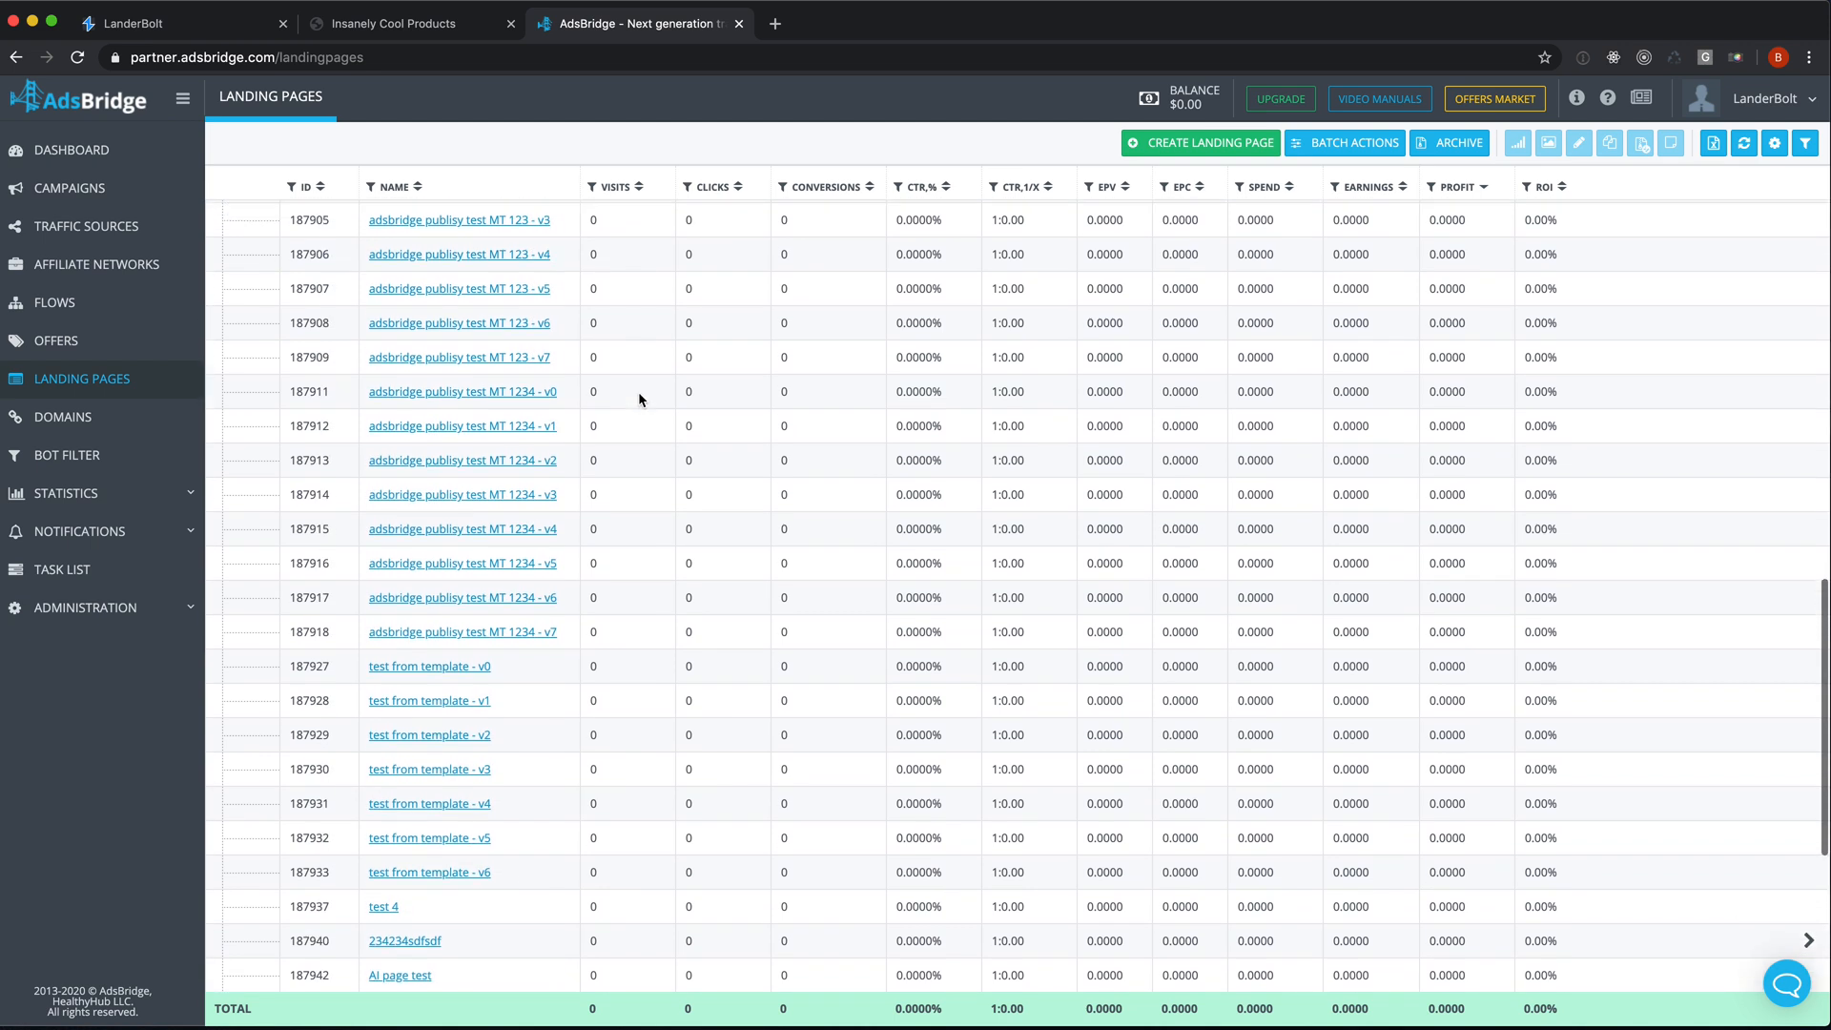
{"action": "left_click", "coordinate": [181, 23]}
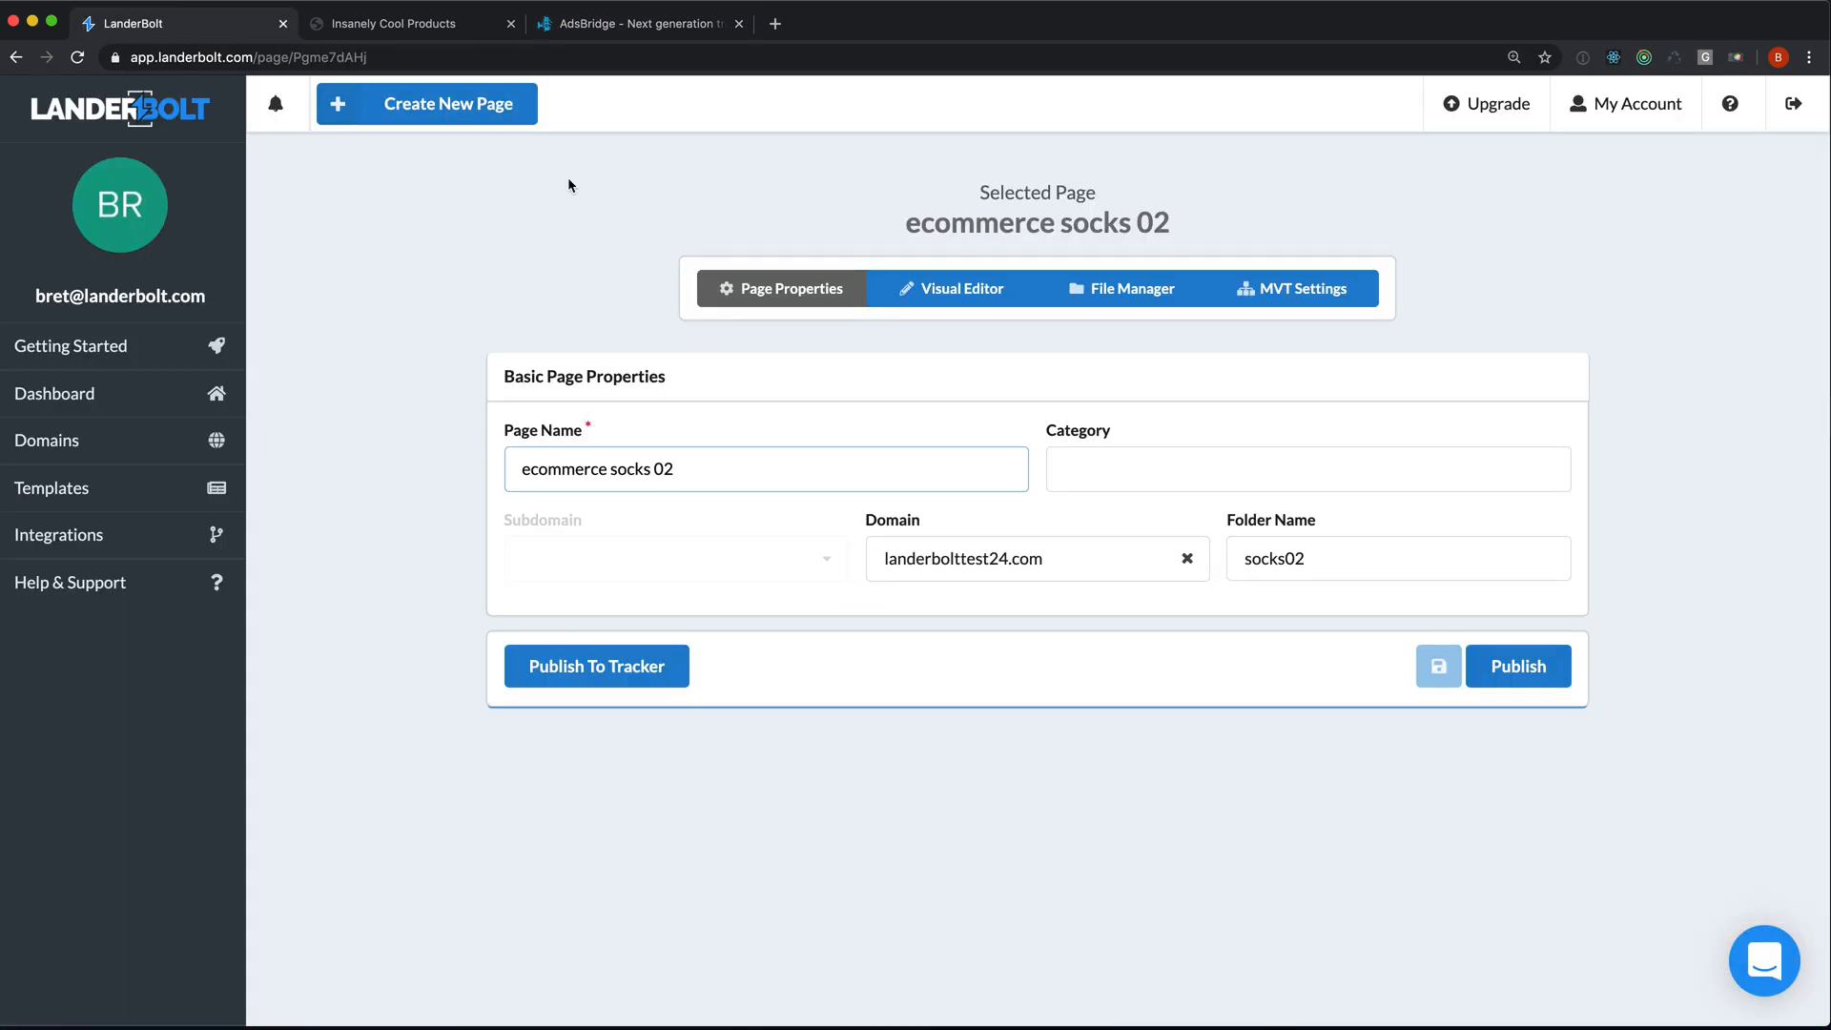
{"action": "left_click", "coordinate": [767, 469]}
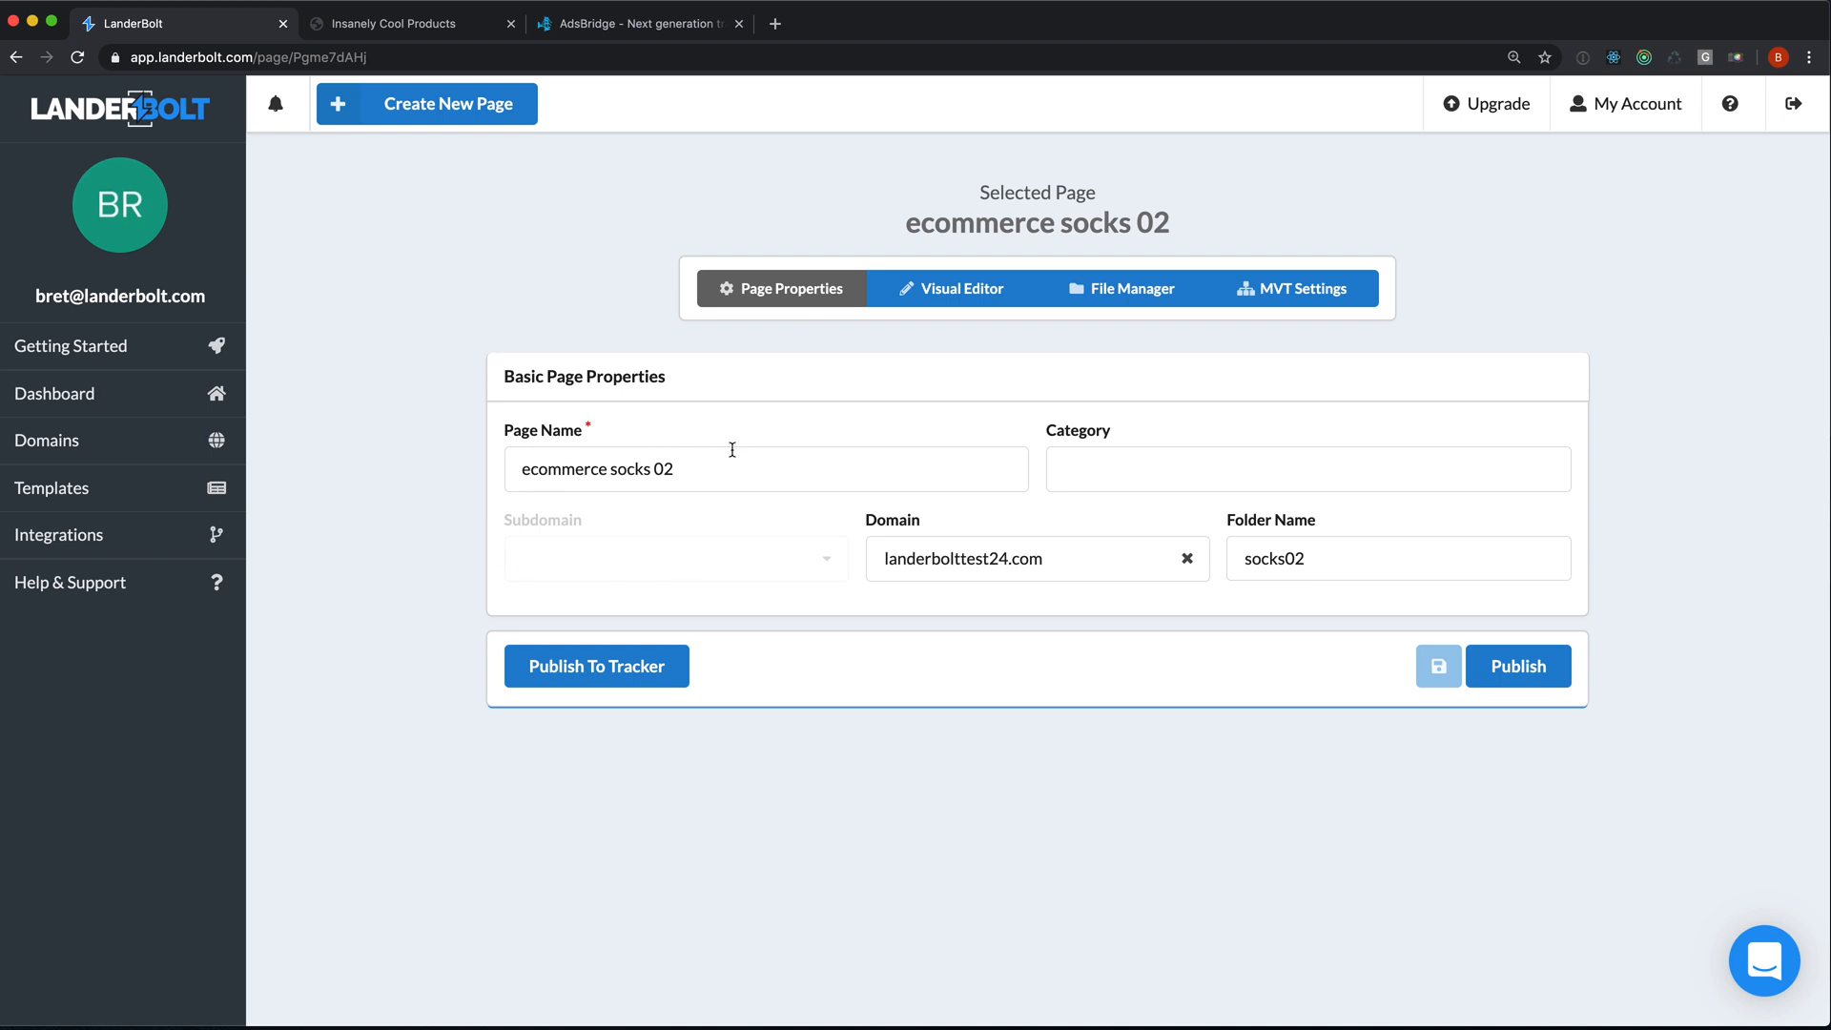
{"action": "mouse_move", "coordinate": [601, 326]}
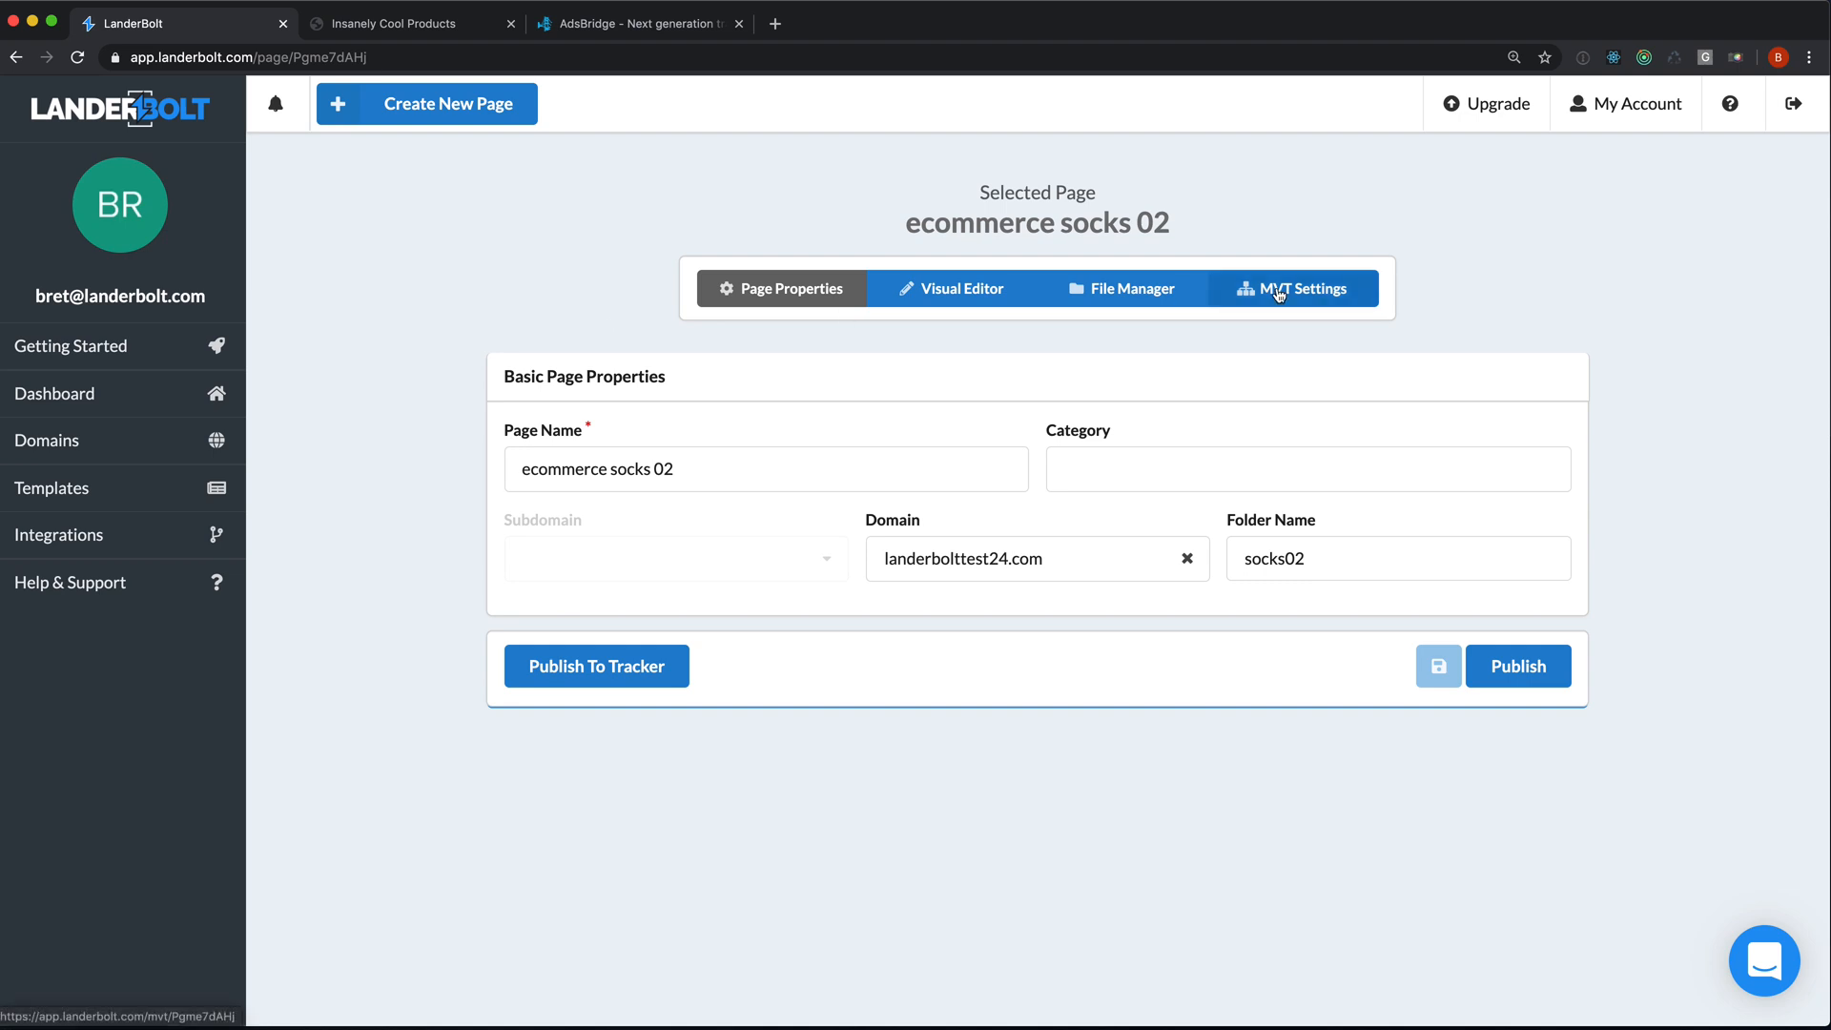
{"action": "mouse_move", "coordinate": [1469, 294]}
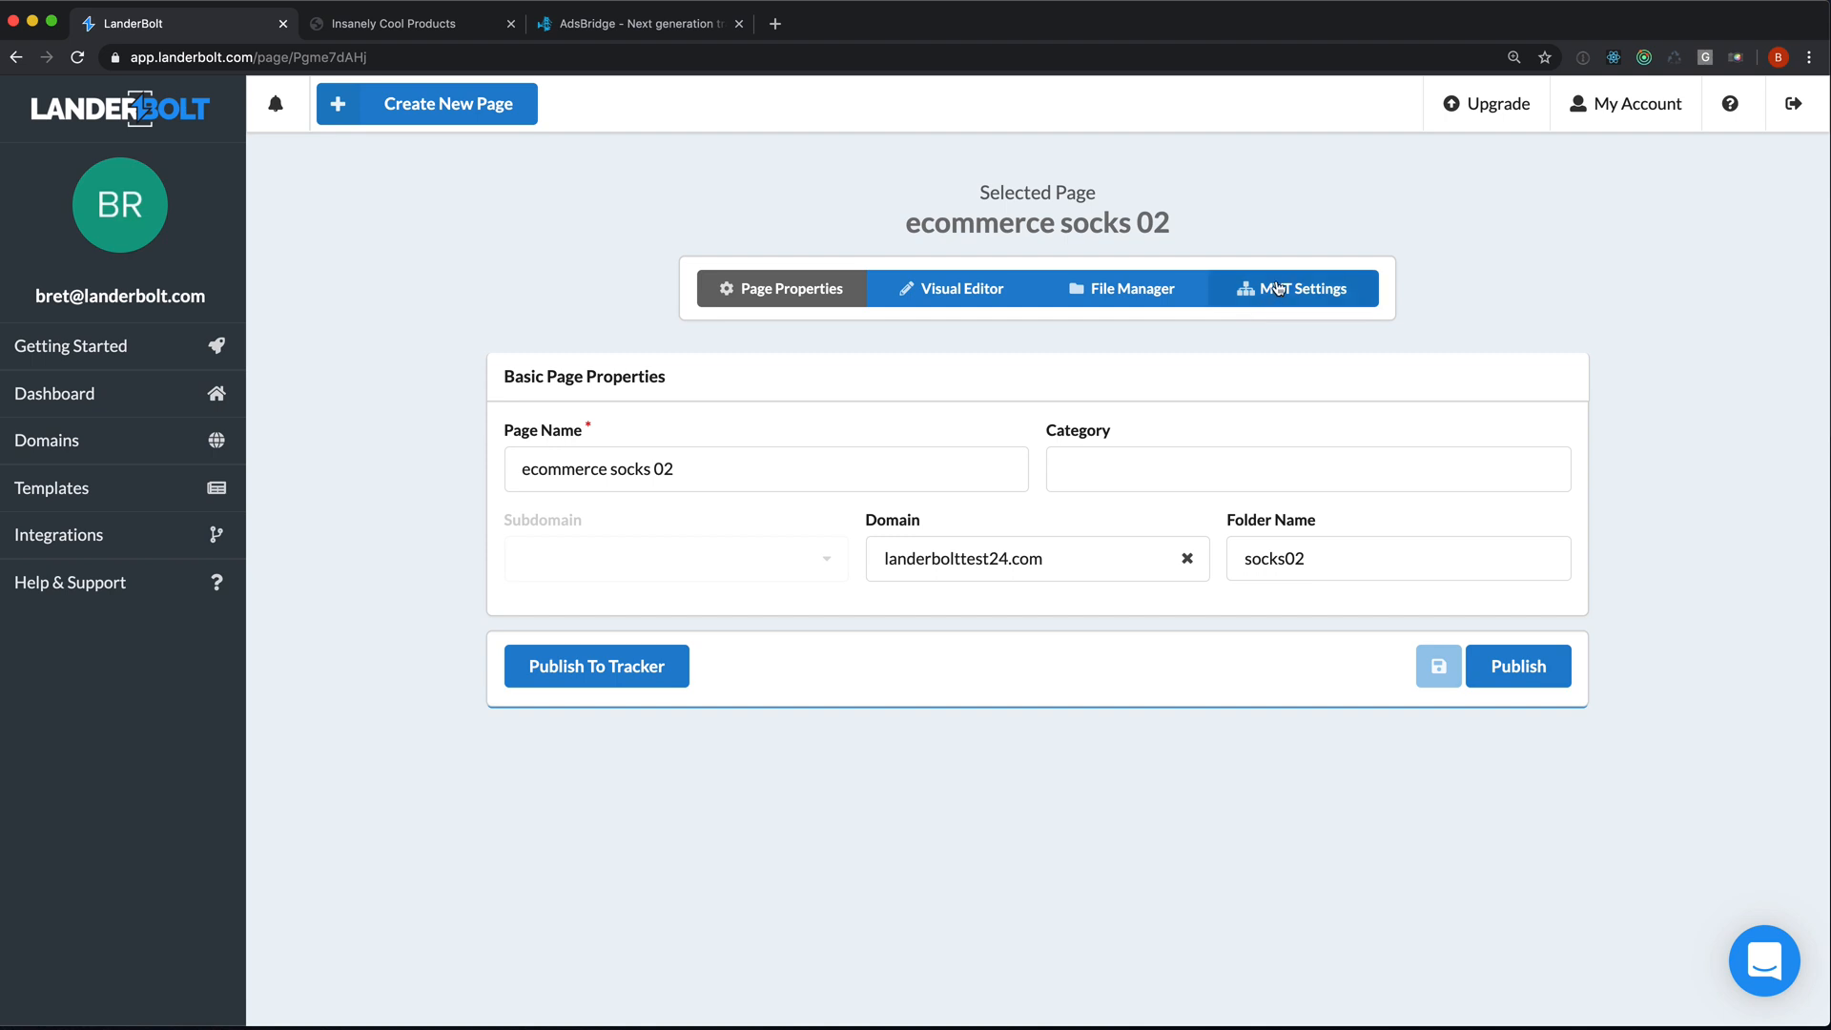
{"action": "mouse_move", "coordinate": [1551, 294]}
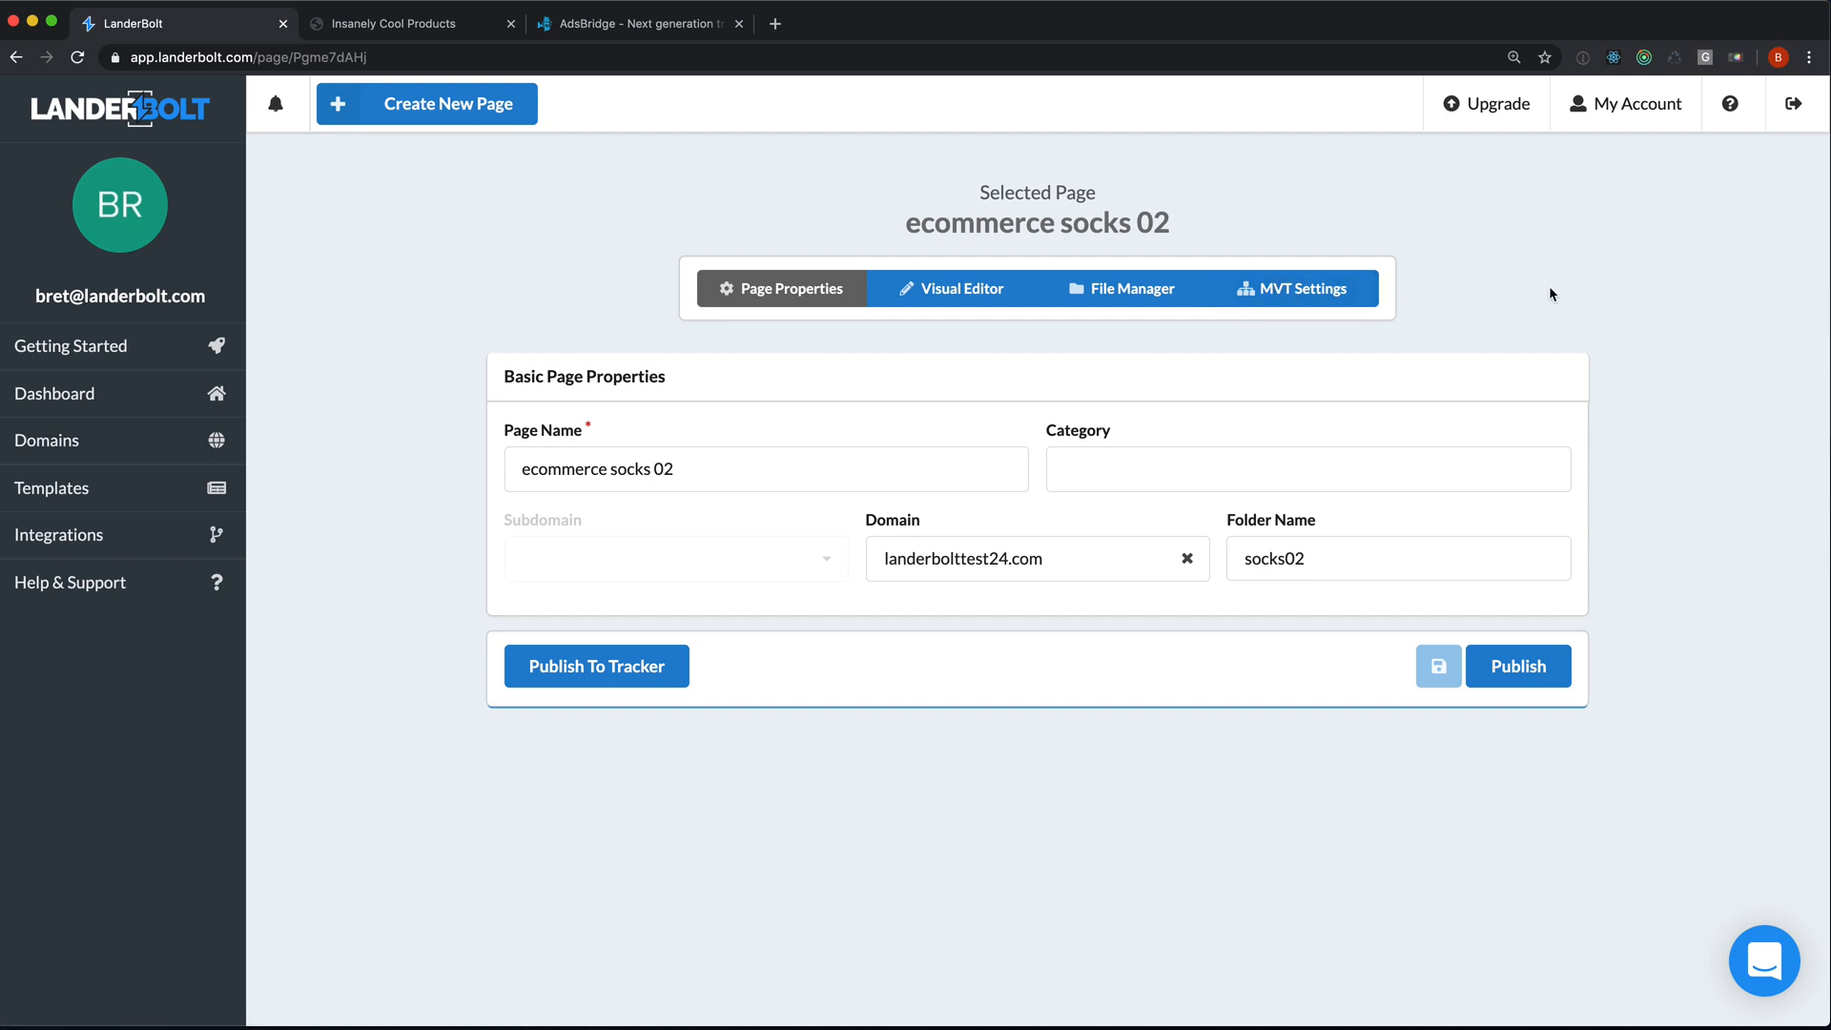
{"action": "mouse_move", "coordinate": [1734, 103]}
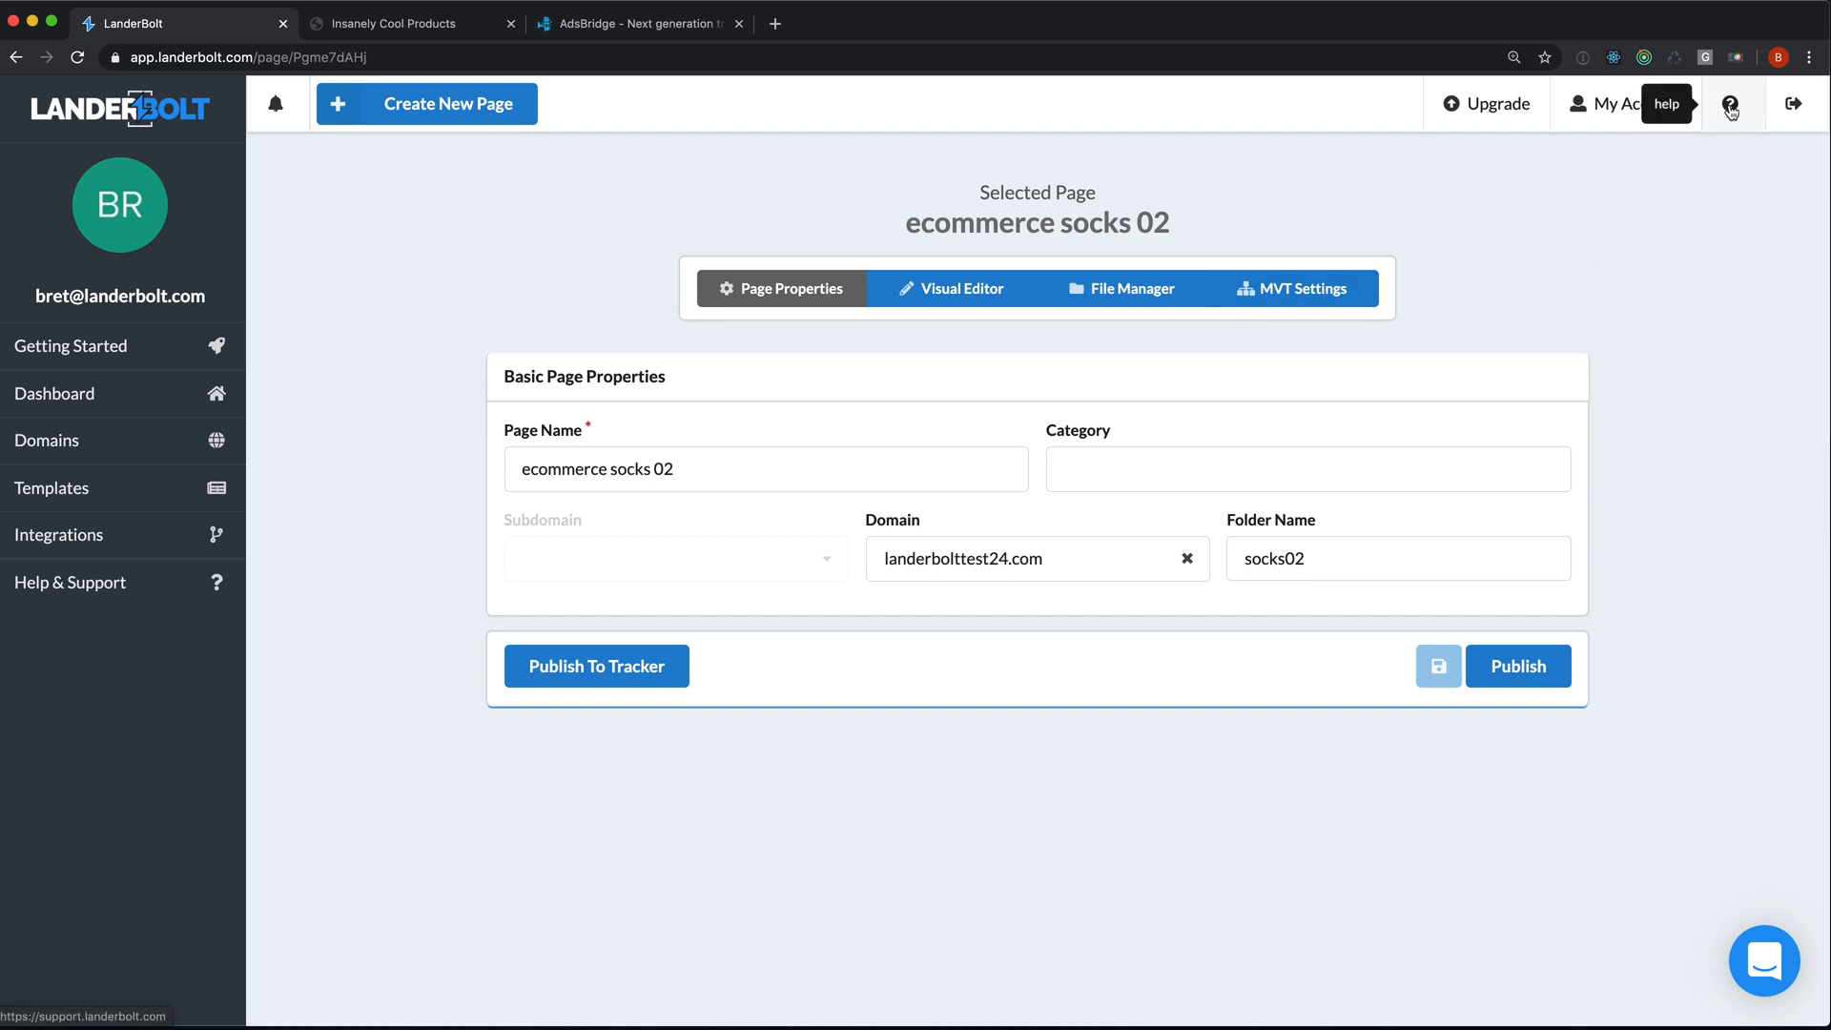
{"action": "mouse_move", "coordinate": [1711, 155]}
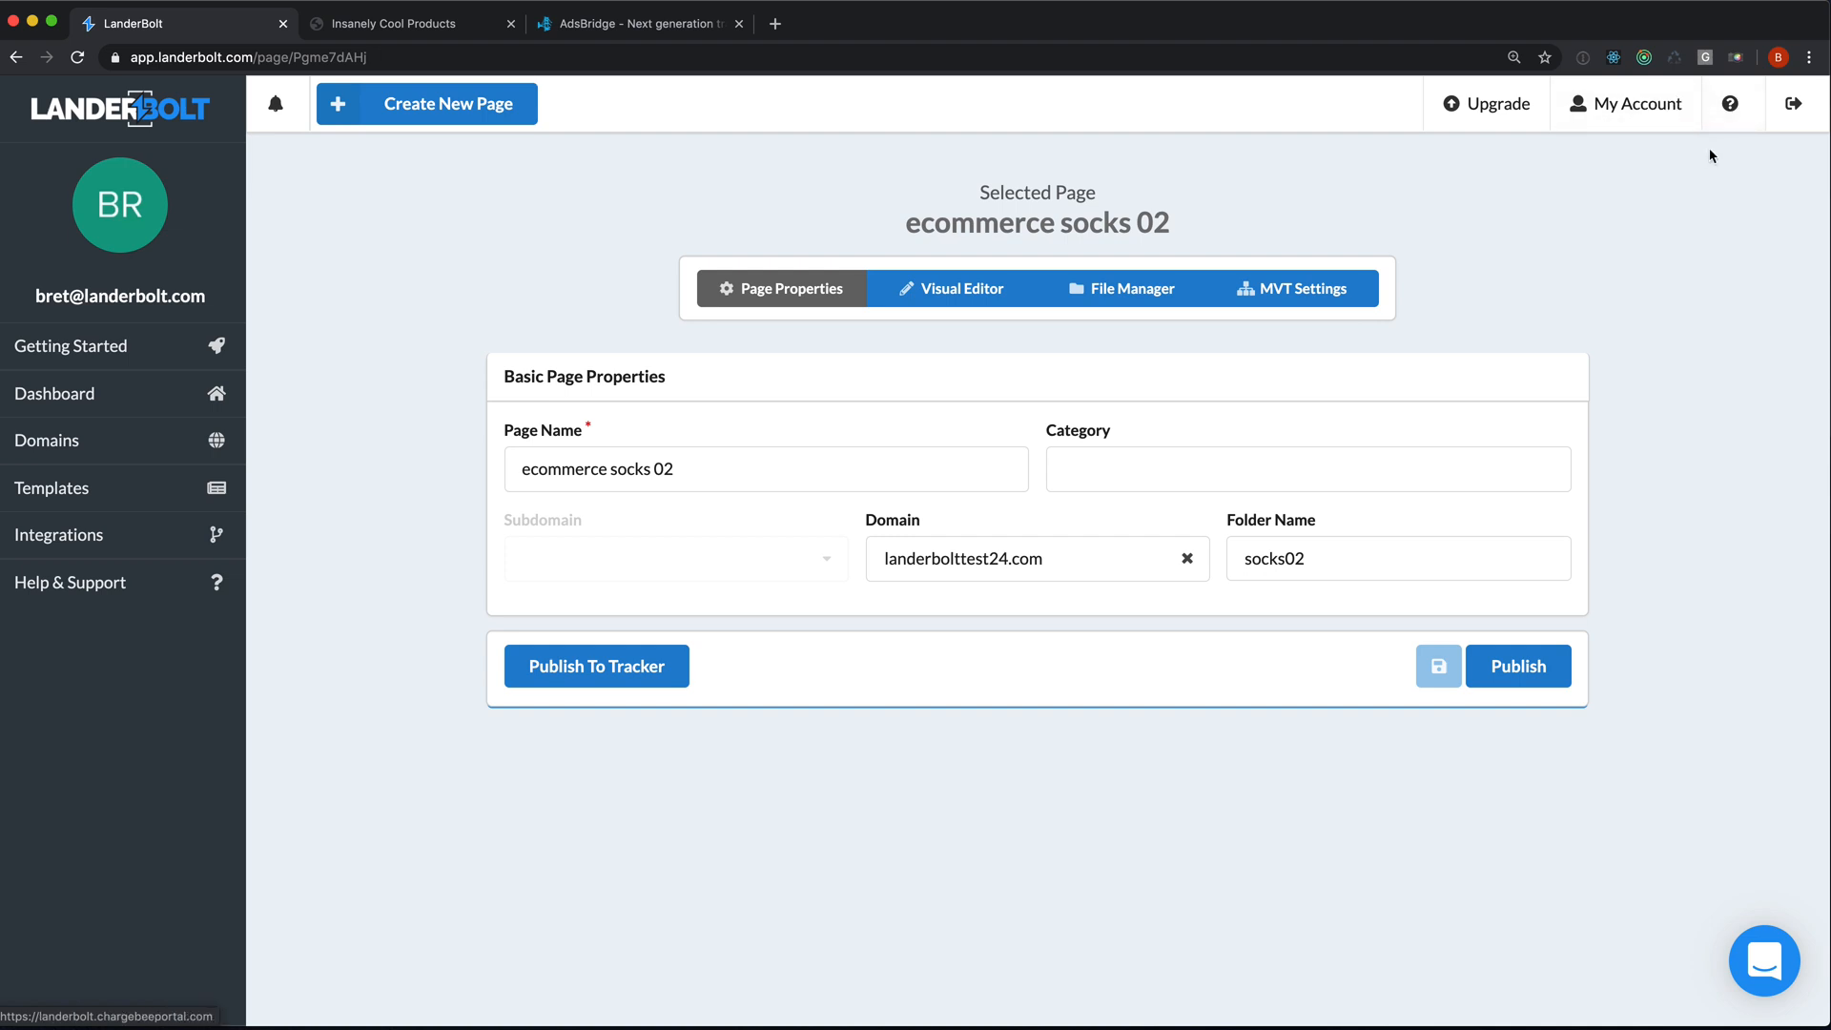
{"action": "mouse_move", "coordinate": [1604, 227]}
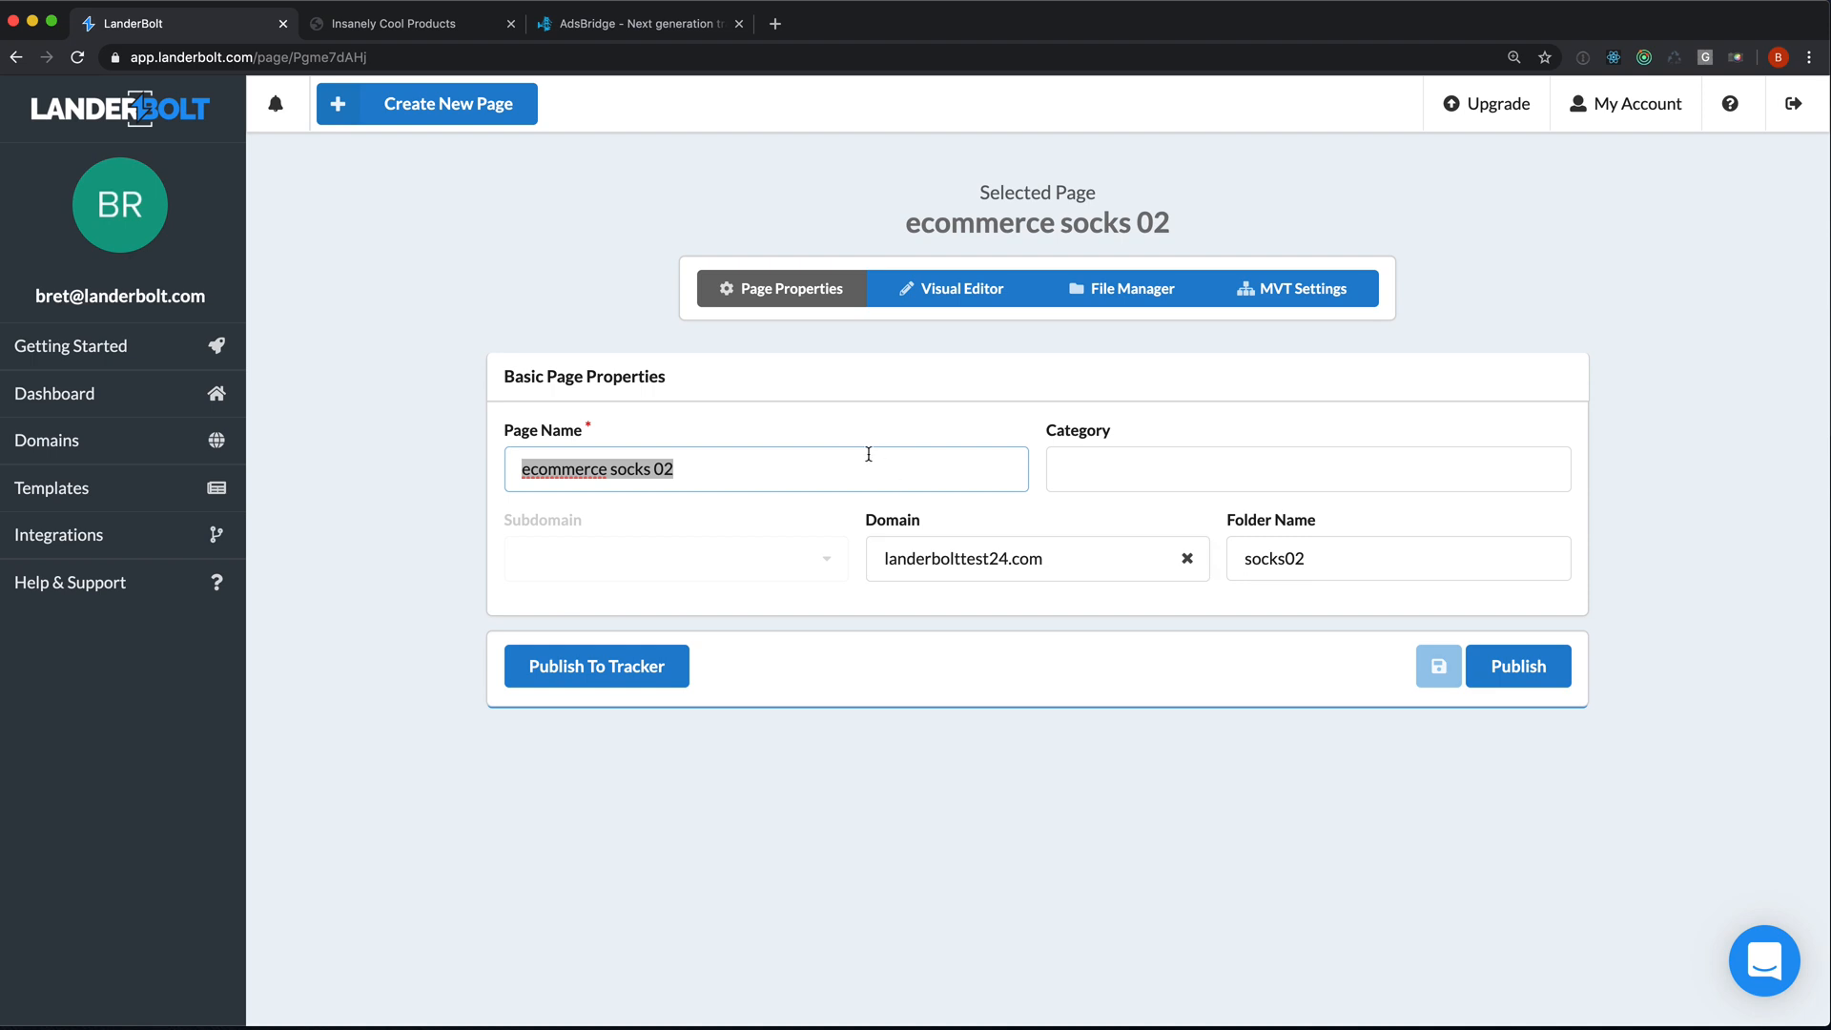
{"action": "left_click", "coordinate": [841, 469]}
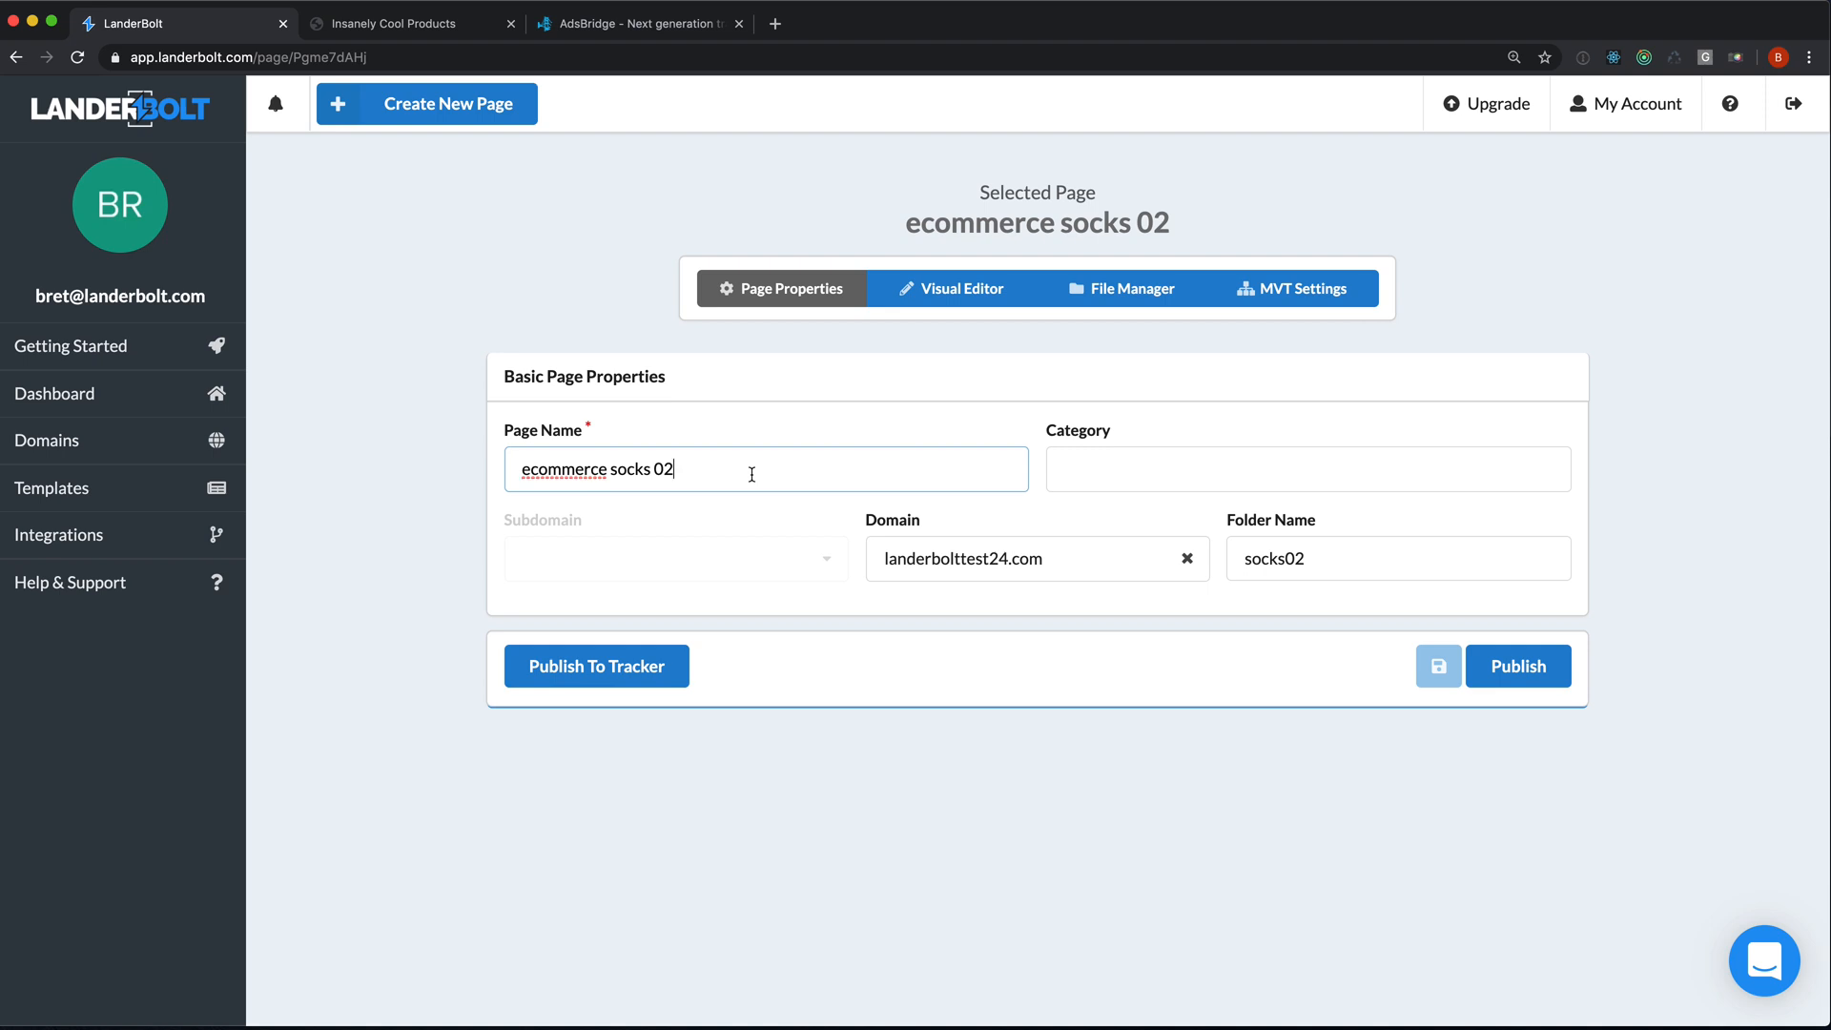
{"action": "mouse_move", "coordinate": [1215, 353]}
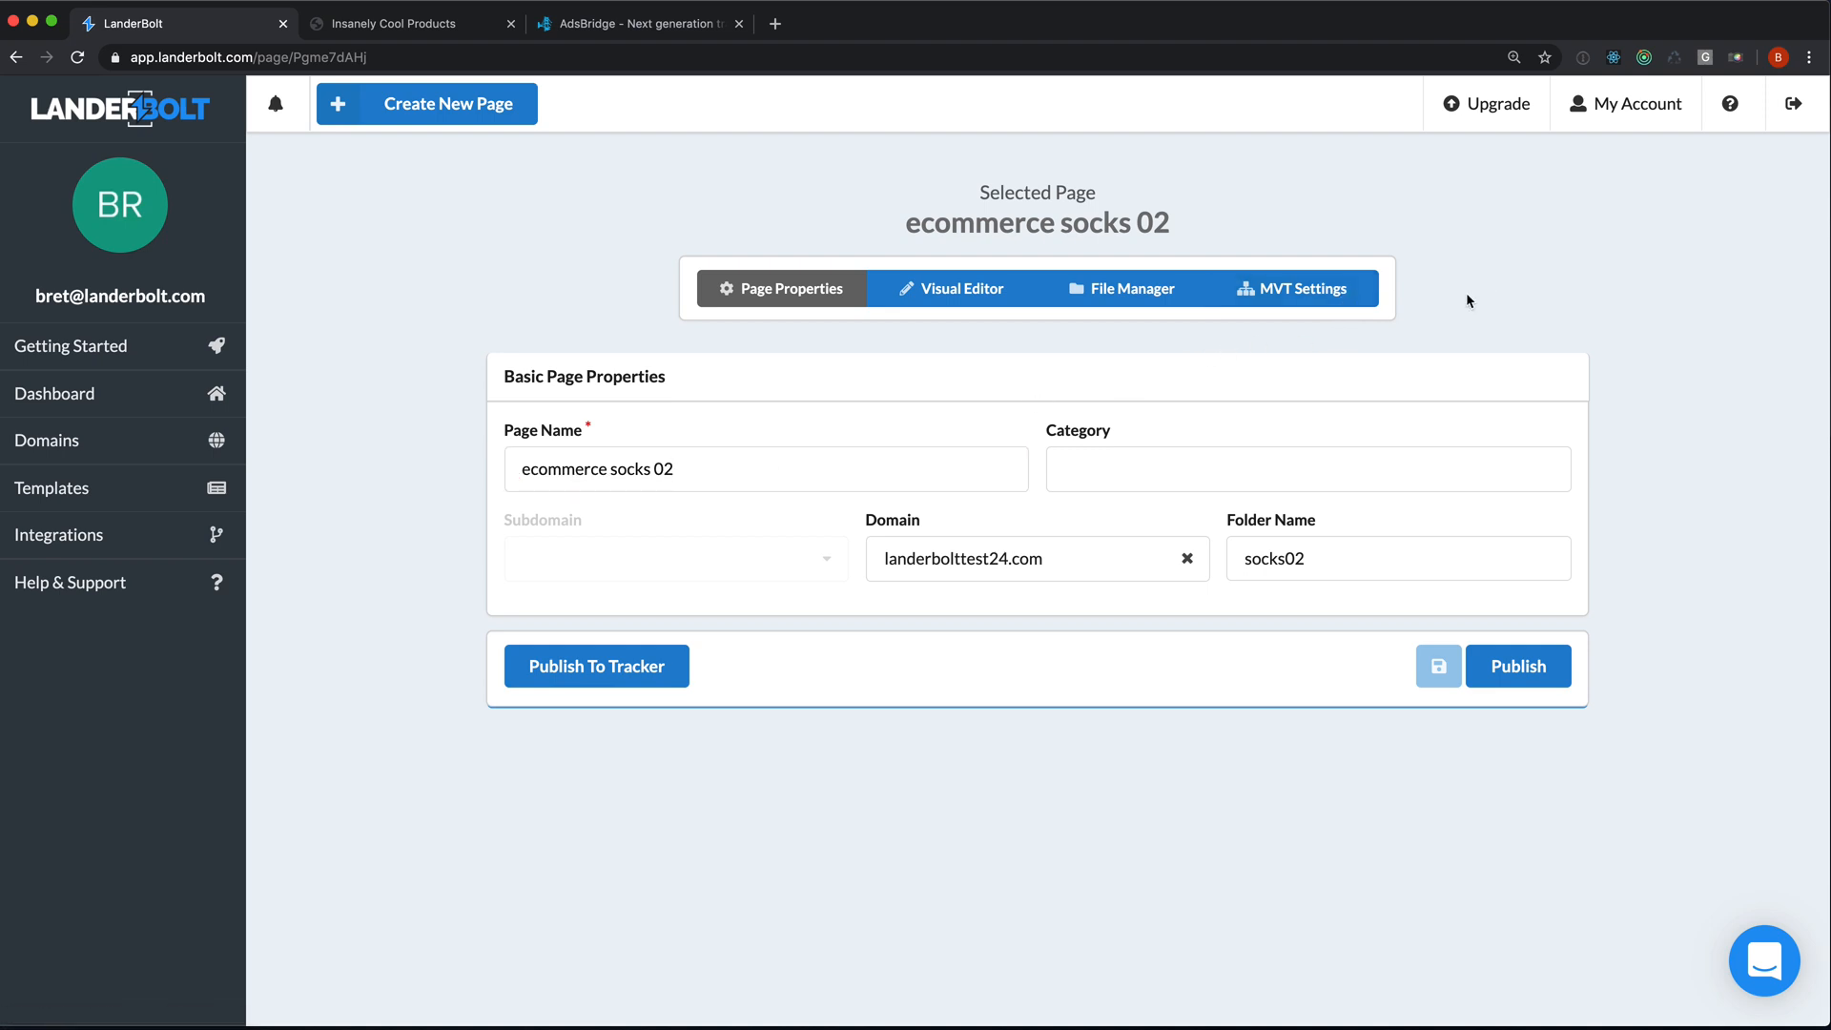
{"action": "left_click", "coordinate": [765, 470]}
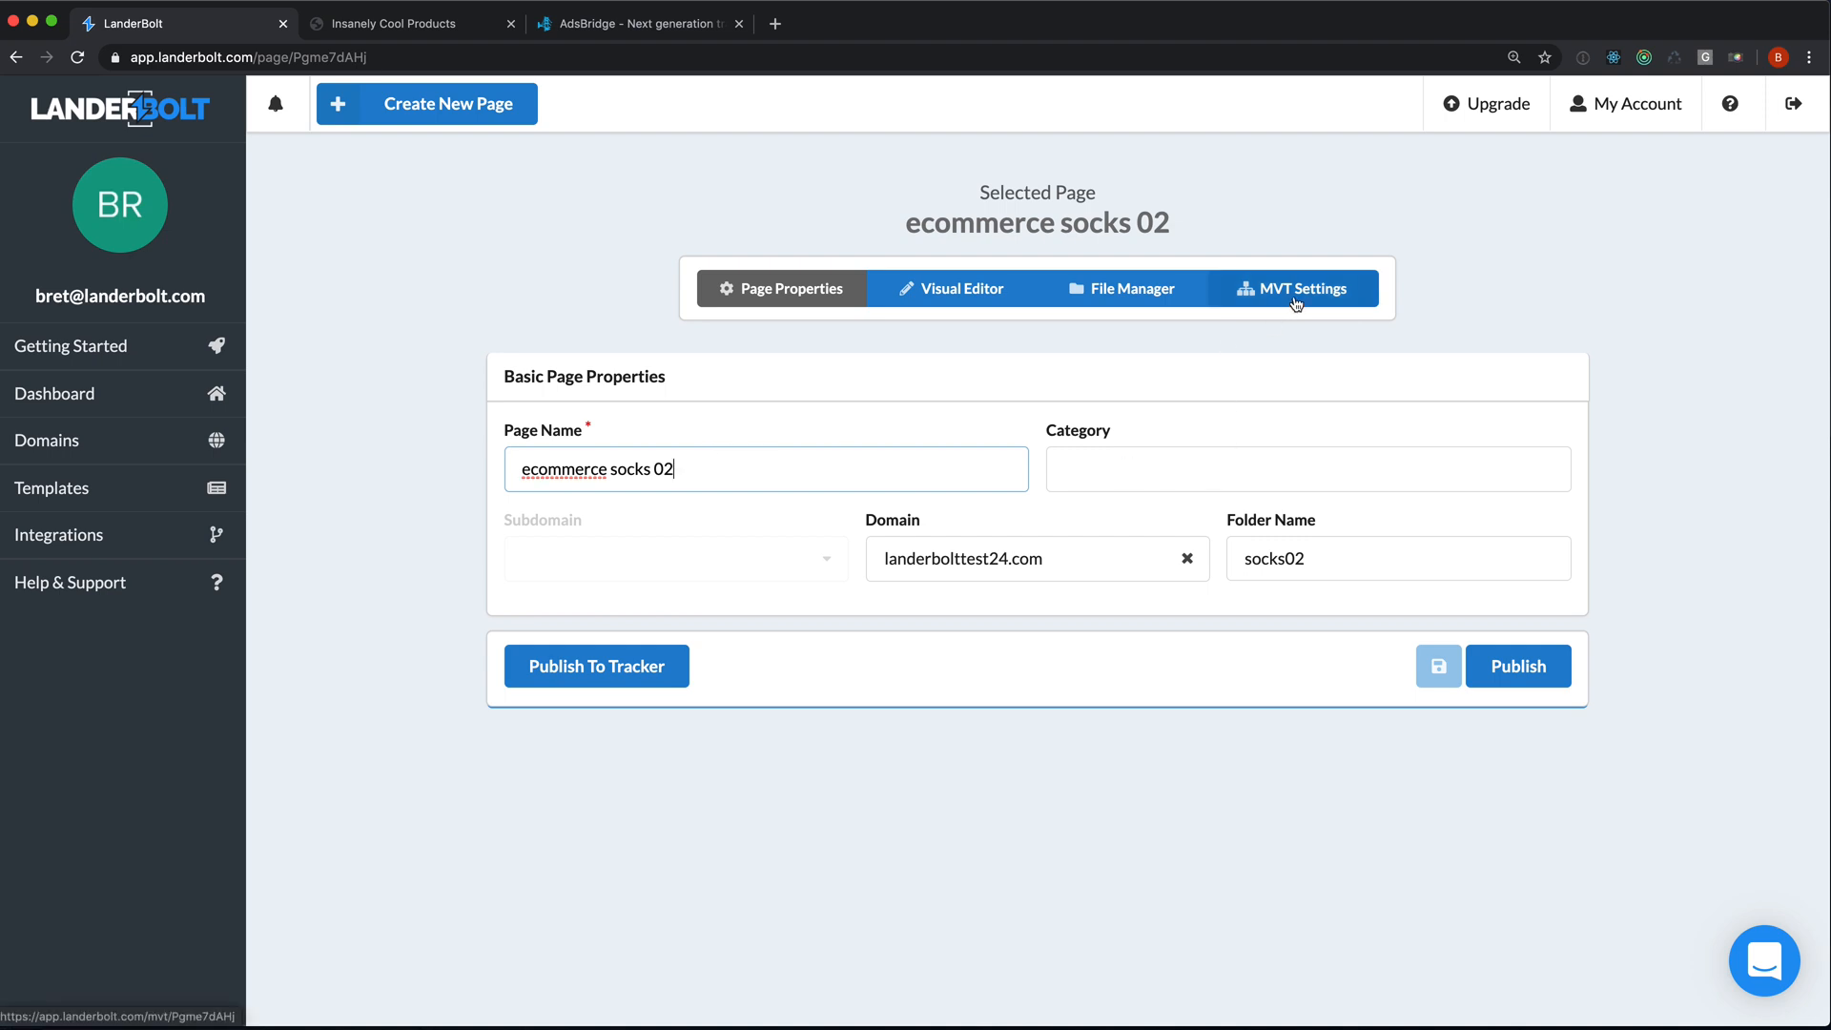
{"action": "mouse_move", "coordinate": [1017, 347]}
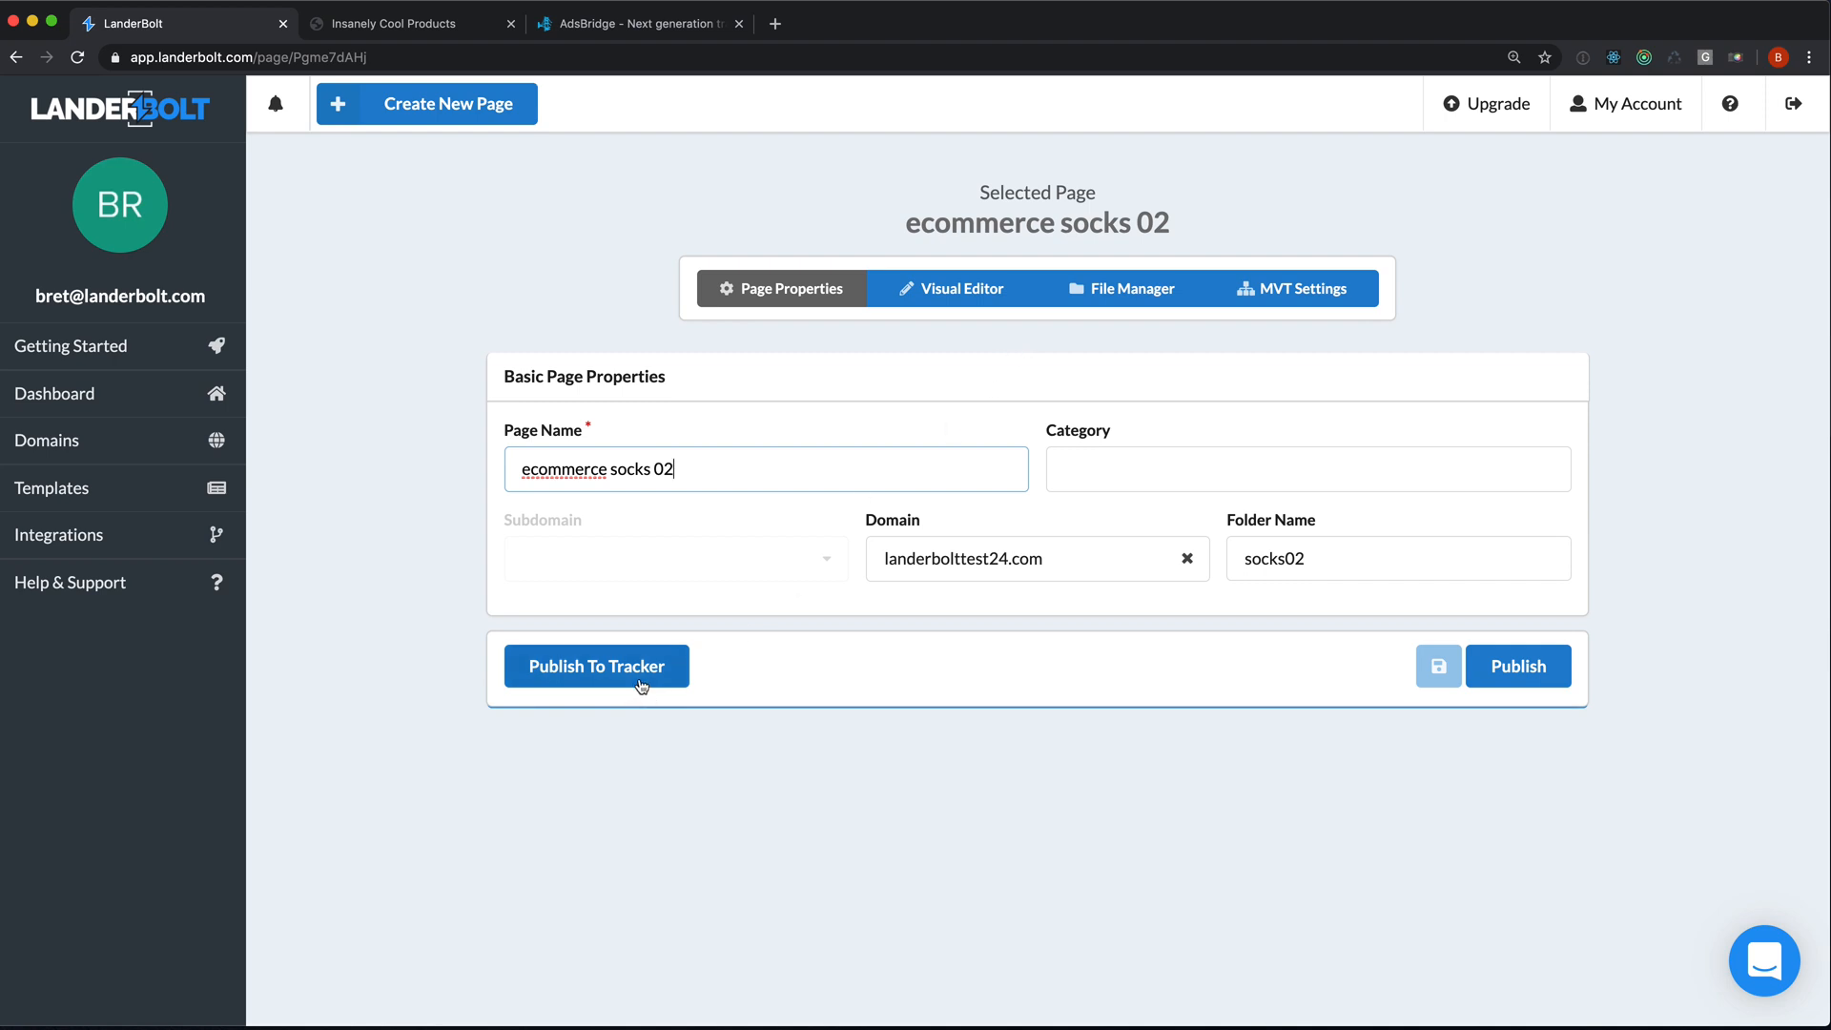
{"action": "left_click", "coordinate": [595, 666]}
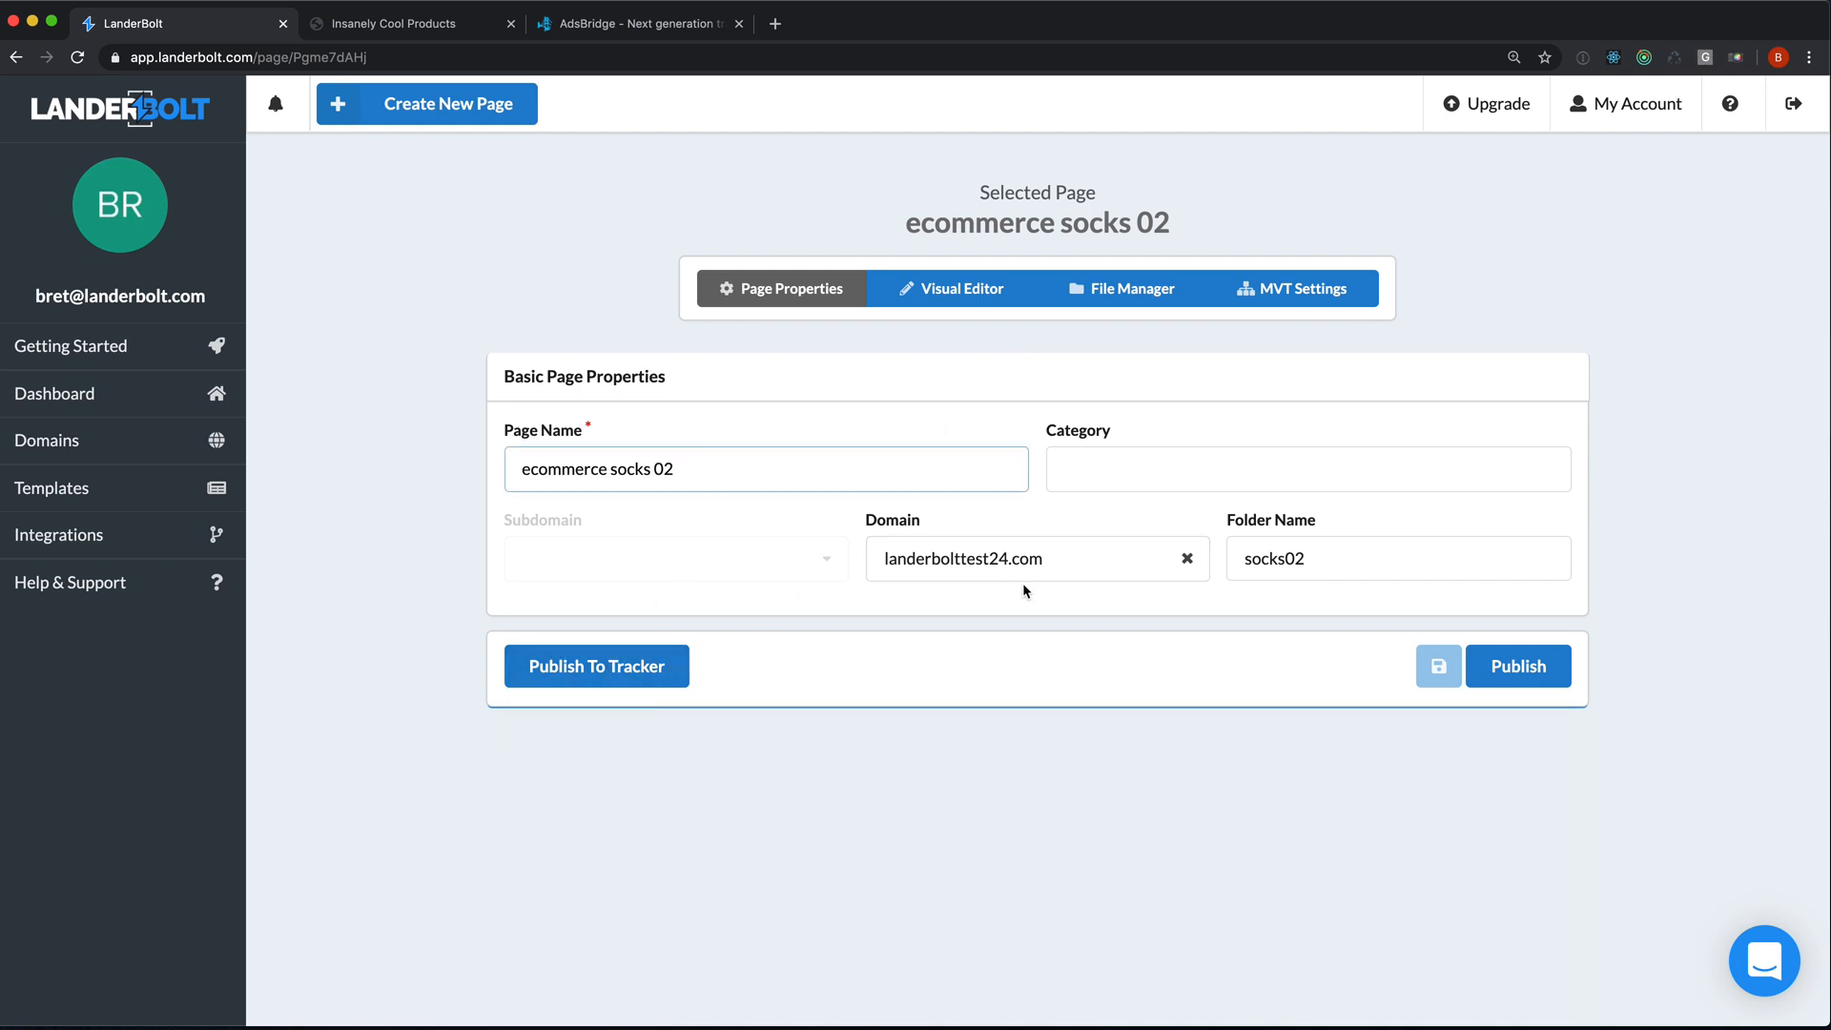
{"action": "left_click", "coordinate": [992, 559]}
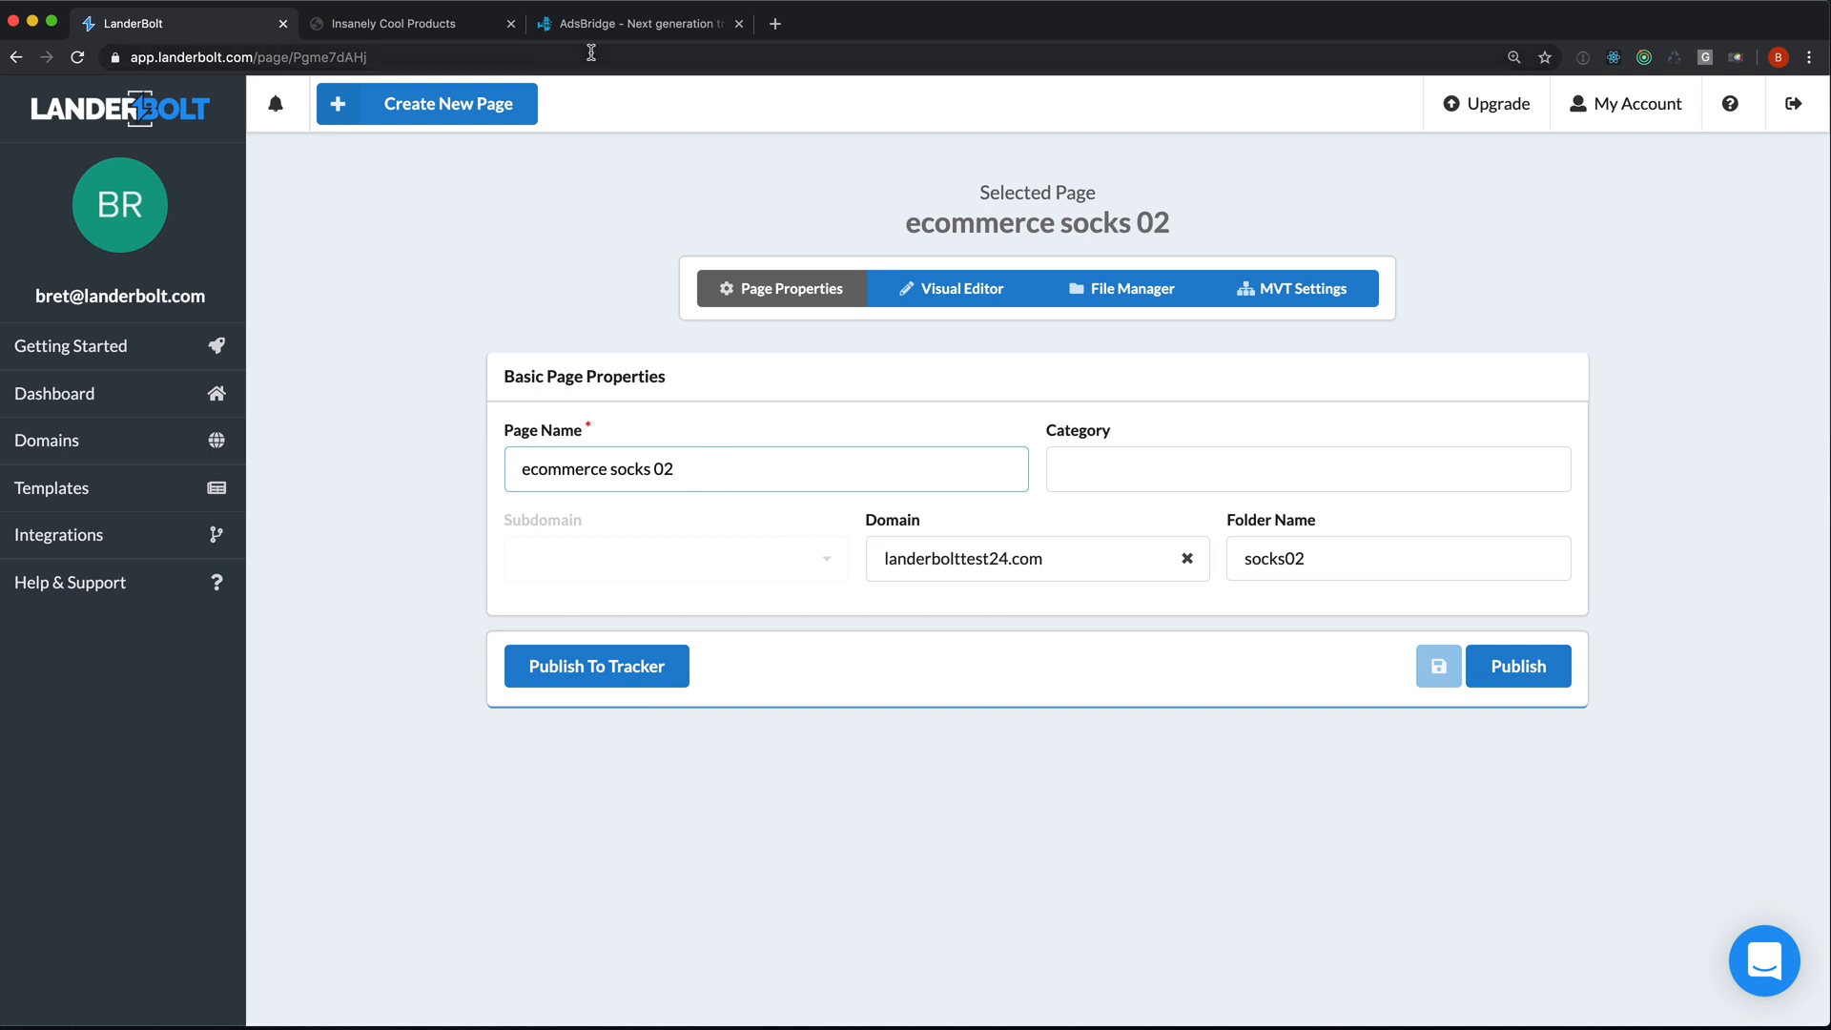
{"action": "left_click", "coordinate": [638, 23]}
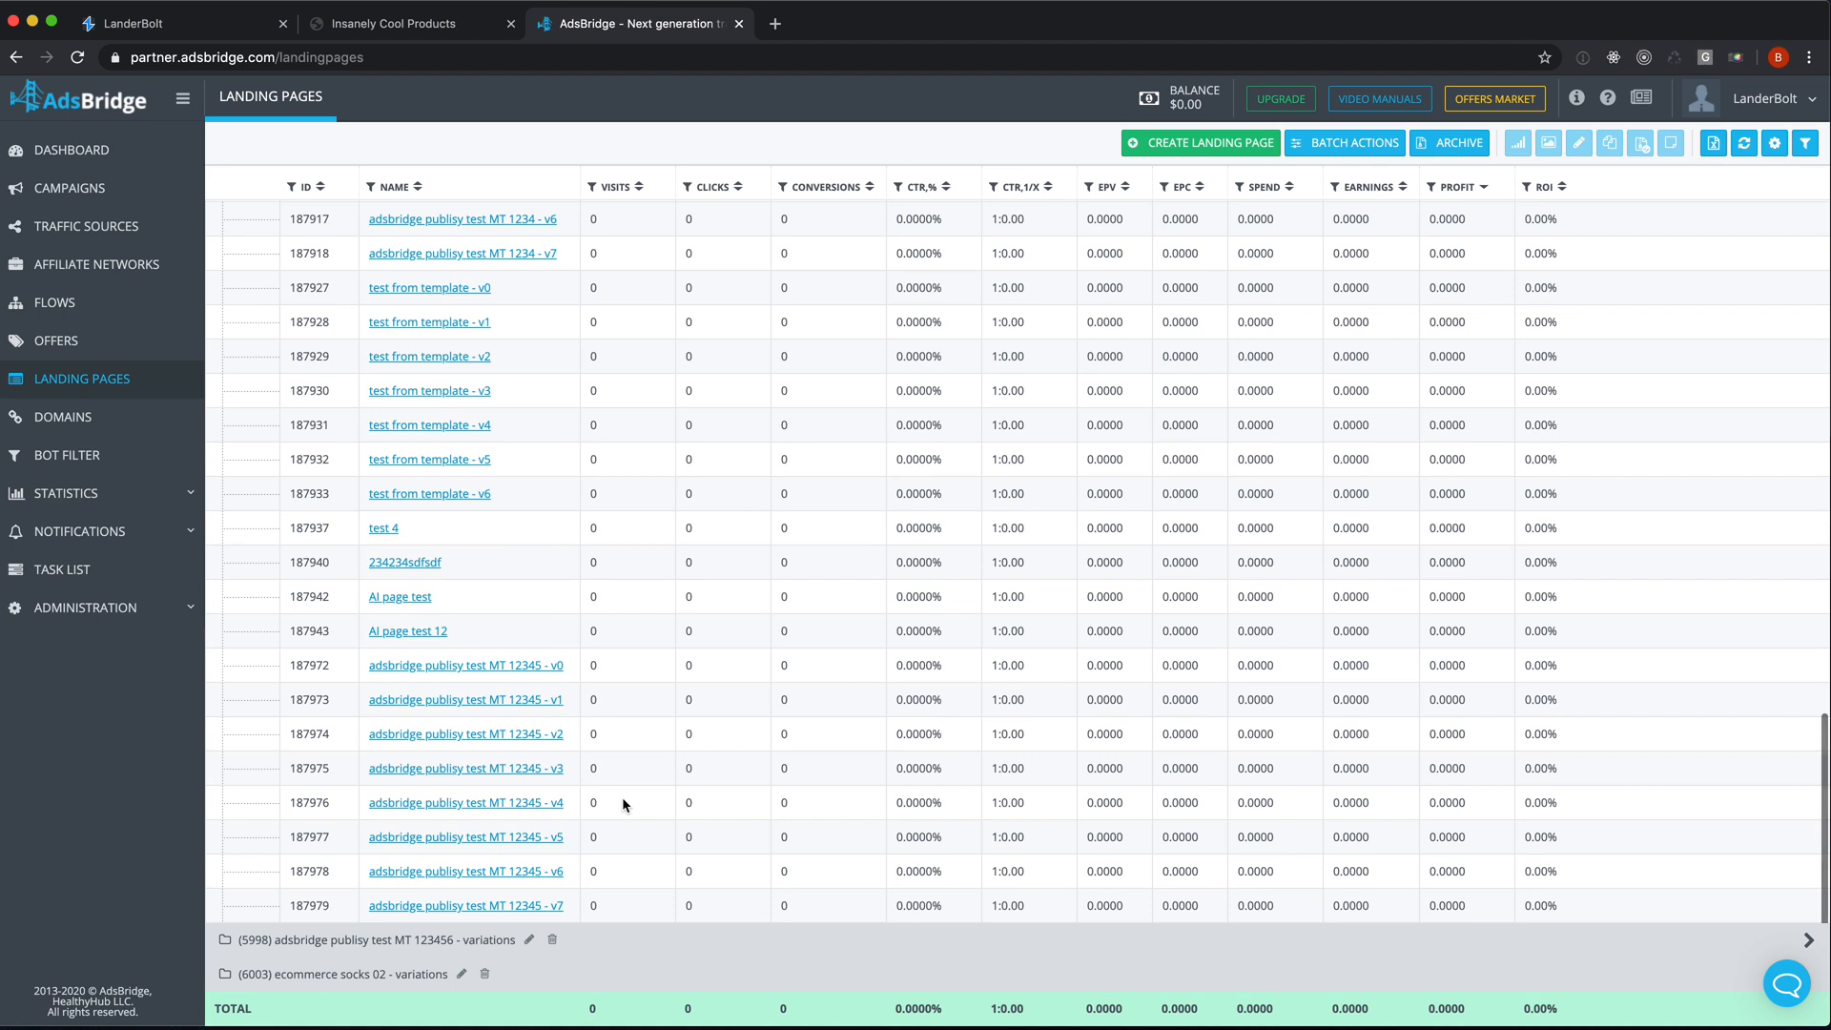